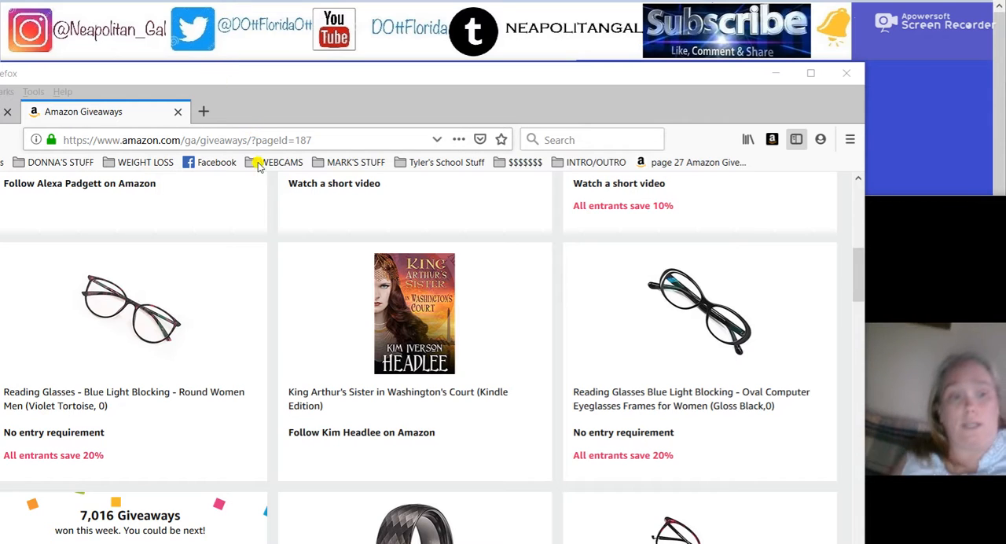
mouse_move(268, 346)
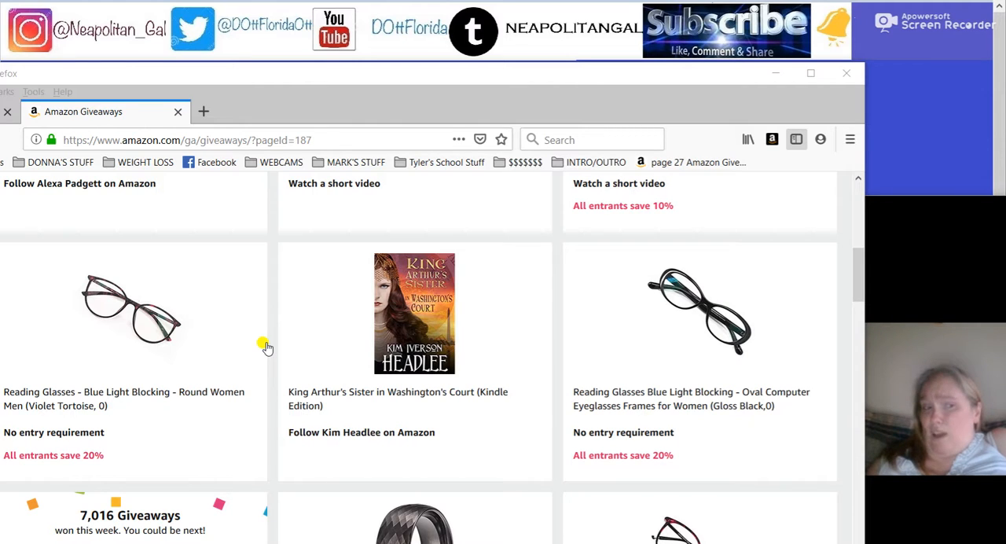
mouse_move(255, 337)
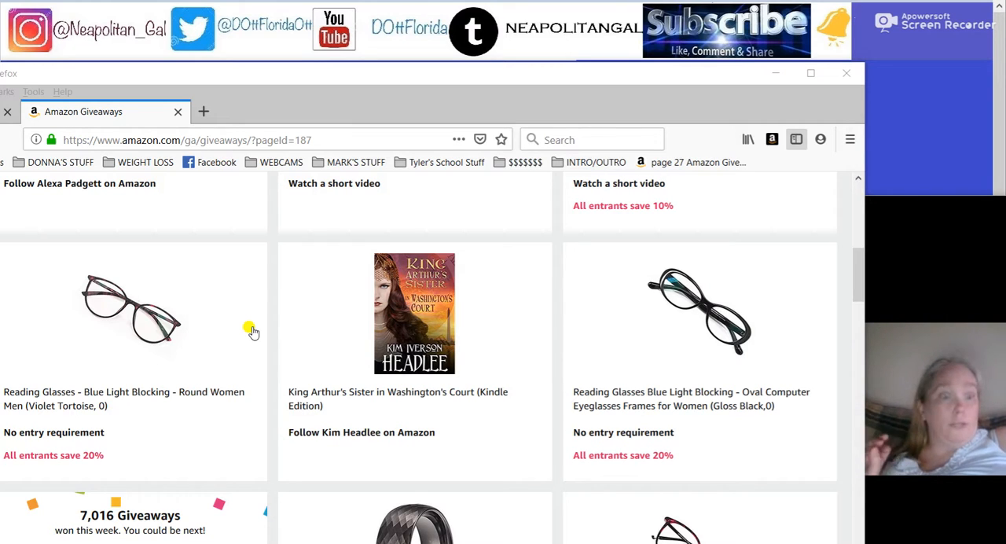
mouse_move(150, 307)
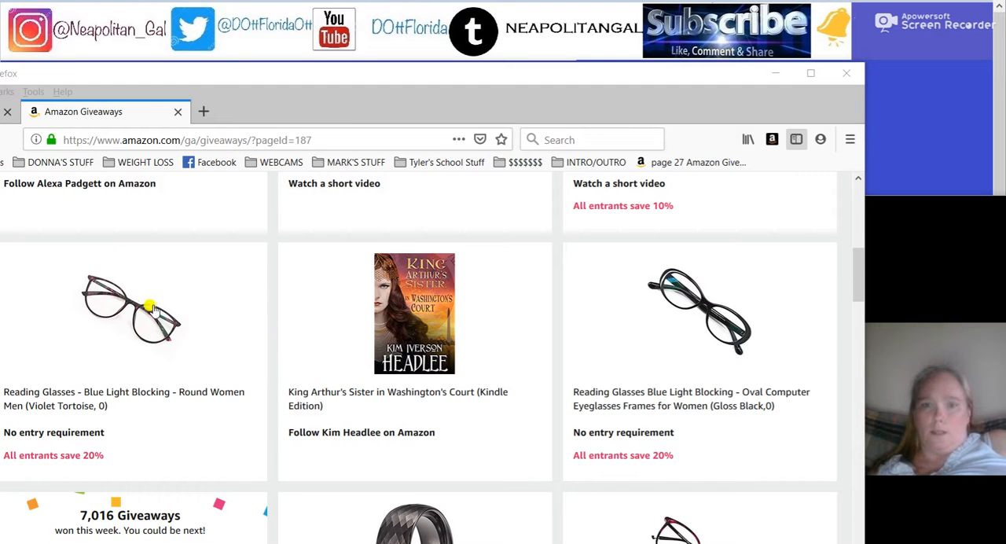
Step: Browse listing page 187 up and down, opening giveaways such as the Kindle books in new tabs
scroll("down", 3)
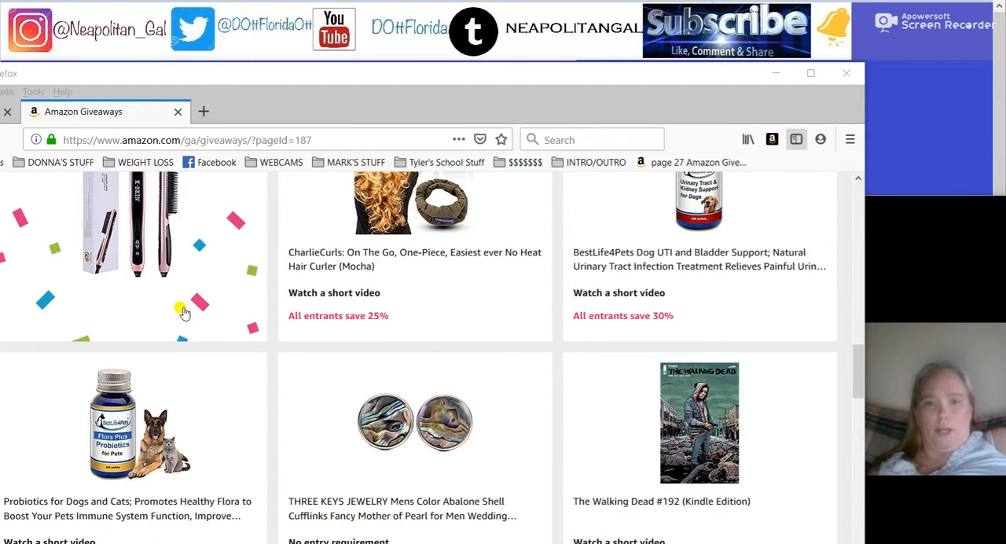
scroll("down", 3)
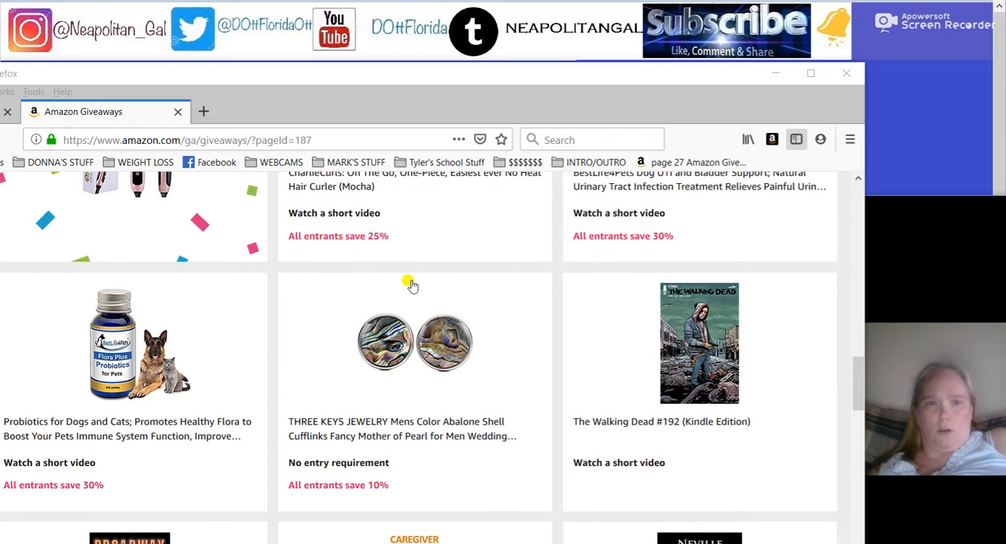
right_click(796, 139)
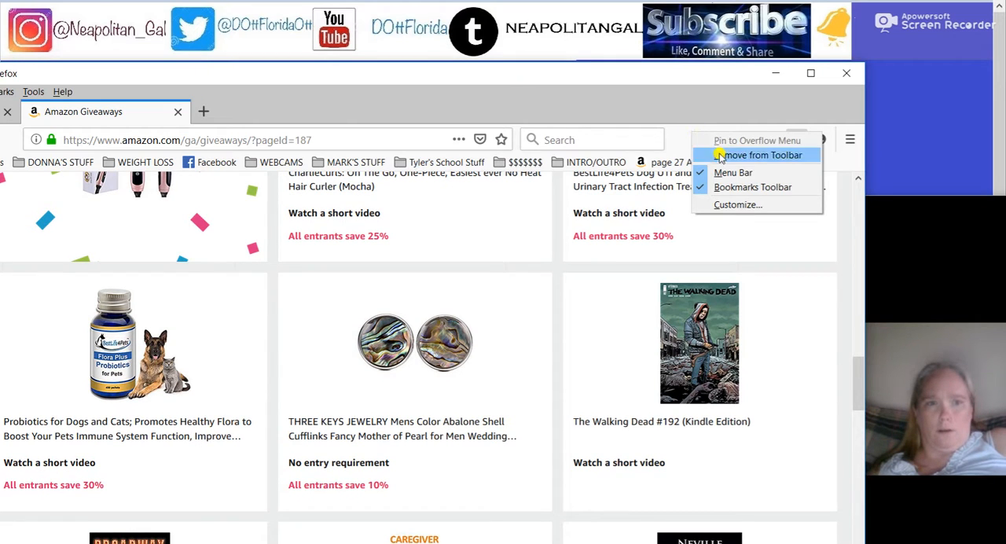
left_click(761, 154)
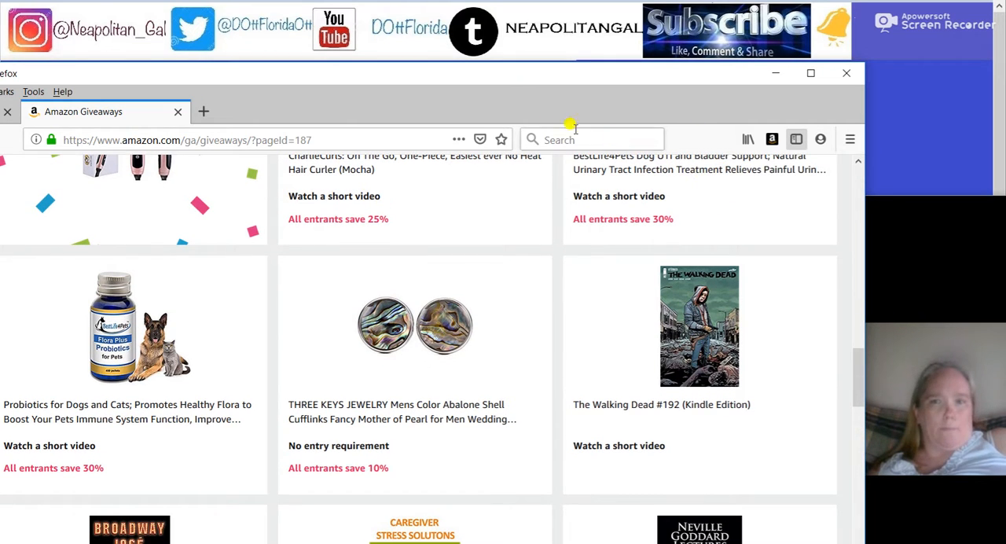
mouse_move(503, 311)
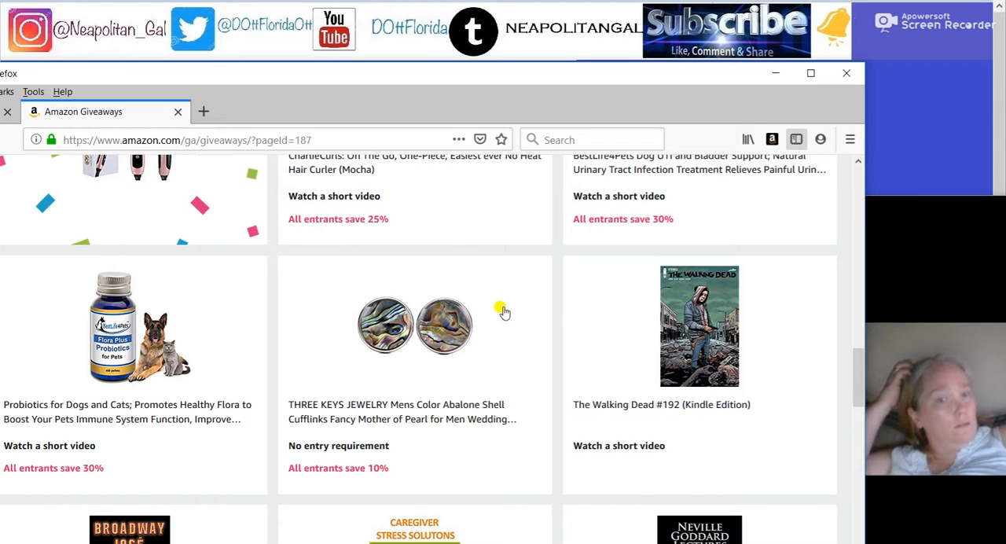
scroll("down", 3)
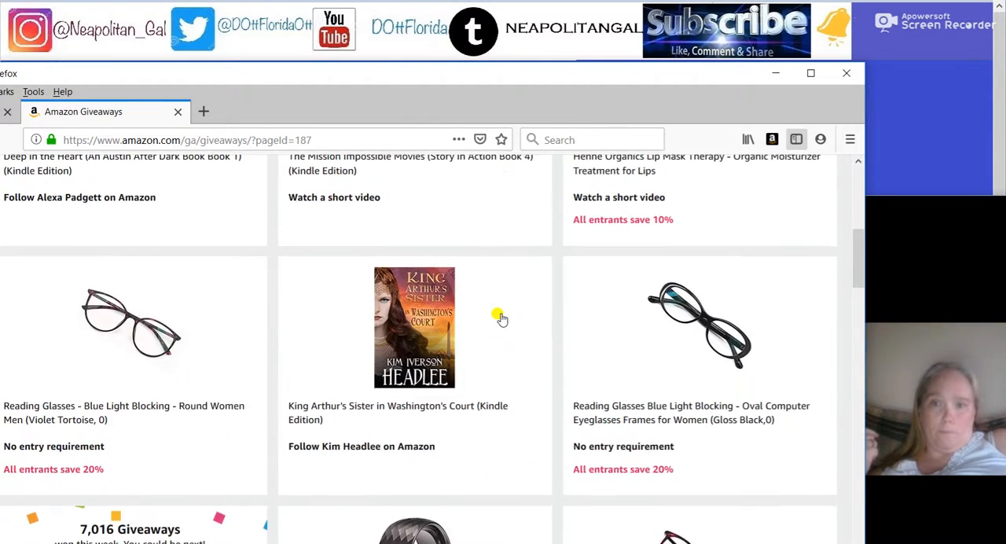
scroll("up", 3)
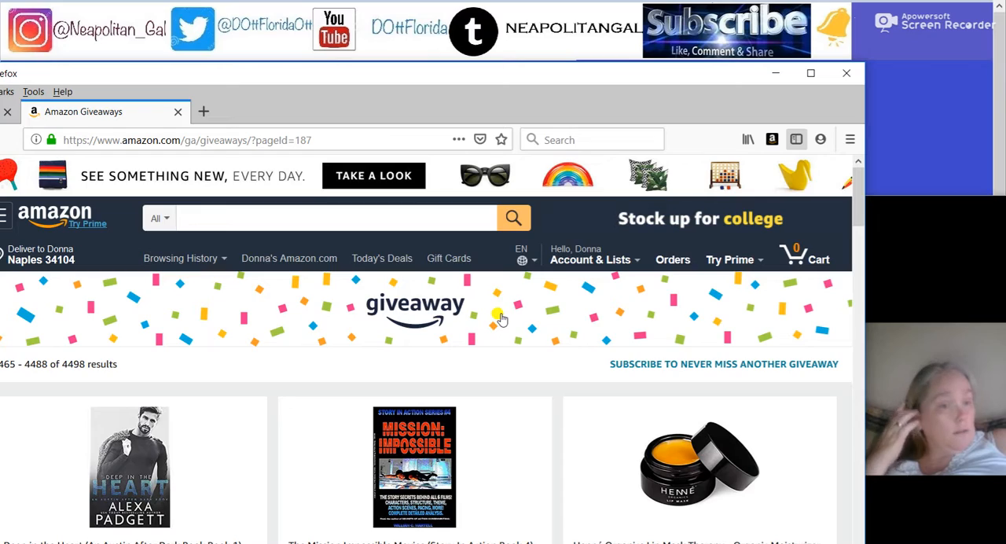
scroll("down", 3)
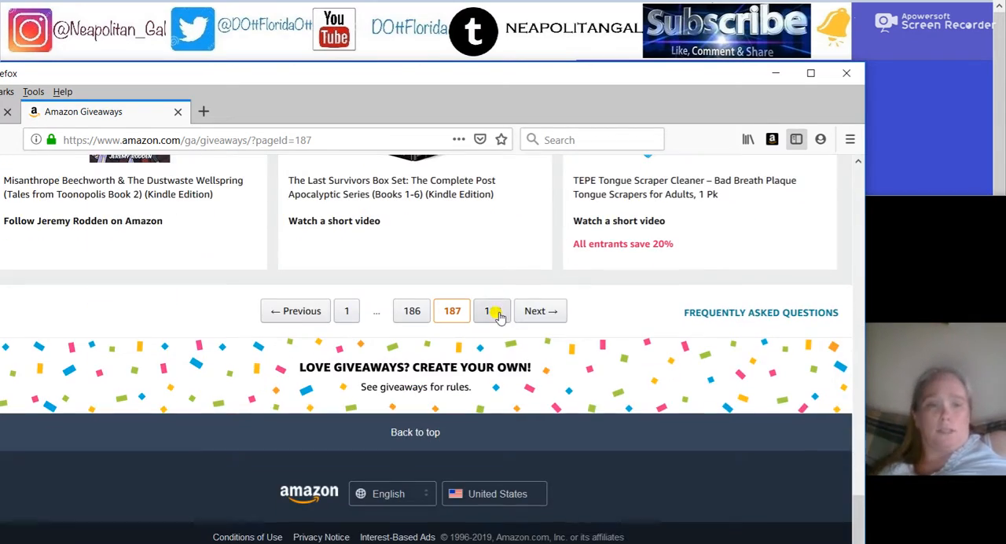
scroll("up", 3)
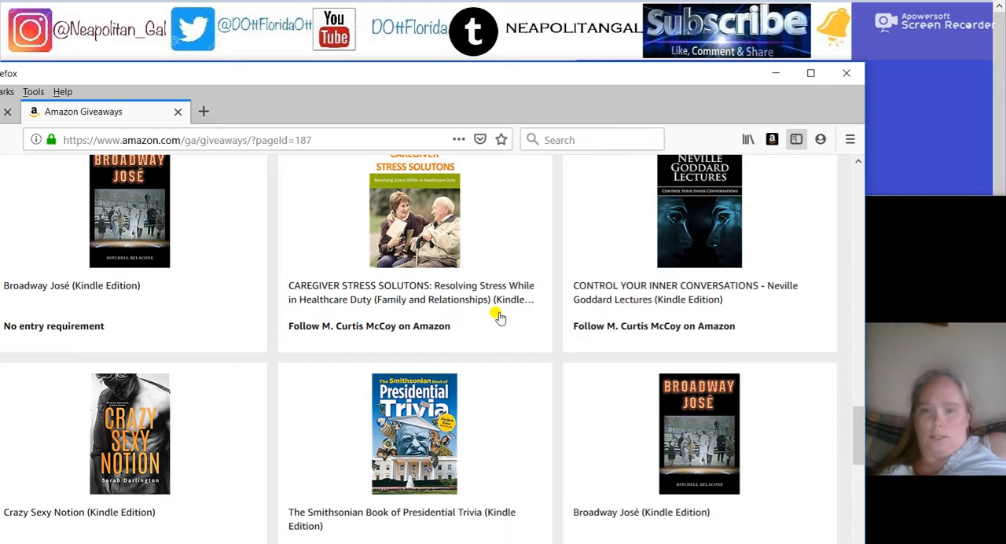
mouse_move(497, 313)
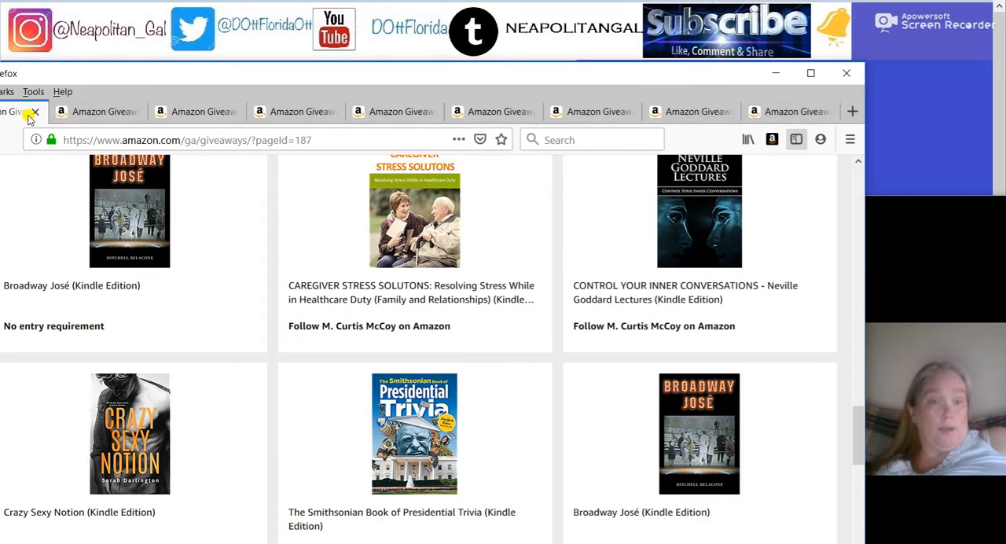
mouse_move(34, 112)
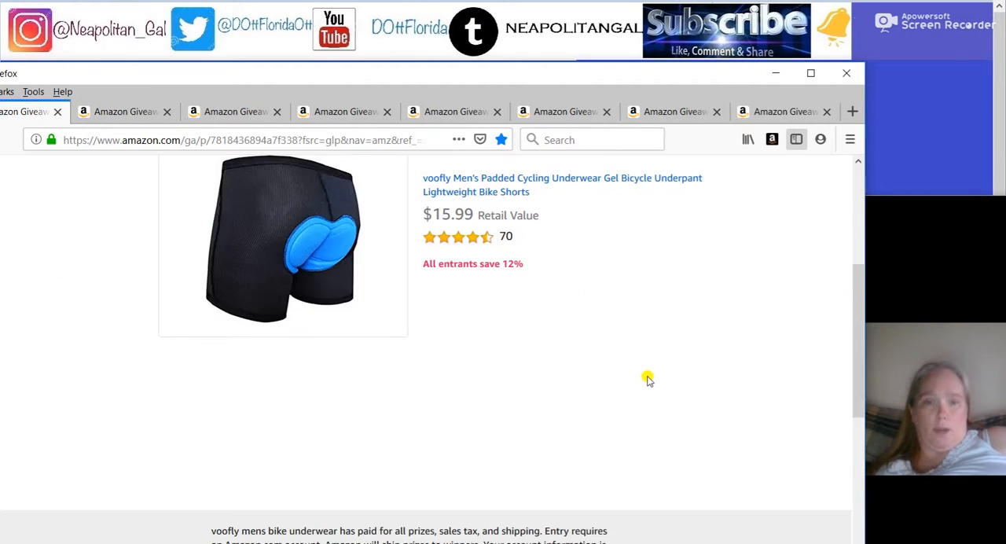
Step: Enter the cycling shorts giveaway and see the 'you didn't win' result
scroll("up", 3)
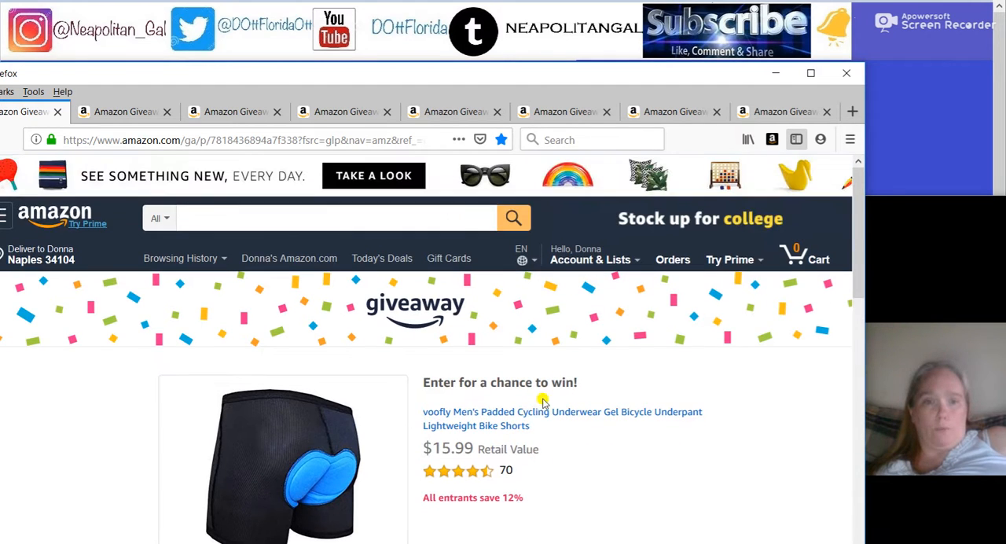
mouse_move(720, 463)
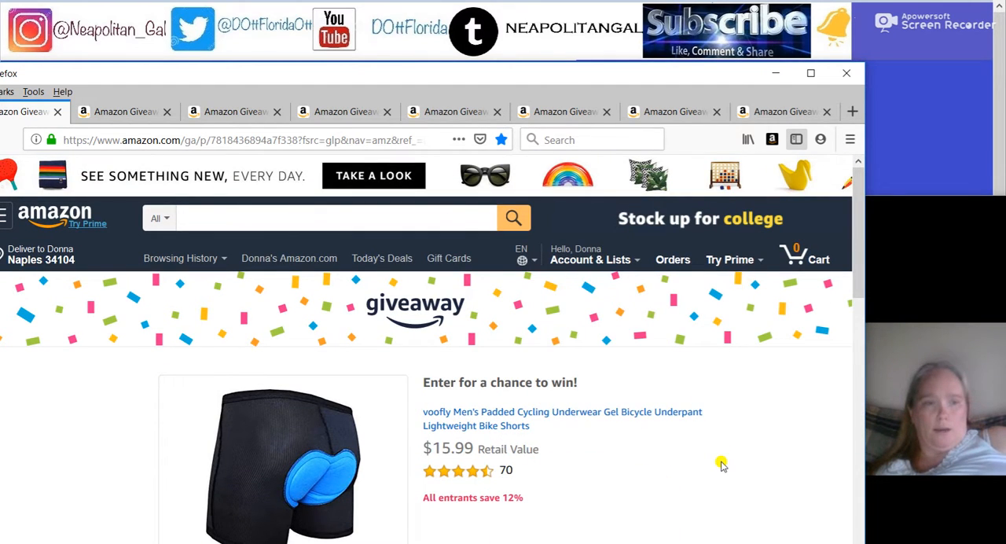
right_click(721, 464)
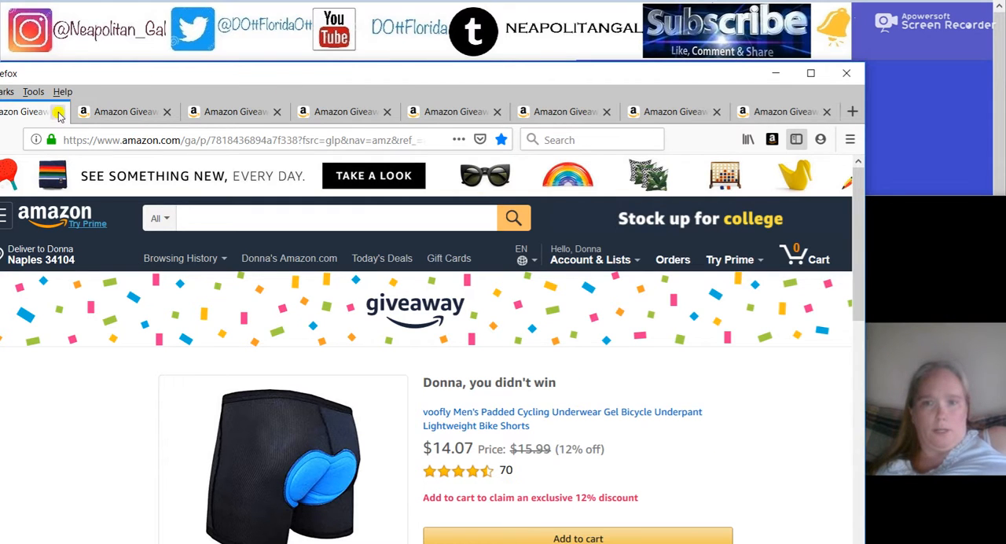
scroll("down", 3)
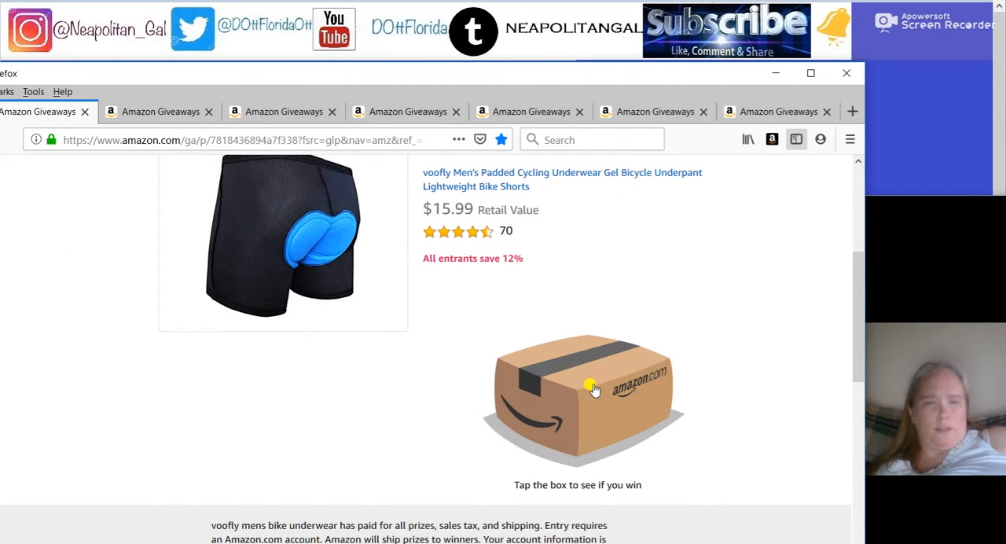
left_click(583, 394)
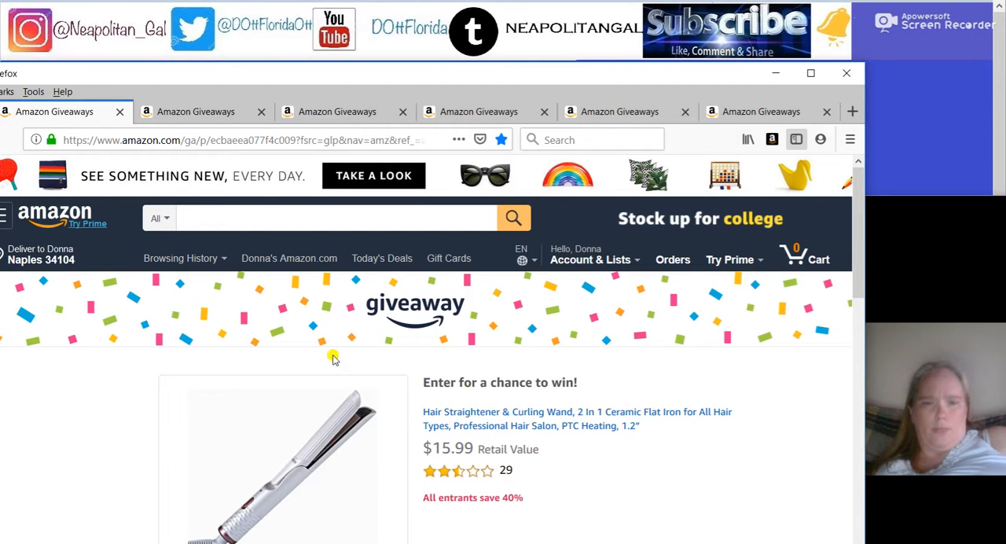
scroll("down", 3)
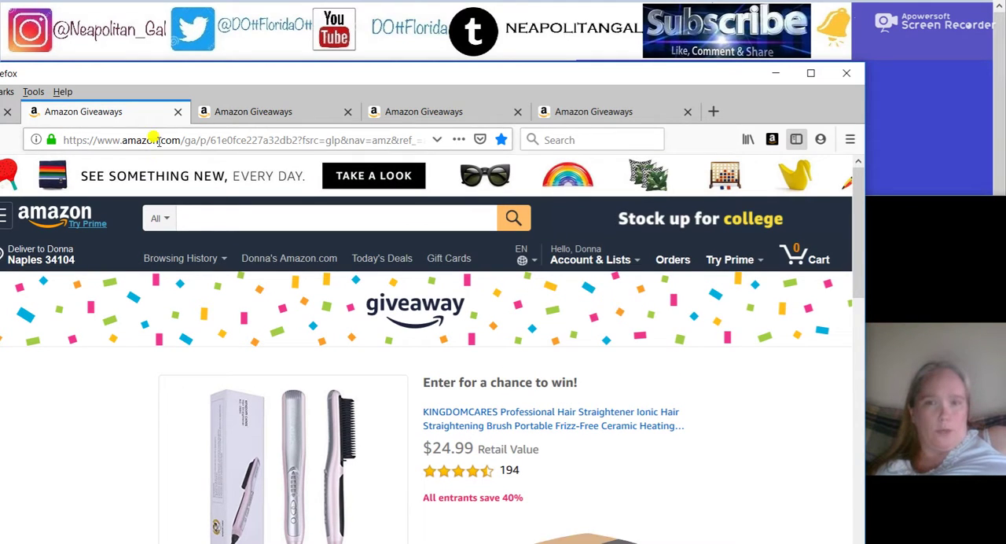
Step: Close the finished hair straightener, thermometer and round reading glasses giveaway tabs
left_click(176, 112)
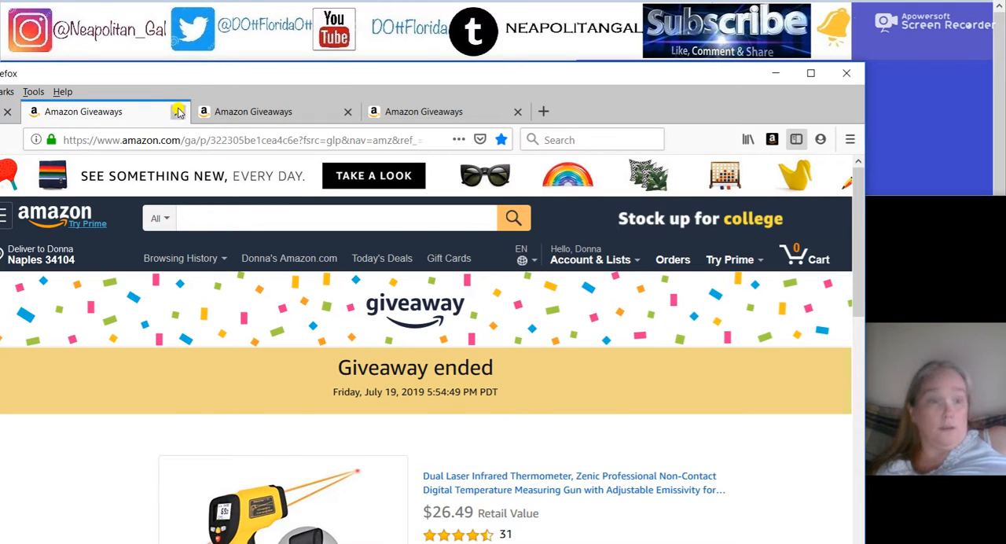
left_click(517, 110)
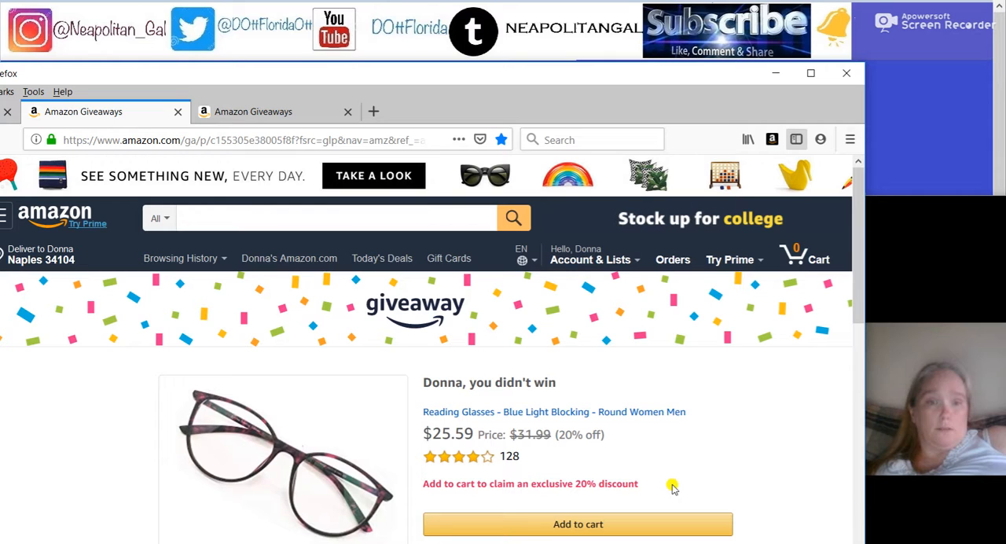
left_click(348, 110)
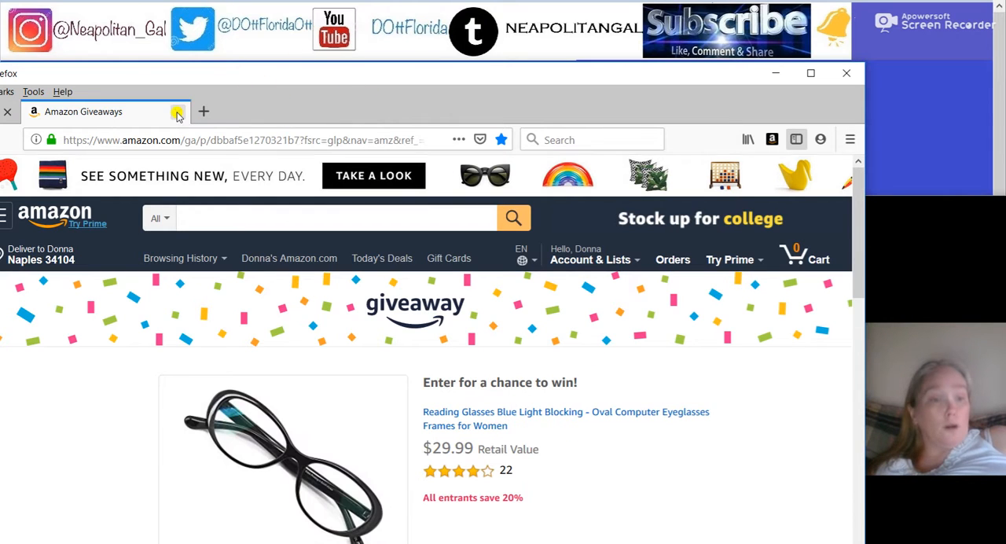
scroll("down", 3)
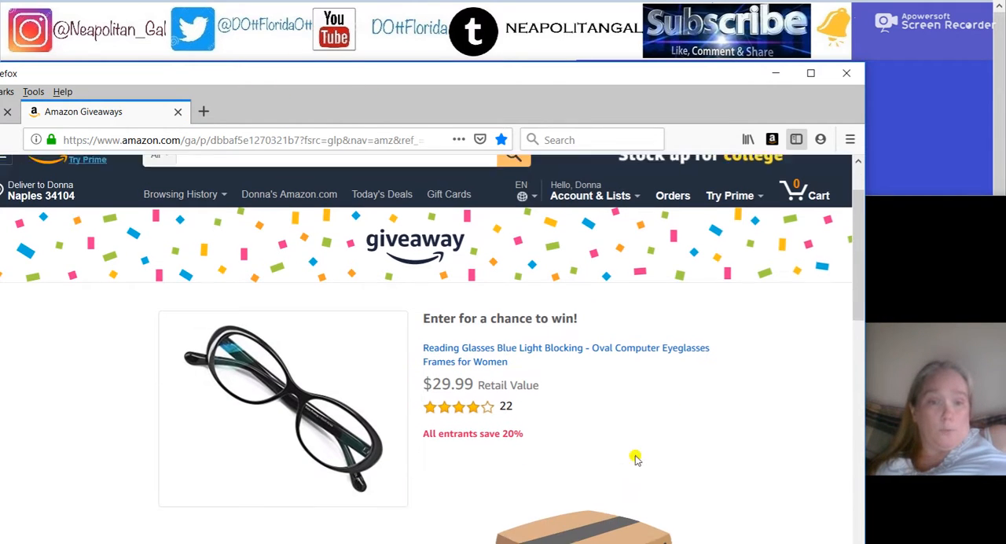
scroll("up", 3)
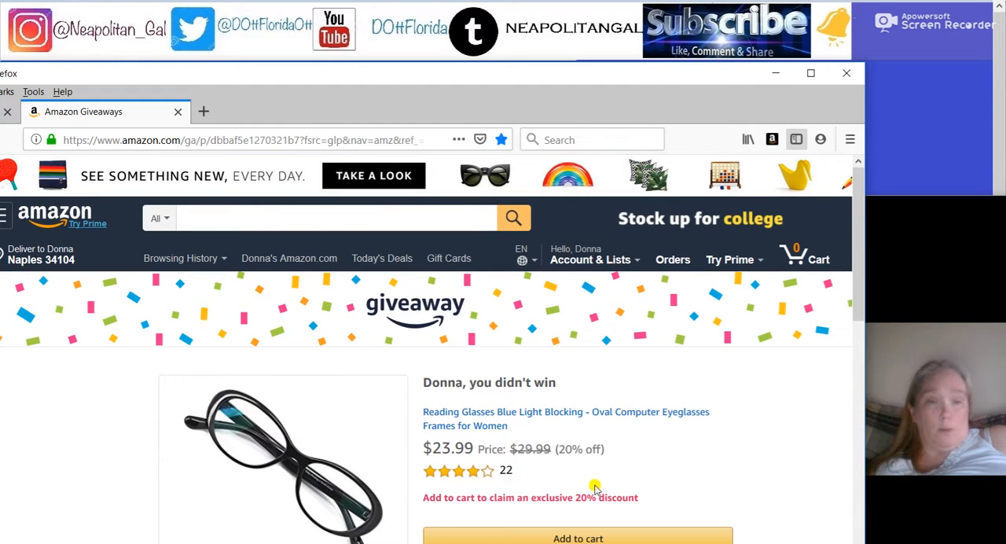
mouse_move(114, 210)
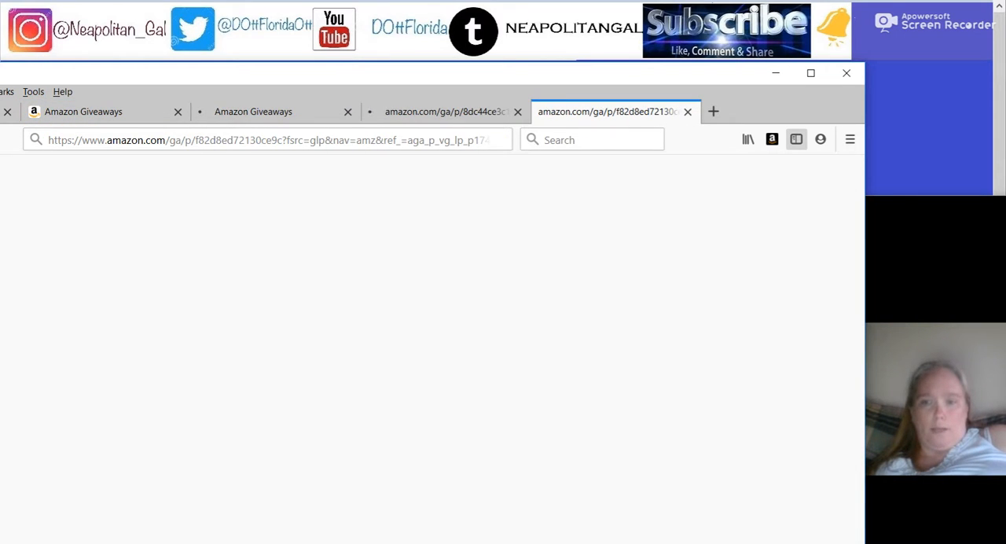
Step: Start the required 15-second videos on the beach ball, hyaluronic serum and collagen giveaways
left_click(94, 110)
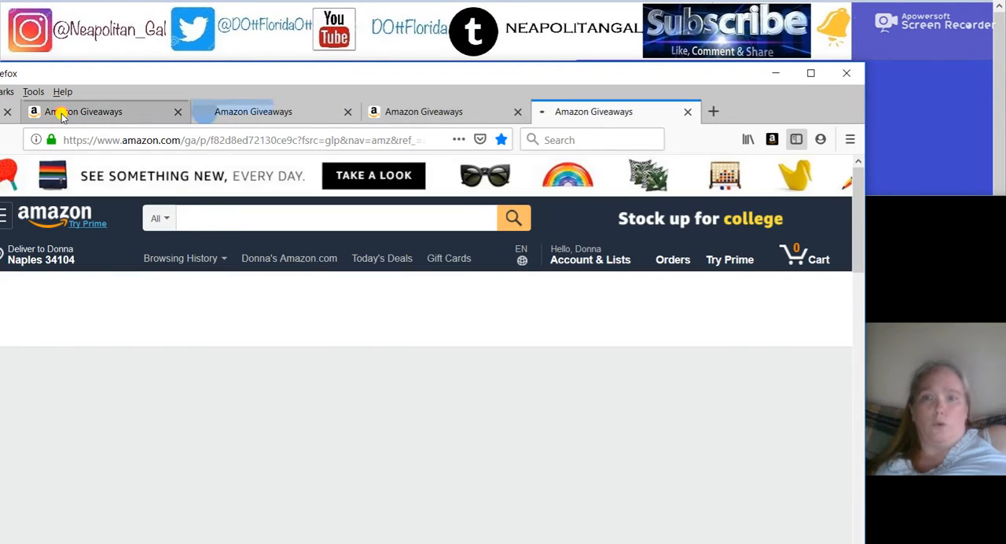
left_click(84, 110)
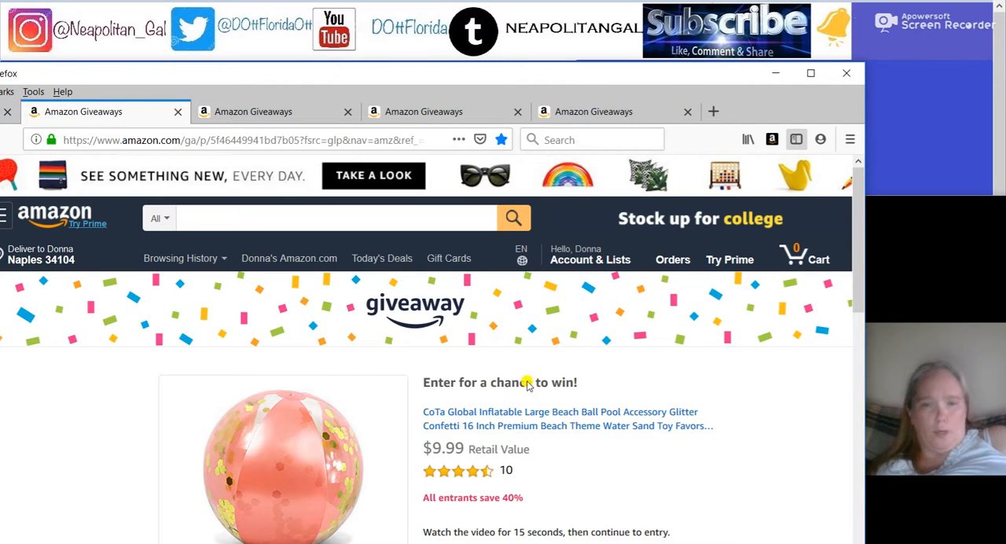
scroll("down", 3)
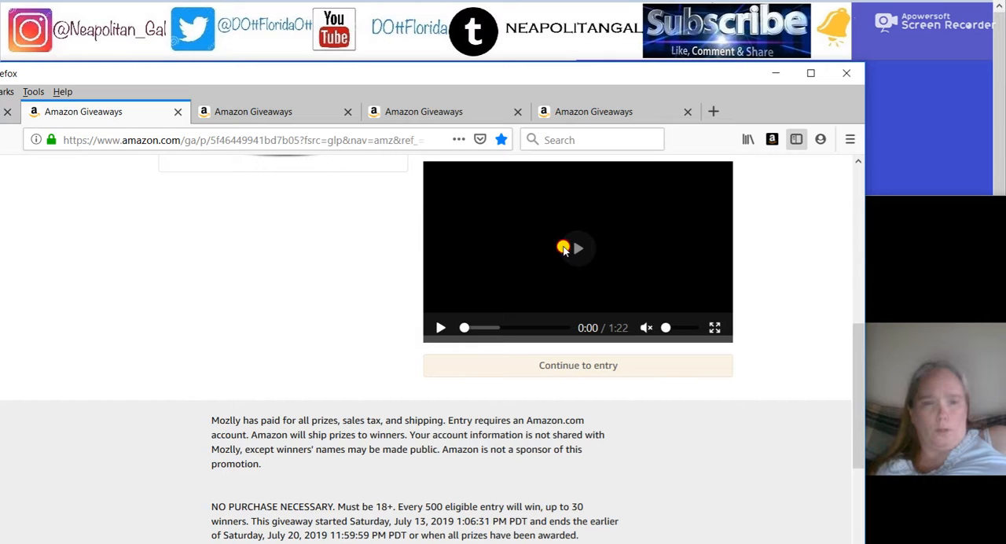
left_click(563, 248)
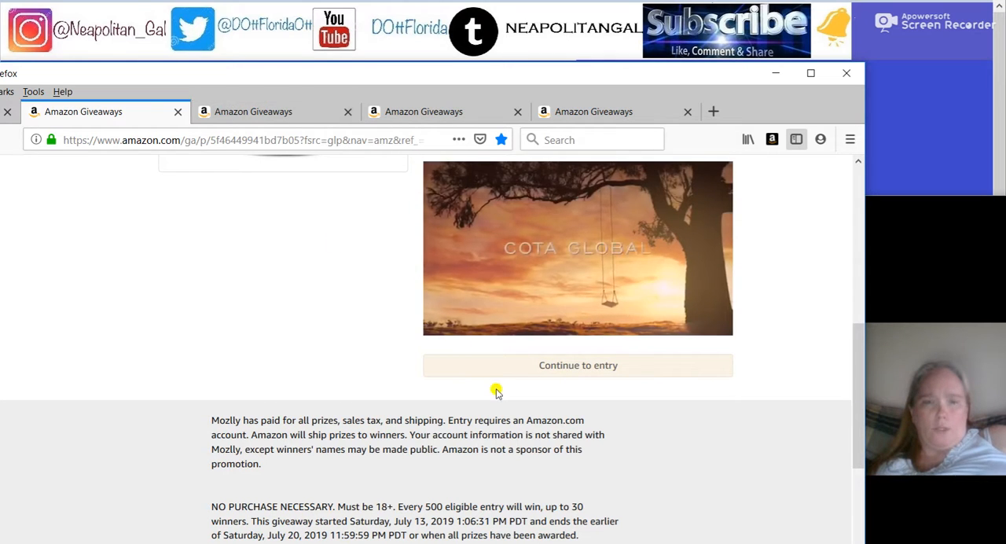
left_click(253, 110)
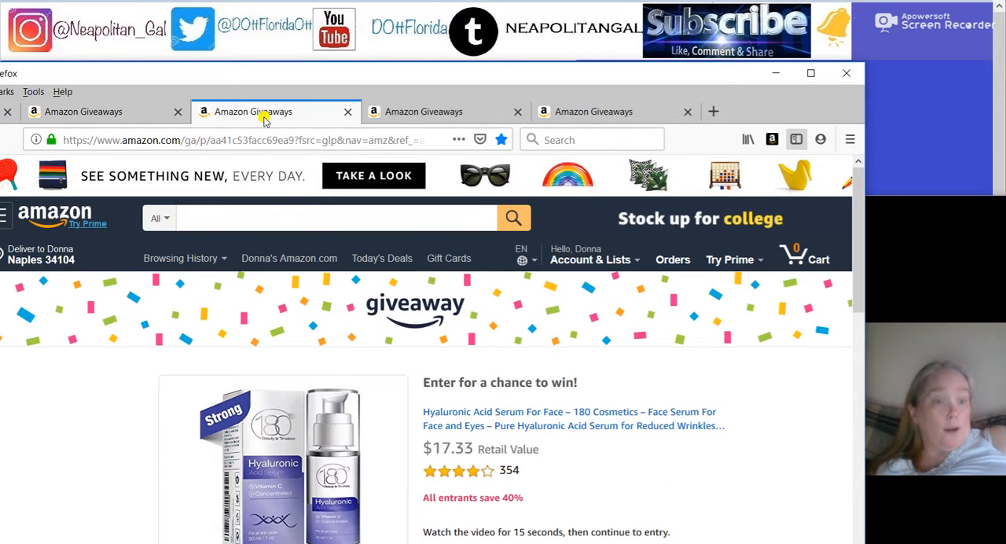
scroll("down", 3)
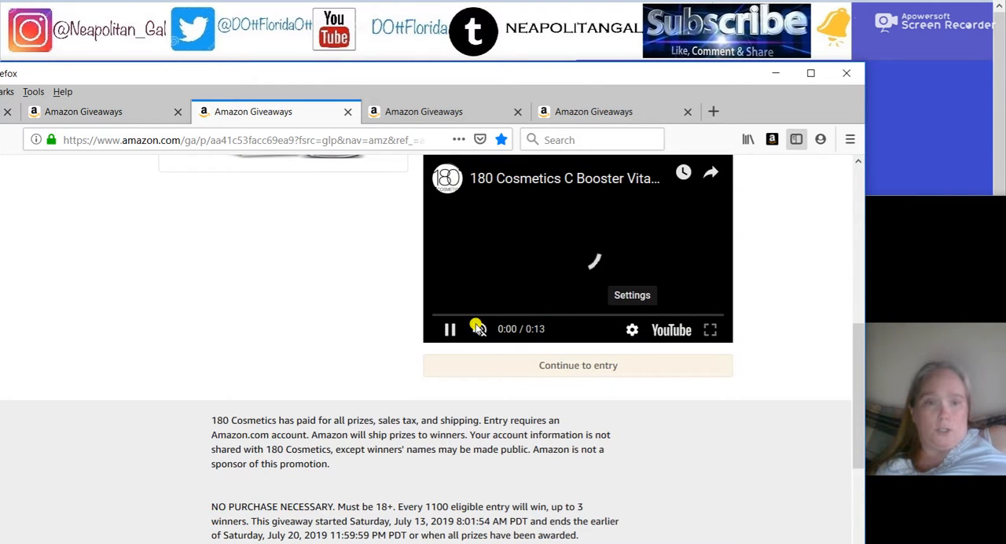
left_click(425, 110)
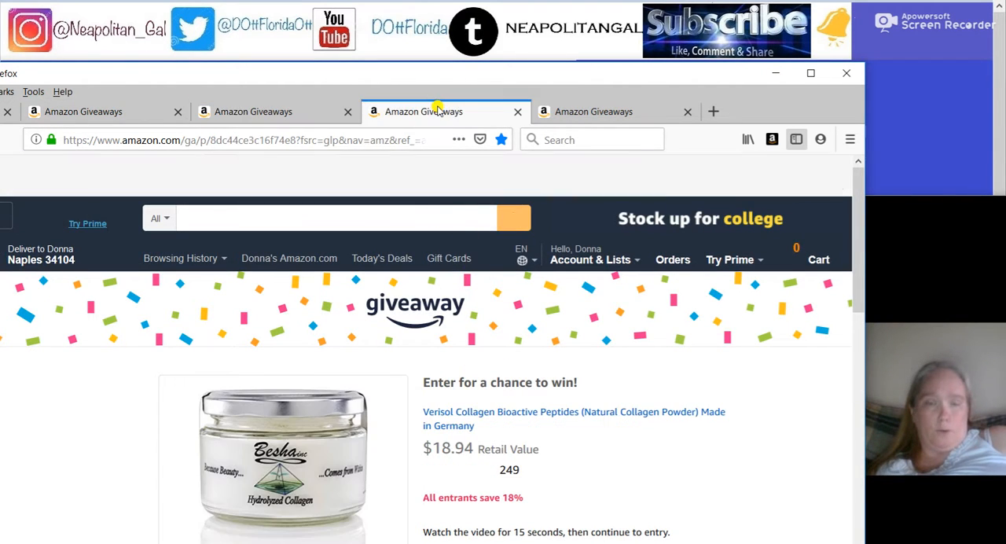
scroll("down", 3)
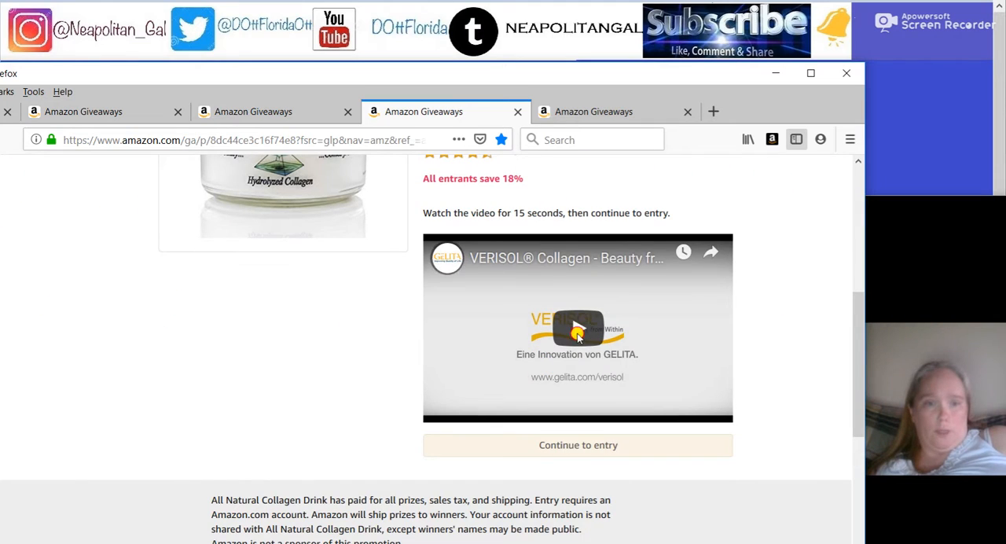
left_click(579, 328)
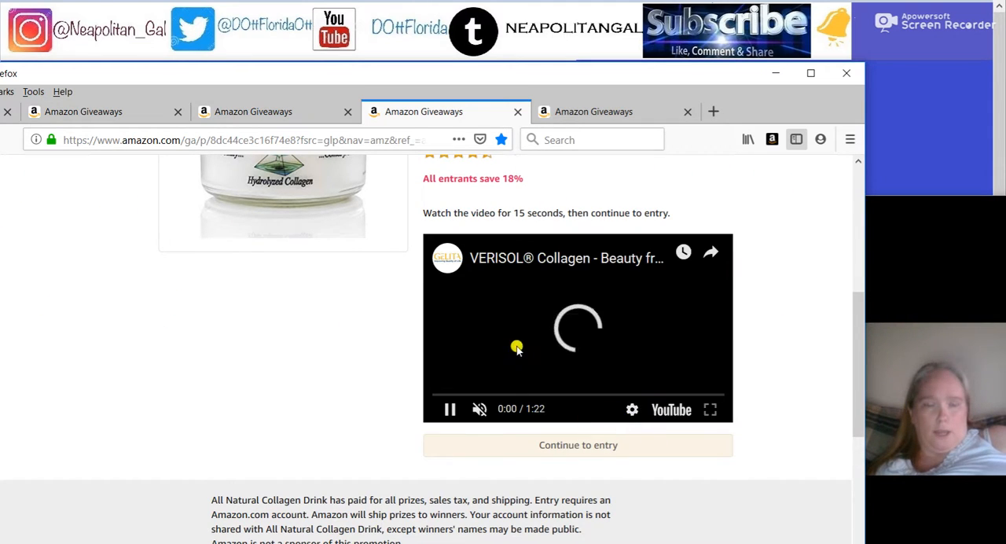
Step: Look over the swimsuit giveaway while the other videos play
left_click(616, 110)
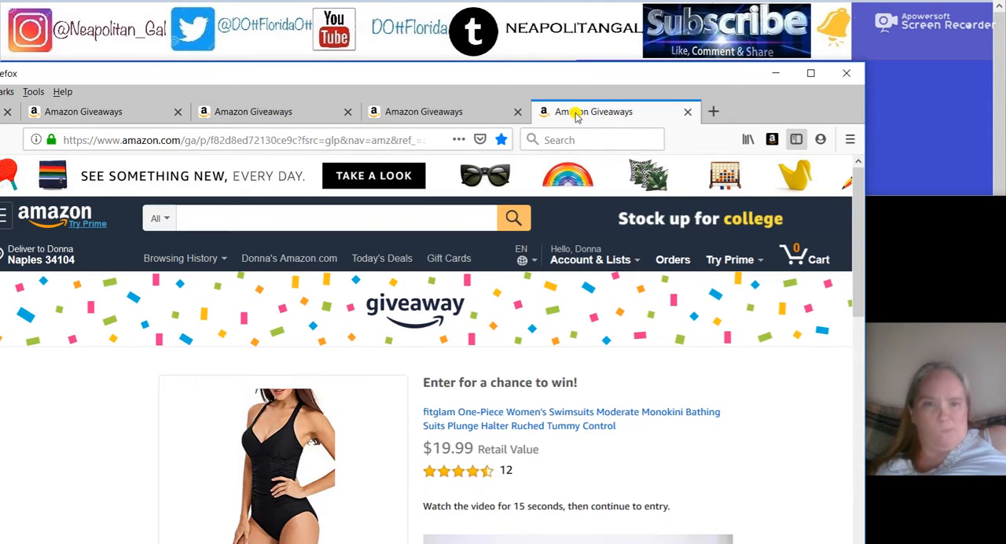
scroll("down", 3)
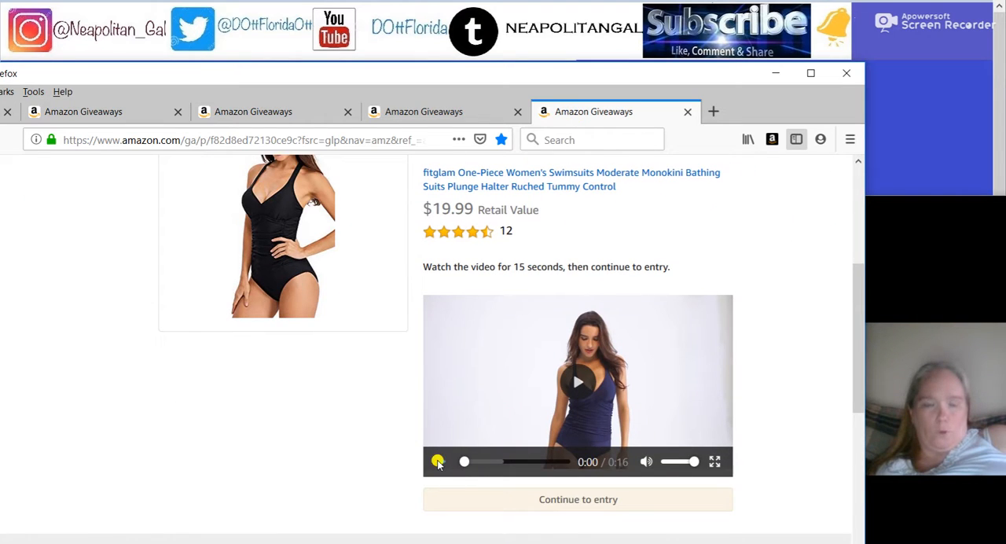
scroll("down", 3)
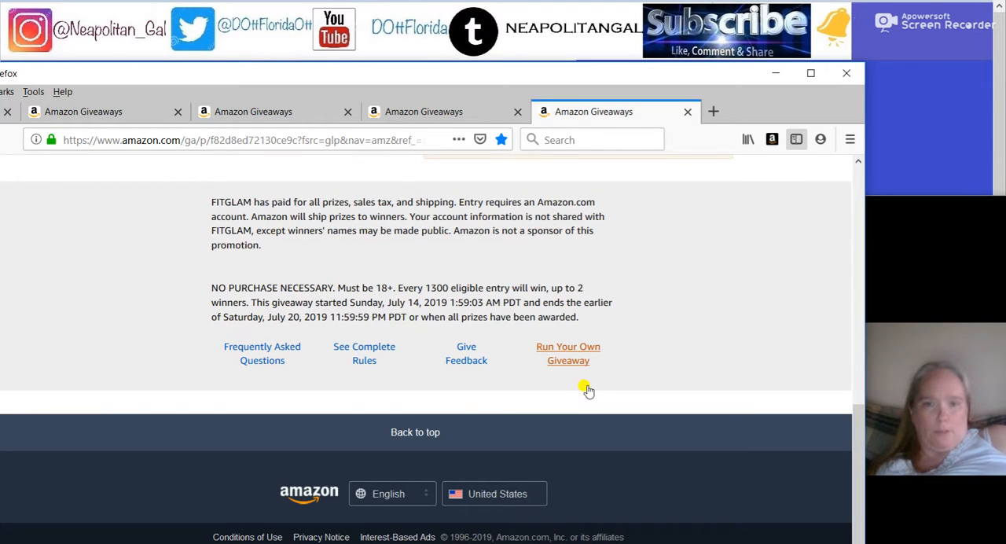
scroll("up", 3)
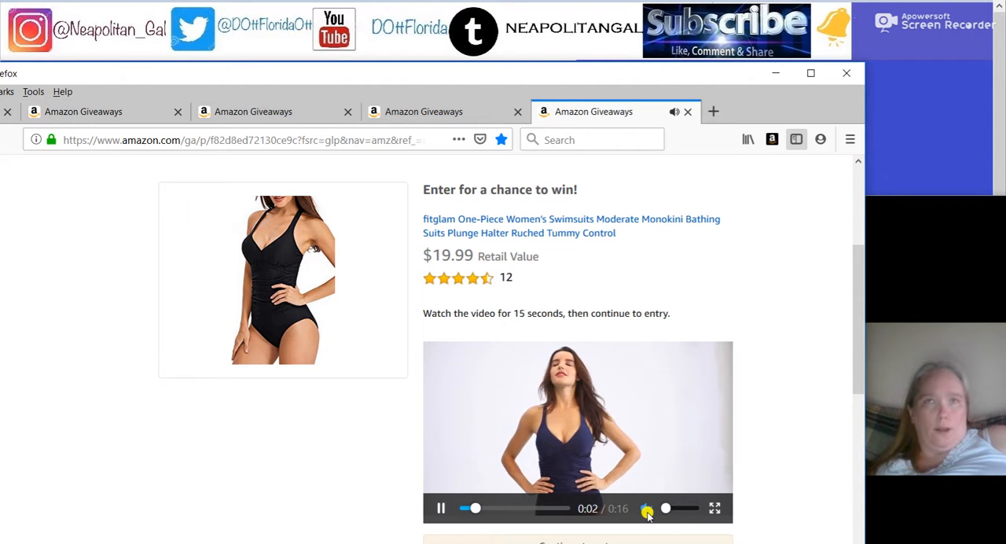
scroll("up", 3)
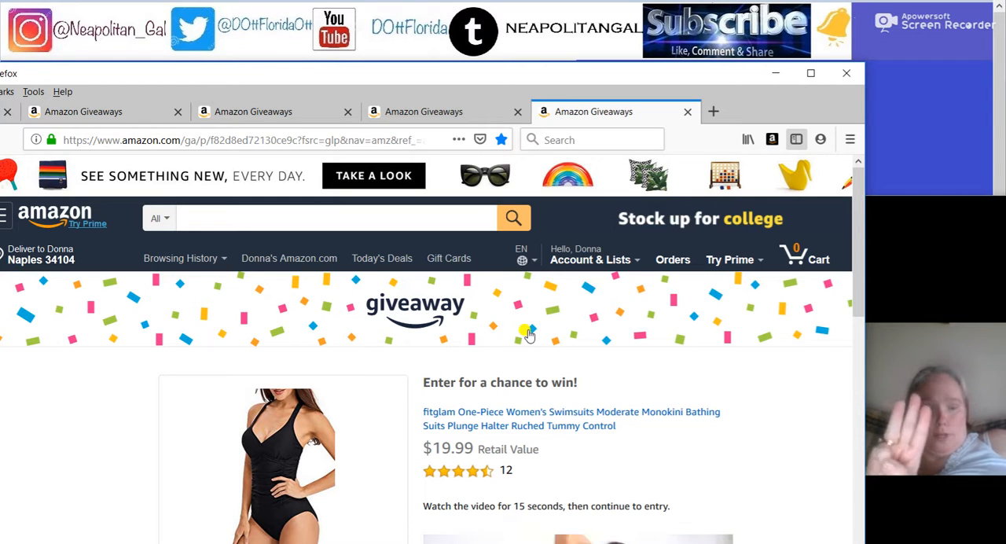
Step: Finish the beach ball, serum and collagen entries, each 'you didn't win', and close their tabs
left_click(85, 110)
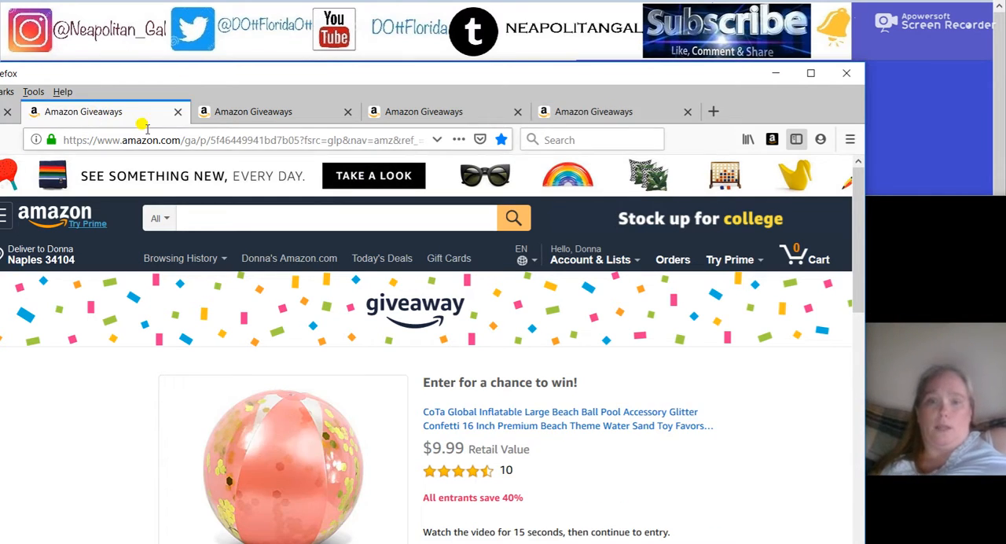
scroll("down", 3)
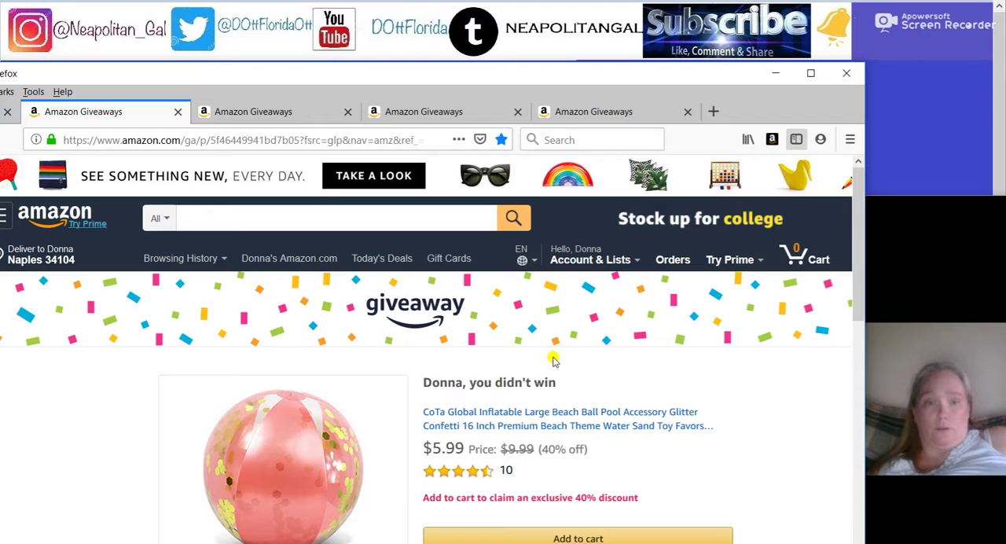
left_click(689, 111)
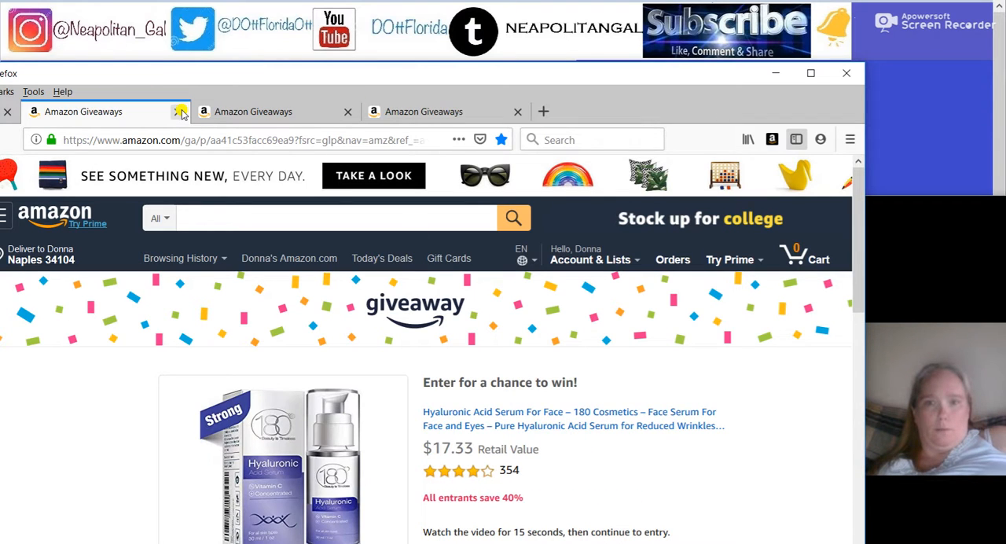
scroll("down", 3)
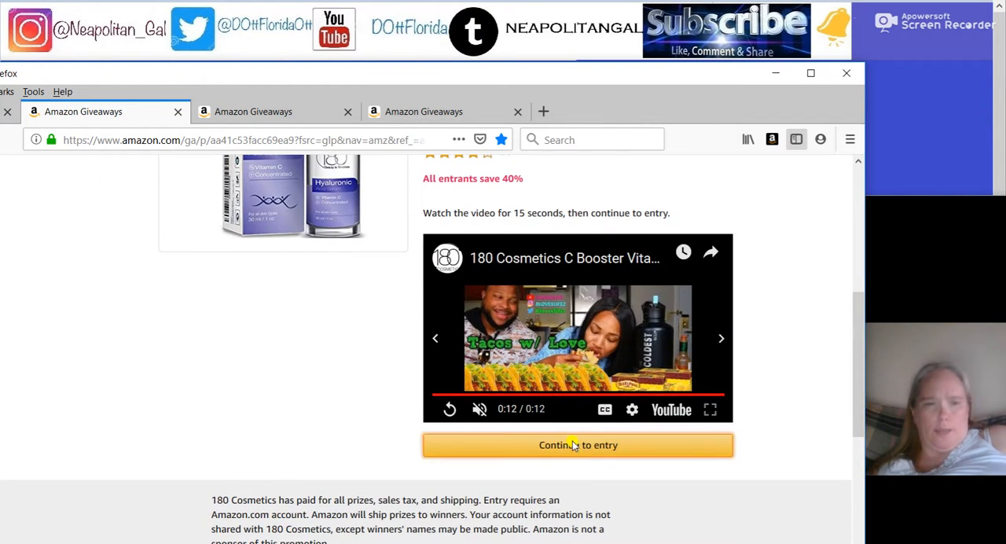
left_click(578, 445)
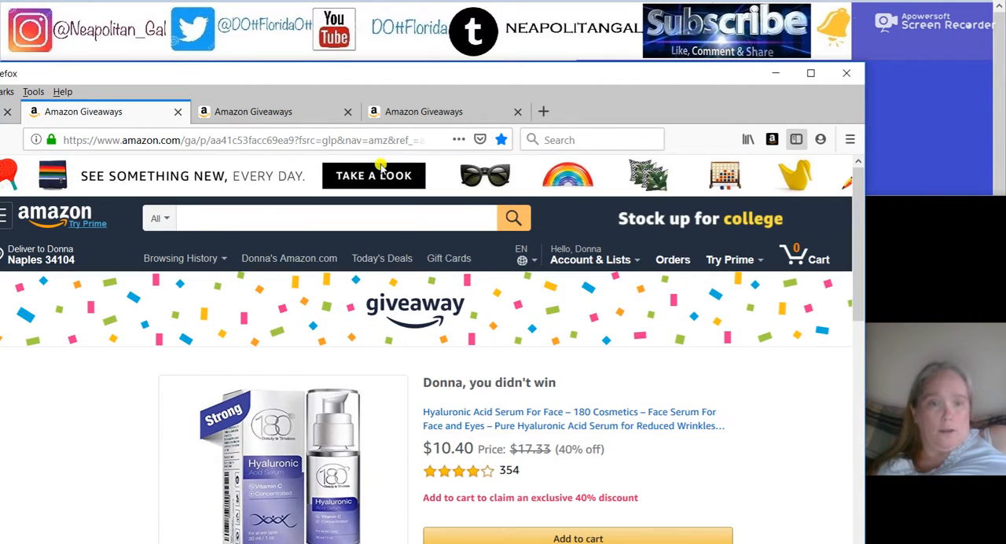
left_click(518, 110)
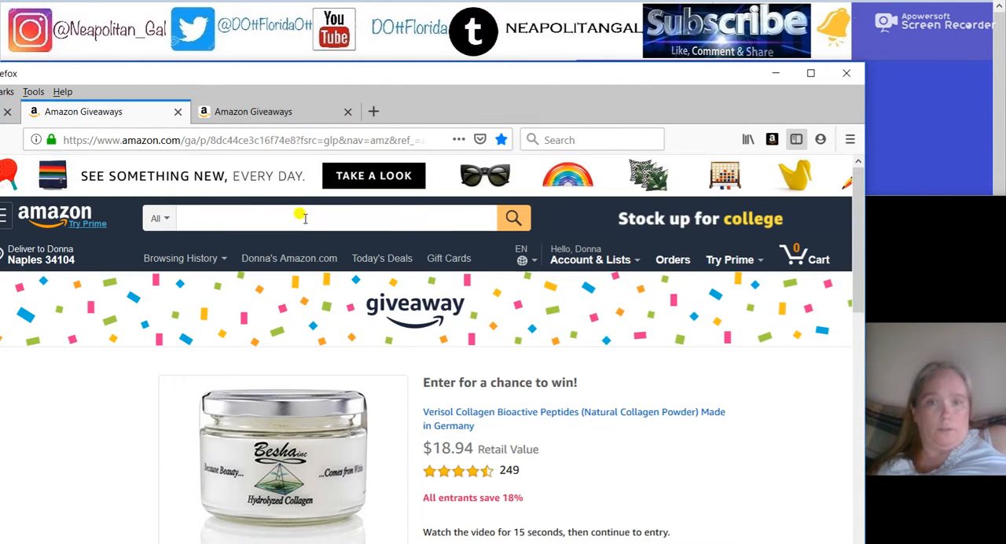
scroll("down", 3)
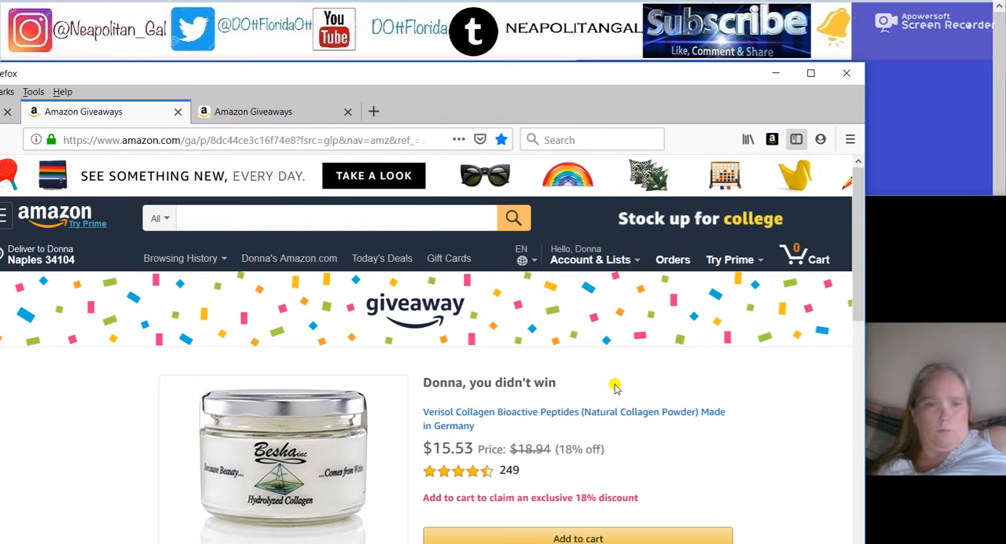
left_click(347, 110)
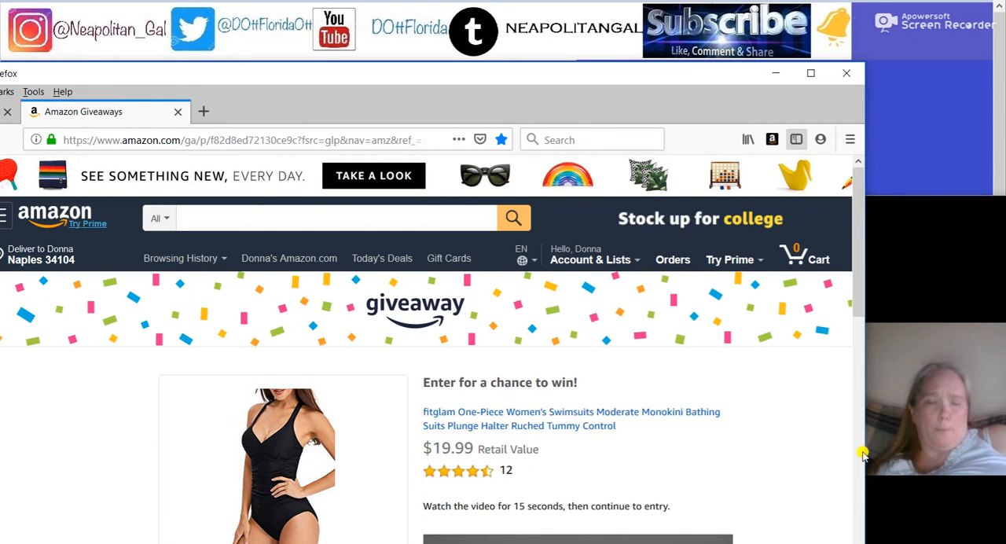
Step: Close the page 27 tab and load the giveaways listing at page 1 from the bookmark
scroll("down", 3)
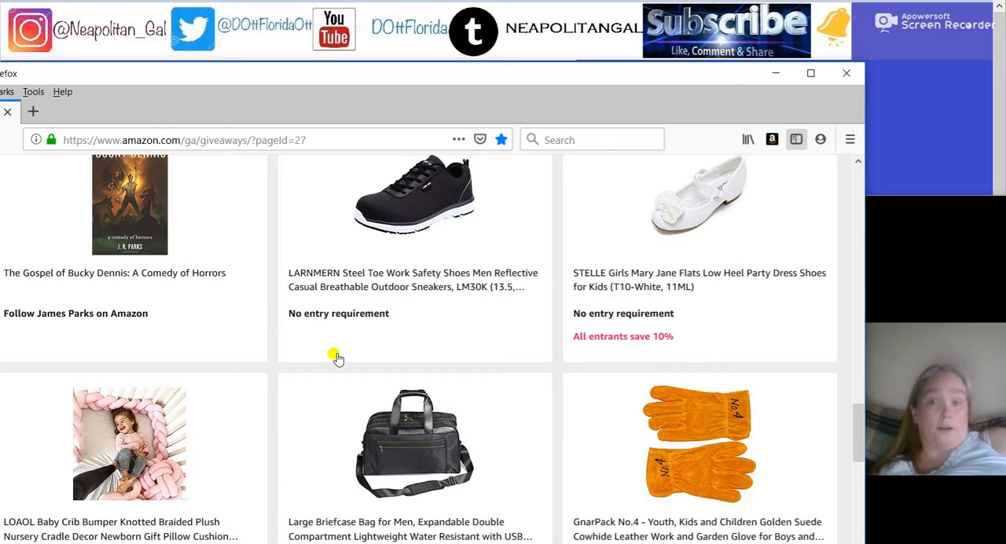
mouse_move(330, 266)
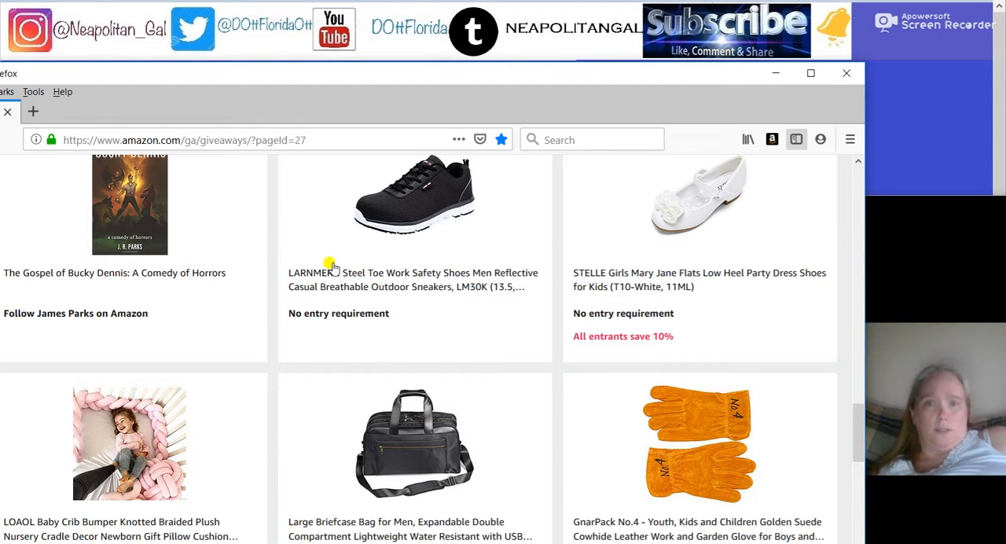
scroll("down", 3)
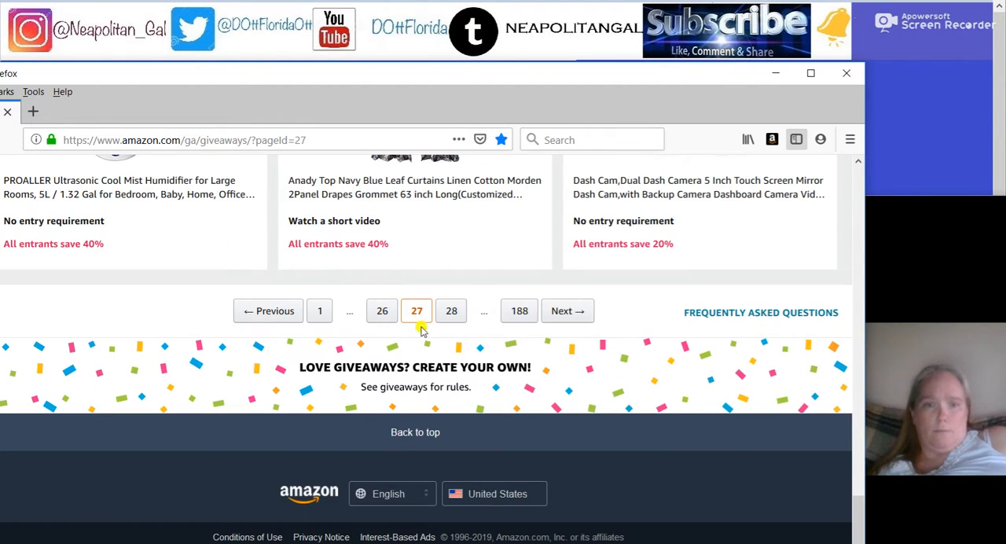
mouse_move(31, 110)
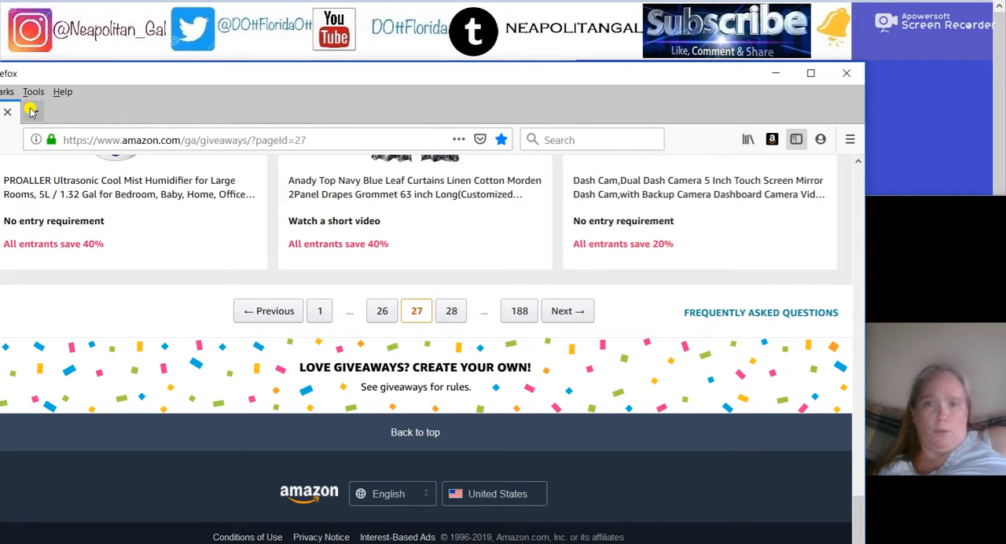
left_click(205, 112)
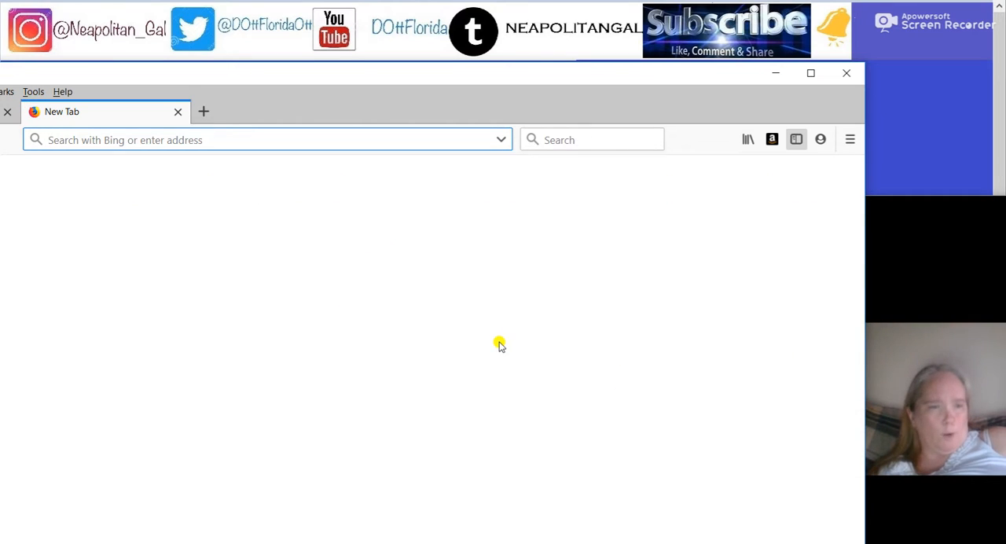
left_click(268, 138)
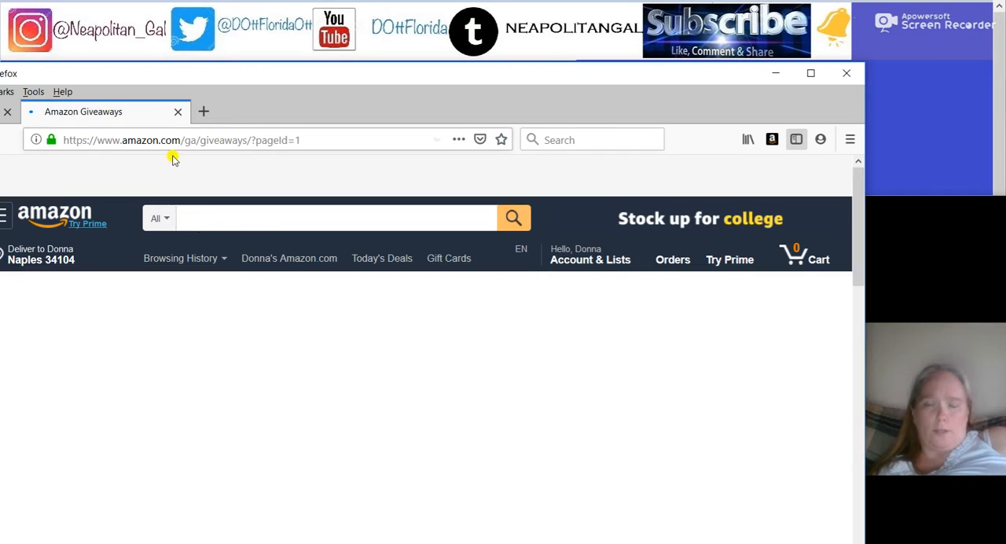
Step: Jump to the last page 188, then page 187, and browse its lip mask and reading glasses giveaways
scroll("down", 3)
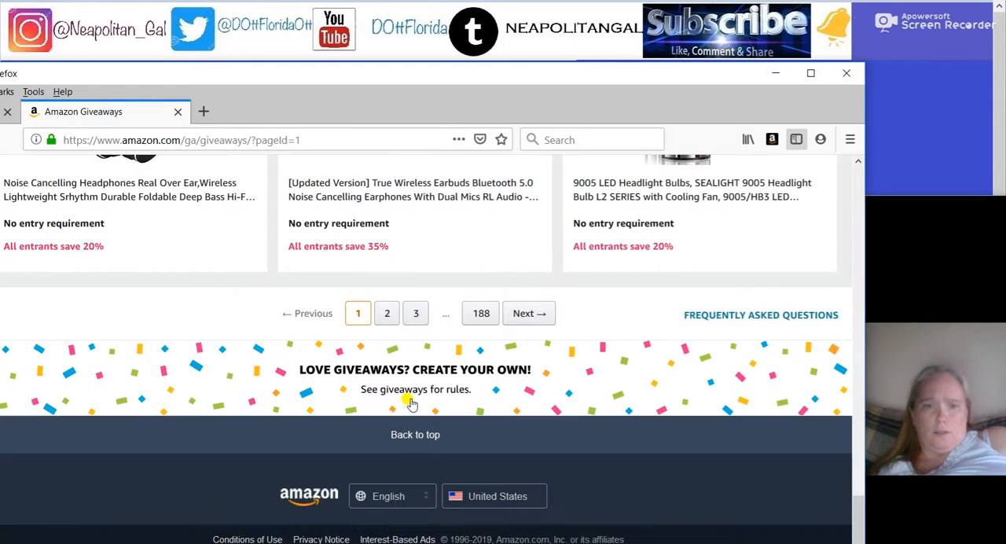
left_click(481, 313)
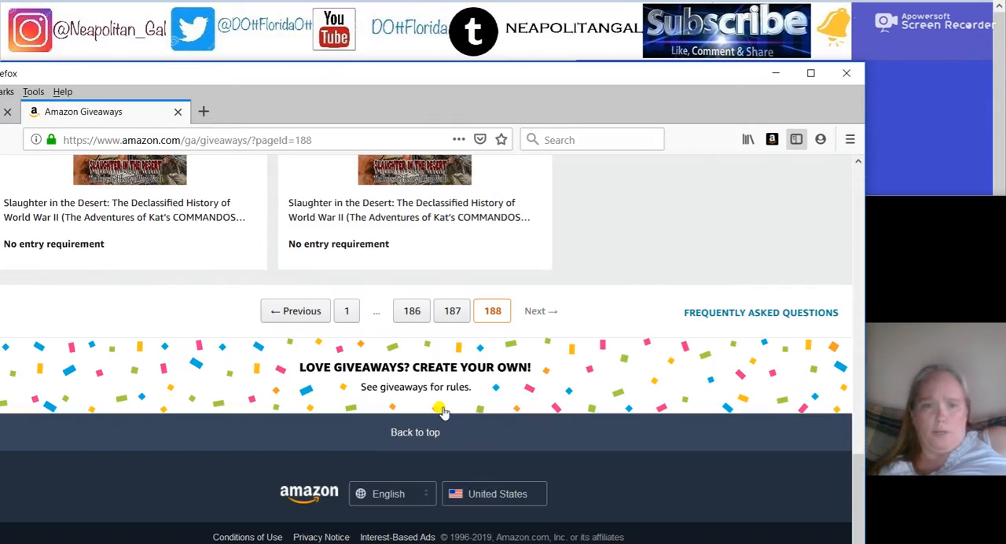
left_click(296, 311)
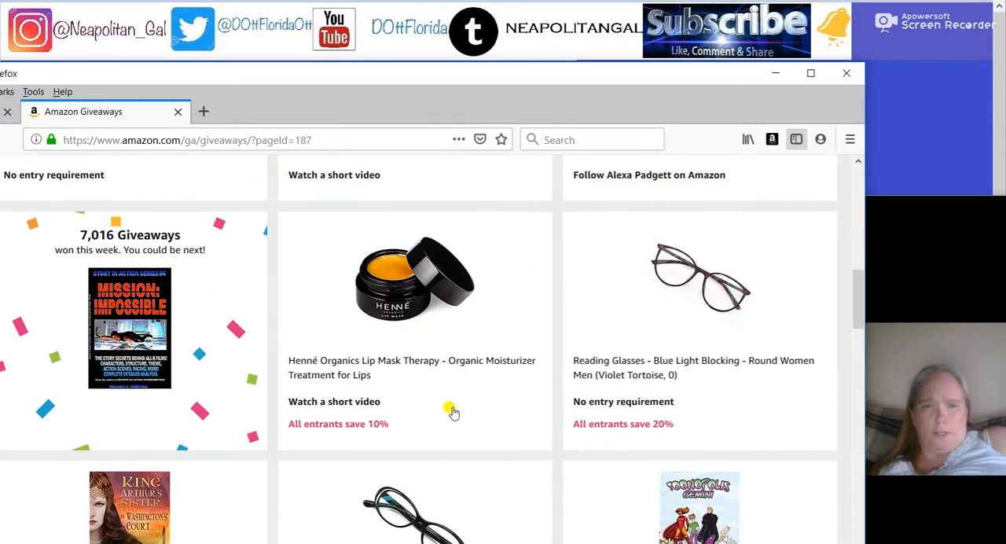
scroll("down", 3)
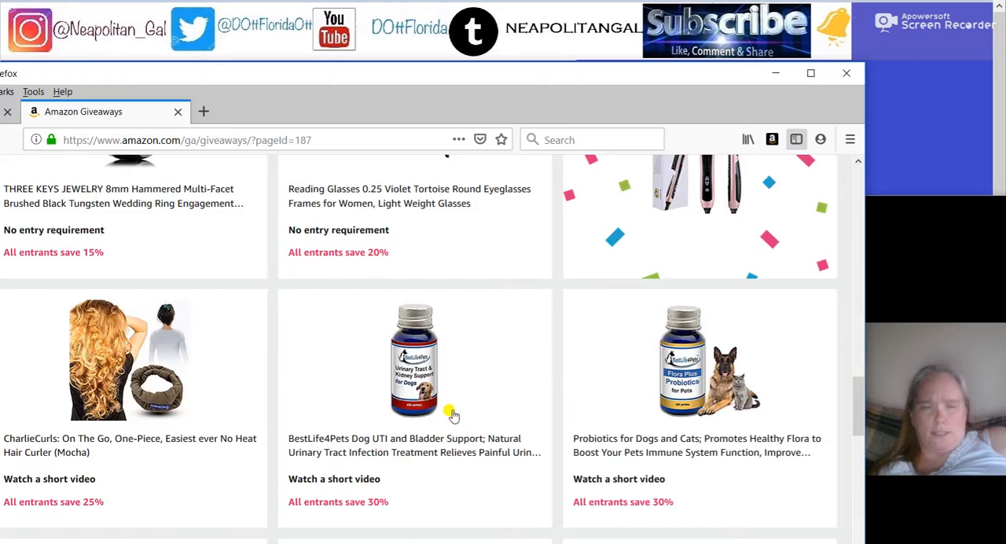
scroll("up", 3)
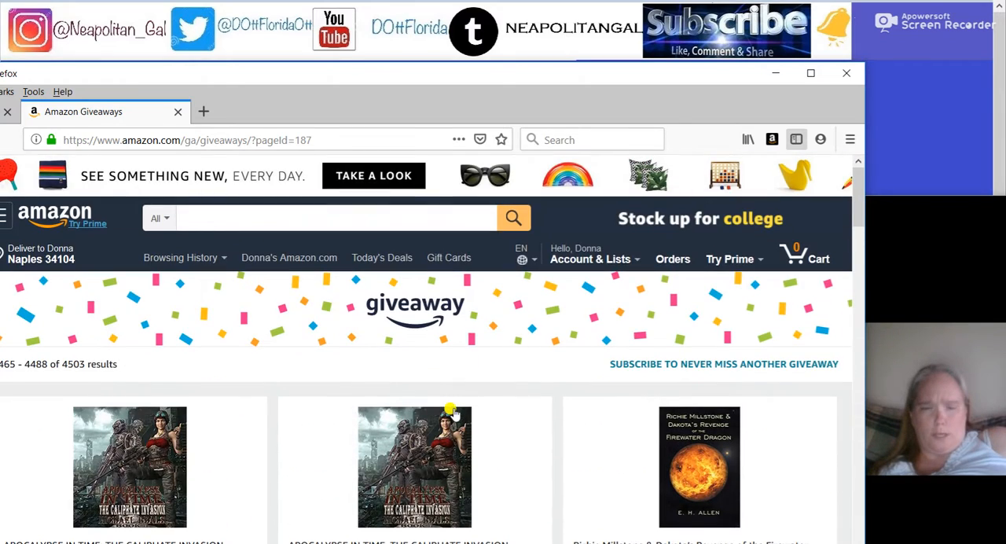
scroll("down", 3)
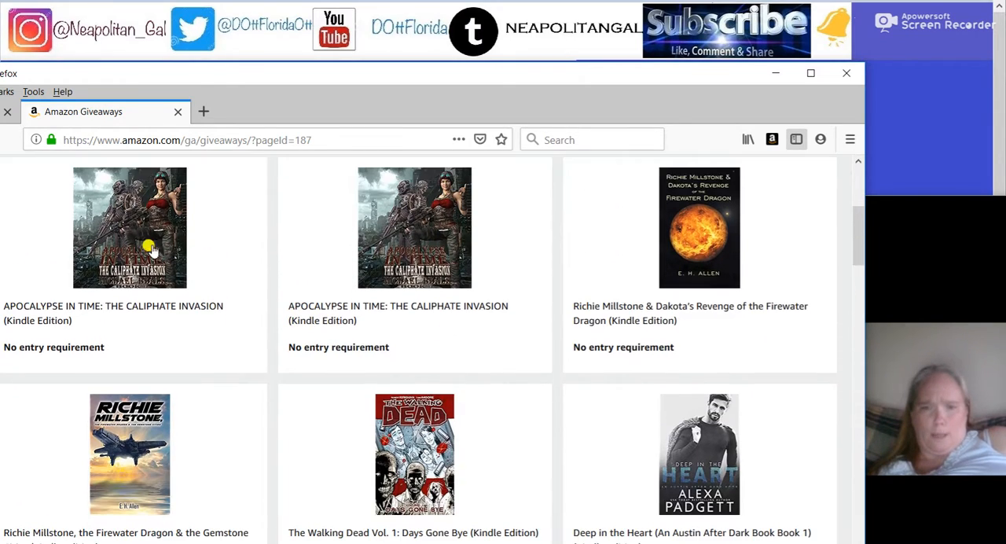
mouse_move(594, 272)
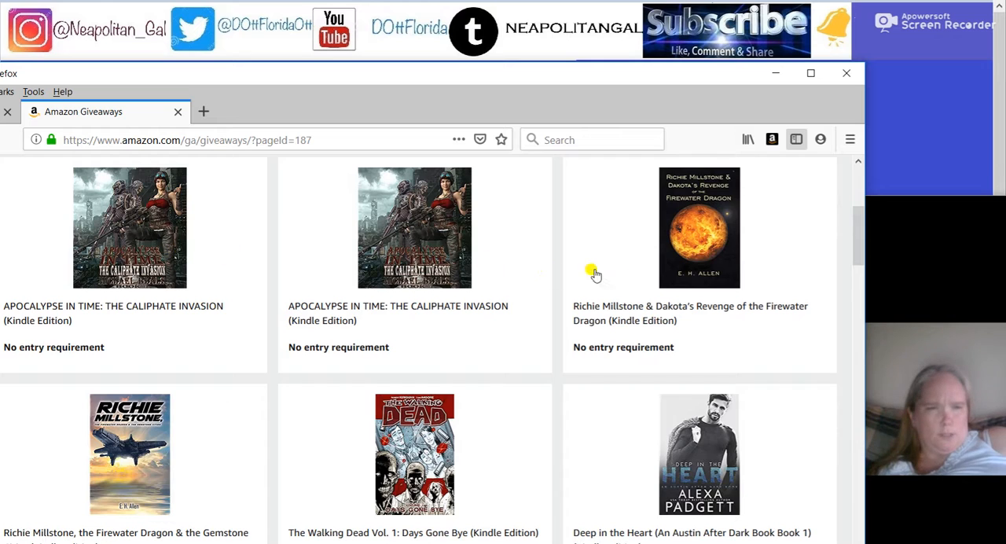
scroll("down", 3)
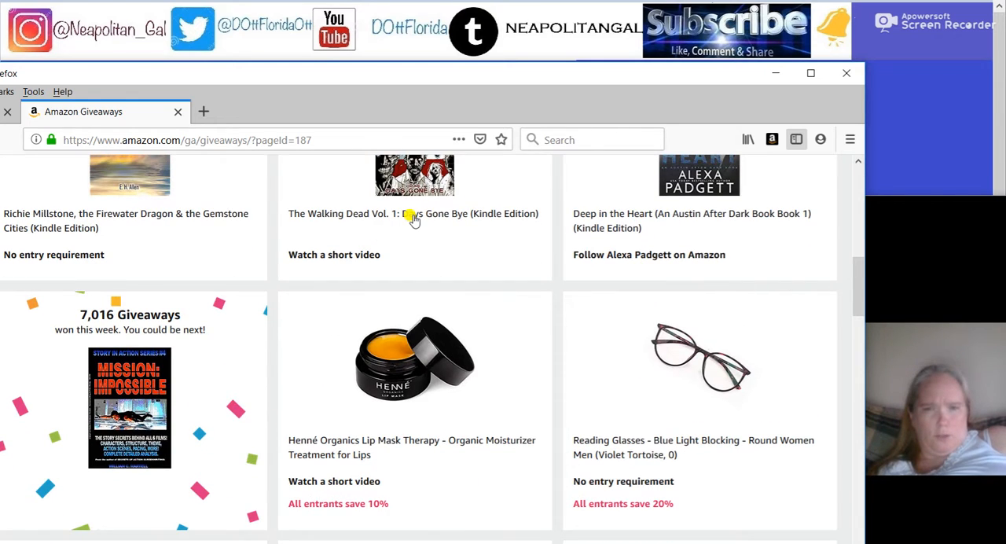
mouse_move(582, 220)
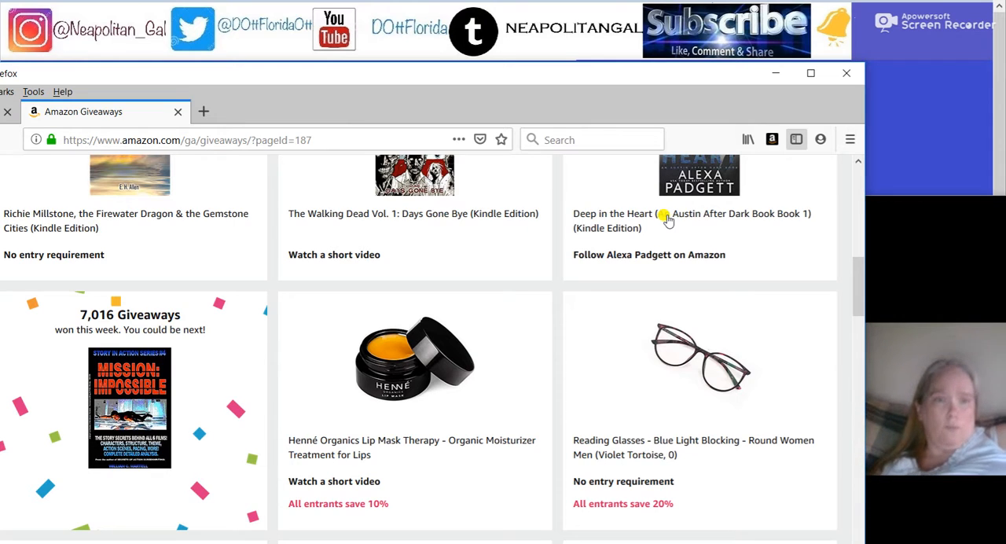
scroll("down", 3)
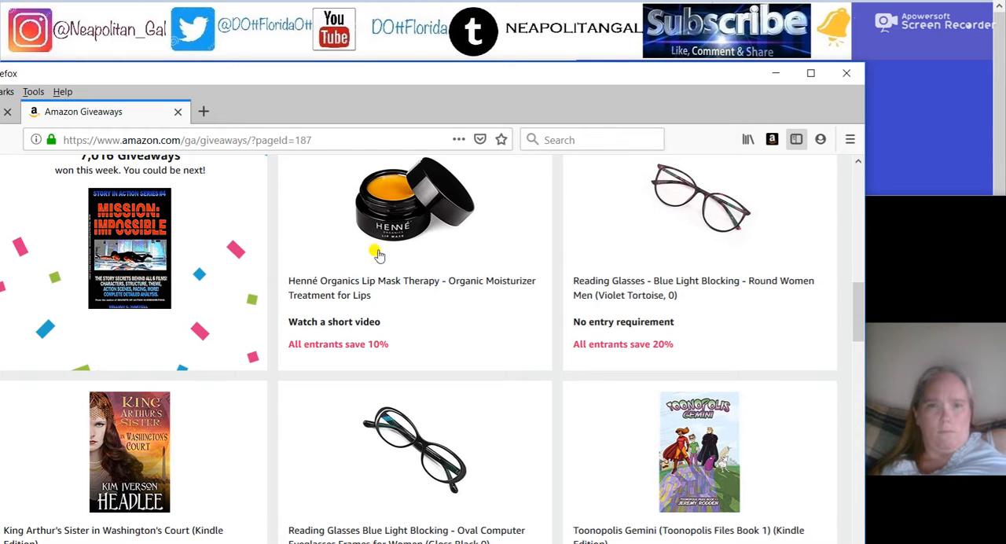
Step: Enter the Henné lip mask giveaway after its video, seeing 'you didn't win'
left_click(415, 204)
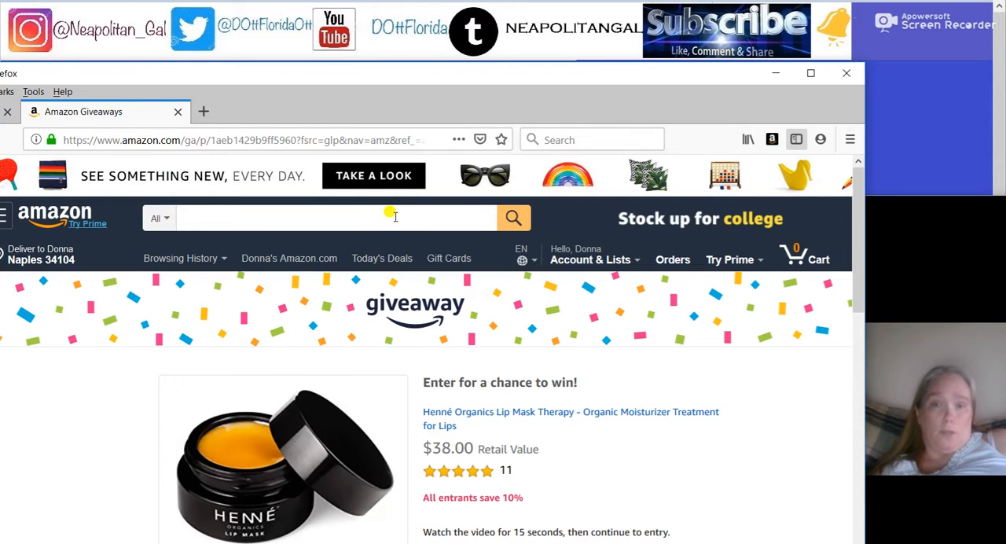
scroll("down", 3)
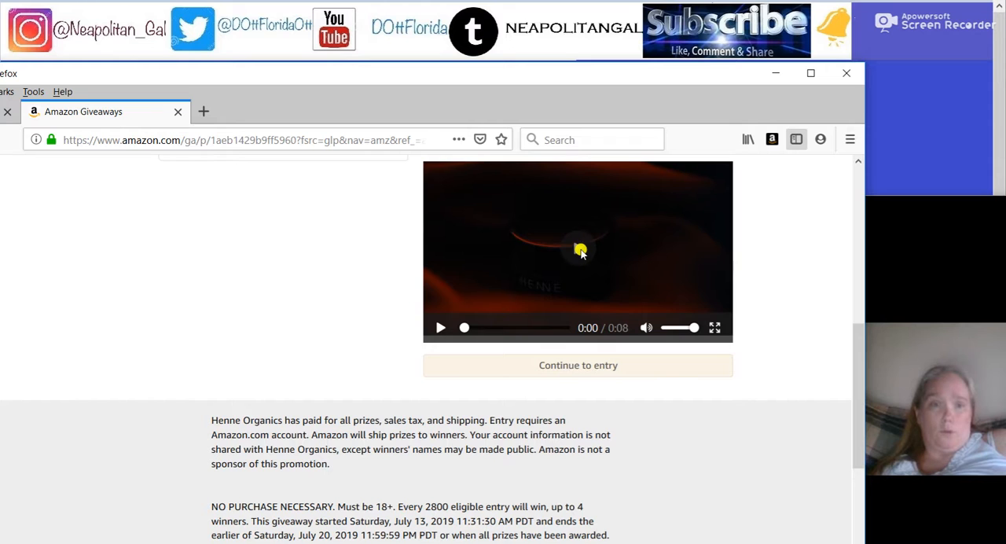
scroll("up", 3)
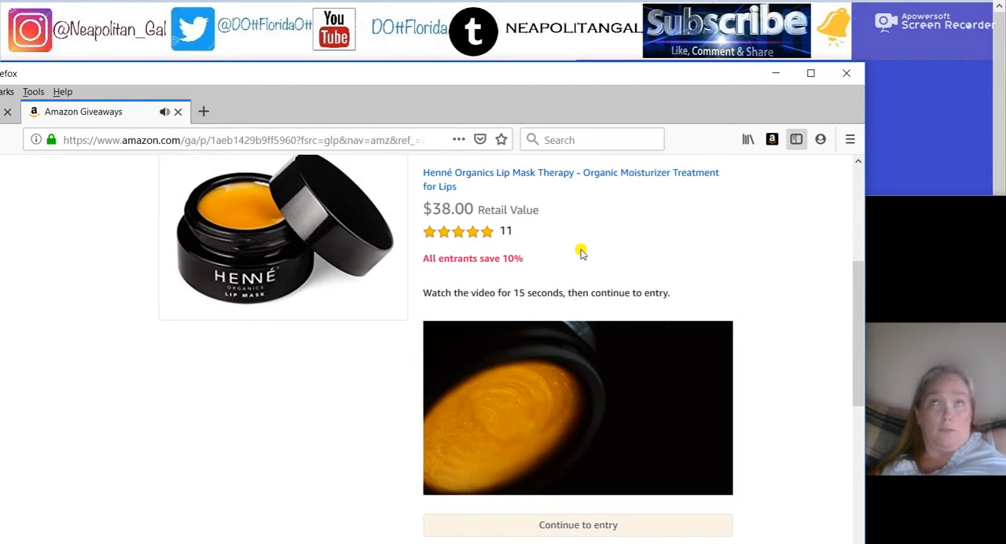
scroll("down", 3)
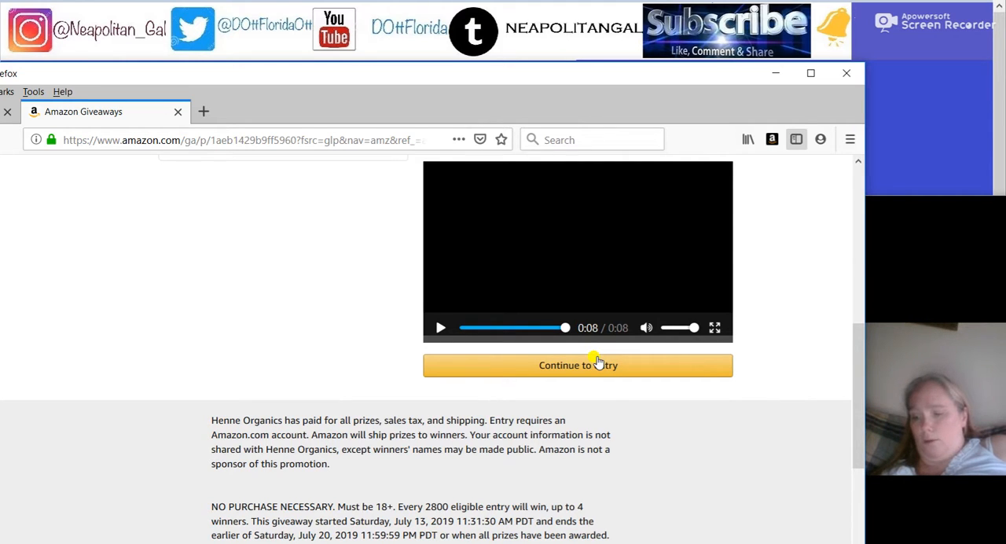
left_click(579, 365)
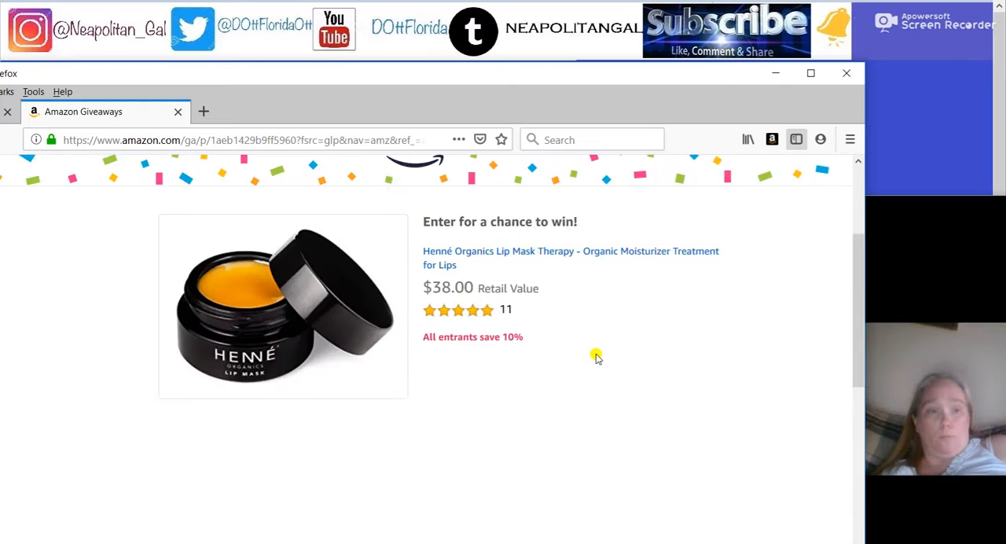
Step: Go back to the giveaways listing via the page's Back option
scroll("up", 3)
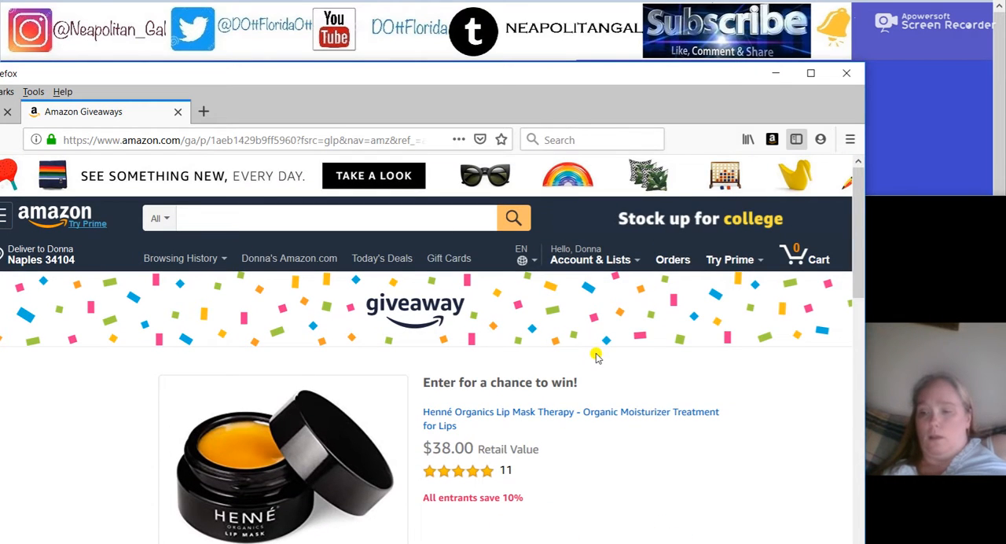
right_click(598, 353)
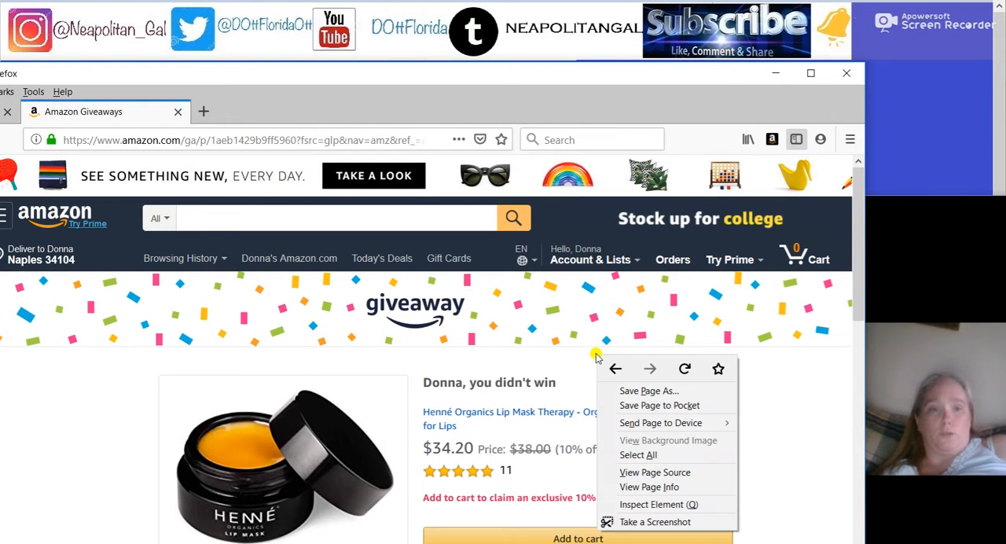
left_click(617, 368)
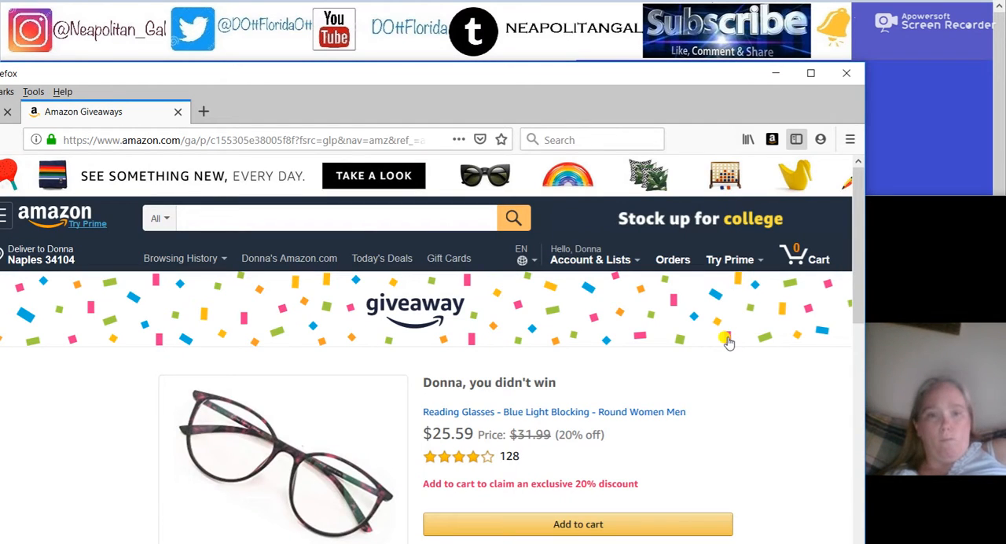
mouse_move(717, 400)
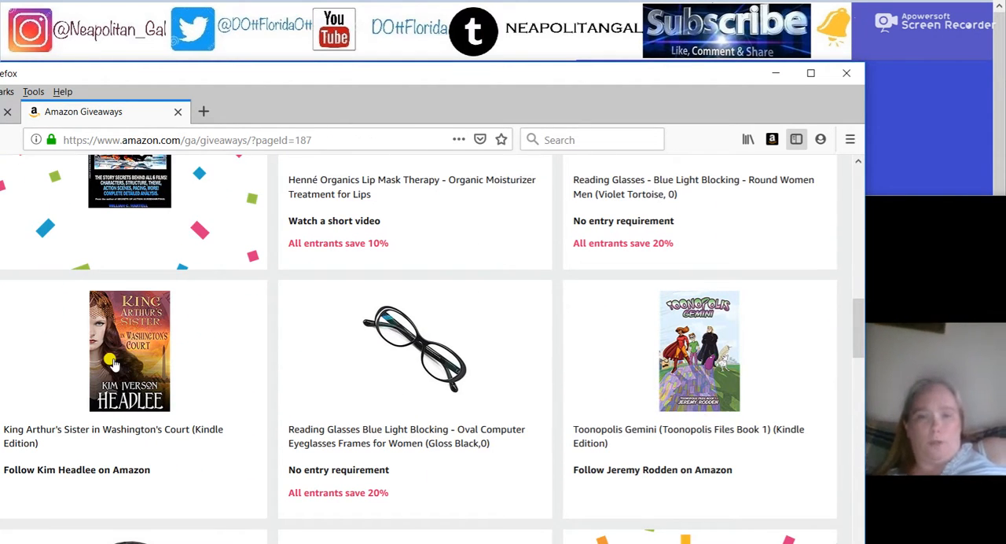
Step: Try the black oval and round reader glasses giveaways, returning to the listing after each
left_click(128, 351)
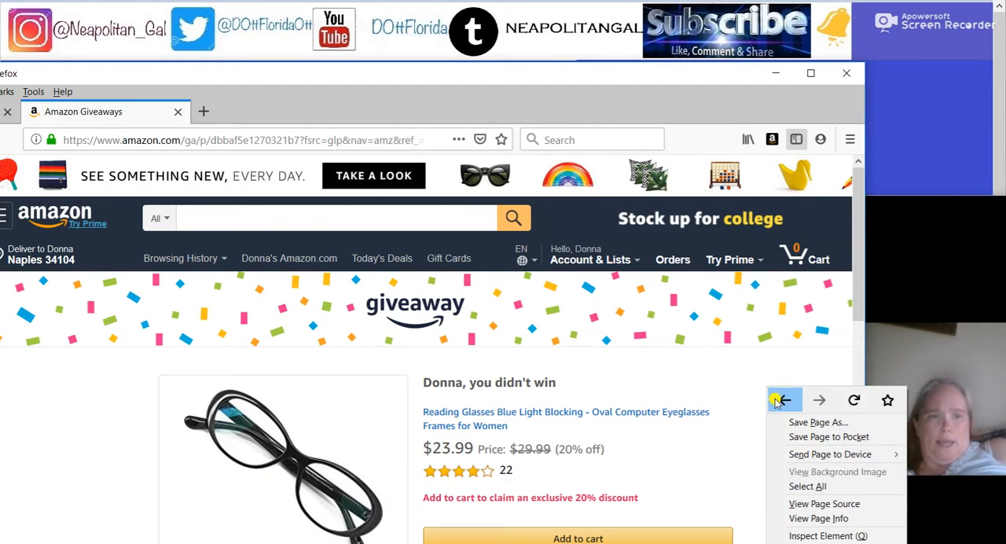
left_click(783, 399)
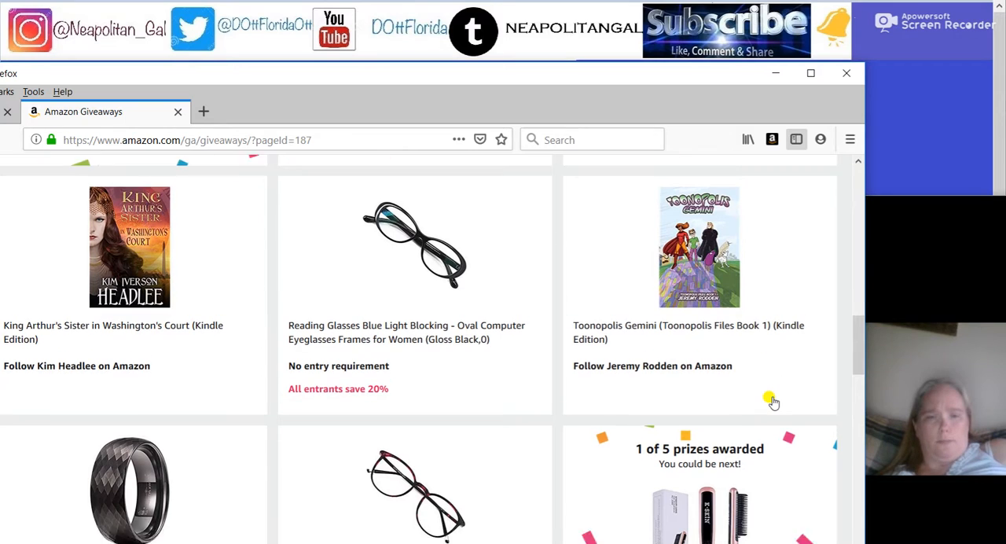
scroll("down", 3)
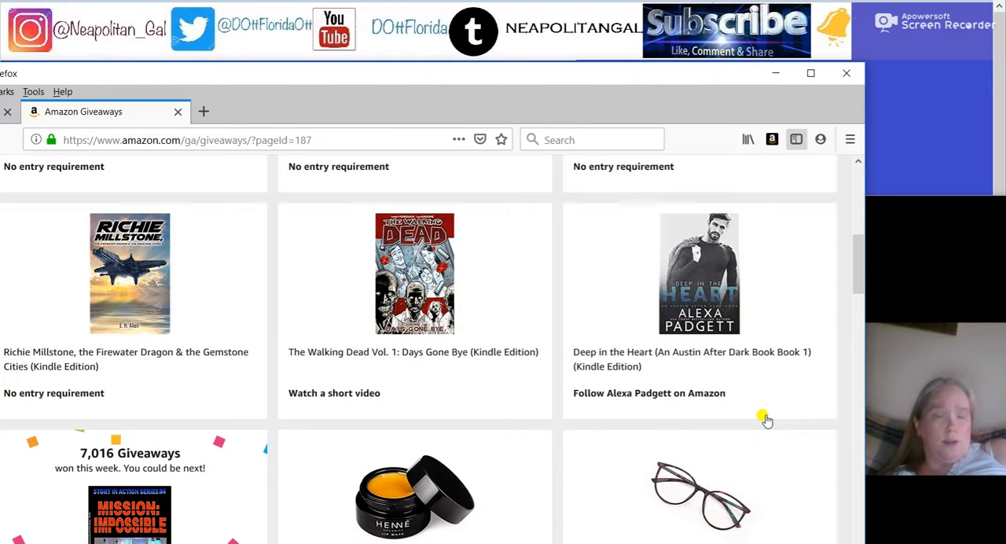
scroll("down", 3)
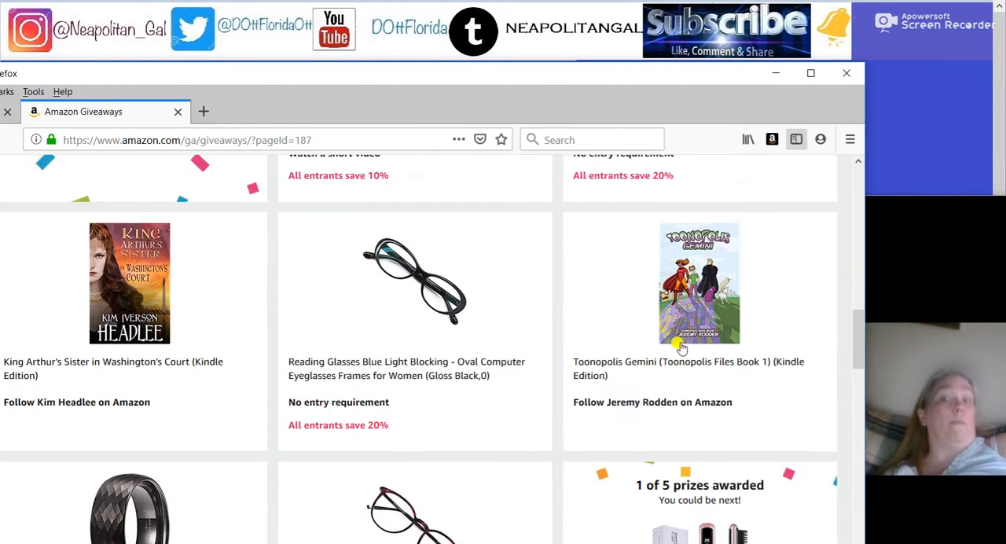
left_click(698, 283)
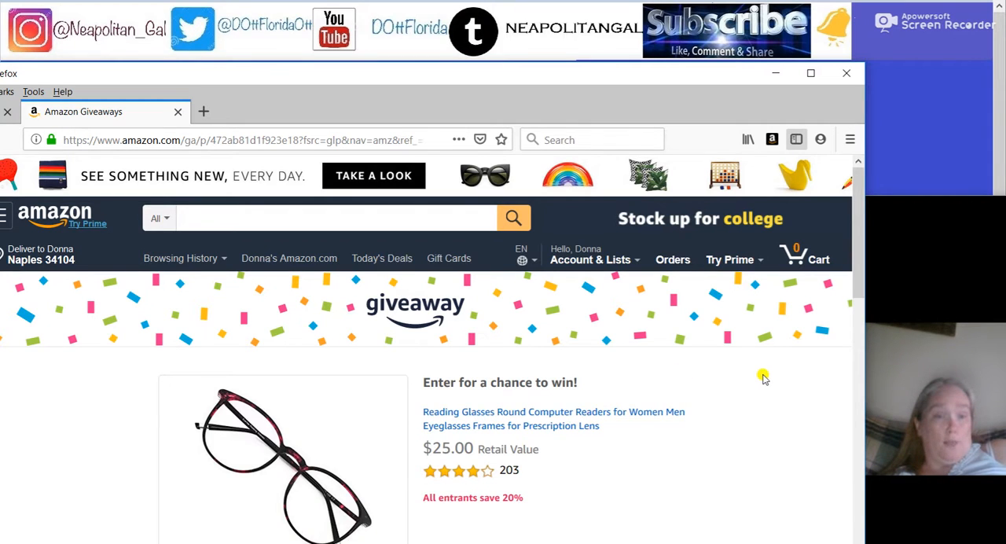
scroll("down", 3)
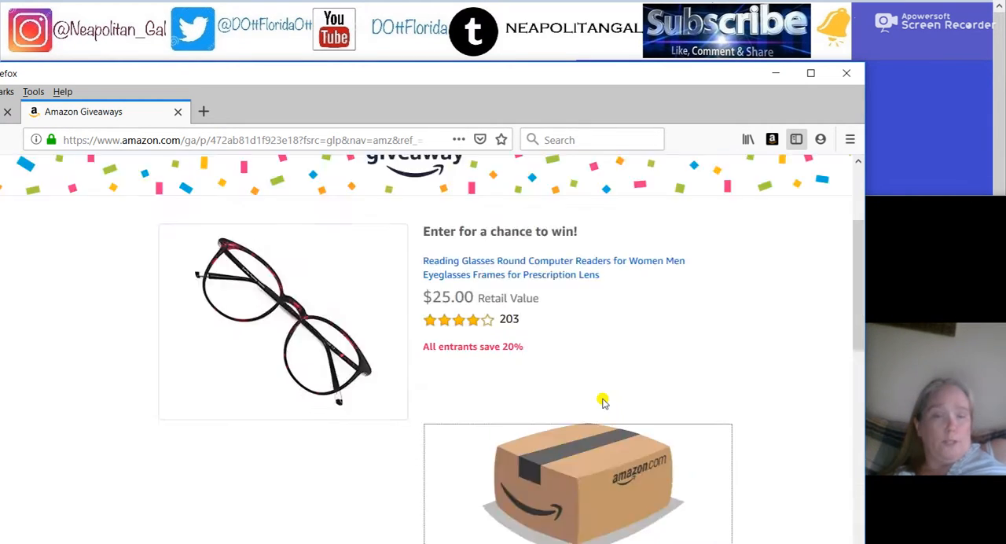
right_click(604, 403)
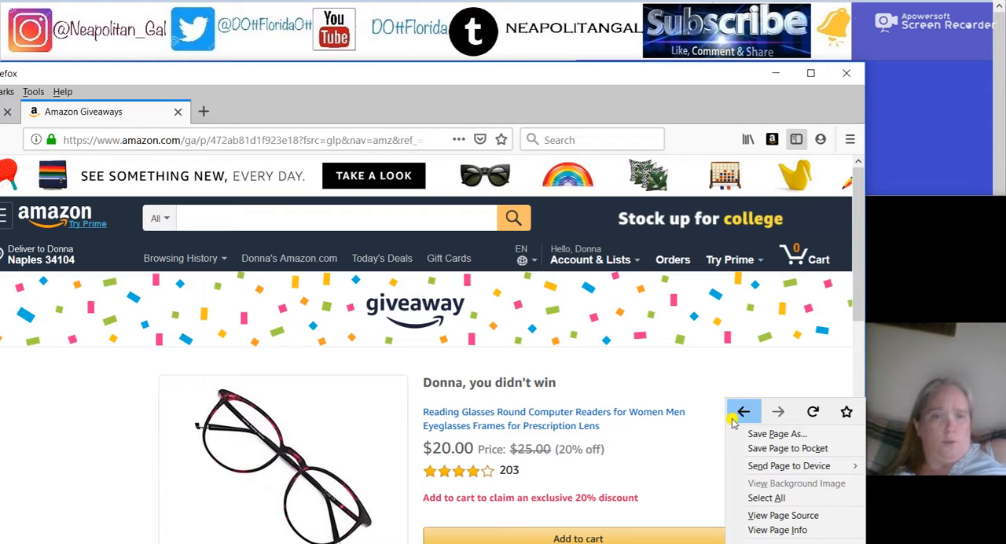
left_click(742, 412)
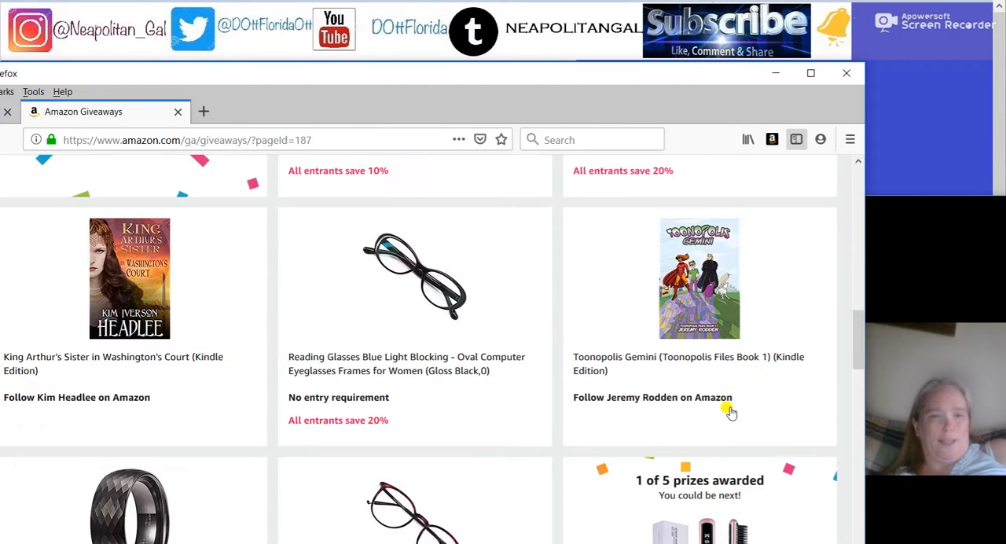
Step: Try the hair straightener giveaway and return to browse further down the listing
left_click(698, 278)
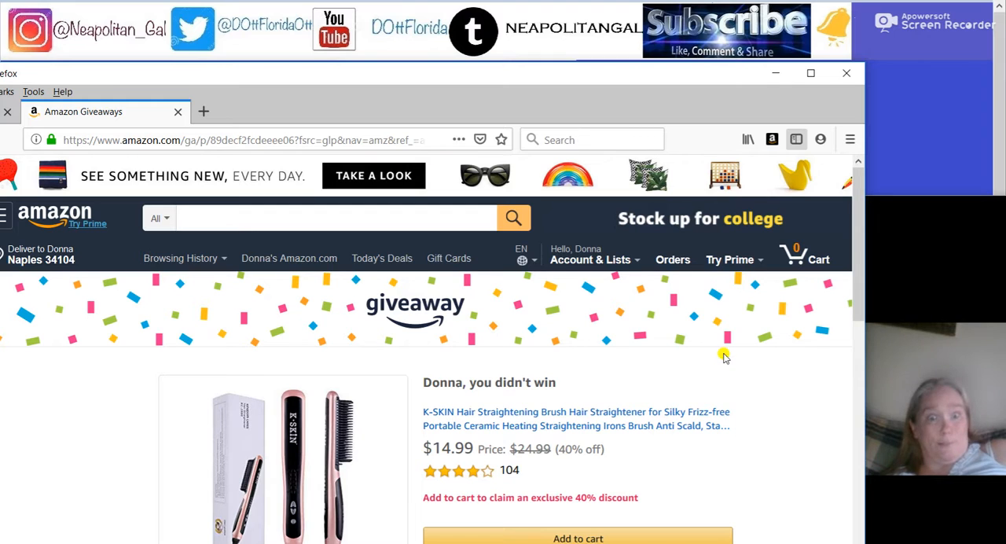
right_click(724, 354)
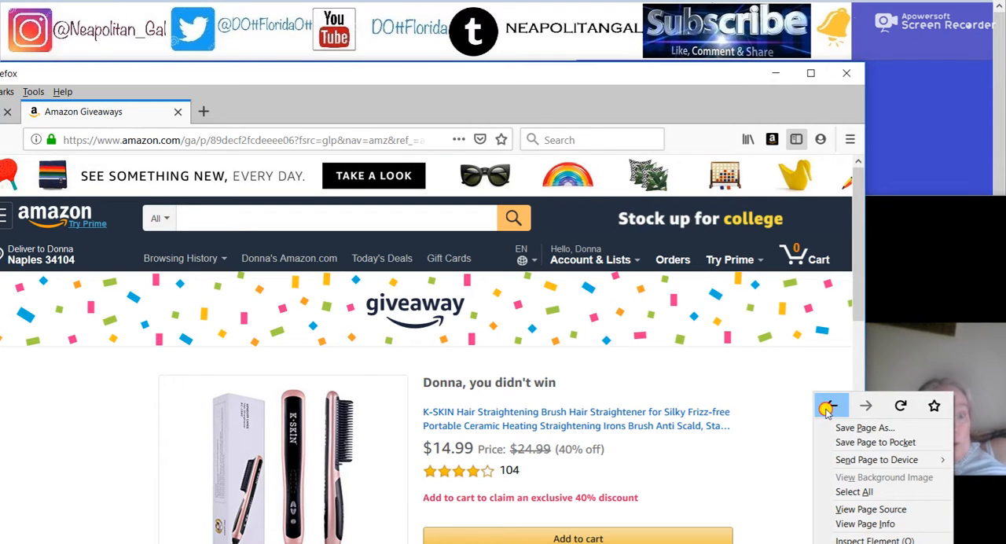
left_click(830, 406)
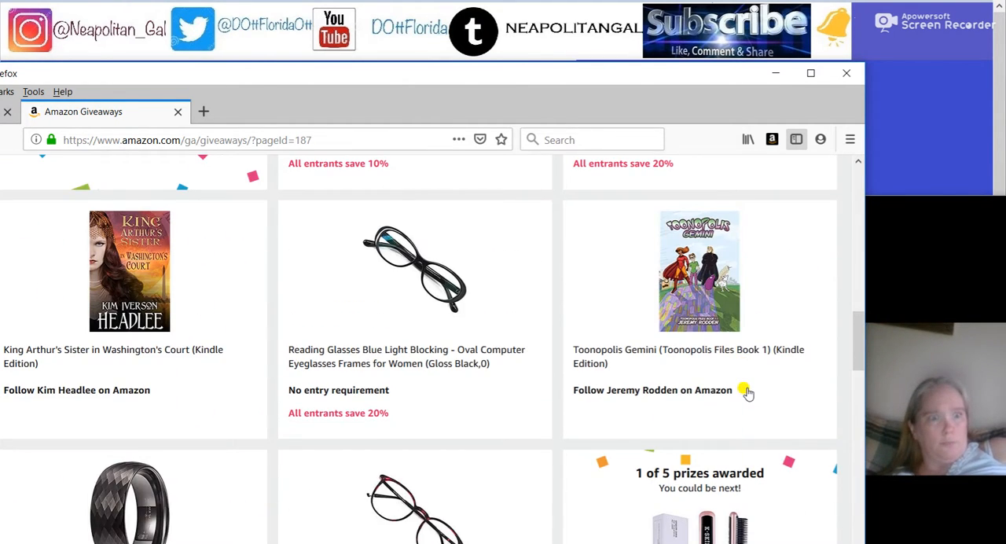
scroll("down", 3)
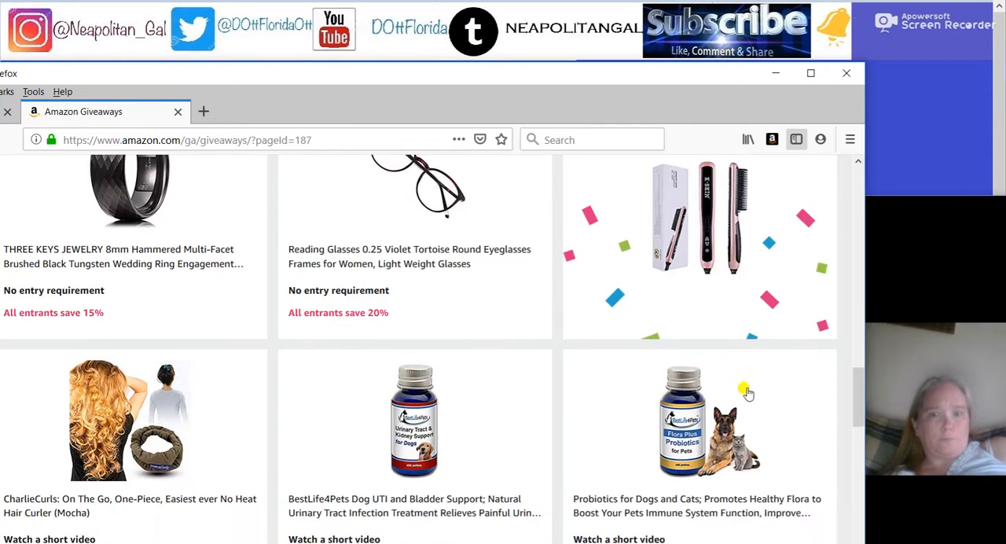
scroll("down", 3)
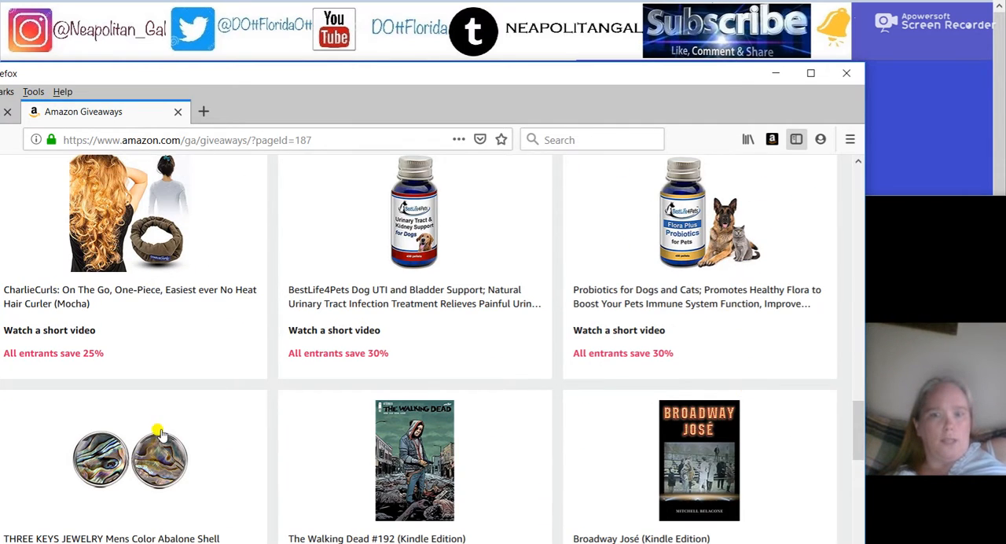
scroll("down", 3)
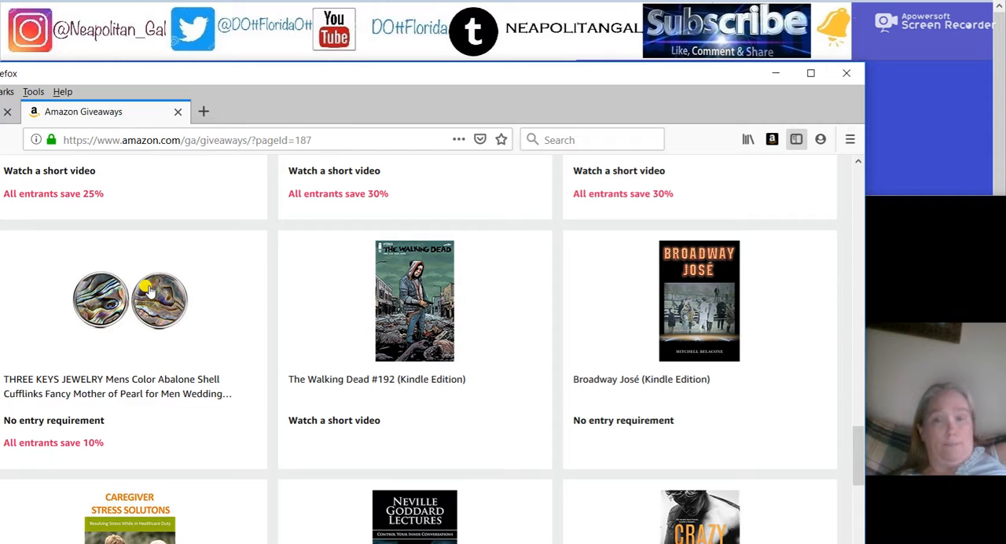
Step: View the abalone shell cufflinks giveaway and head back to listing page 187
left_click(129, 301)
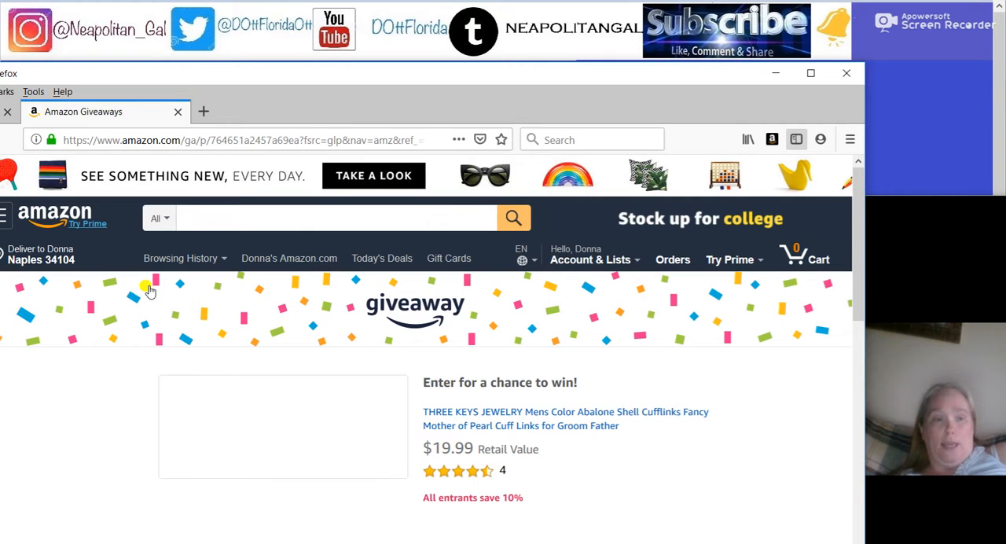
scroll("down", 3)
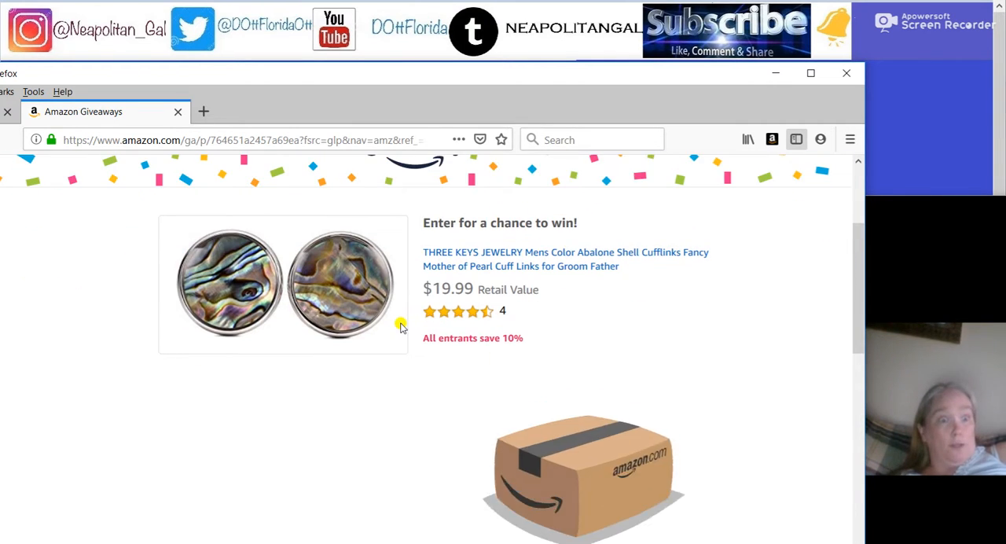
mouse_move(574, 484)
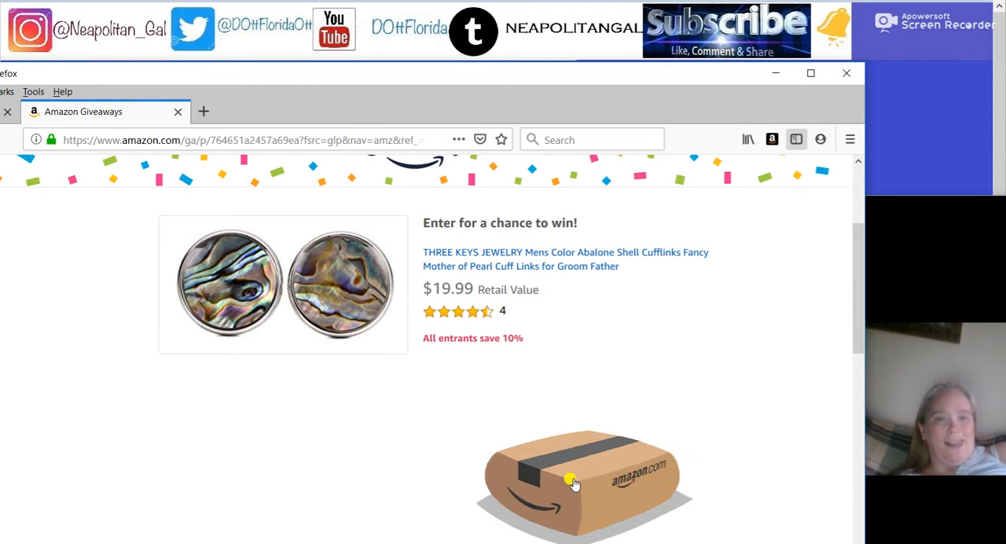
scroll("up", 3)
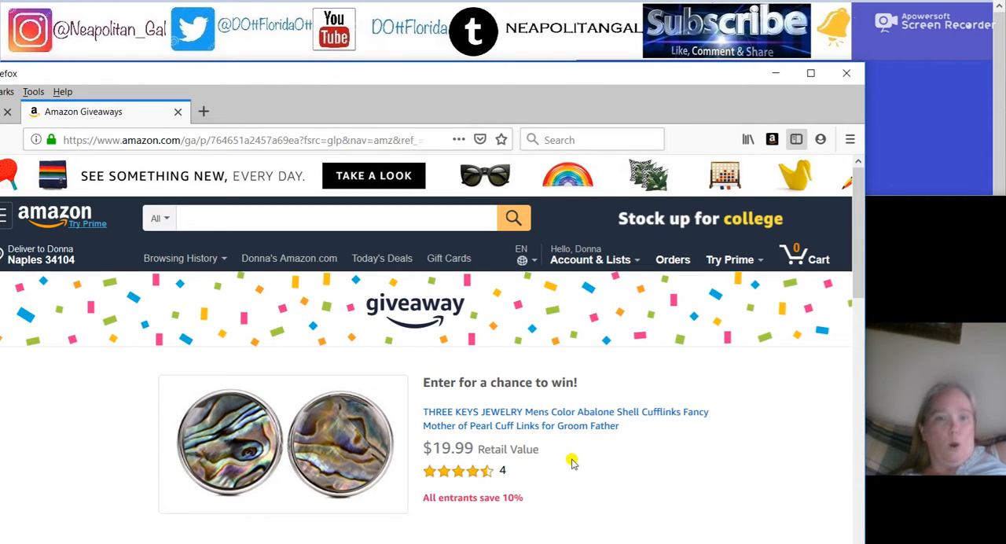
right_click(573, 462)
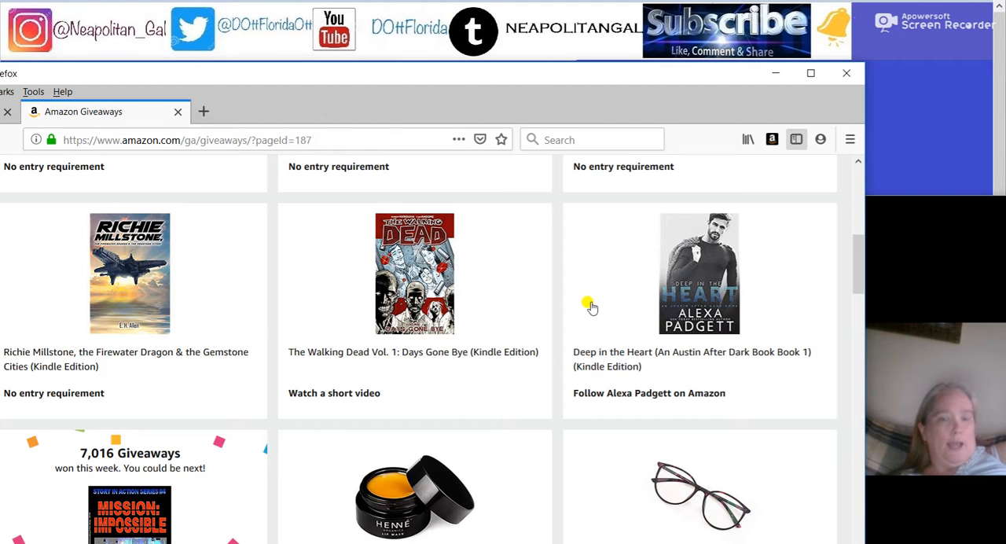
scroll("down", 3)
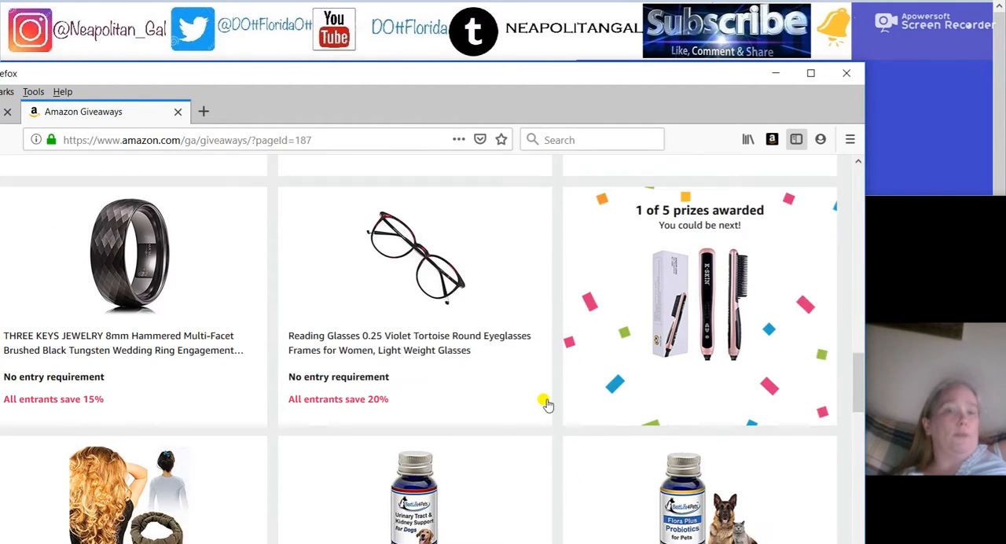
scroll("down", 3)
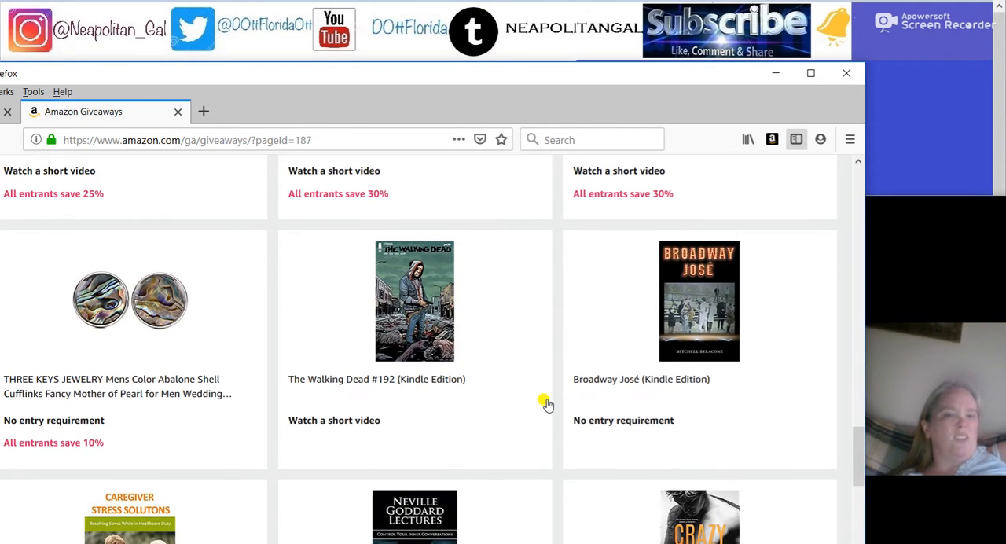
scroll("down", 3)
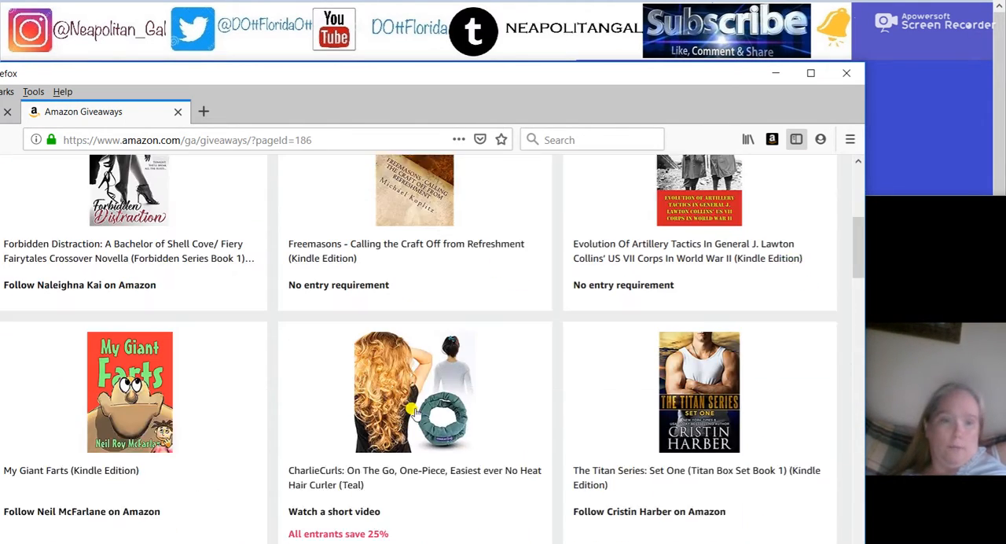
scroll("down", 3)
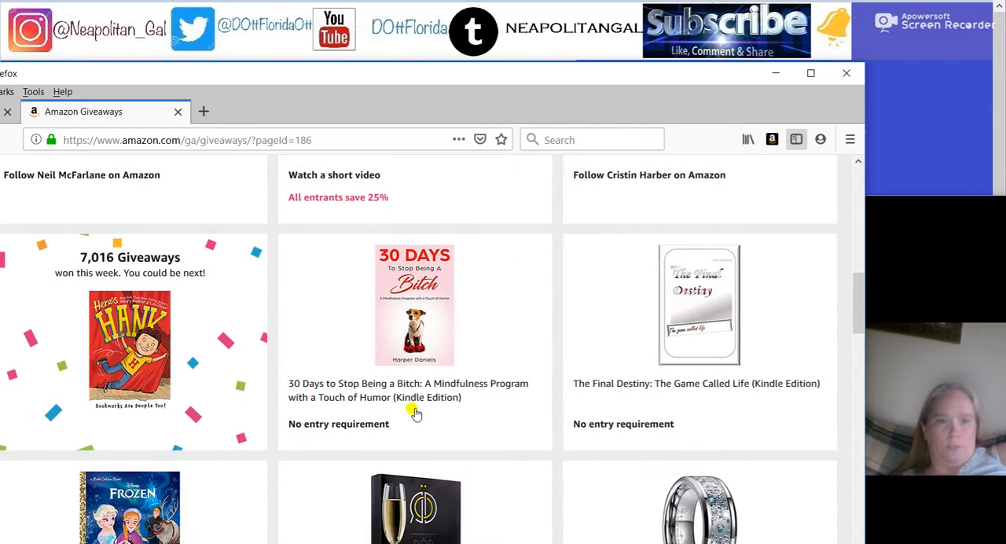
left_click(415, 306)
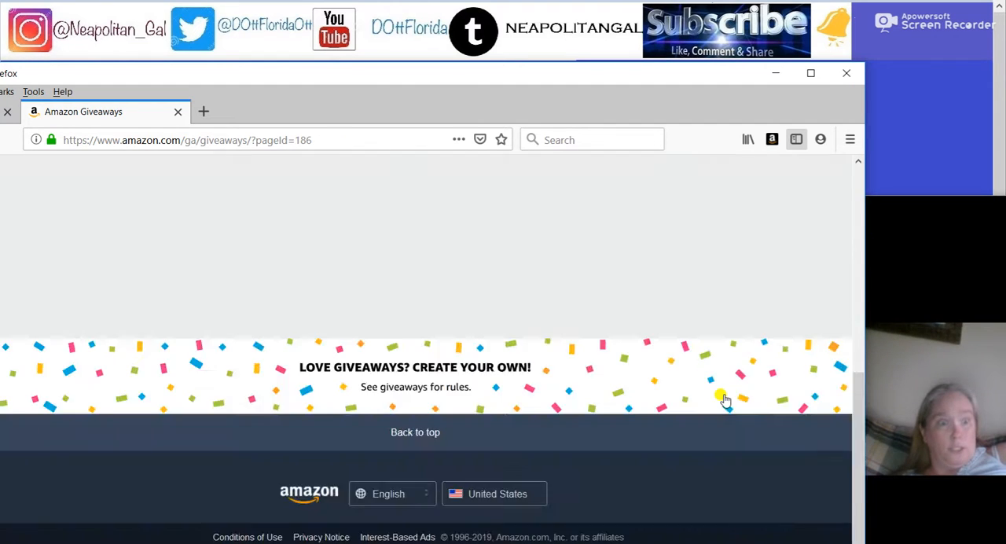
scroll("up", 3)
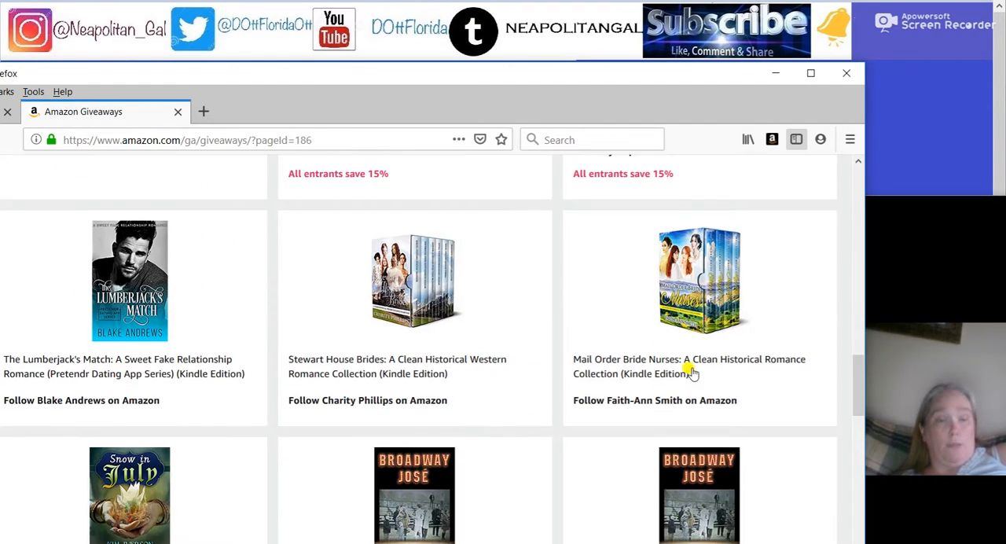
left_click(688, 364)
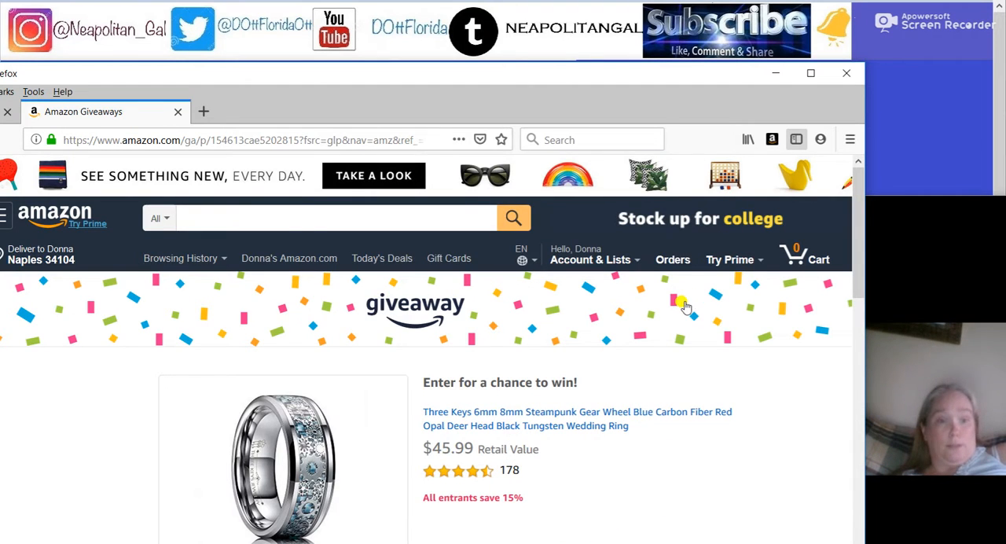
scroll("down", 3)
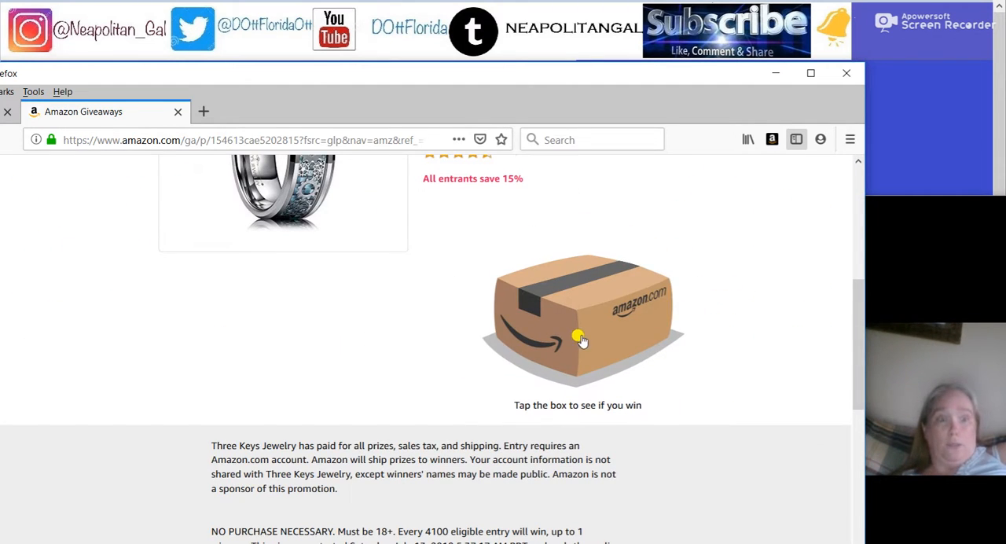
scroll("up", 3)
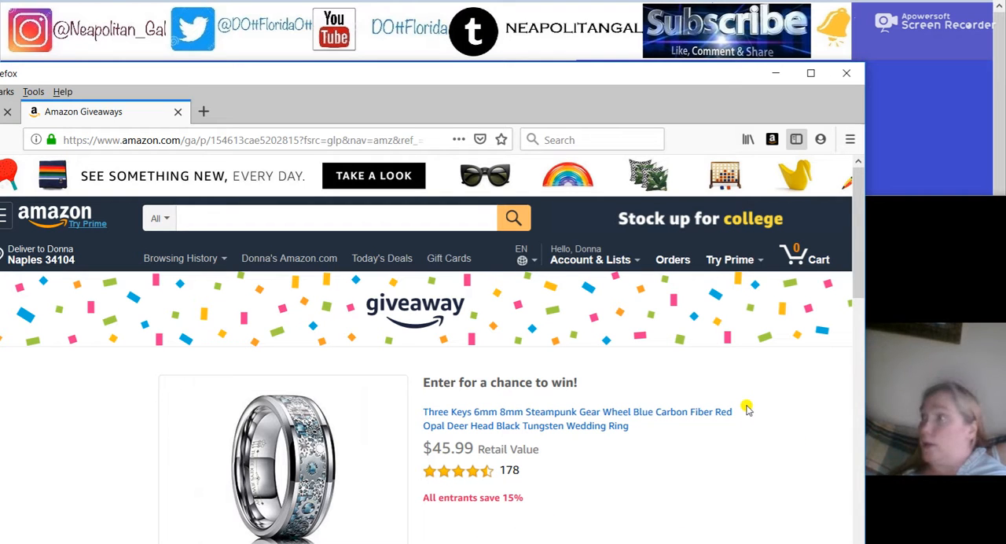
right_click(747, 409)
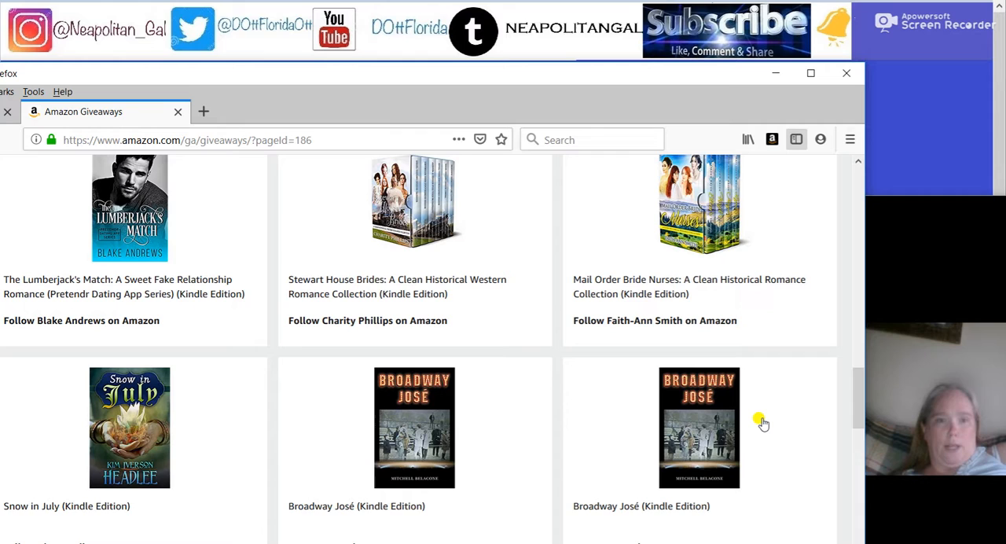
scroll("down", 3)
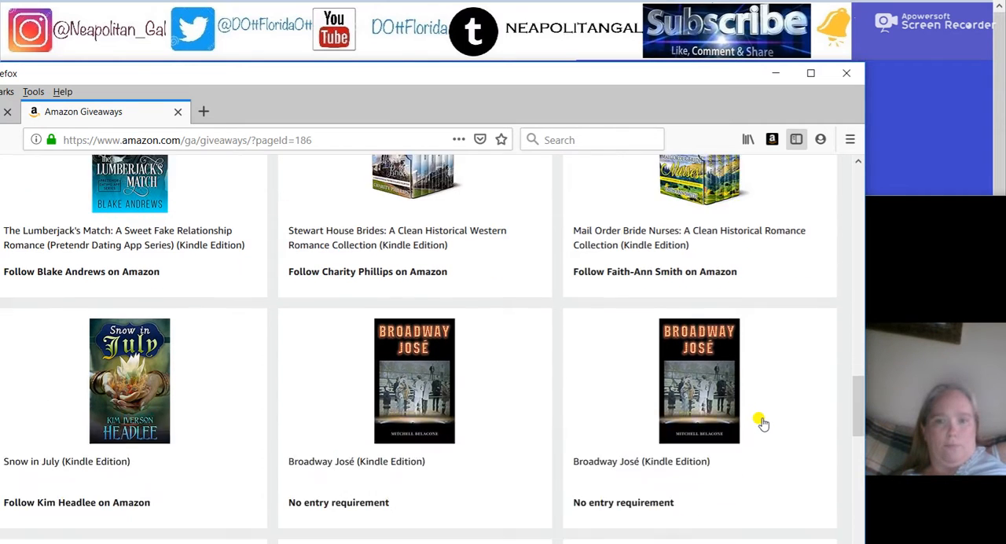
scroll("down", 3)
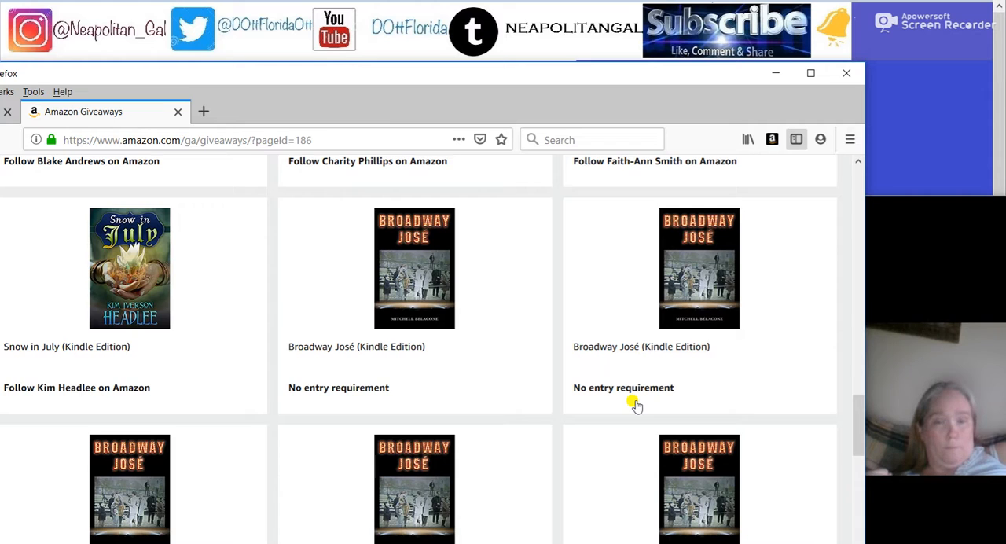
scroll("down", 3)
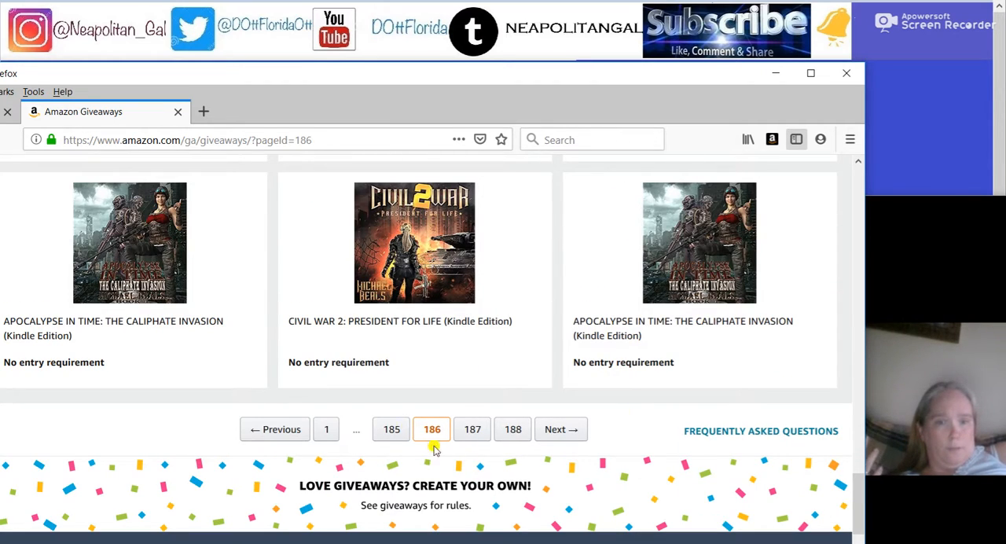
Step: Go to listing page 185 and scroll through its giveaways to the end, reaching page 184
left_click(274, 429)
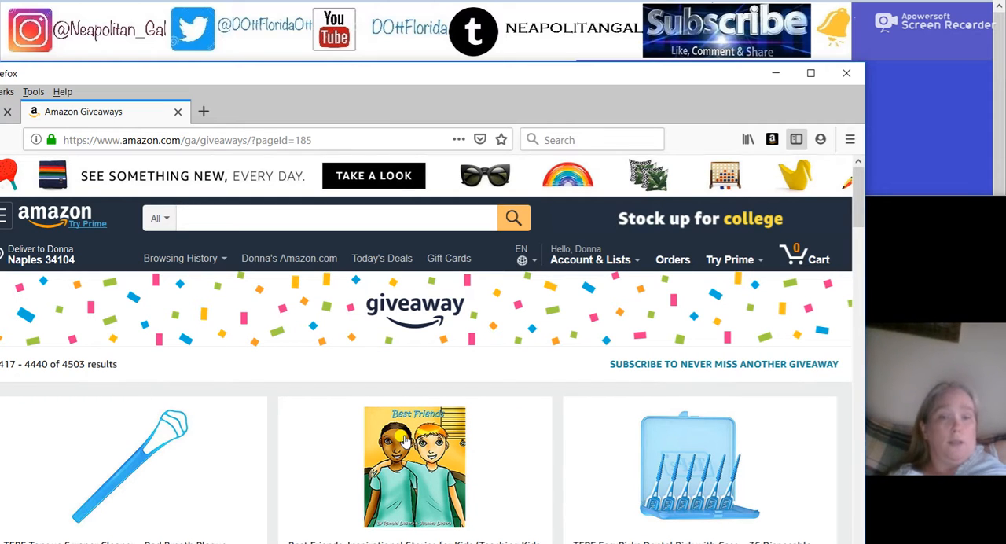
scroll("down", 3)
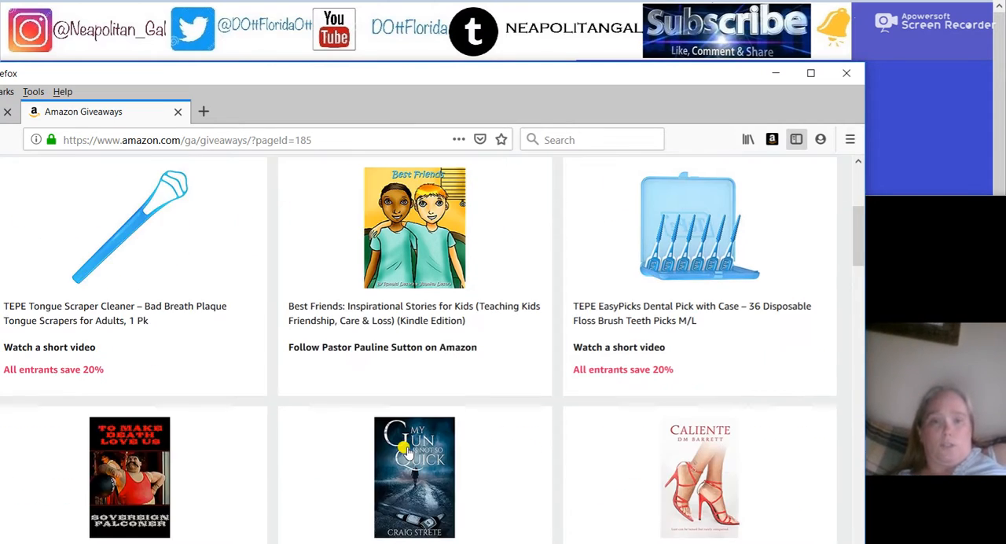
scroll("down", 3)
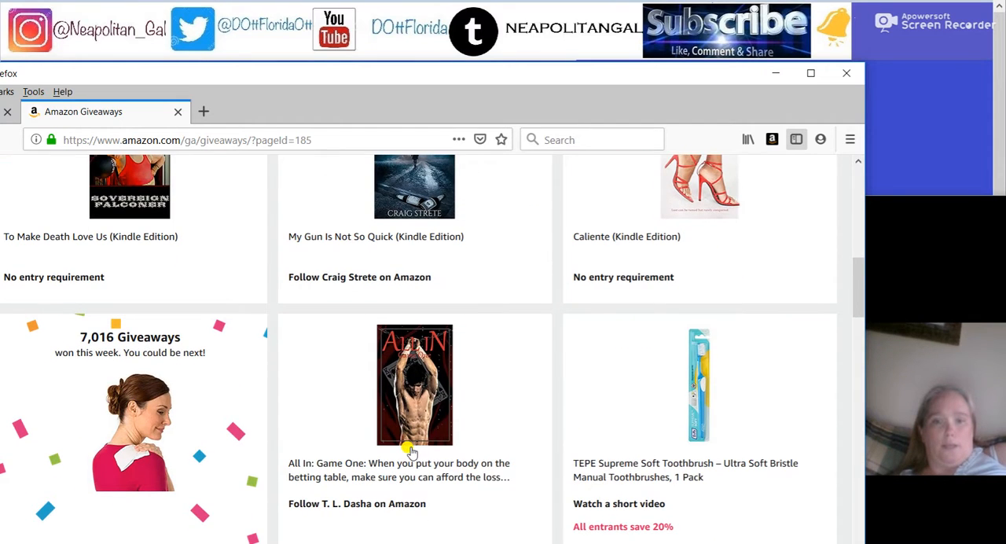
scroll("down", 3)
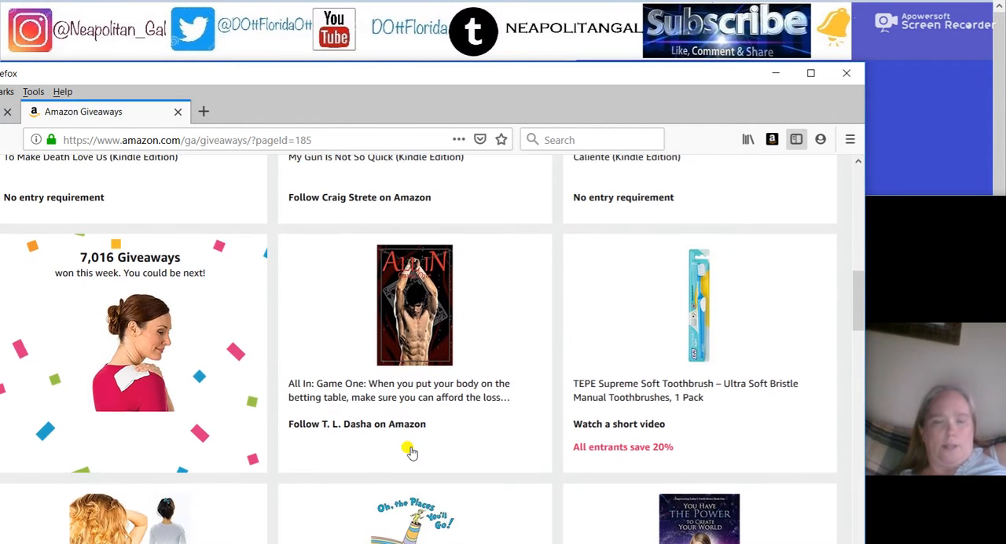
scroll("down", 3)
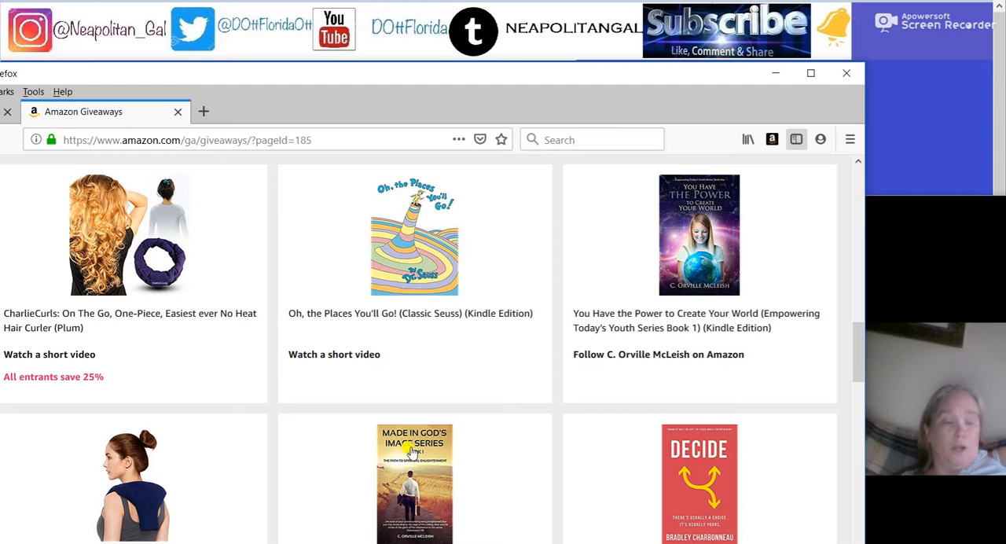
mouse_move(417, 261)
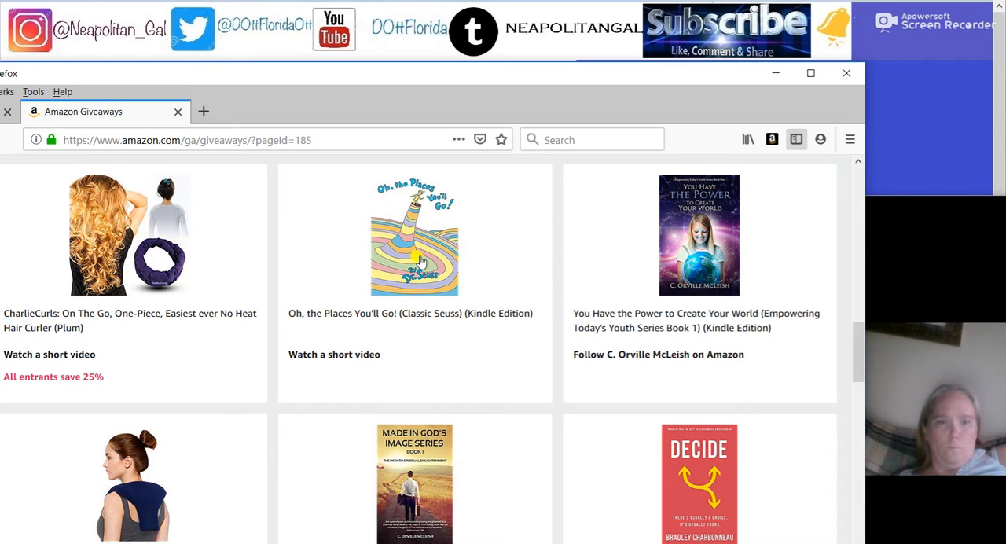
scroll("down", 3)
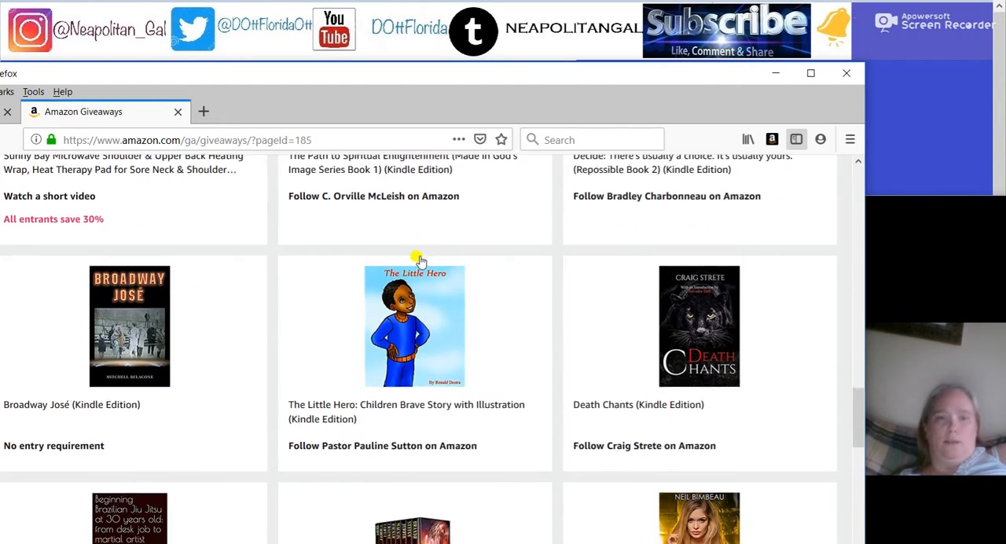
scroll("down", 3)
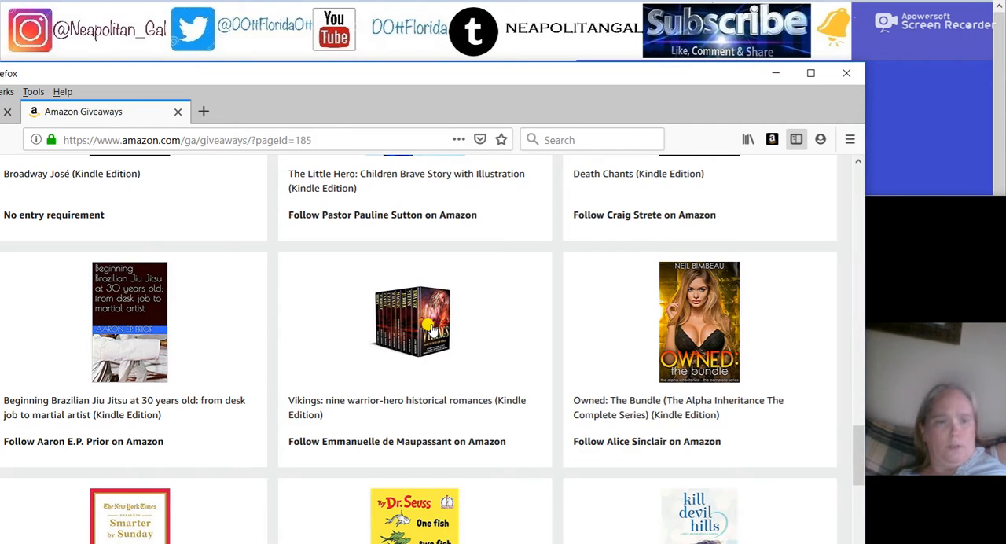
scroll("down", 3)
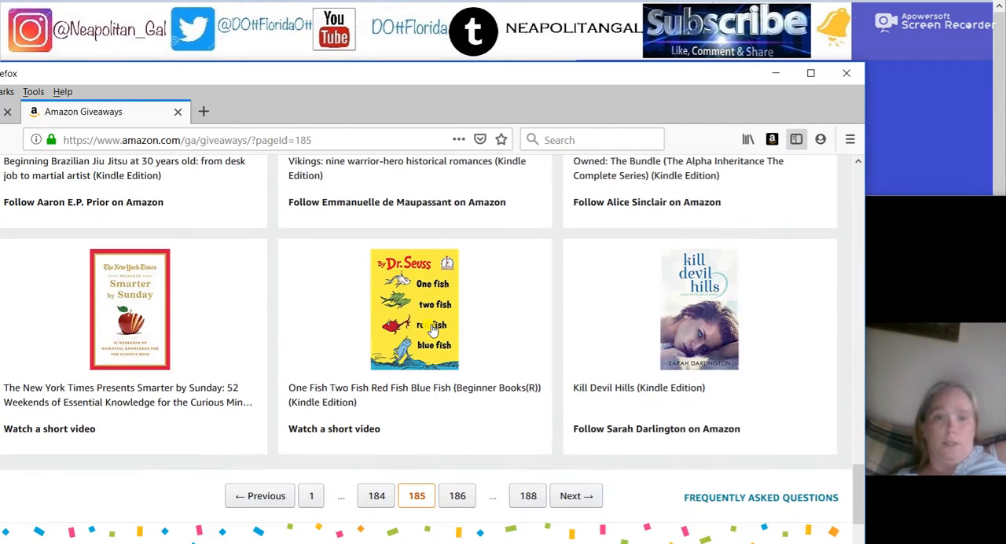
scroll("down", 3)
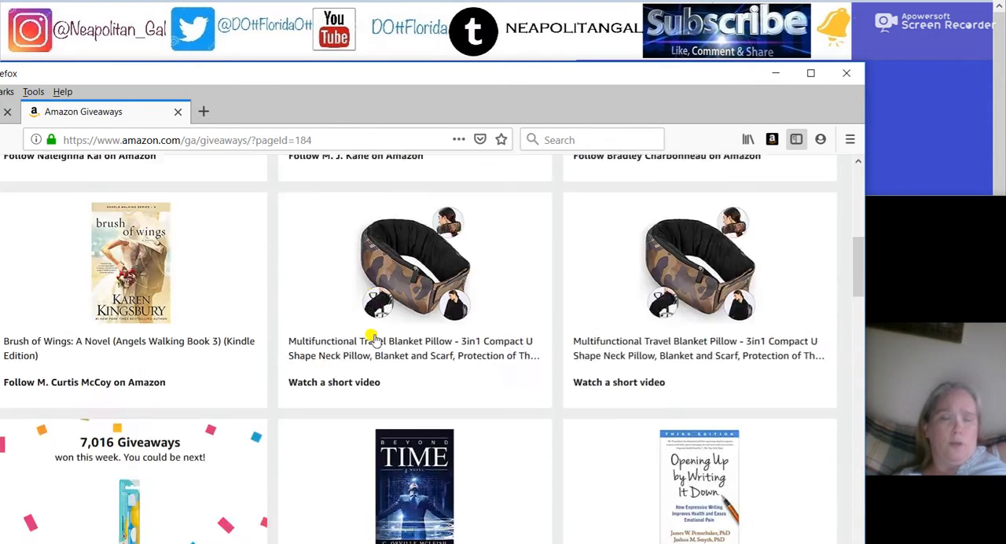
Step: Enter the portable photo studio giveaway on page 184, see the loss, and go back to the listings
scroll("down", 3)
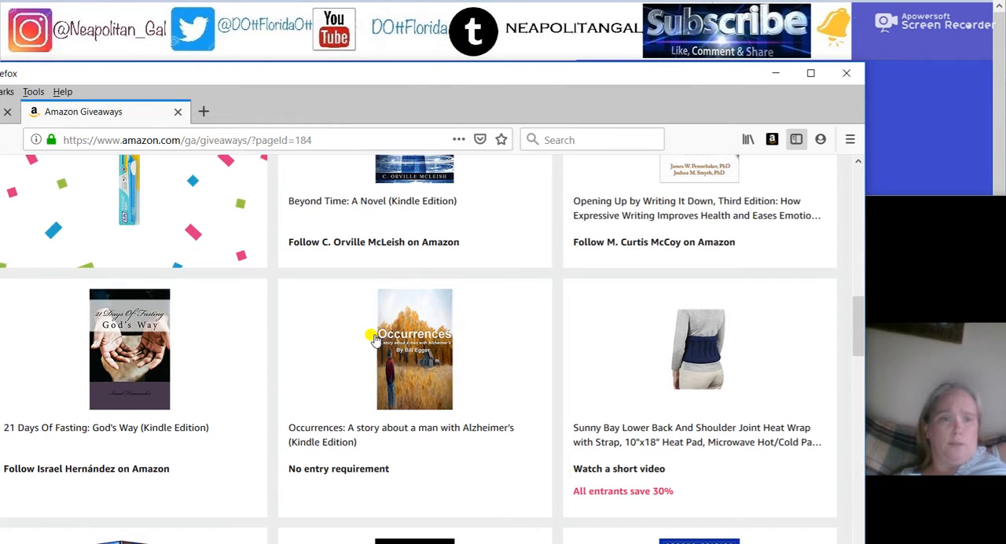
scroll("down", 3)
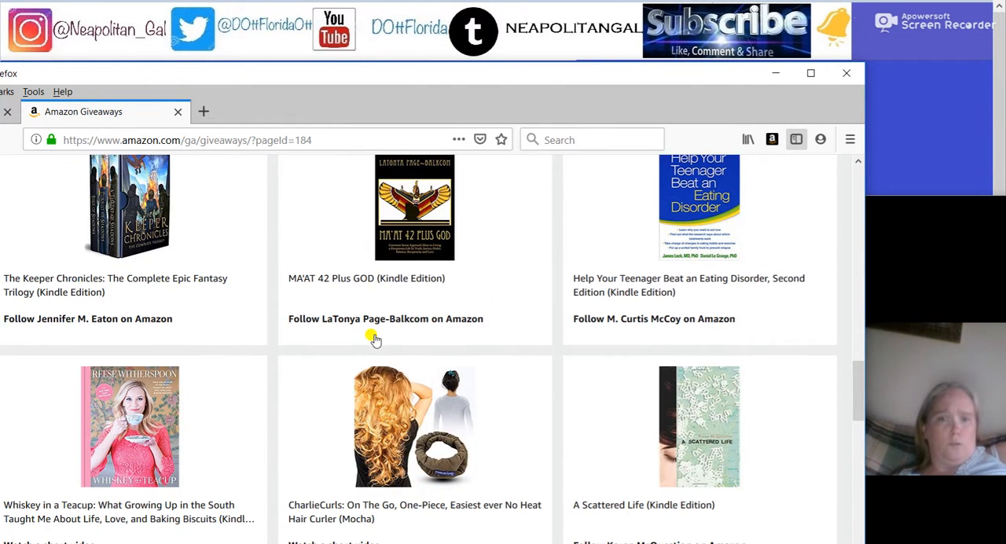
scroll("down", 3)
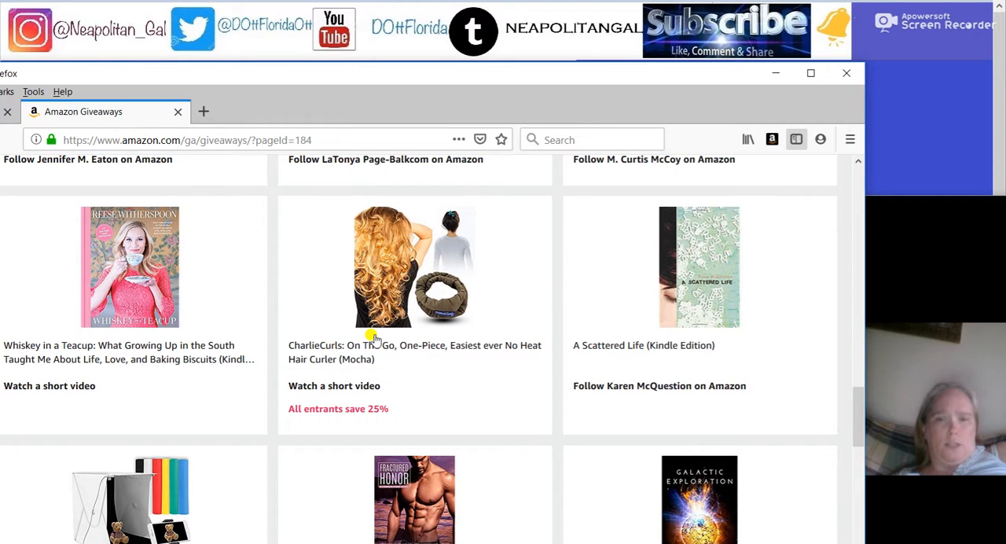
scroll("down", 3)
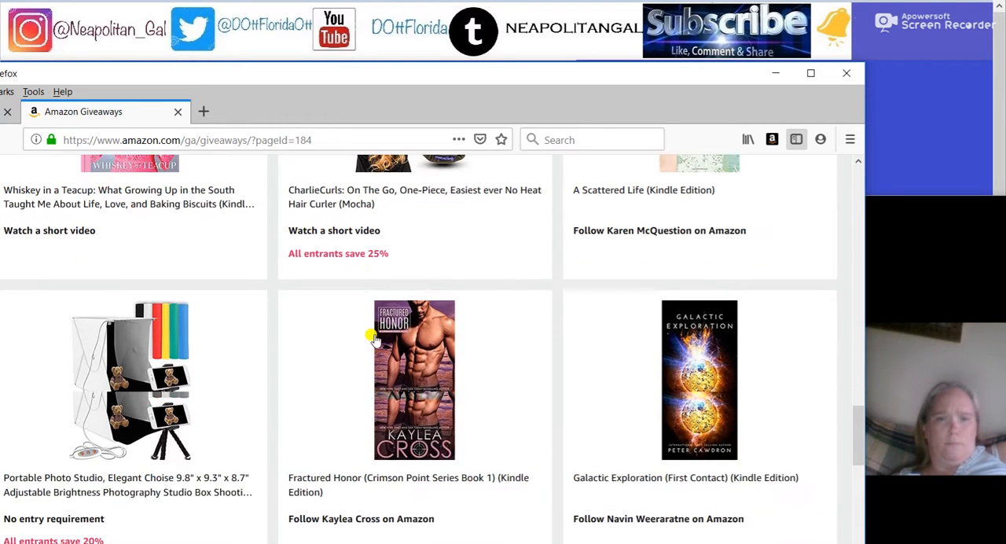
left_click(415, 380)
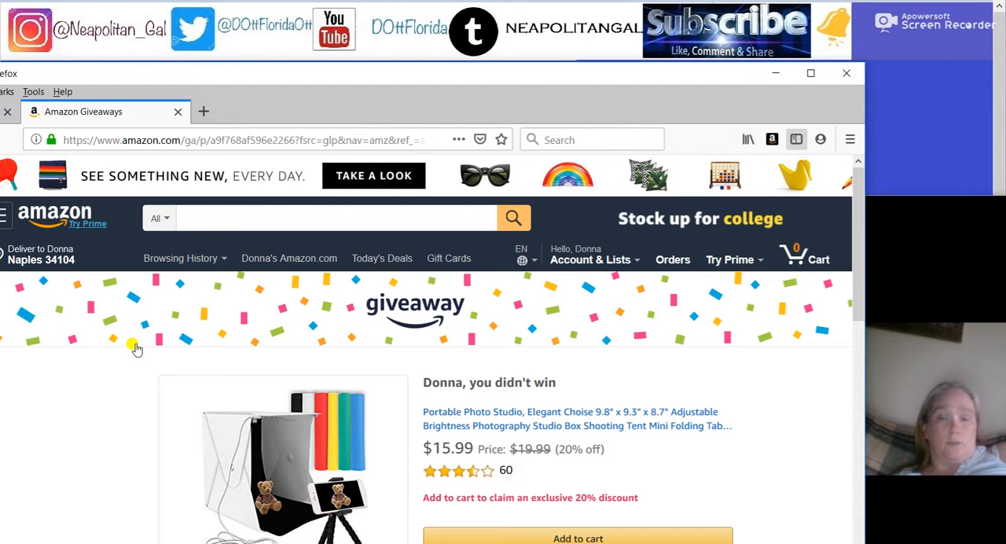
right_click(138, 350)
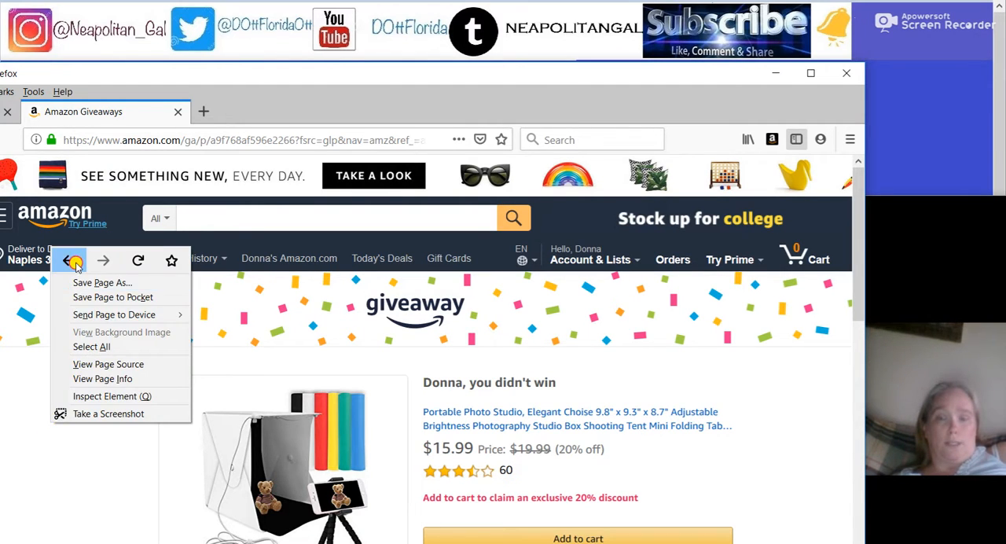
left_click(69, 261)
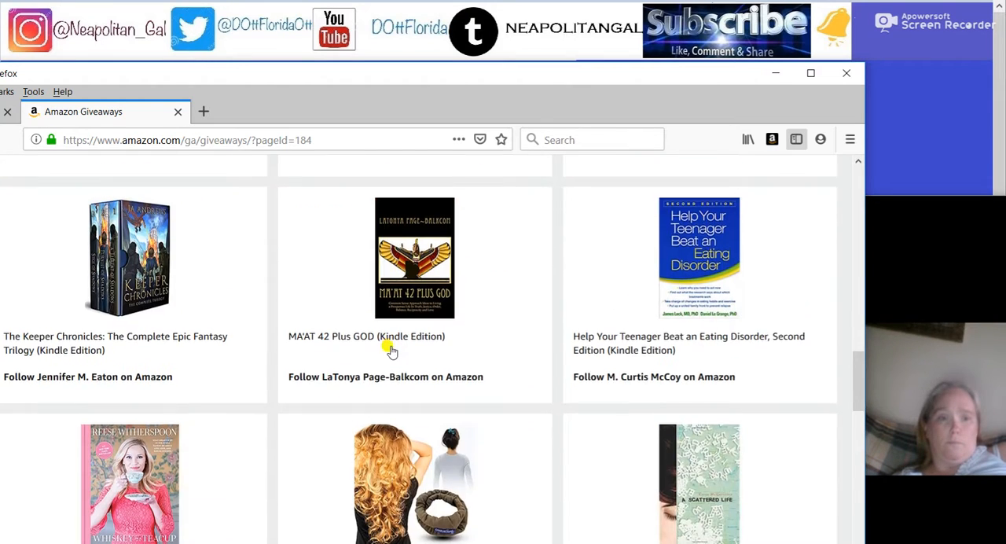
scroll("down", 3)
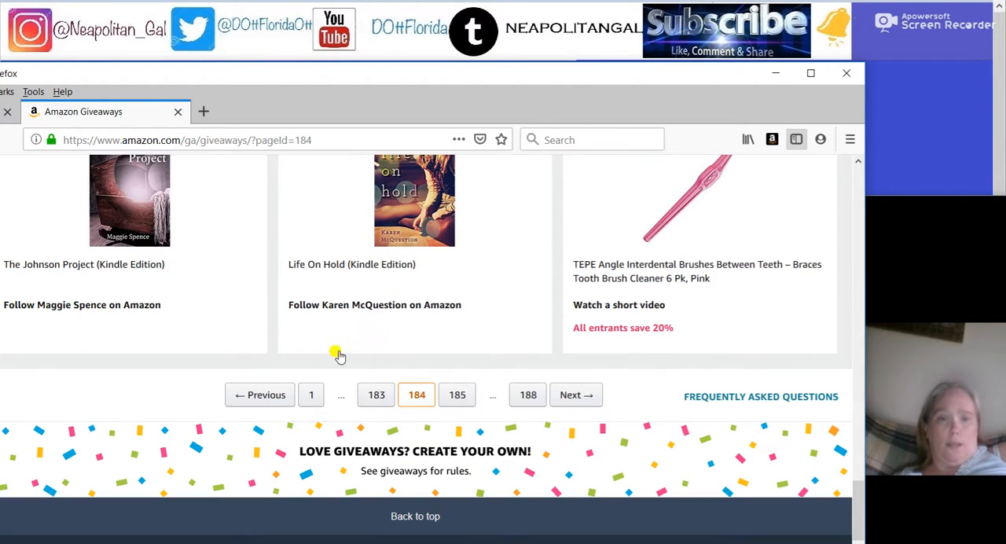
Step: On page 183, open the 180 Cosmetics vitamin C serum giveaway and play its 15-second video
left_click(259, 395)
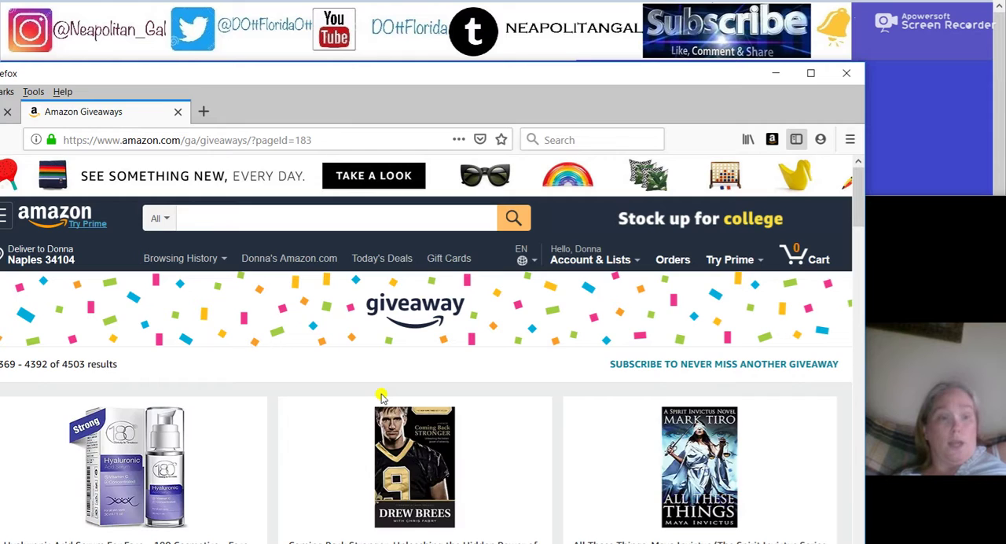
left_click(415, 465)
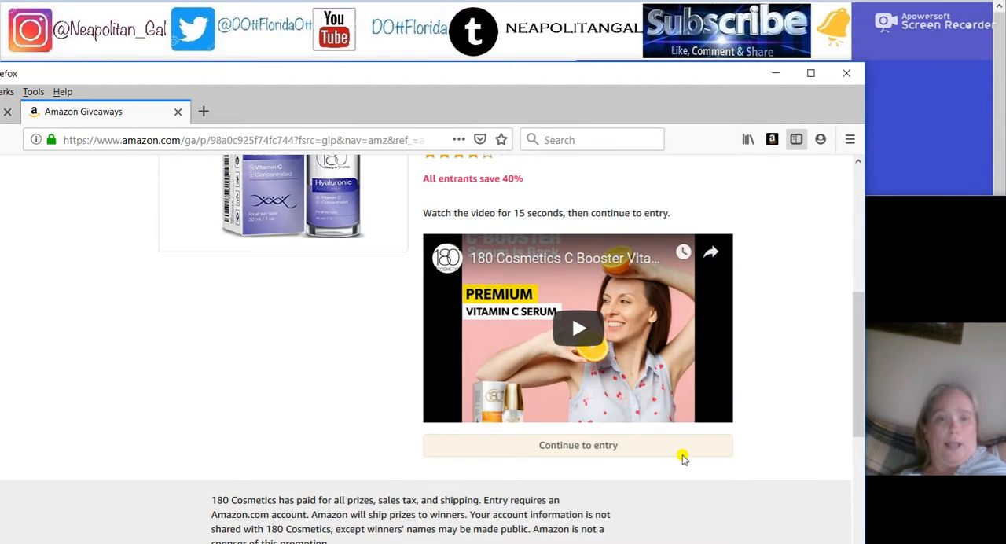
scroll("down", 3)
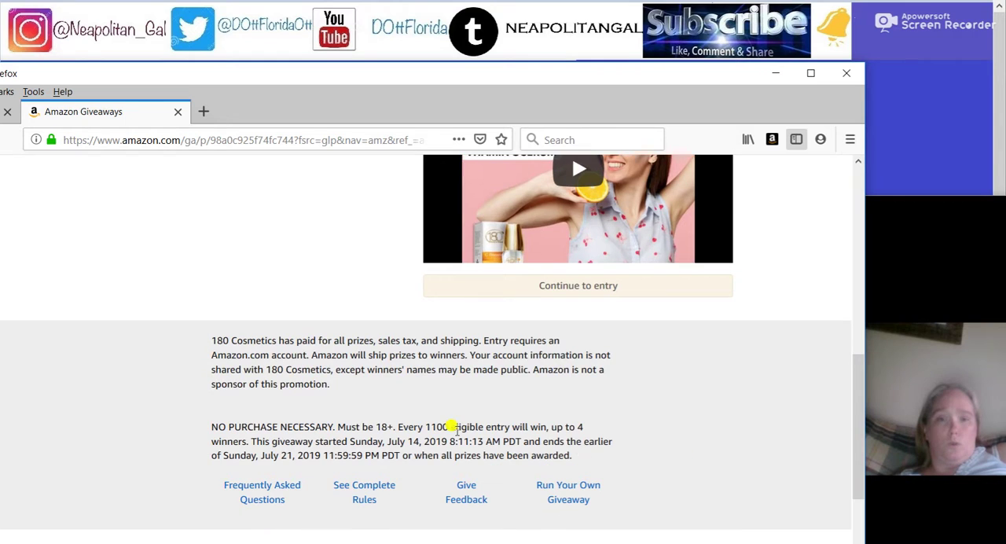
scroll("up", 3)
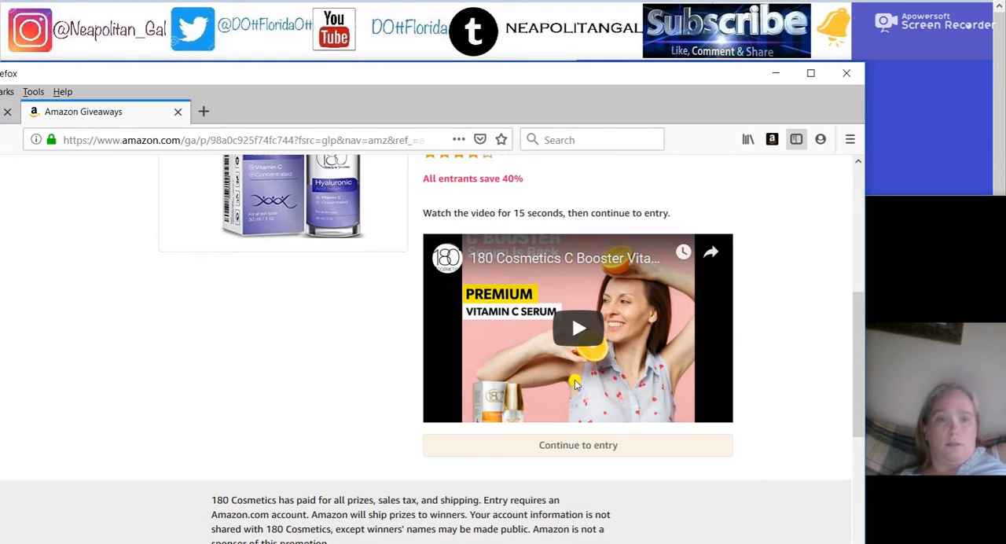
left_click(579, 327)
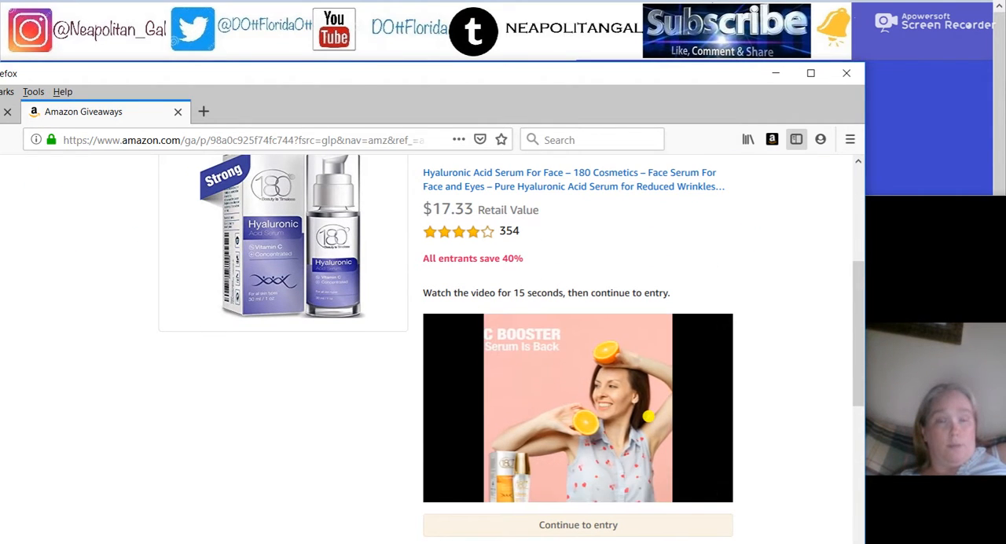
left_click(577, 407)
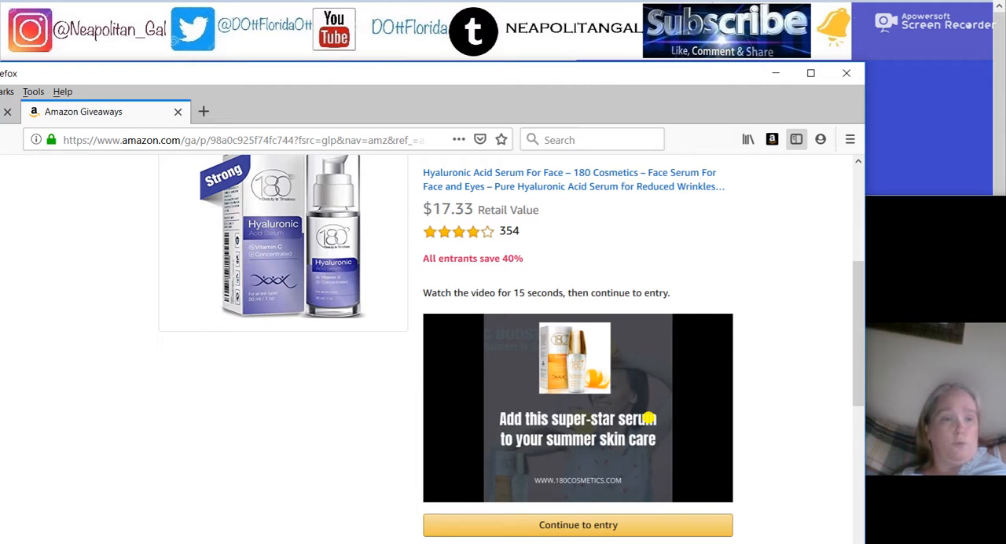
Step: Bring up the page's Back option to return to the giveaways list
scroll("up", 3)
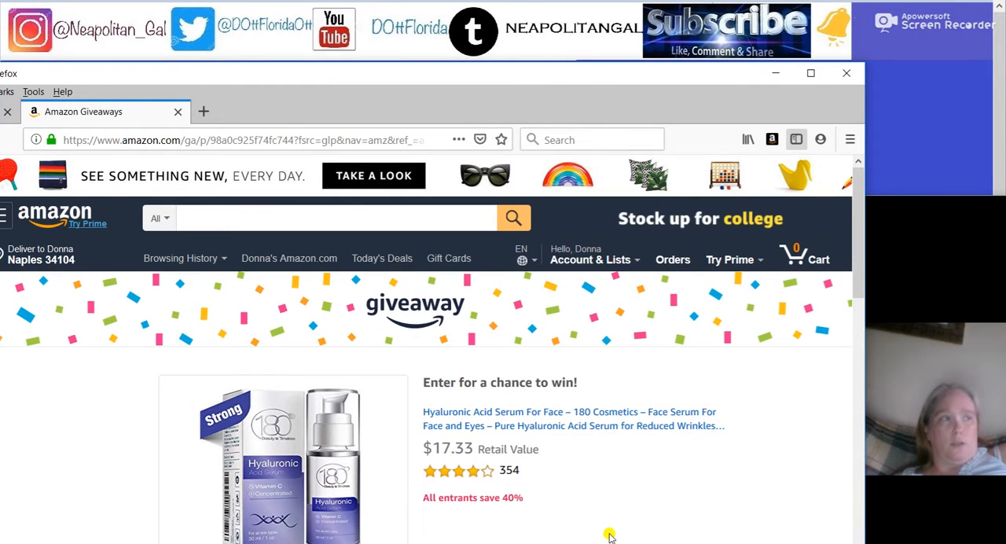
right_click(610, 538)
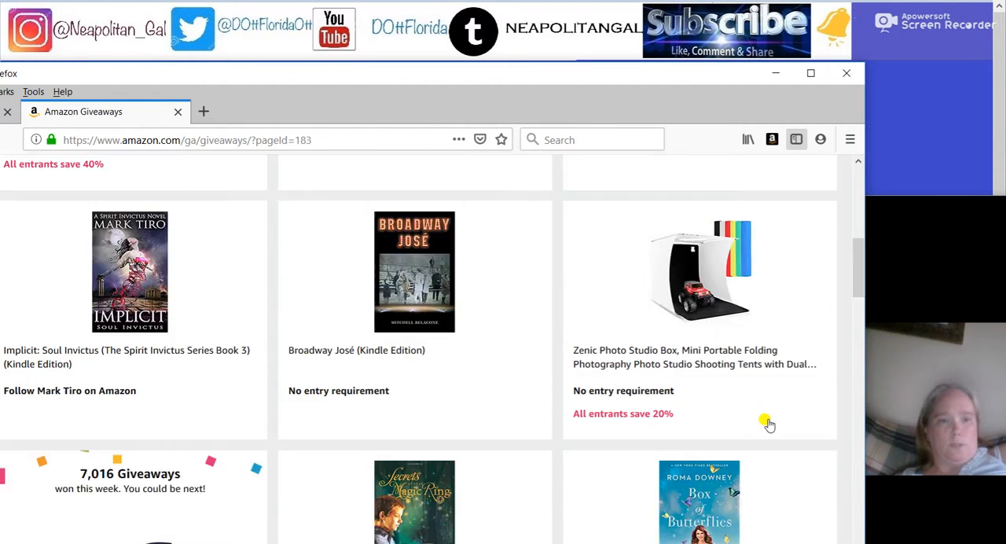
Step: Scroll to the bottom of listing page 183 and move to the previous page, 182
scroll("up", 3)
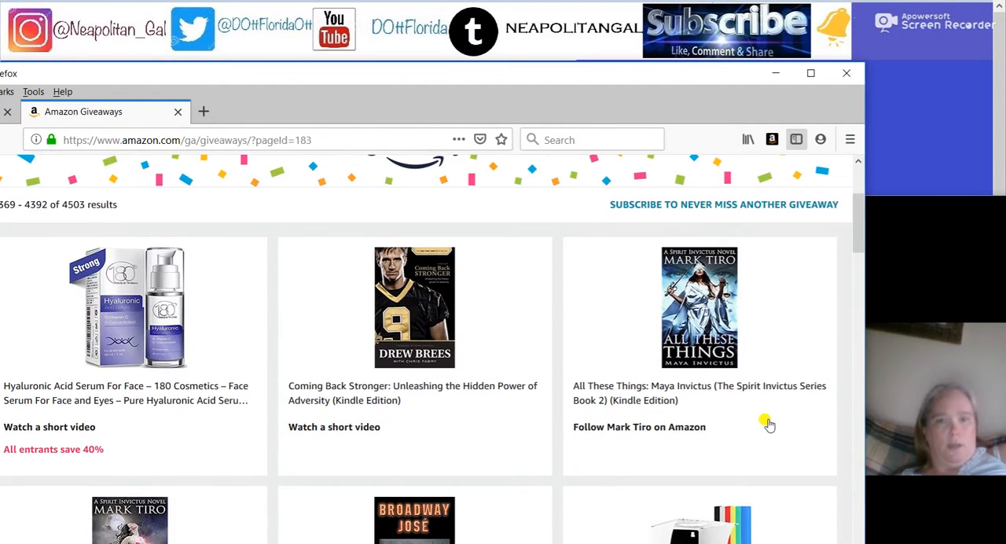
scroll("down", 3)
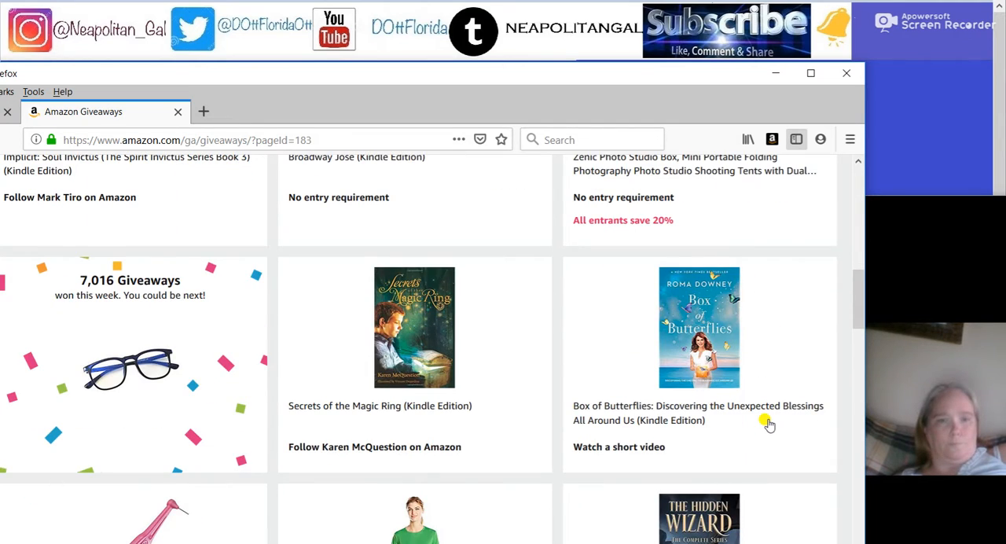
scroll("down", 3)
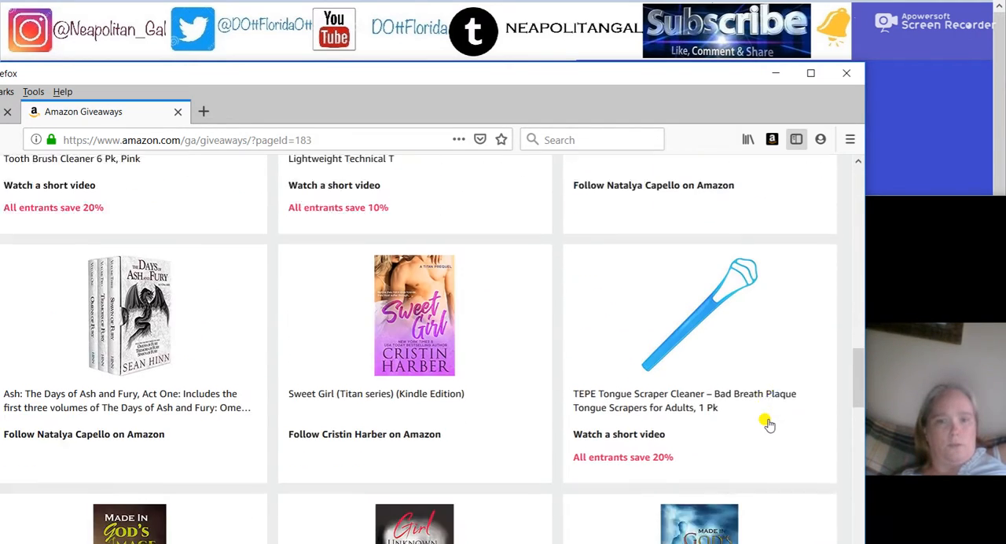
scroll("down", 3)
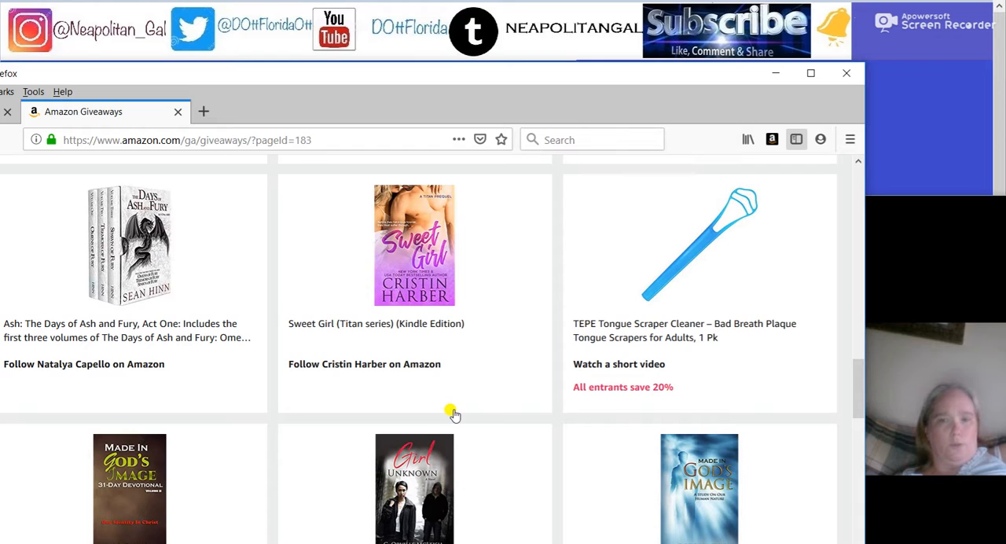
mouse_move(132, 223)
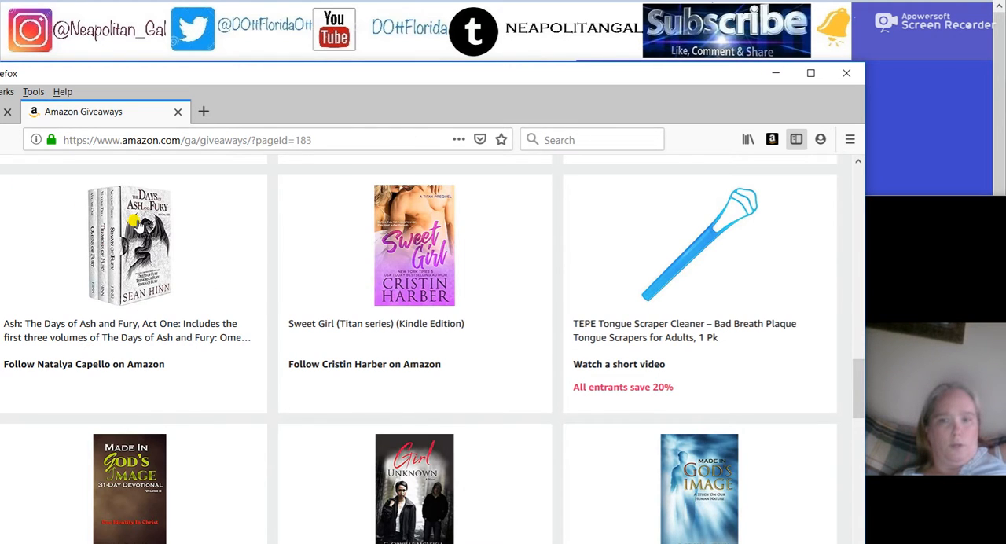
left_click(128, 243)
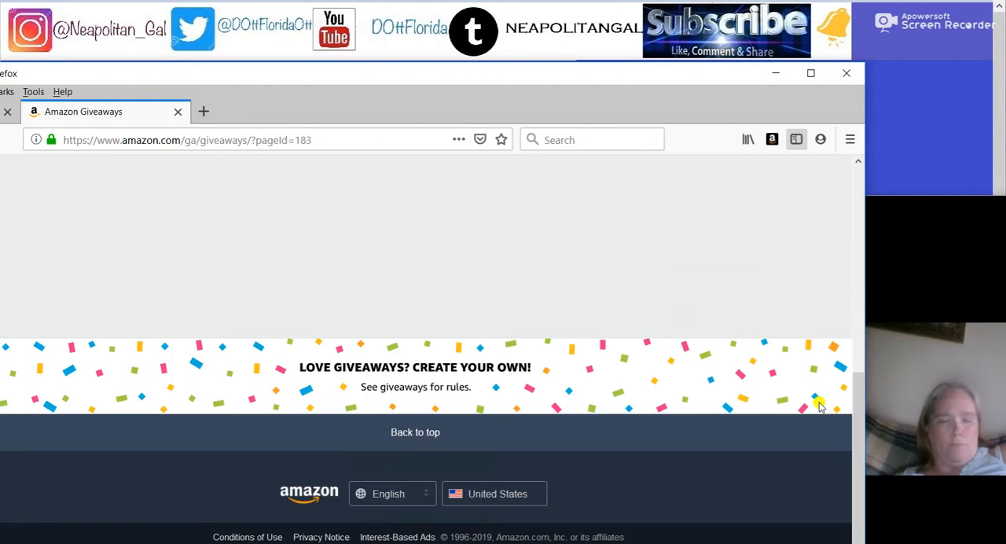
Step: Look down through page 182's giveaway tiles to the hair straightening curling wand giveaway
scroll("up", 3)
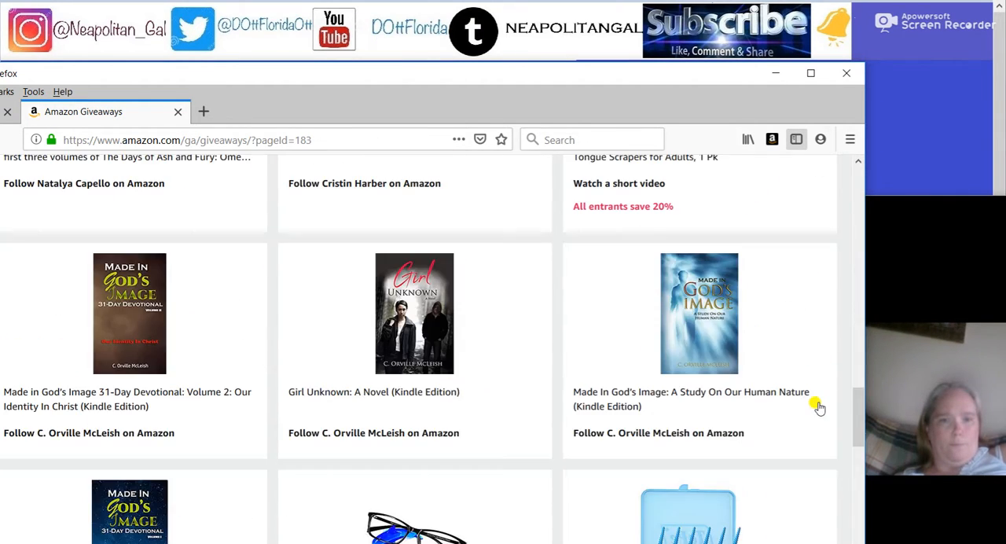
scroll("down", 3)
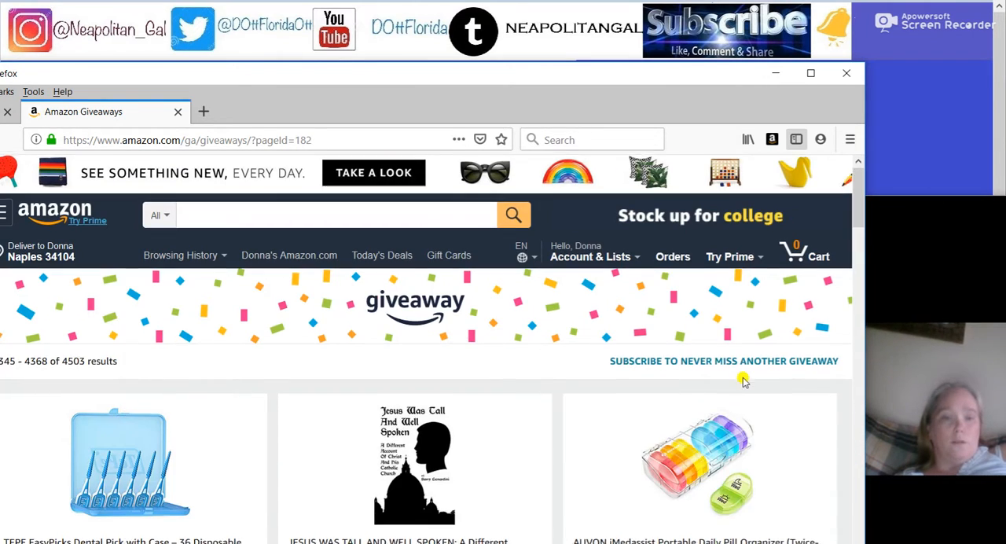
scroll("down", 3)
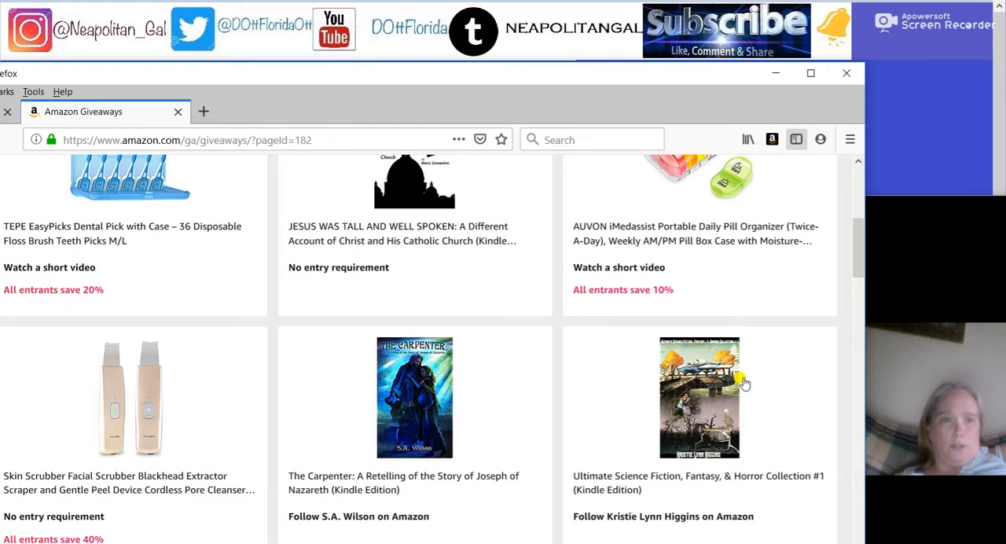
scroll("down", 3)
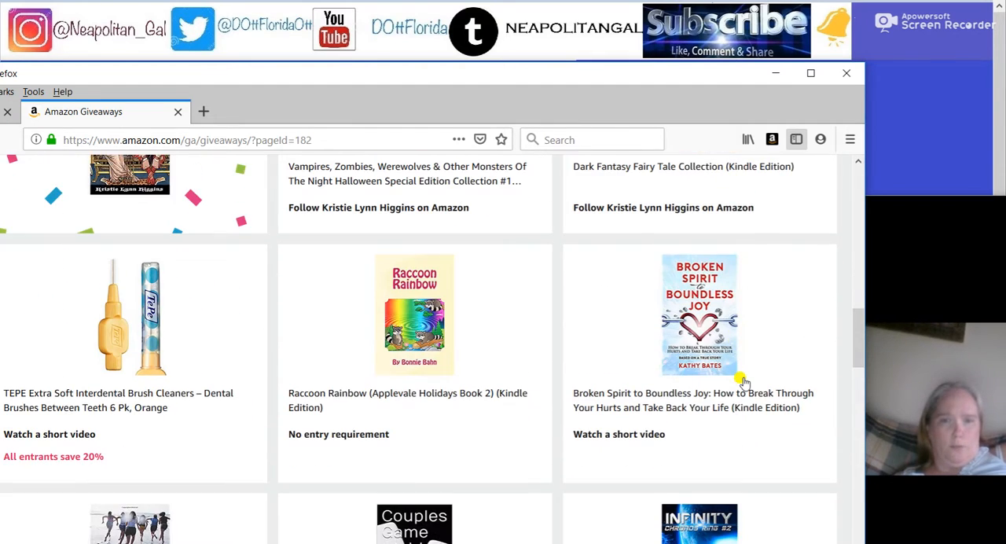
scroll("down", 3)
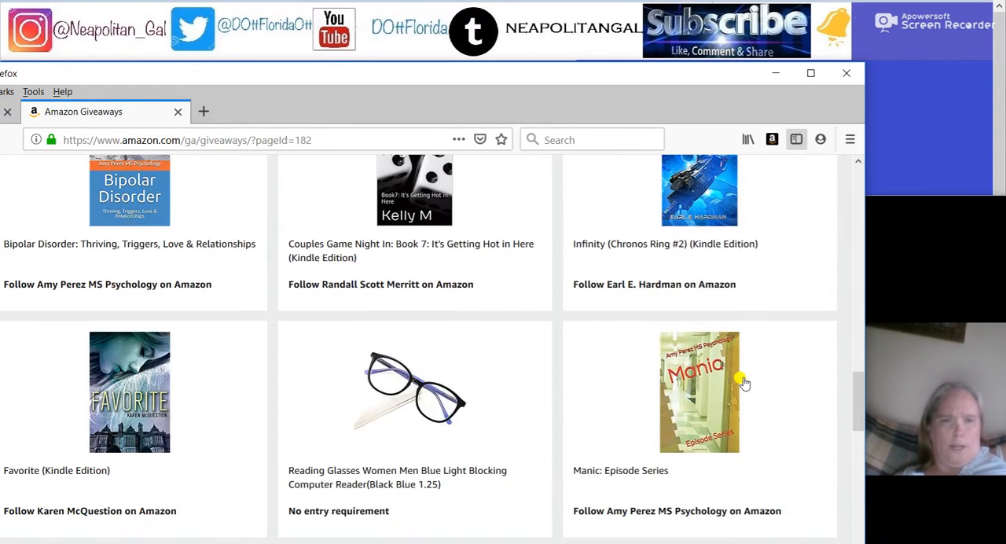
scroll("down", 3)
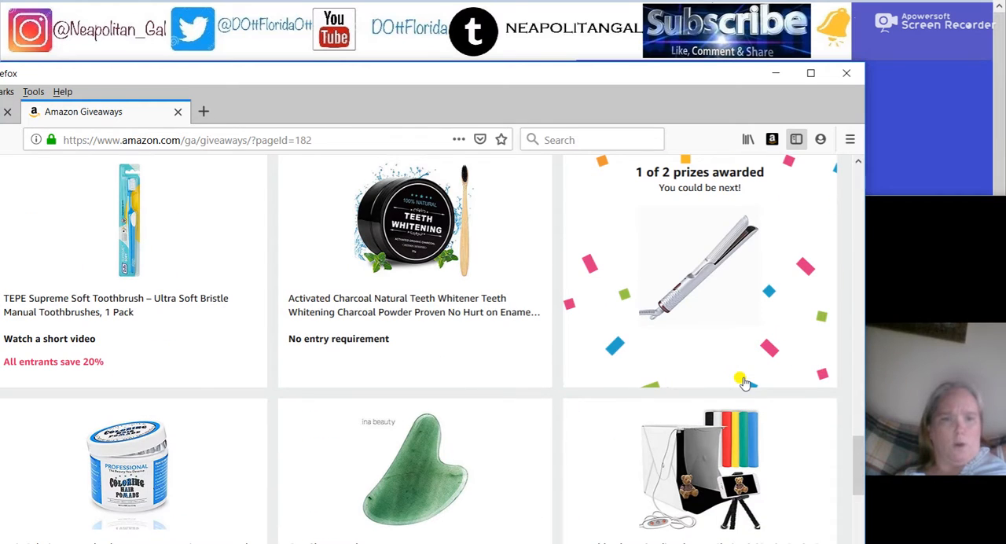
scroll("down", 3)
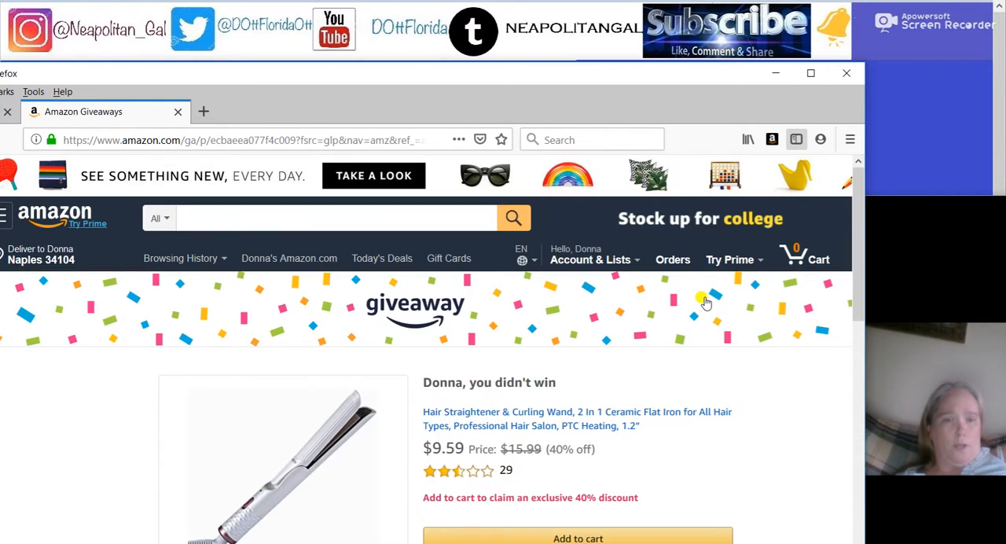
Step: Go back from the lost hair straightener giveaway and scroll the page 182 listings to the photo studio giveaway
right_click(705, 302)
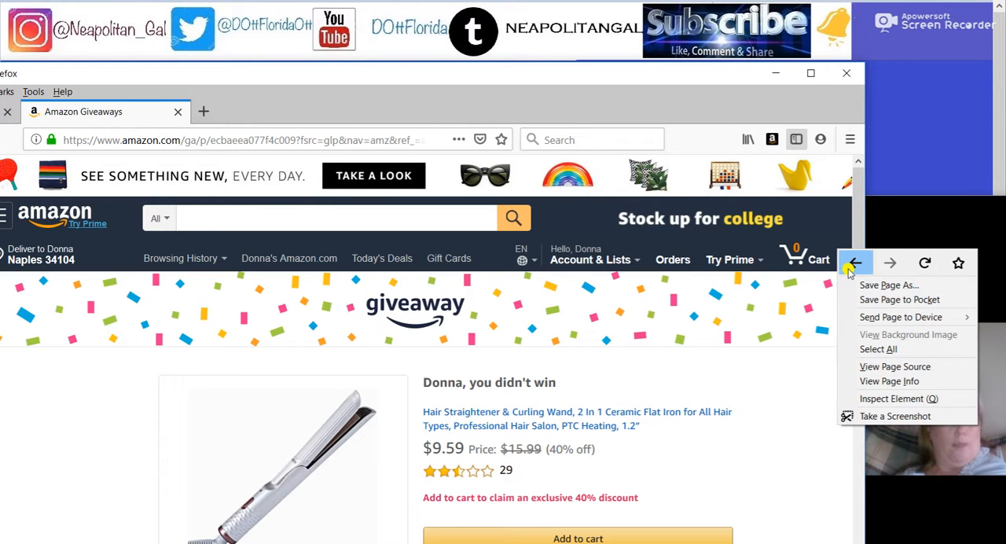
left_click(855, 263)
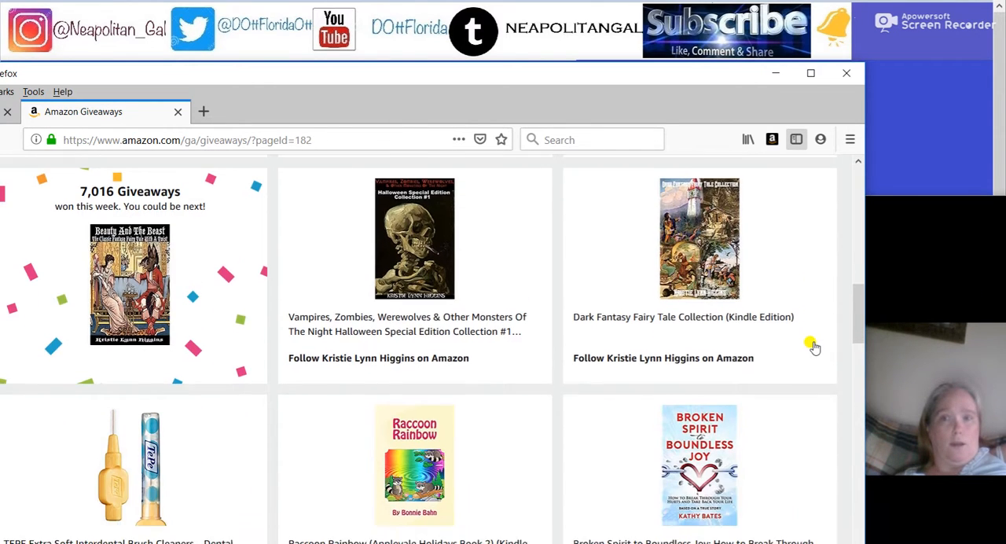
scroll("down", 3)
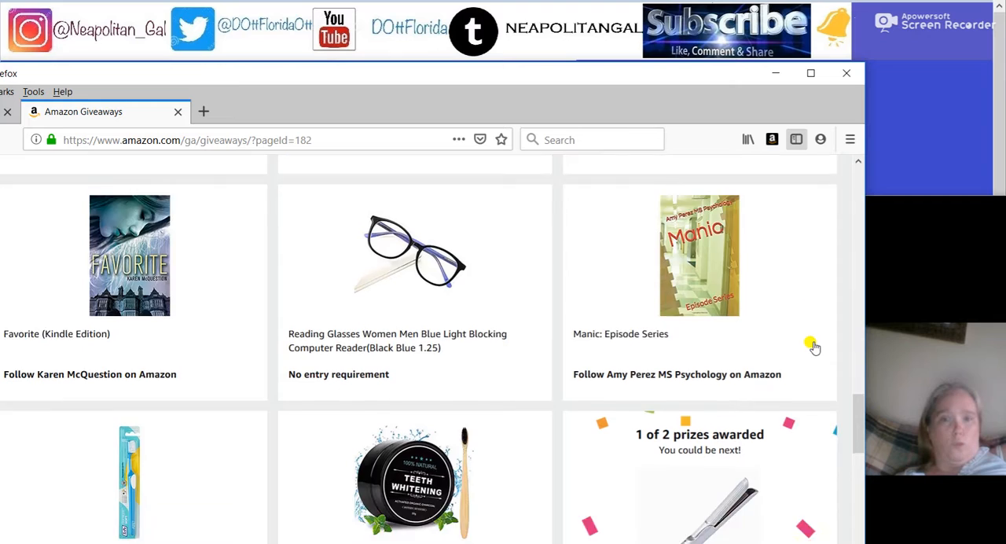
scroll("down", 3)
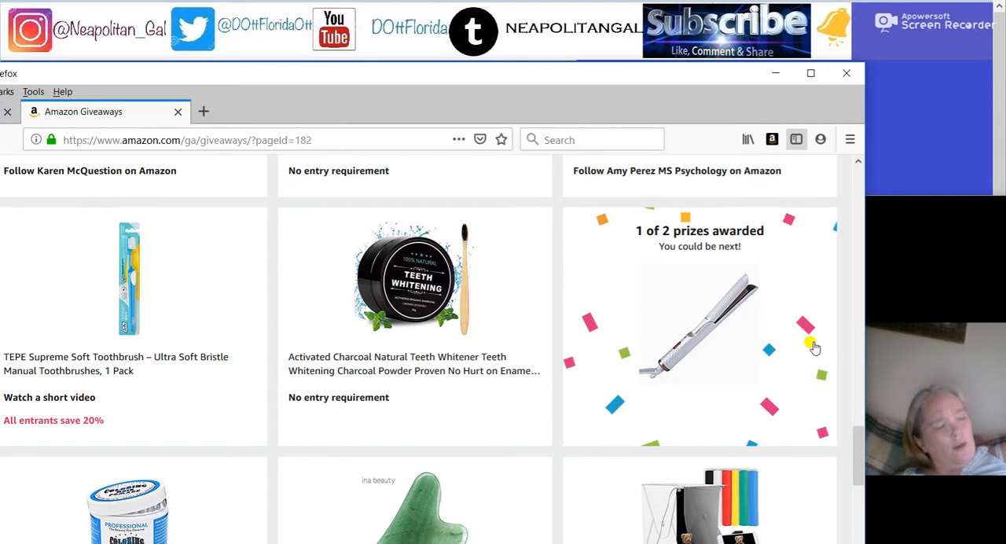
scroll("down", 3)
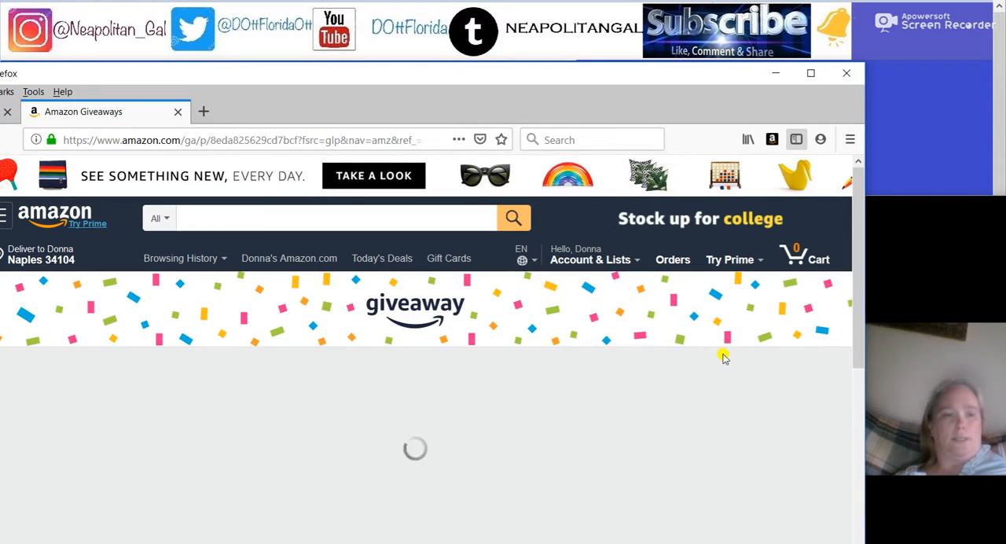
scroll("down", 3)
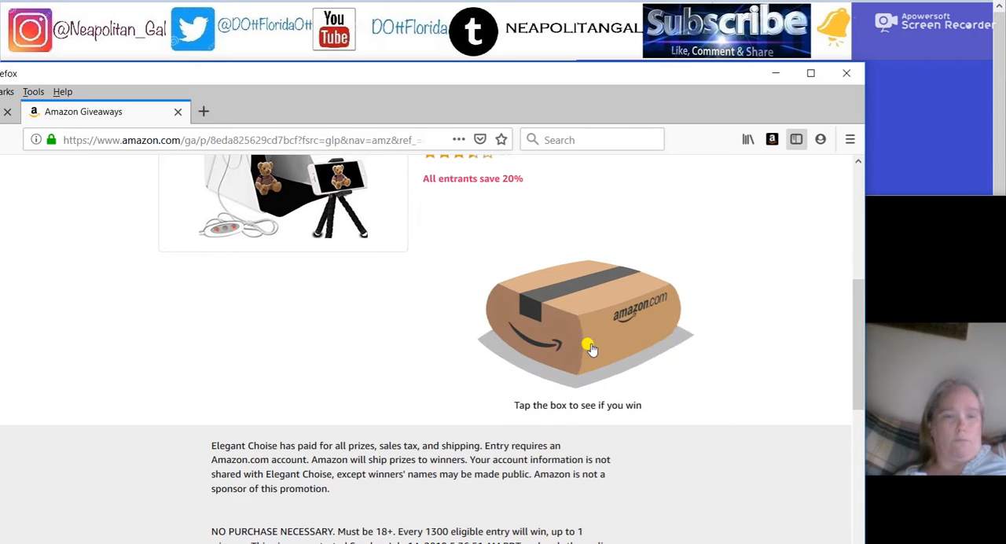
Step: Tap the photo studio giveaway's box to reveal a loss, then return to all the giveaway listings
left_click(589, 349)
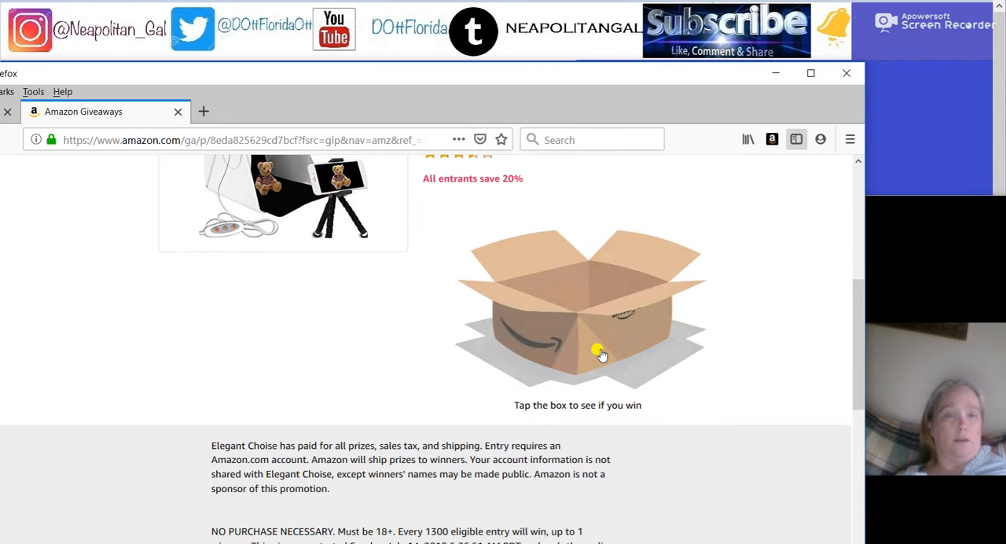
left_click(582, 354)
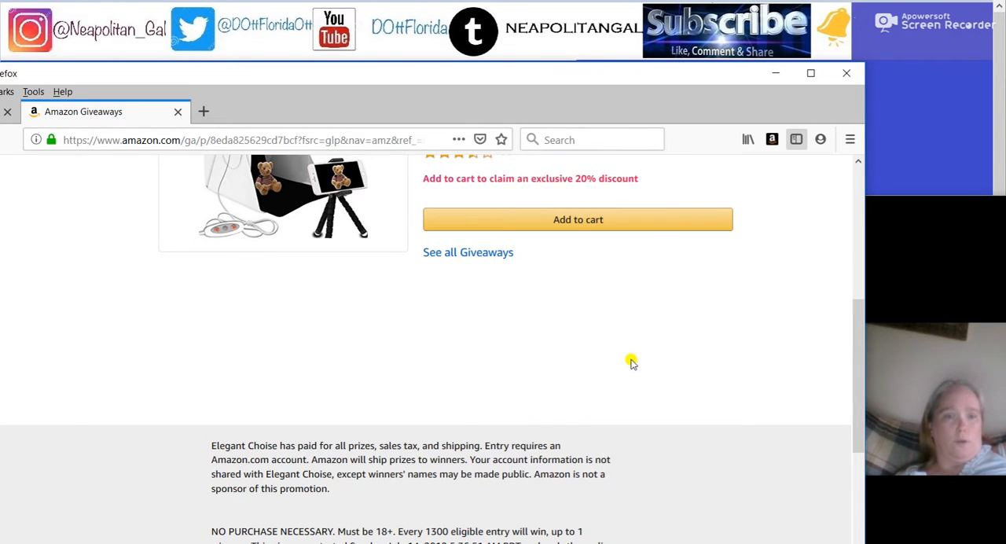
left_click(468, 252)
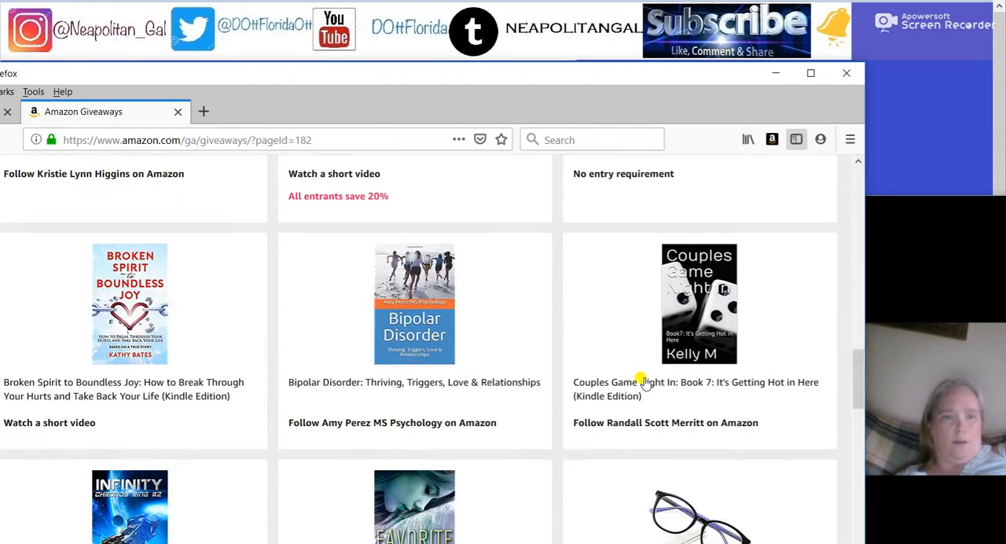
scroll("down", 3)
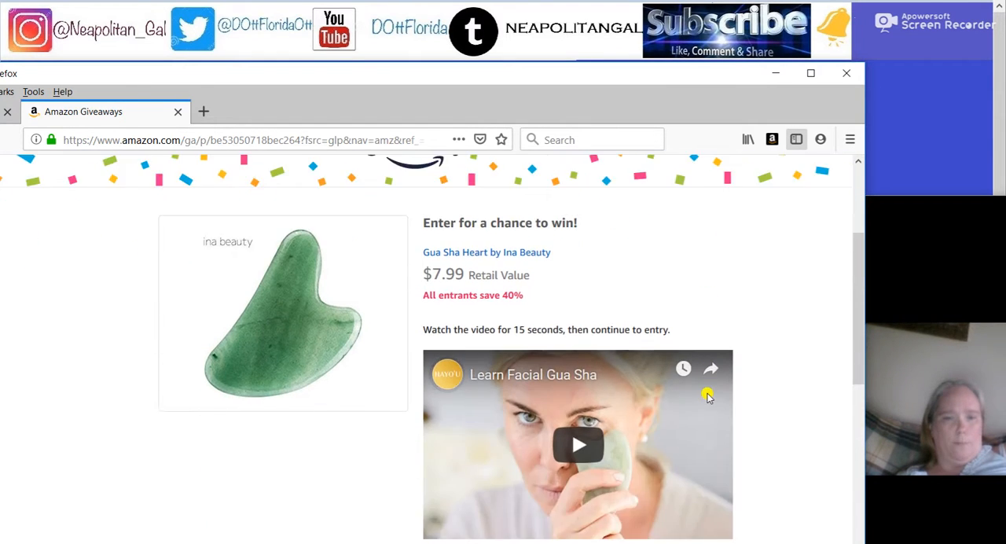
Step: Watch the Gua Sha Heart giveaway's video, see the didn't-win result, and return to the listings
scroll("down", 3)
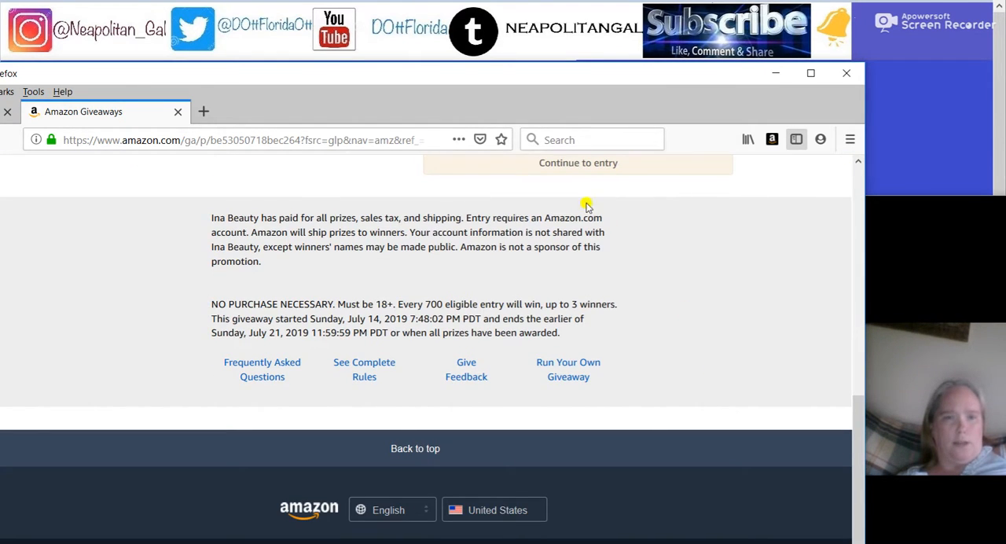
scroll("up", 3)
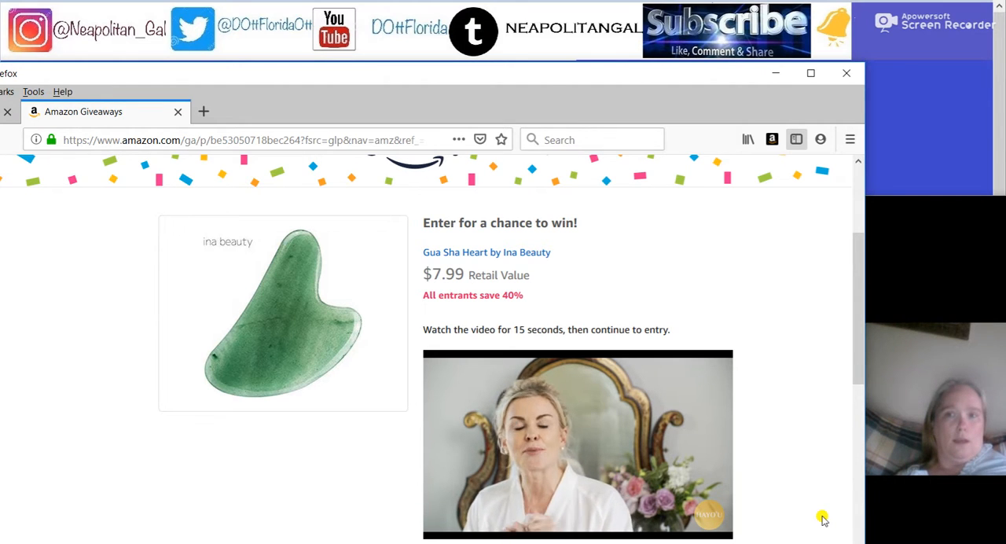
mouse_move(792, 510)
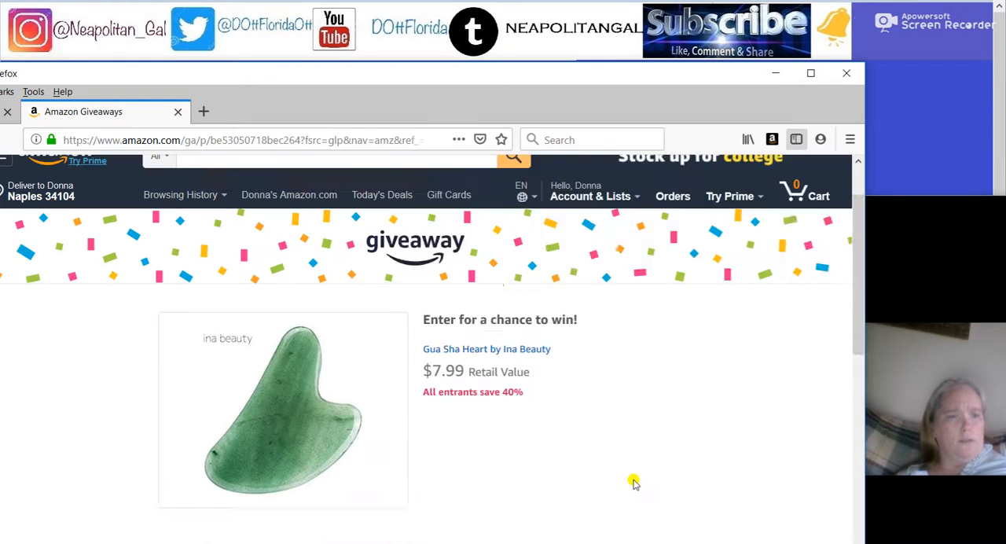
scroll("up", 3)
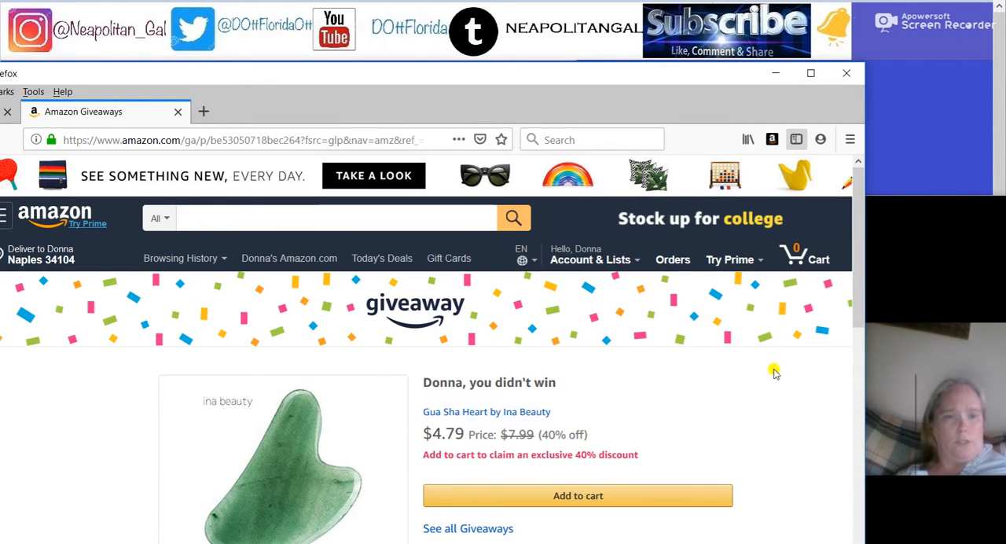
left_click(469, 528)
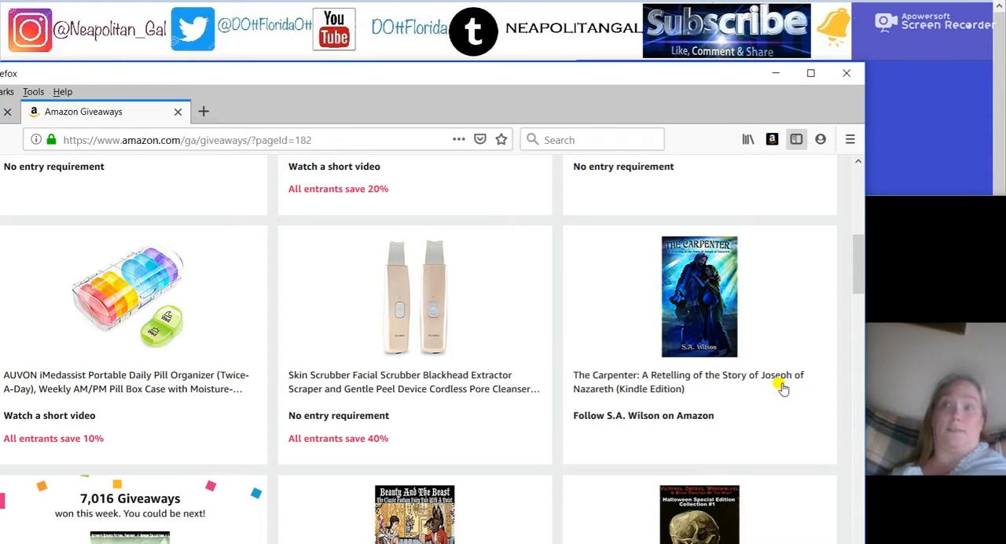
scroll("down", 3)
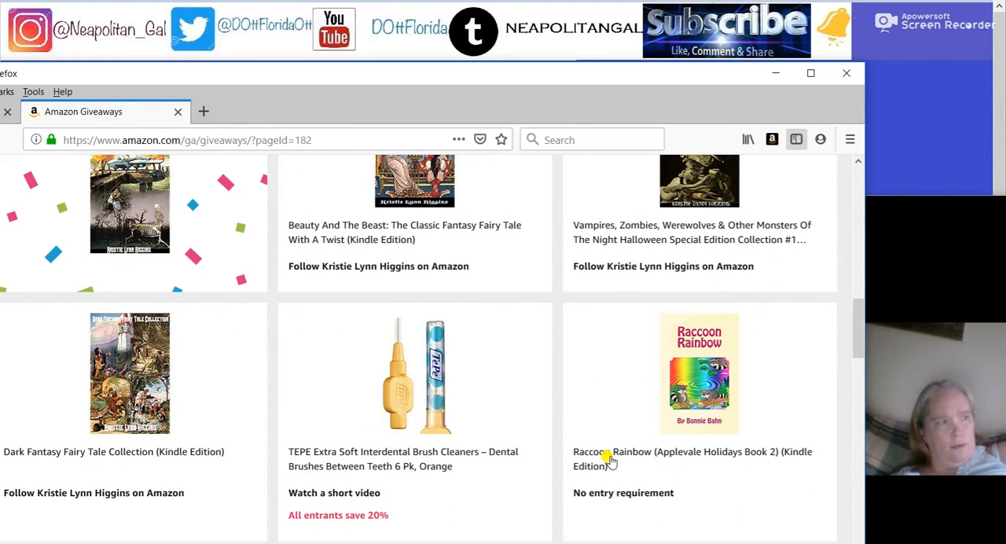
scroll("down", 3)
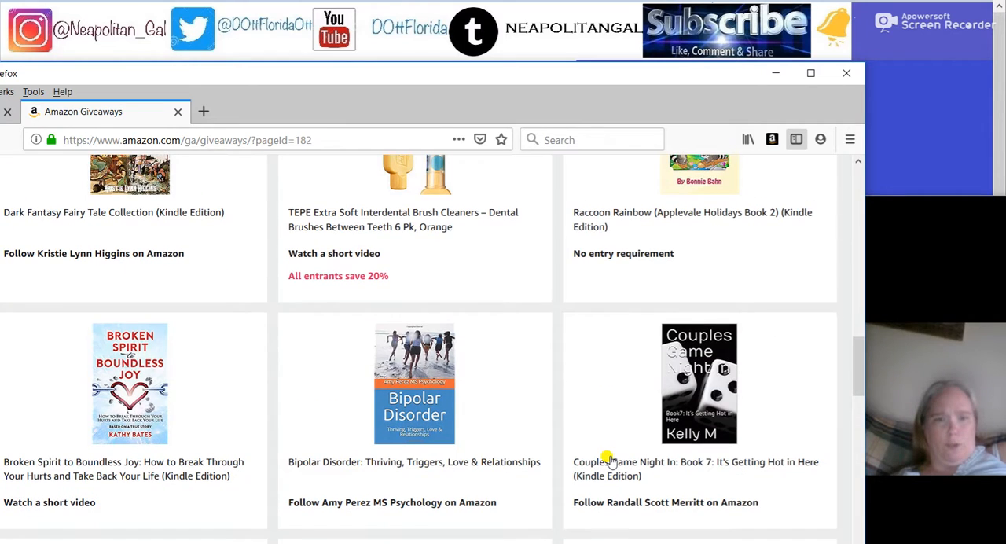
scroll("down", 3)
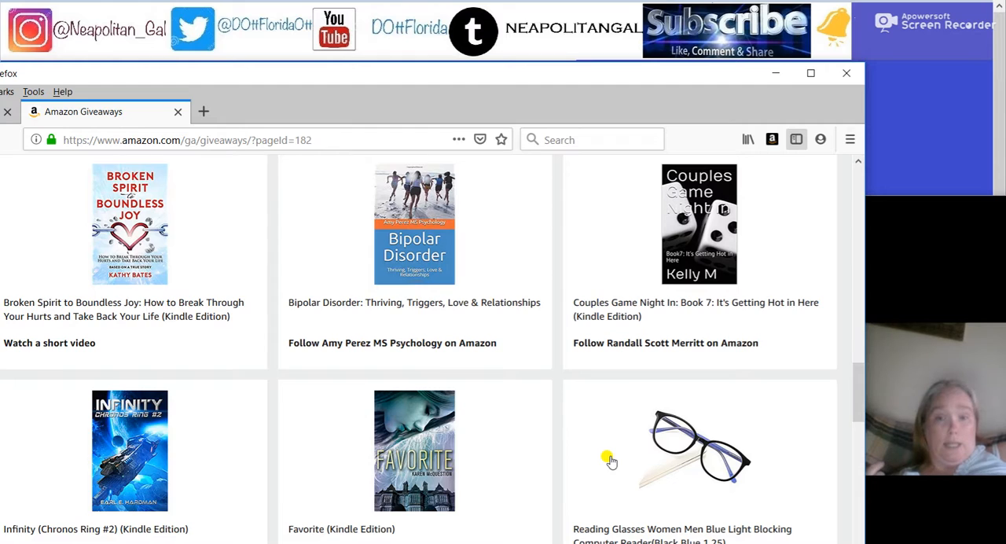
scroll("down", 3)
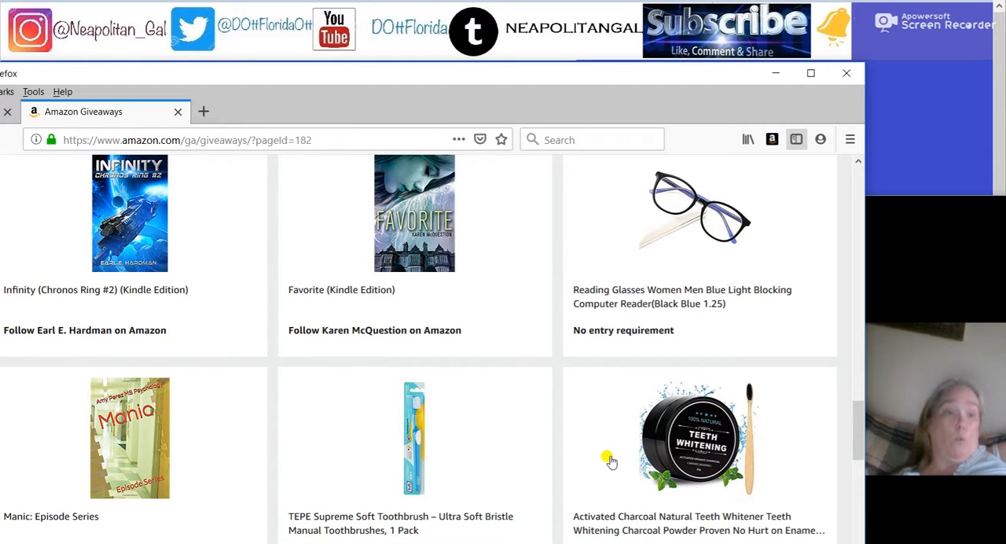
scroll("down", 3)
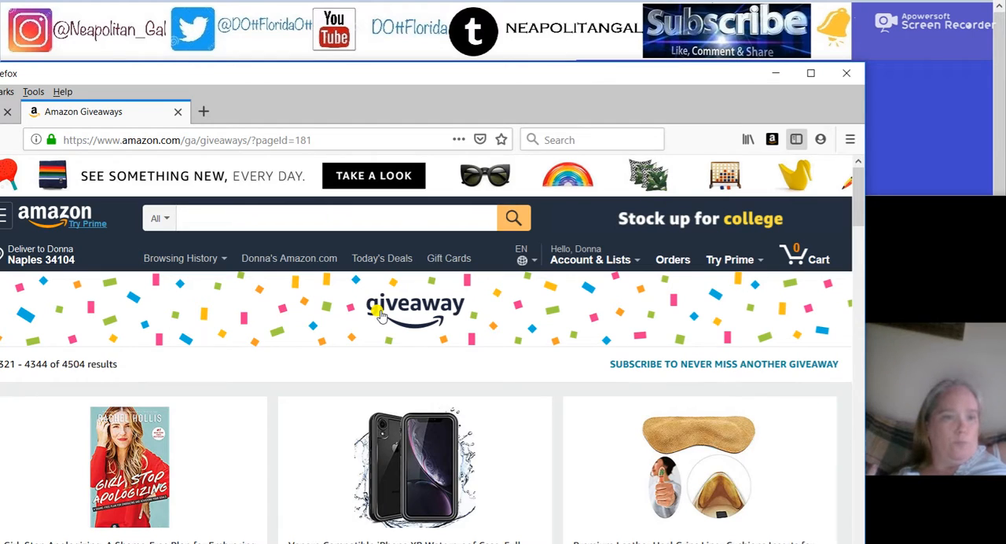
Step: Scroll through the page 181 giveaway listings to the pagination bar
scroll("down", 3)
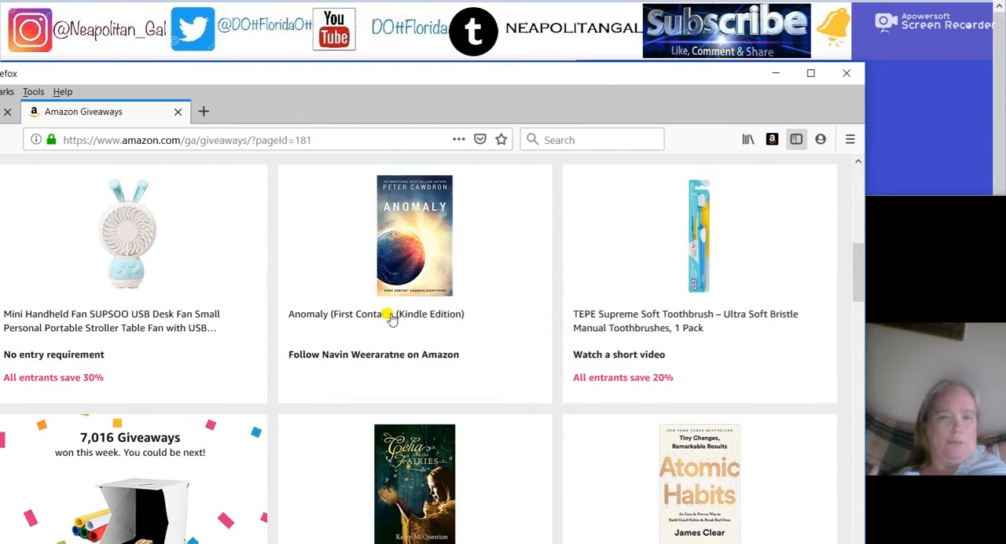
scroll("down", 3)
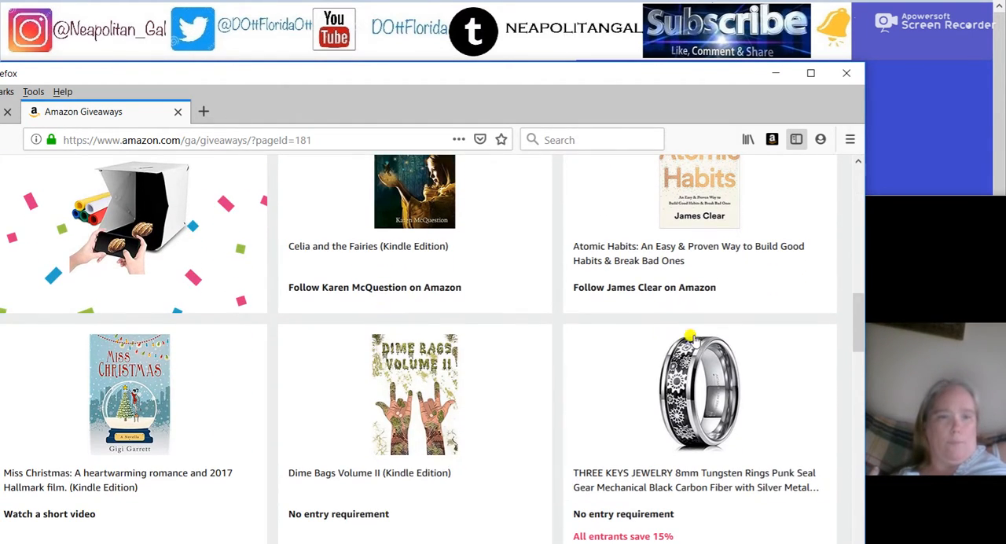
scroll("down", 3)
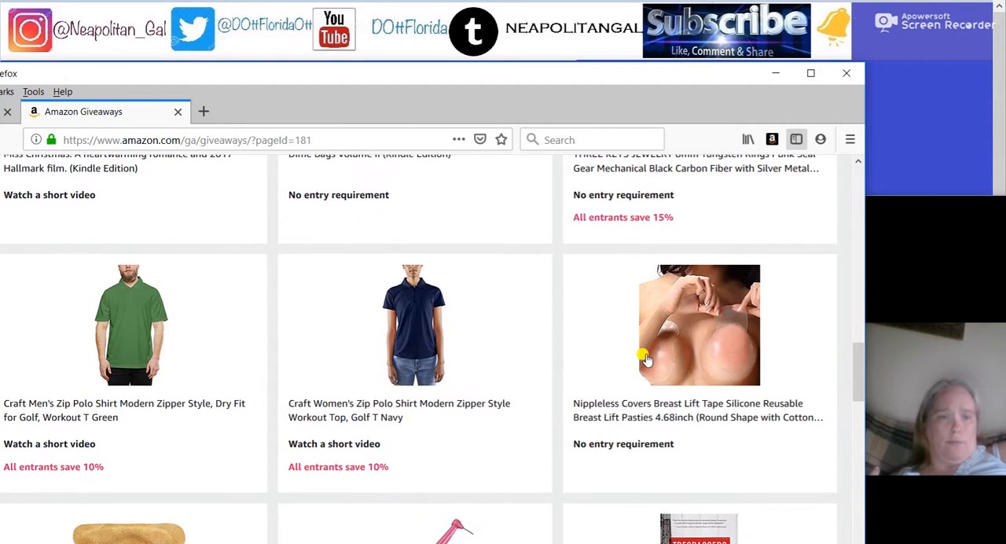
scroll("down", 3)
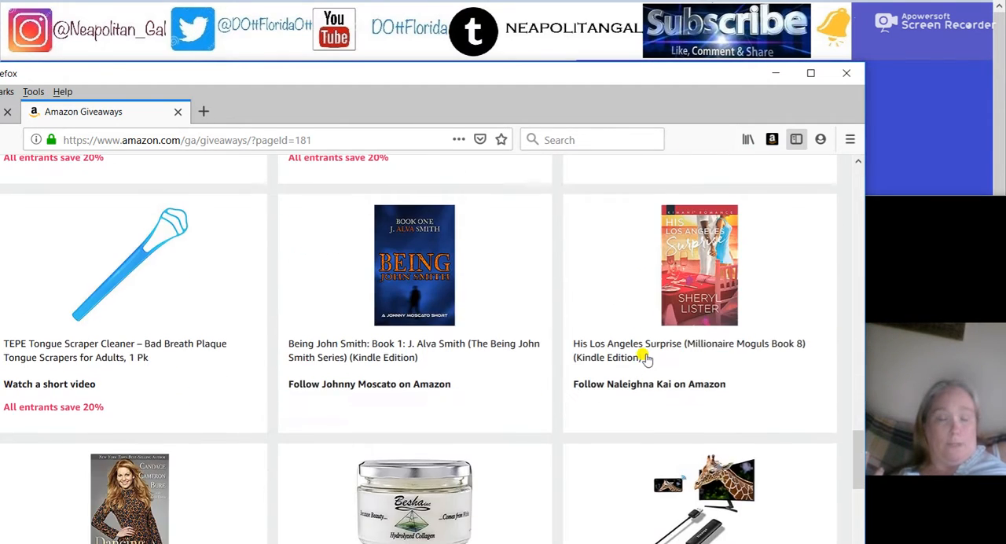
scroll("down", 3)
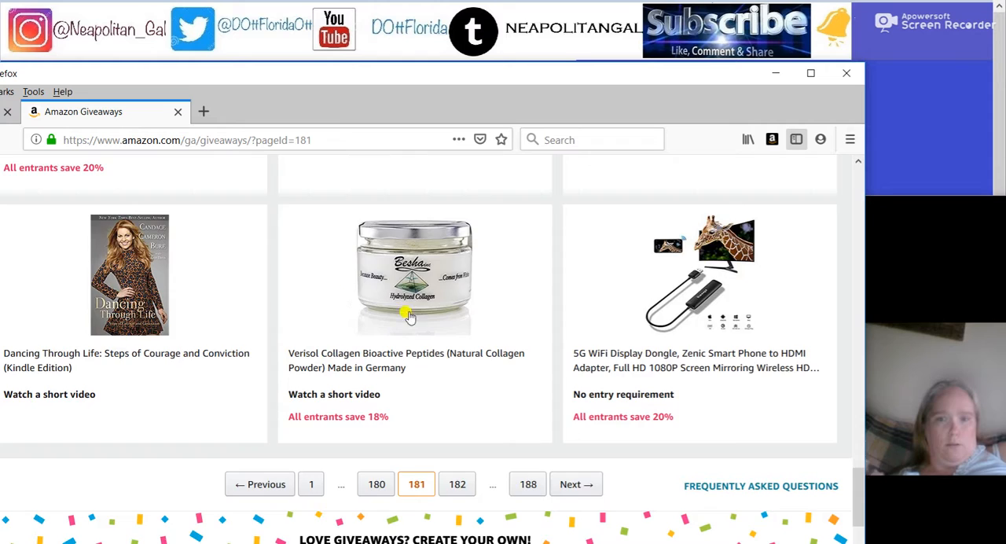
Step: Move to listings page 180 and scroll down to the Beasyjoy iPhone XR case giveaway
left_click(376, 485)
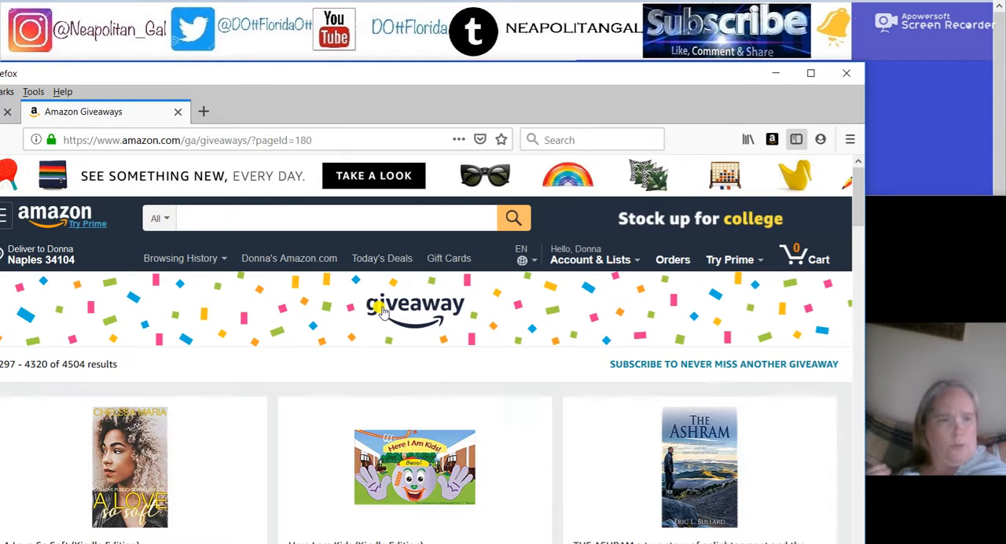
scroll("down", 3)
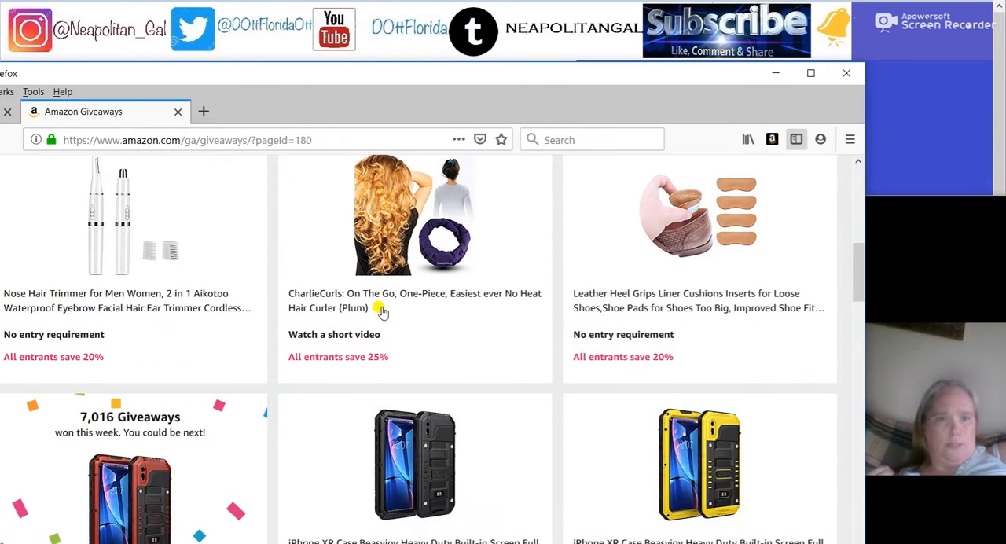
scroll("down", 3)
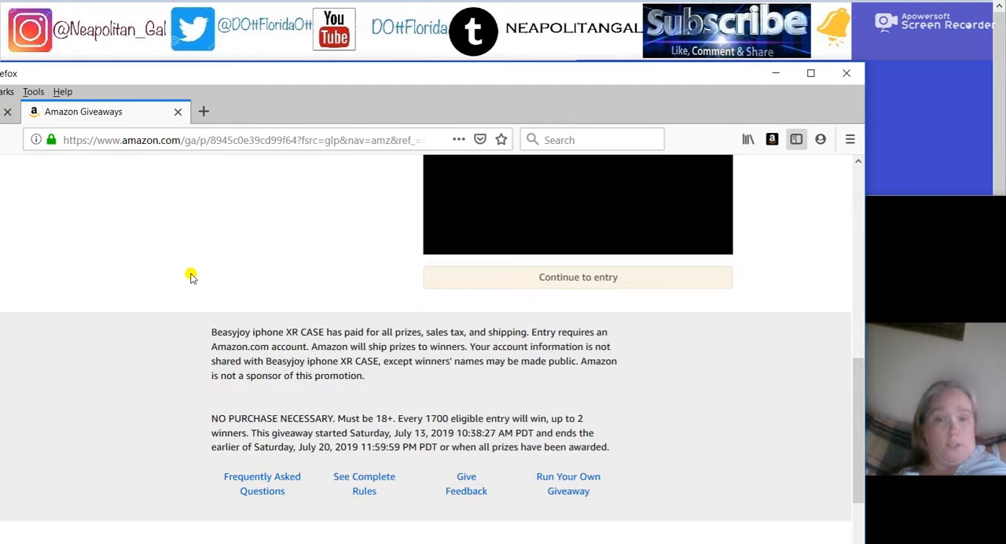
Step: Watch the red Beasyjoy iPhone XR case giveaway's 15-second video and view the 'you didn't win' result
scroll("up", 3)
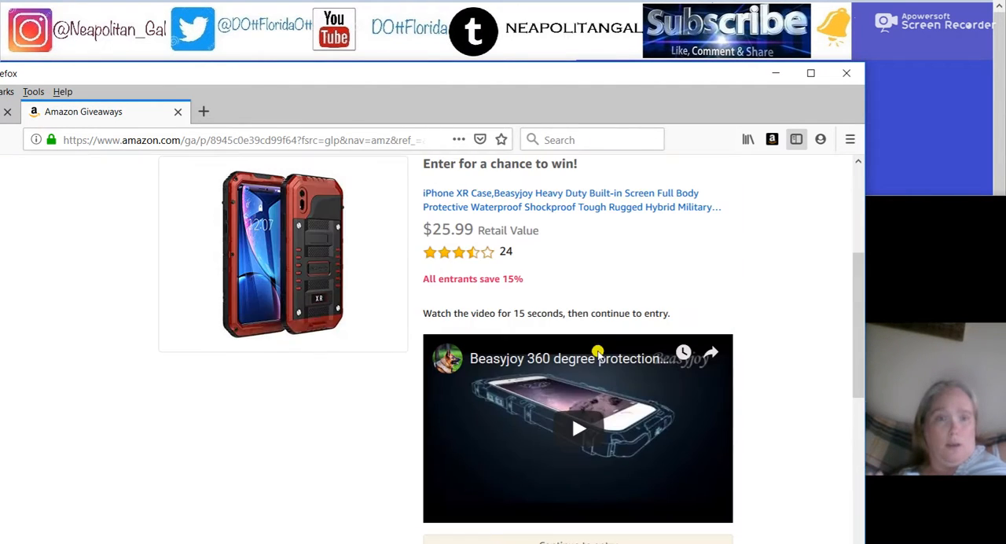
scroll("up", 3)
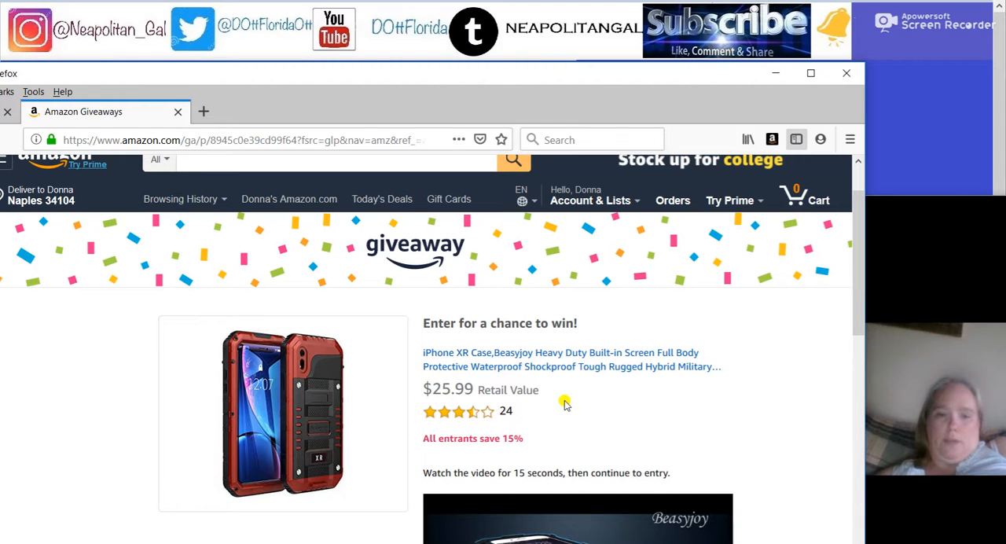
scroll("down", 3)
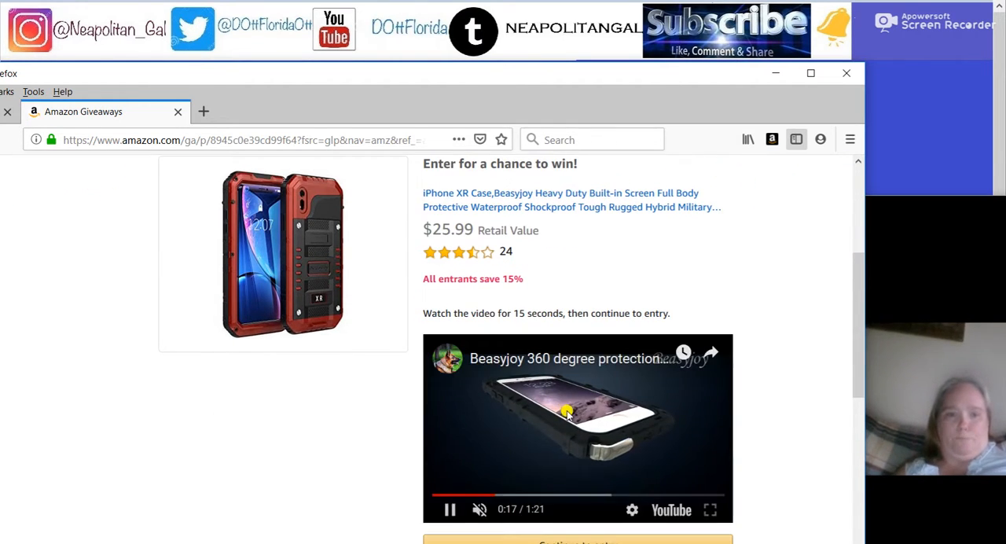
scroll("down", 3)
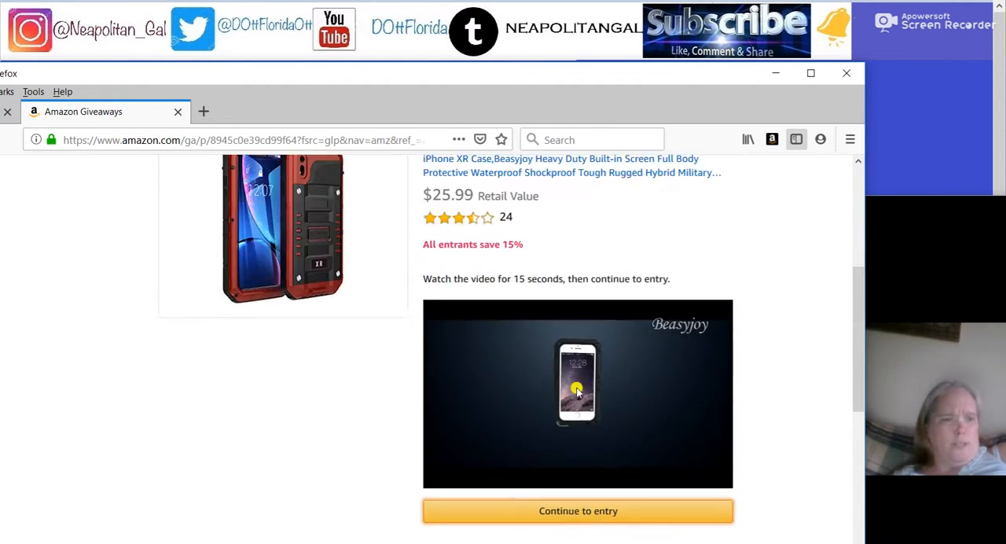
scroll("up", 3)
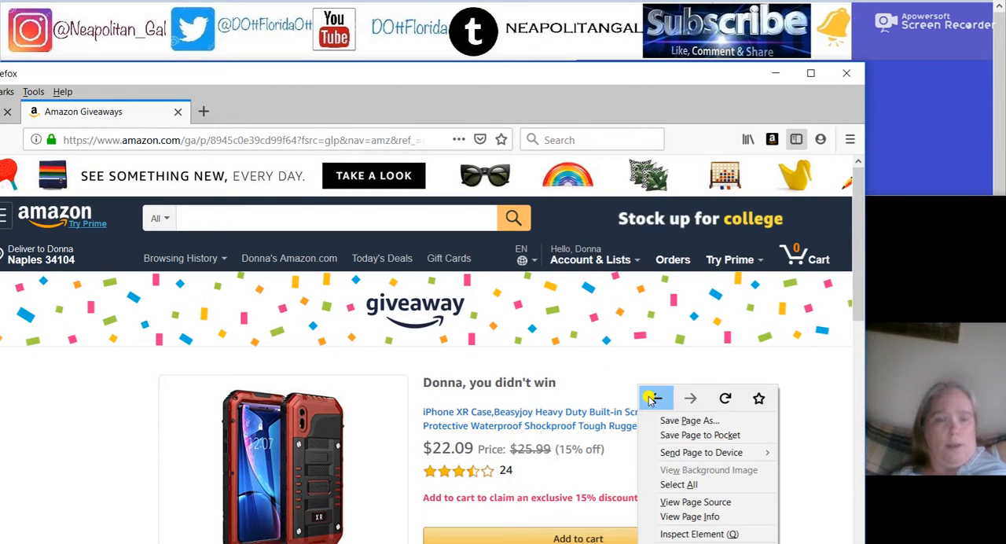
Step: Go back to the page 180 listings and scroll to the black Beasyjoy iPhone XR case giveaway
left_click(654, 398)
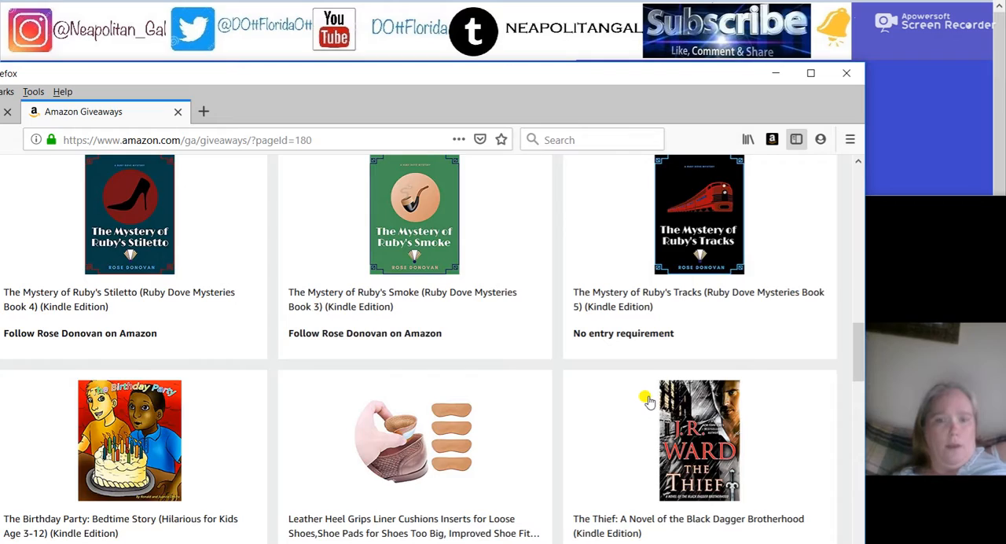
scroll("down", 3)
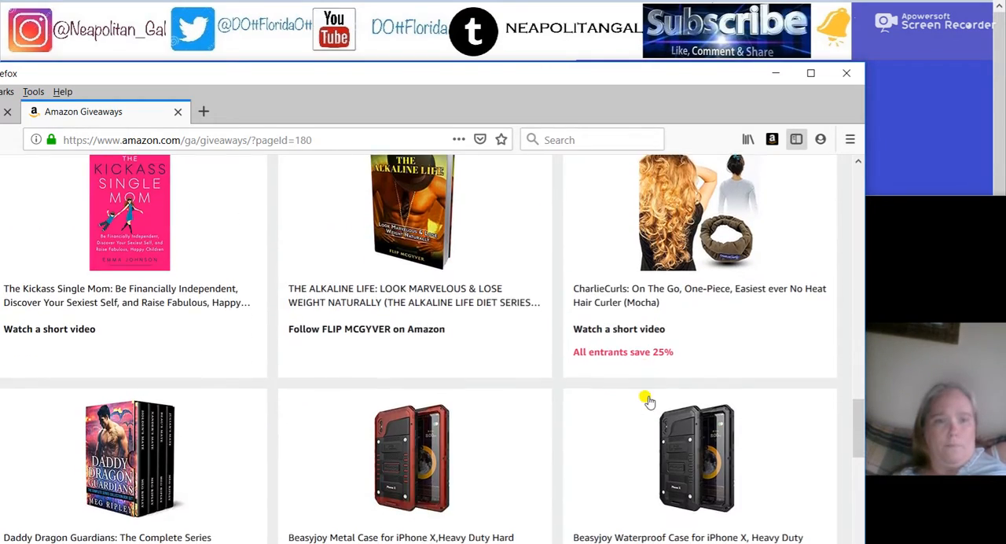
scroll("down", 3)
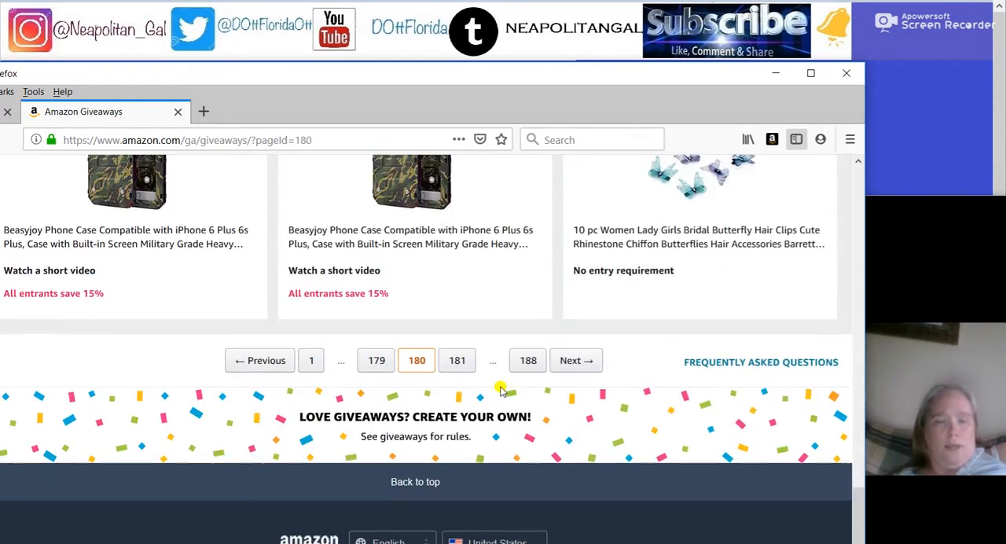
scroll("up", 3)
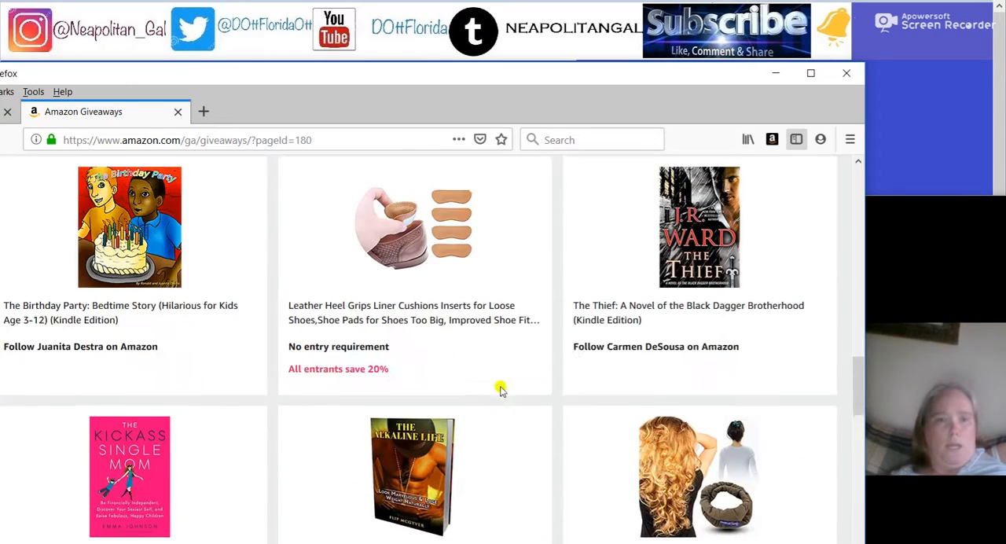
scroll("down", 3)
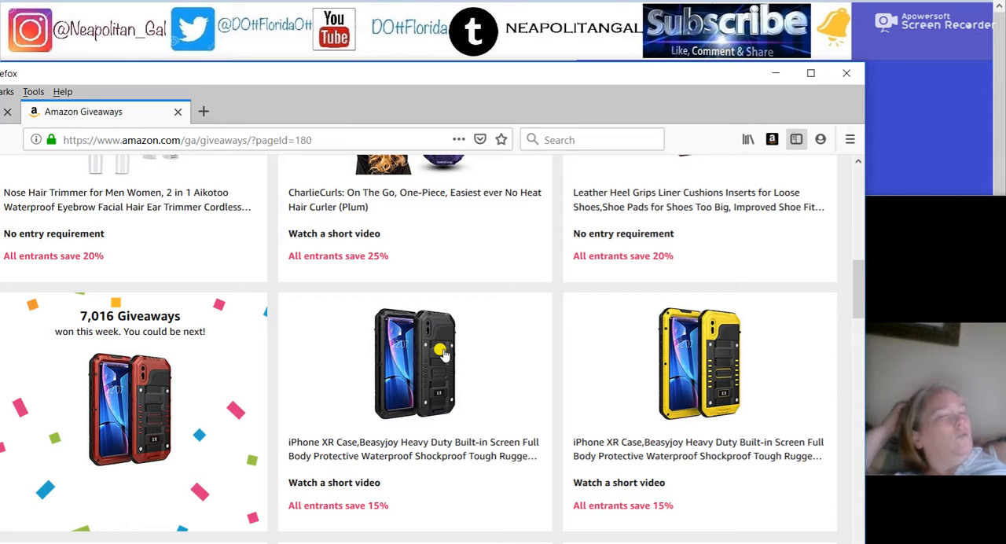
mouse_move(428, 365)
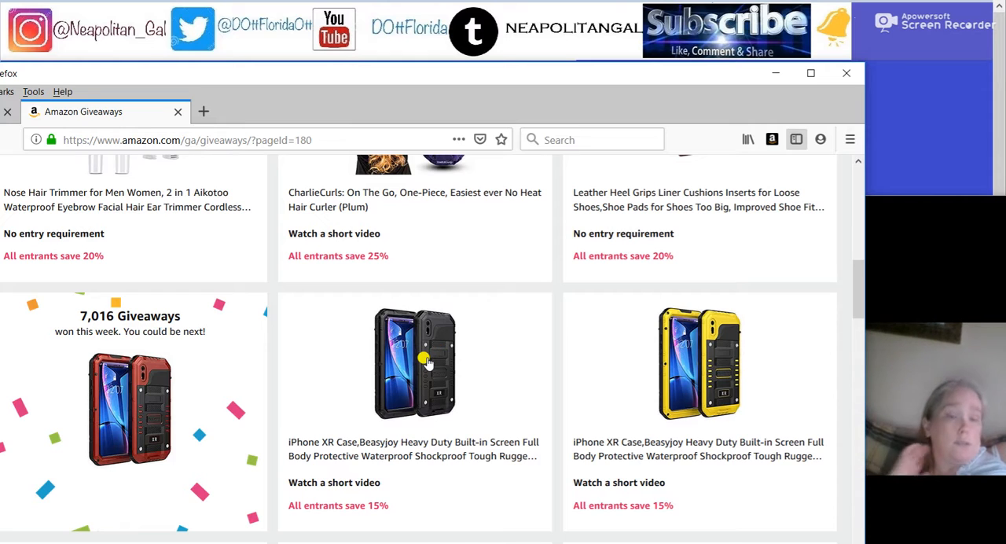
left_click(415, 362)
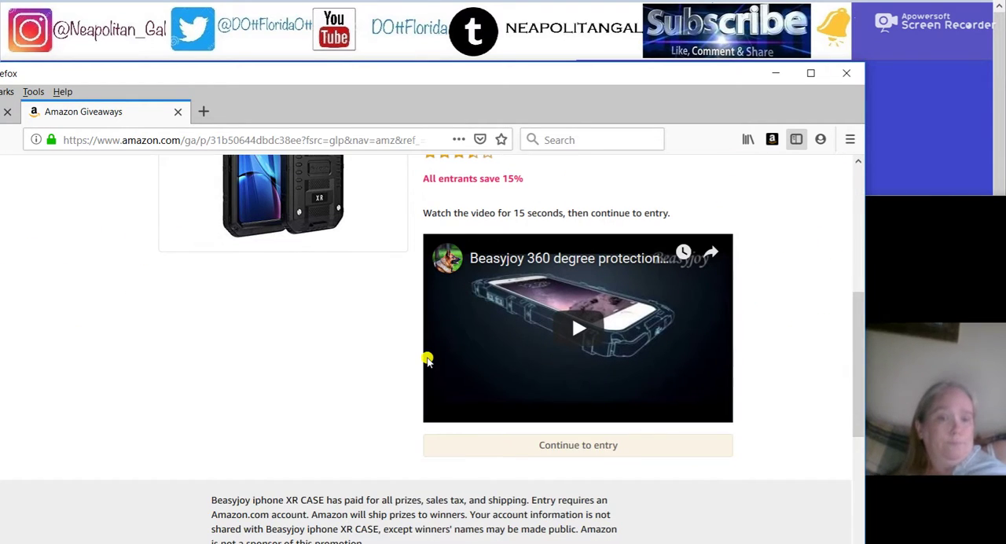
left_click(579, 327)
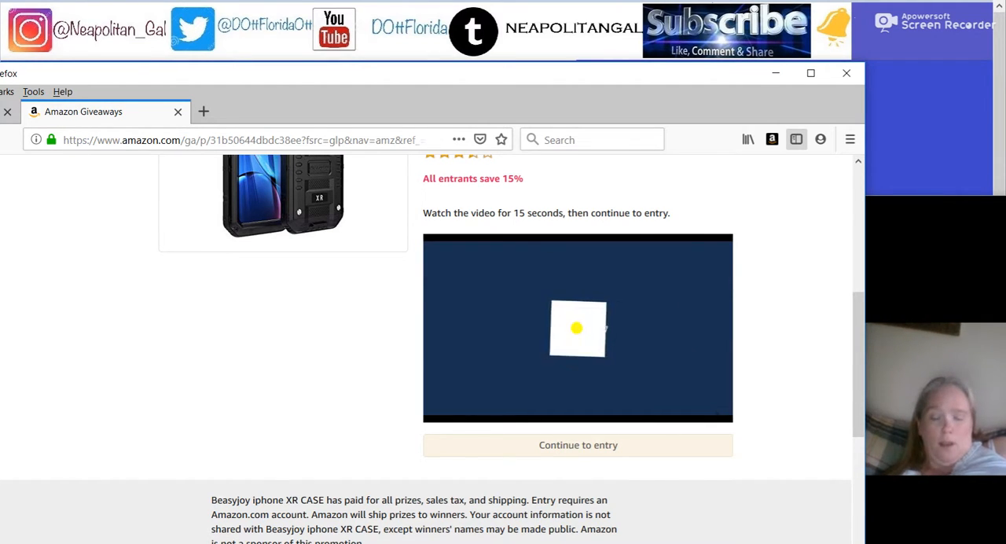
left_click(578, 327)
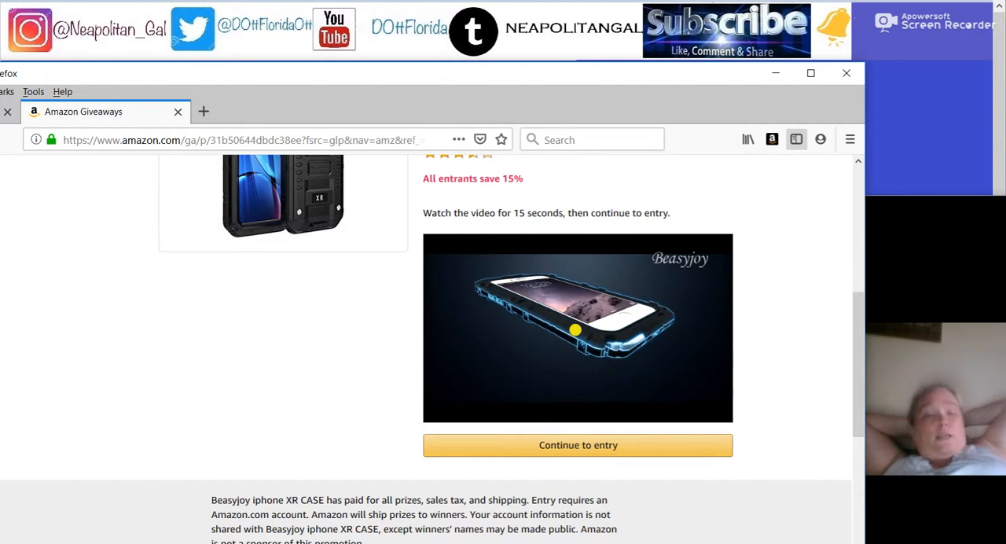
left_click(579, 327)
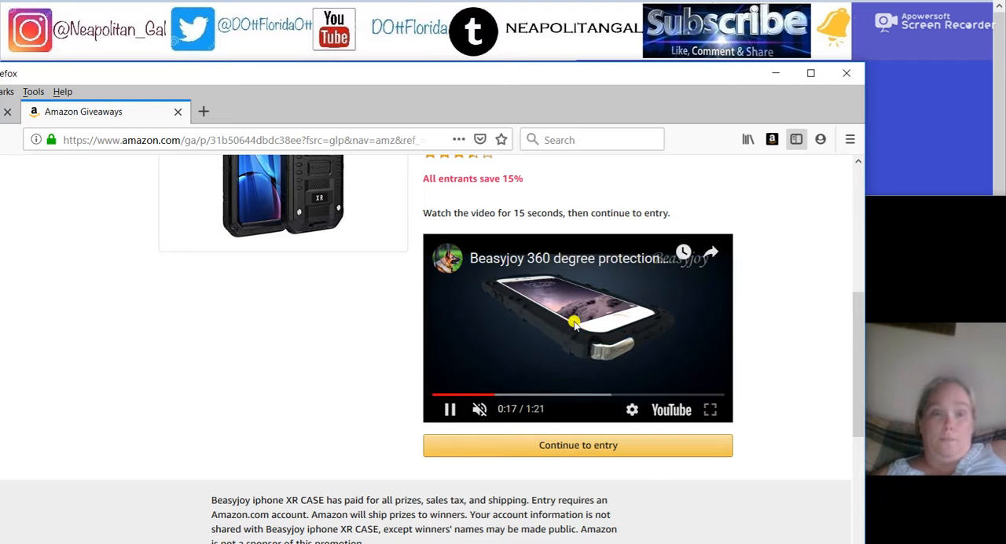
scroll("up", 3)
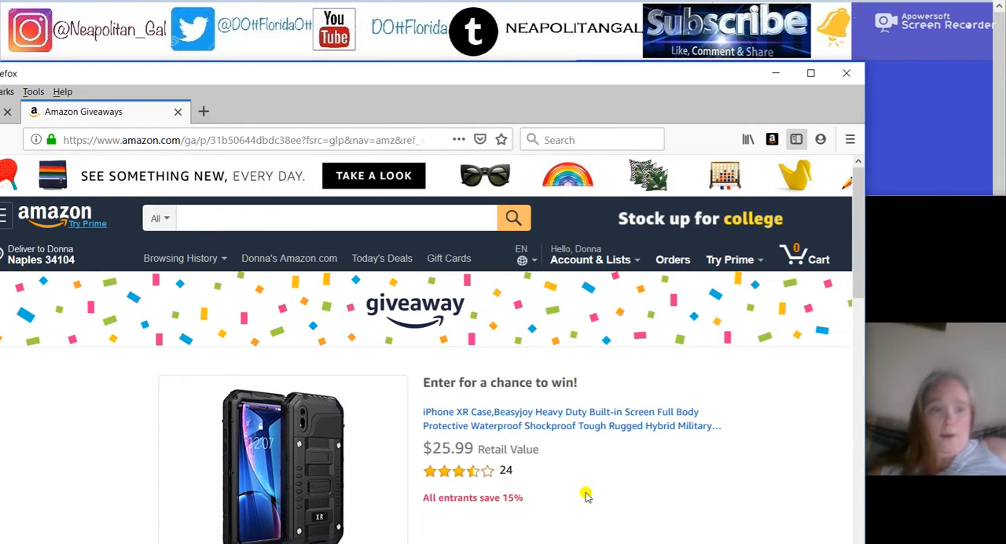
right_click(585, 497)
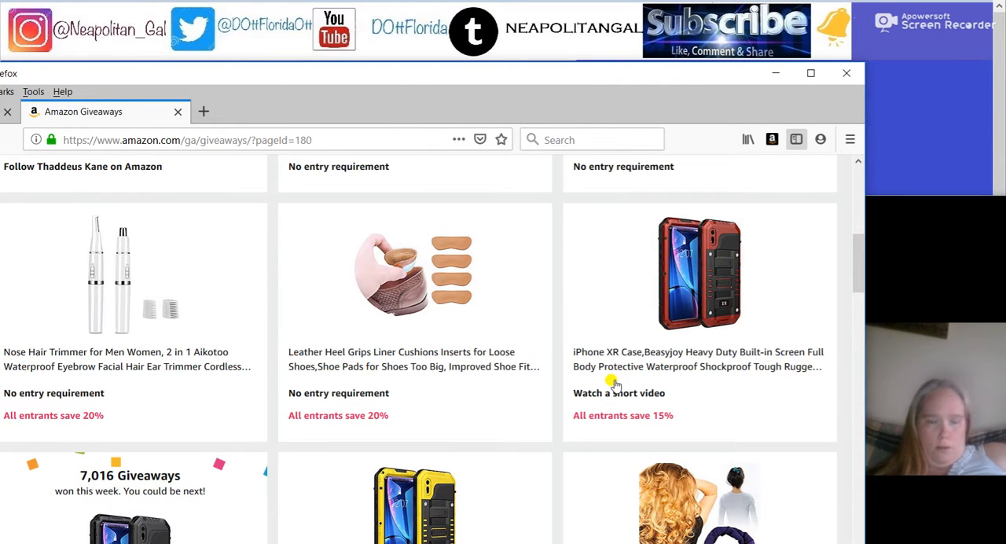
Step: Open the yellow Beasyjoy iPhone XR case giveaway and start playing its product video
scroll("up", 3)
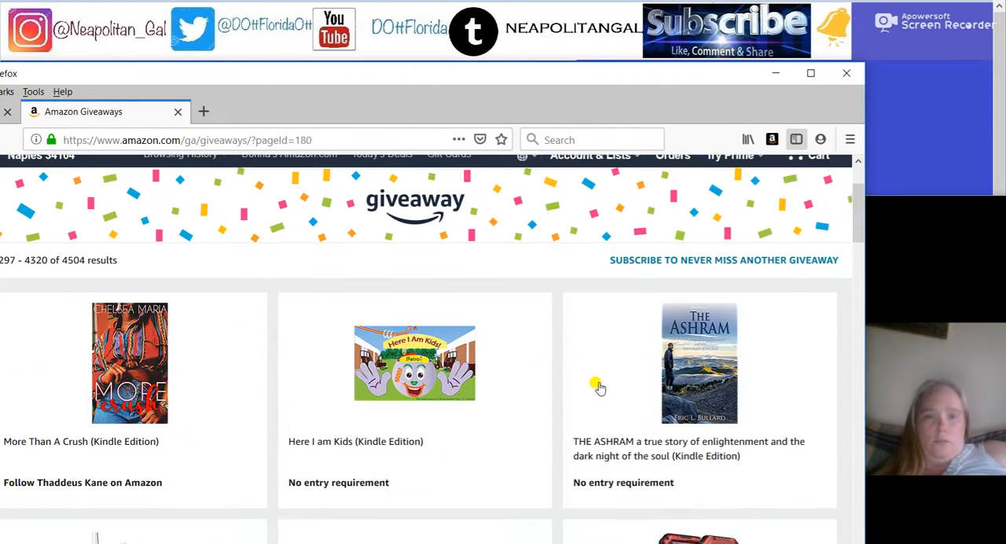
scroll("down", 3)
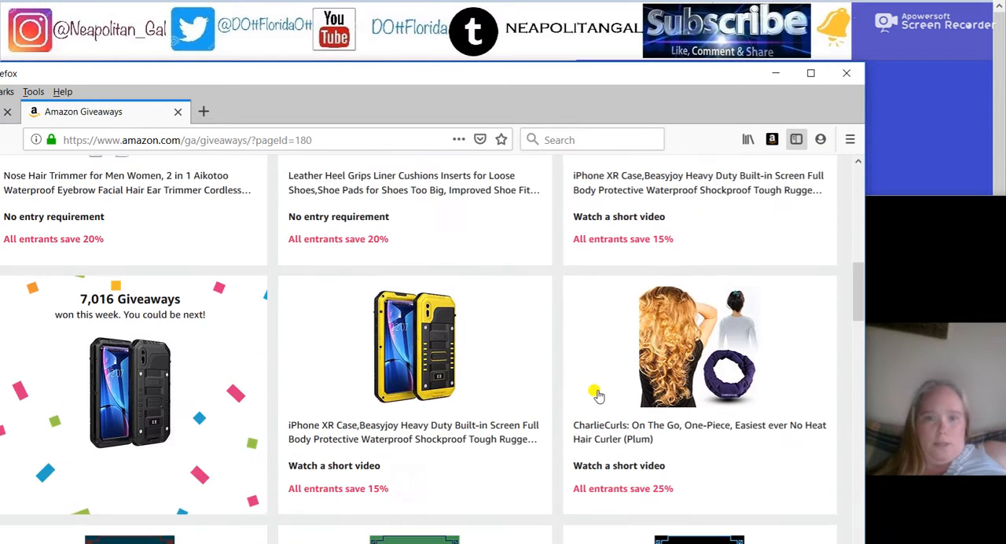
left_click(415, 347)
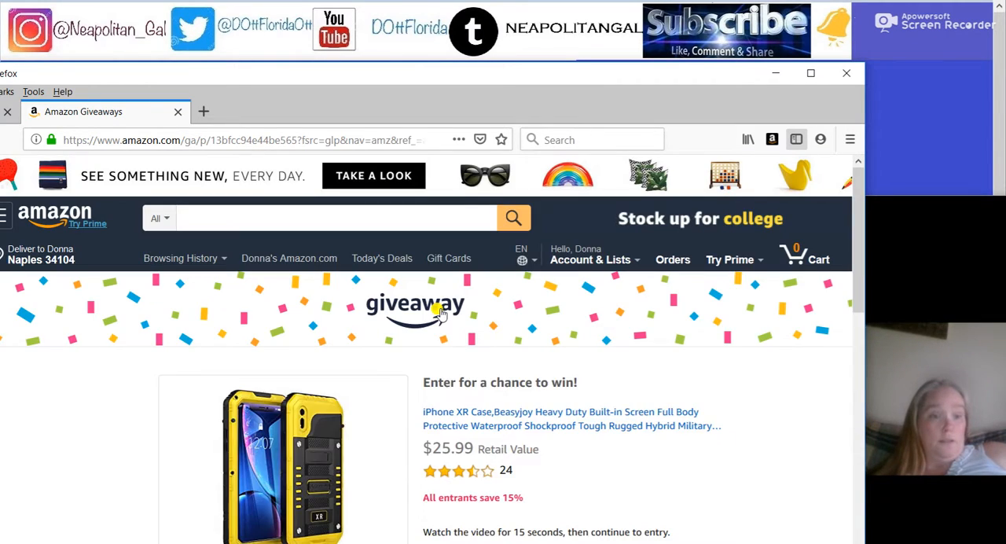
scroll("down", 3)
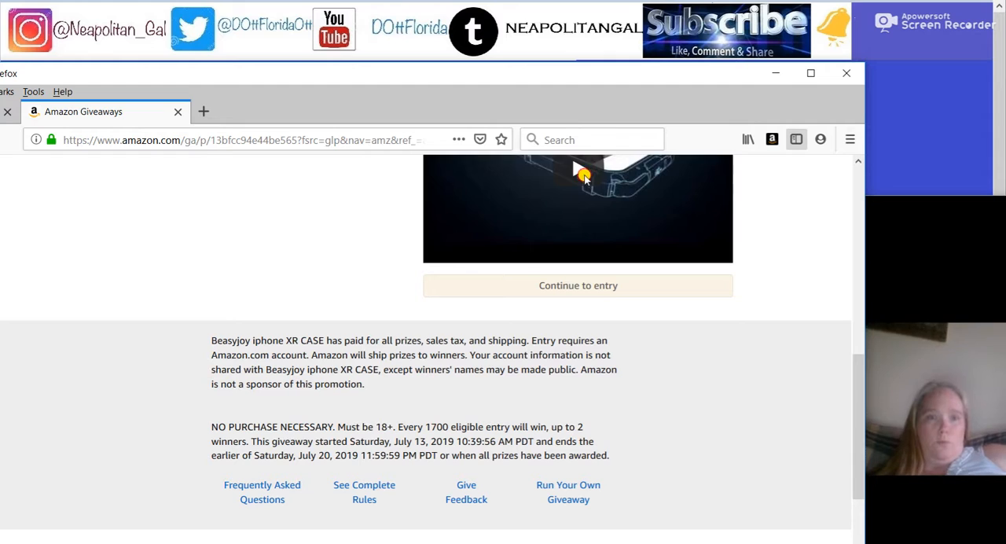
left_click(578, 170)
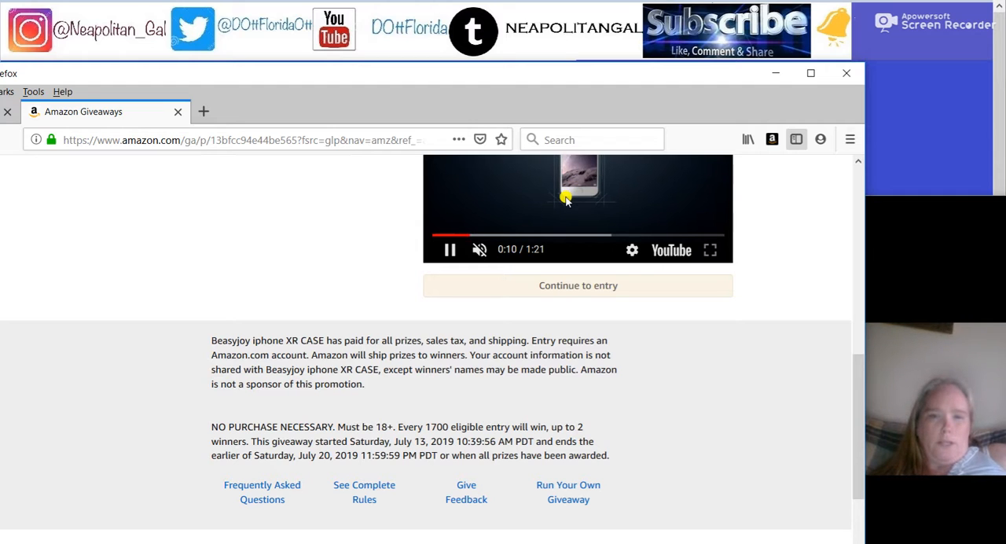
Step: Continue to entry, see the 'you didn't win' result, and go back to the previously viewed giveaway
scroll("up", 3)
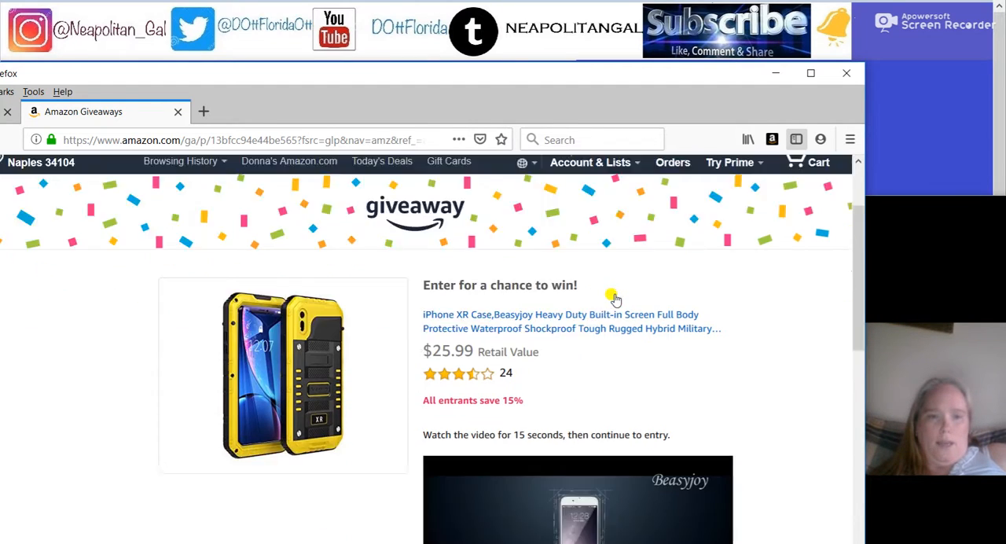
scroll("down", 3)
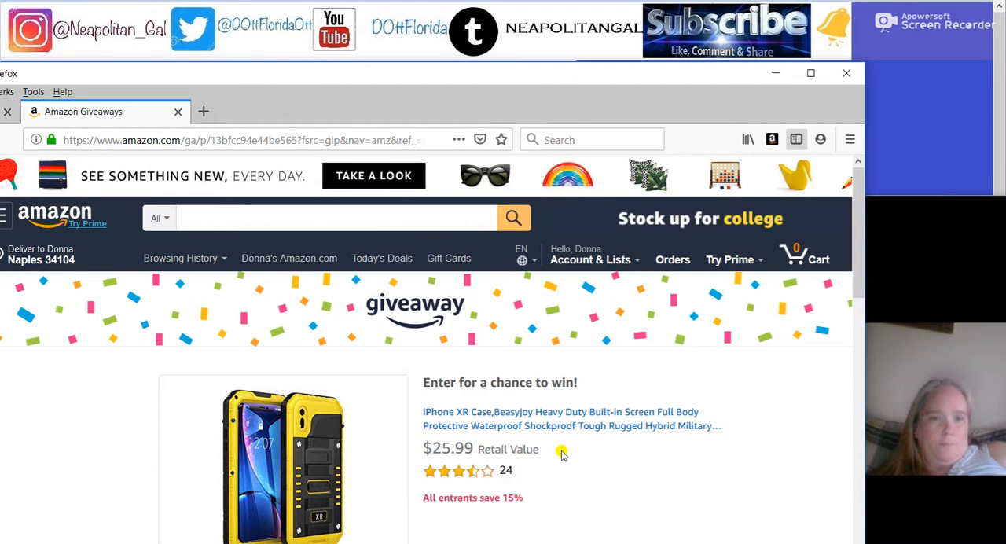
right_click(762, 392)
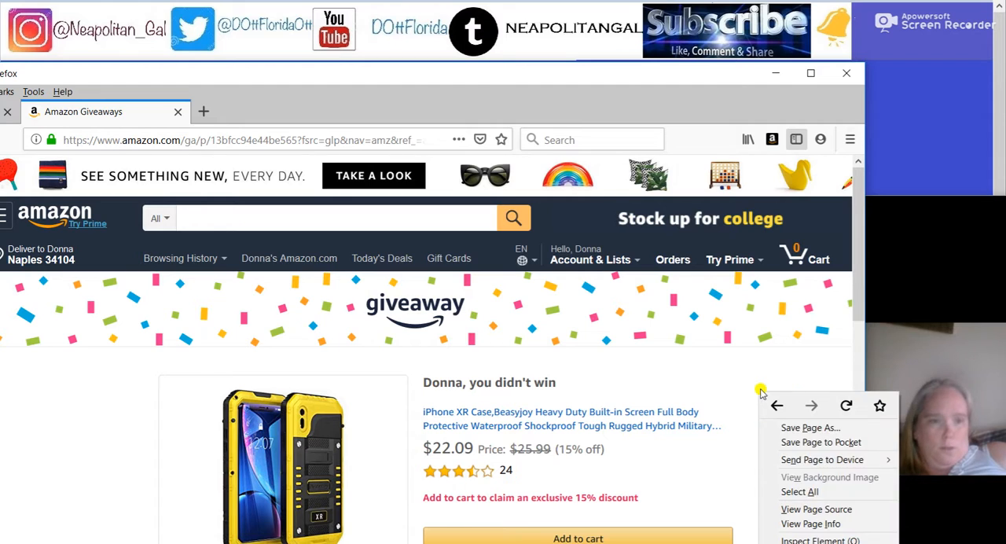
left_click(777, 405)
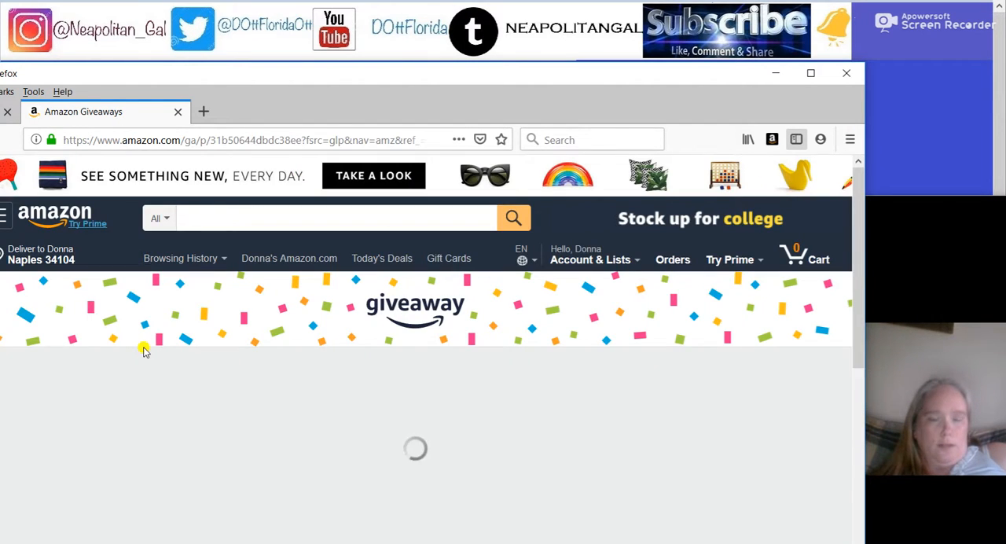
Step: Go back past the earlier lost Beasyjoy case giveaway to listings page 180
right_click(145, 351)
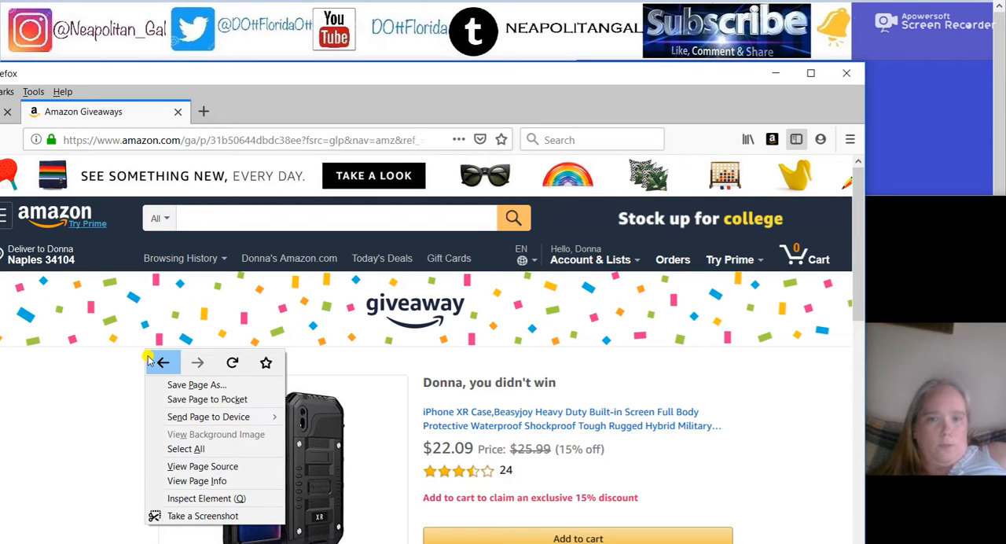
left_click(163, 362)
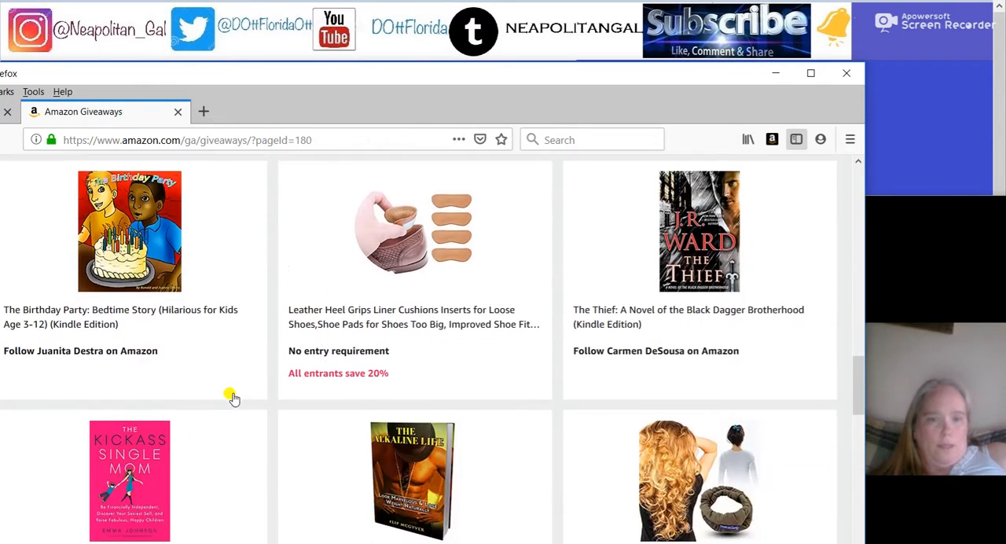
scroll("down", 3)
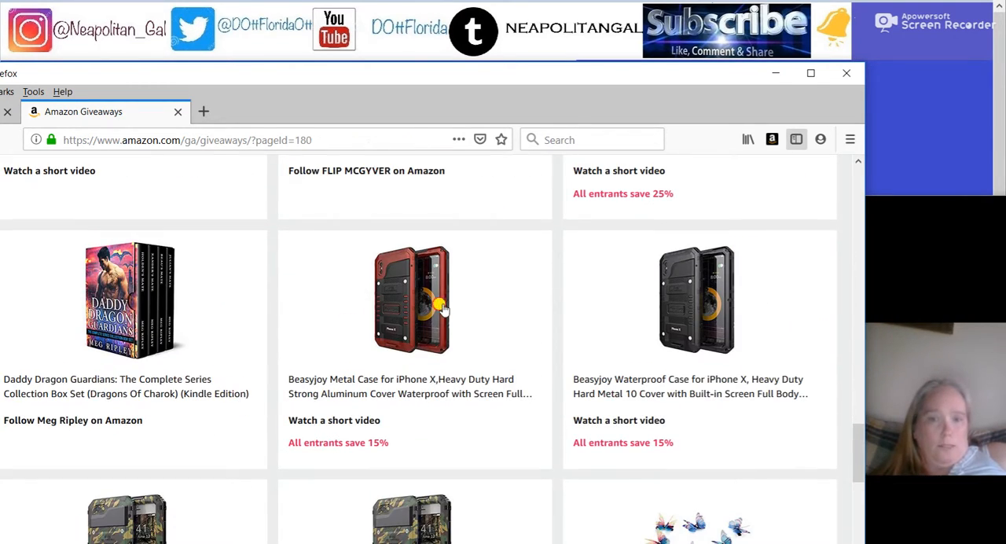
Step: Open the red Beasyjoy iPhone X metal case giveaway and view its page as the video starts
left_click(412, 299)
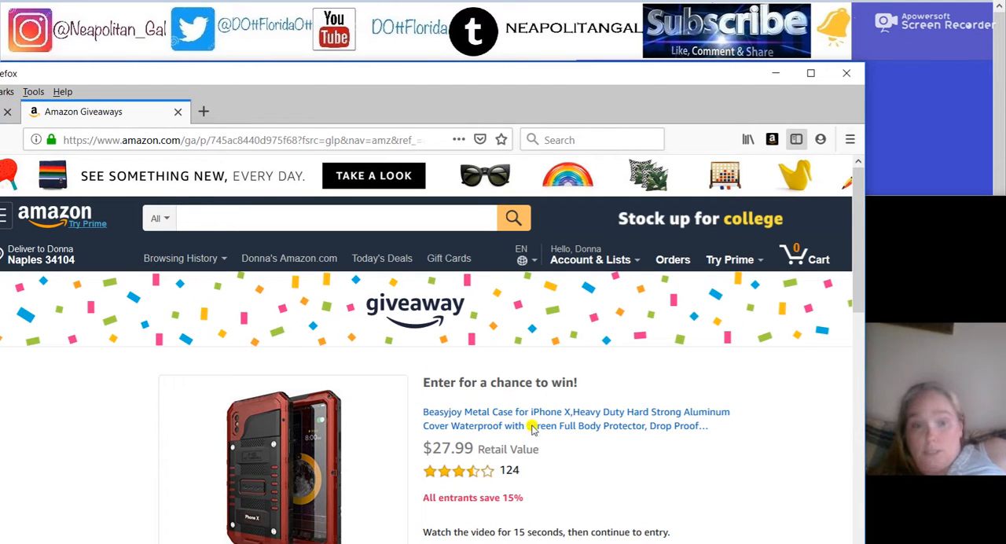
scroll("down", 3)
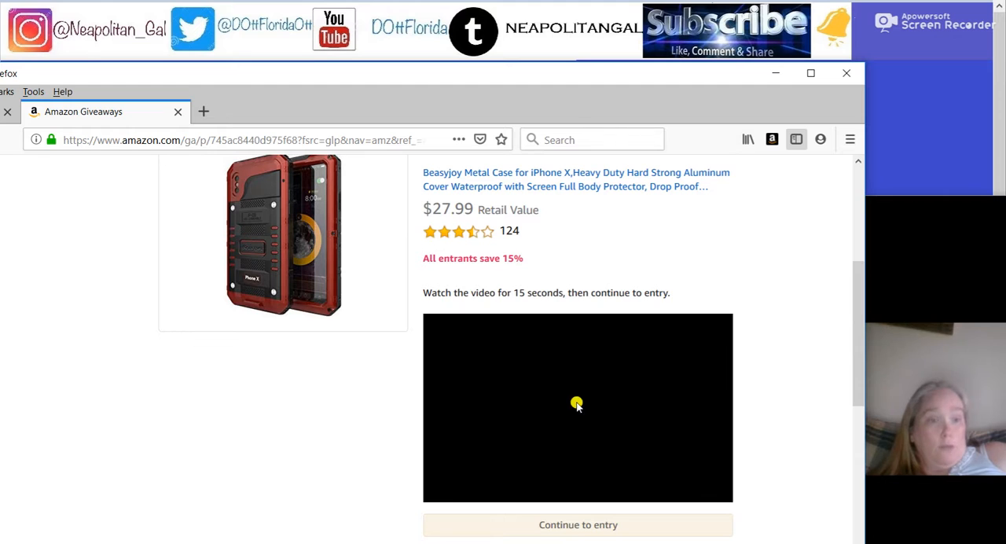
scroll("up", 3)
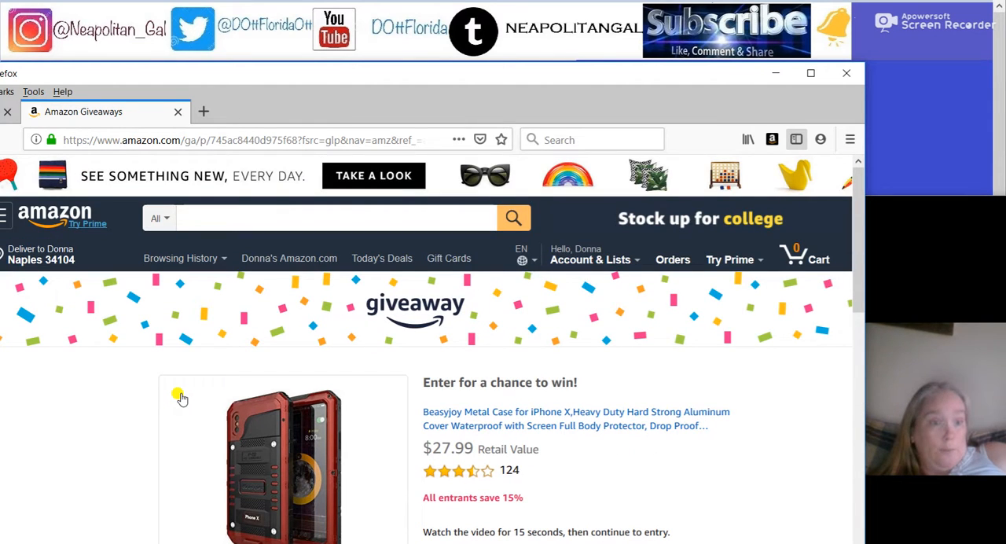
mouse_move(119, 412)
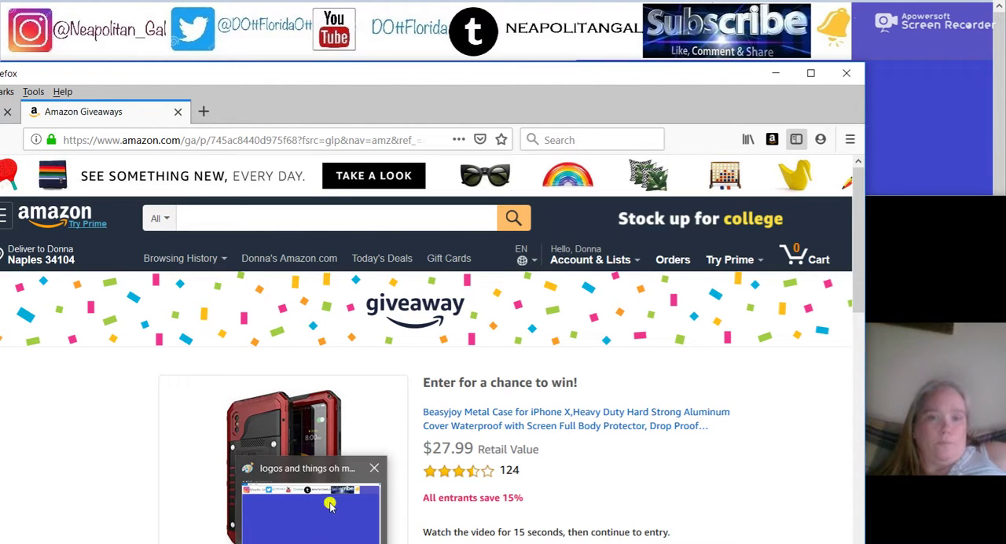
scroll("down", 3)
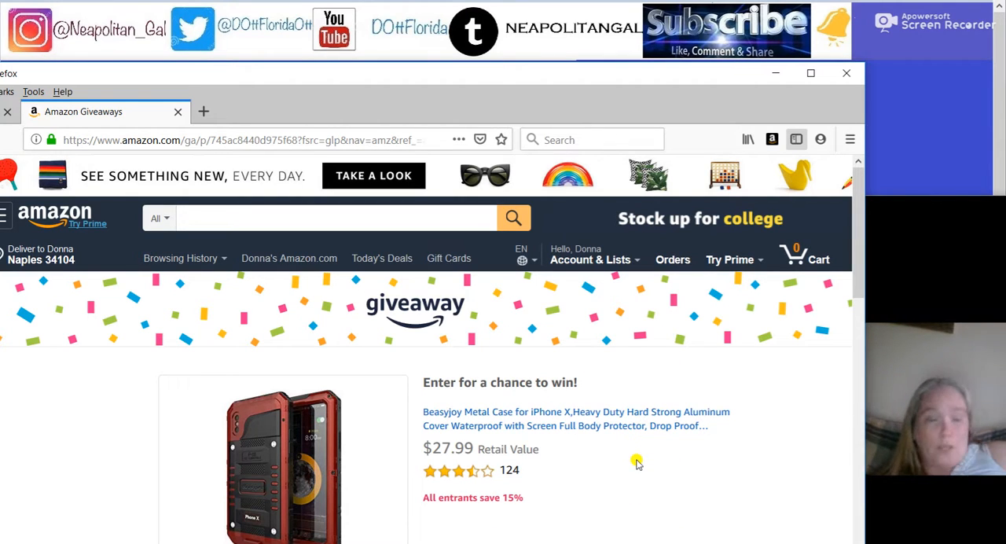
Step: Leave the metal case giveaway via Back and reach giveaway listings page 179
right_click(637, 462)
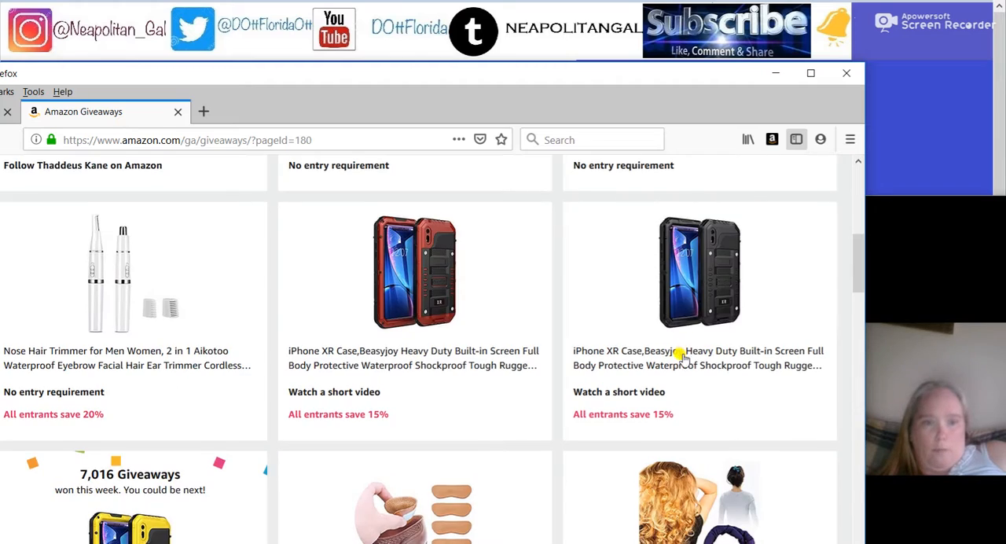
scroll("down", 3)
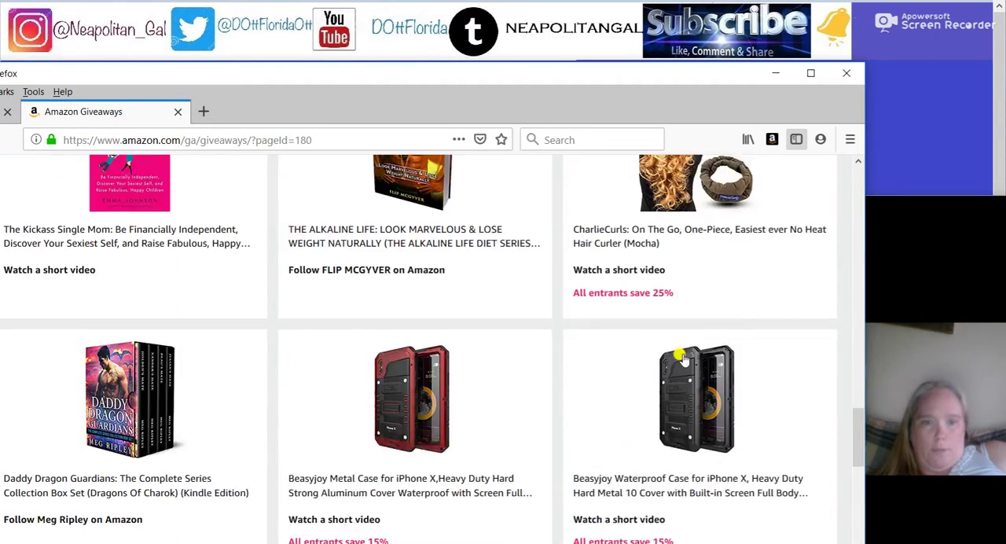
scroll("down", 3)
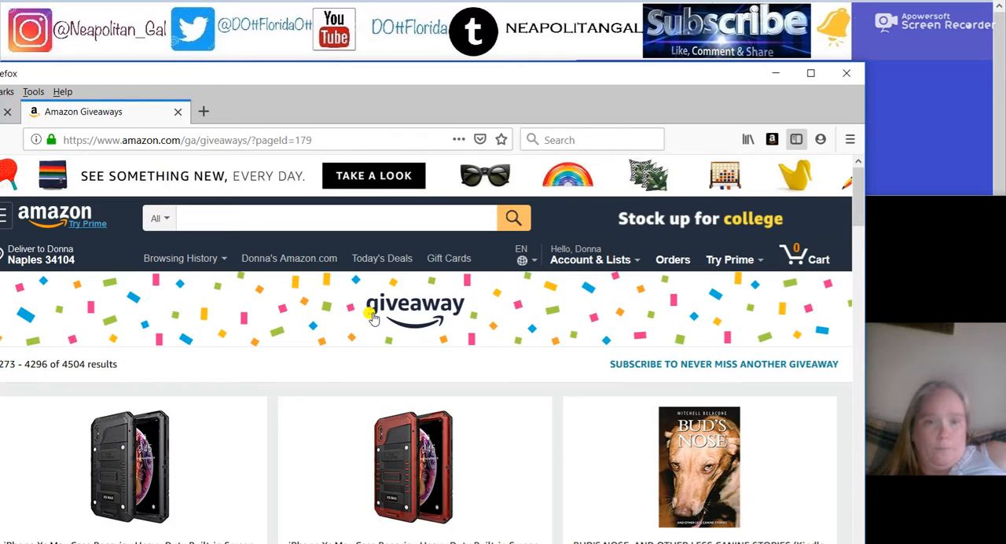
Step: Scroll down through the page 179 giveaway listings to the pagination bar
scroll("down", 3)
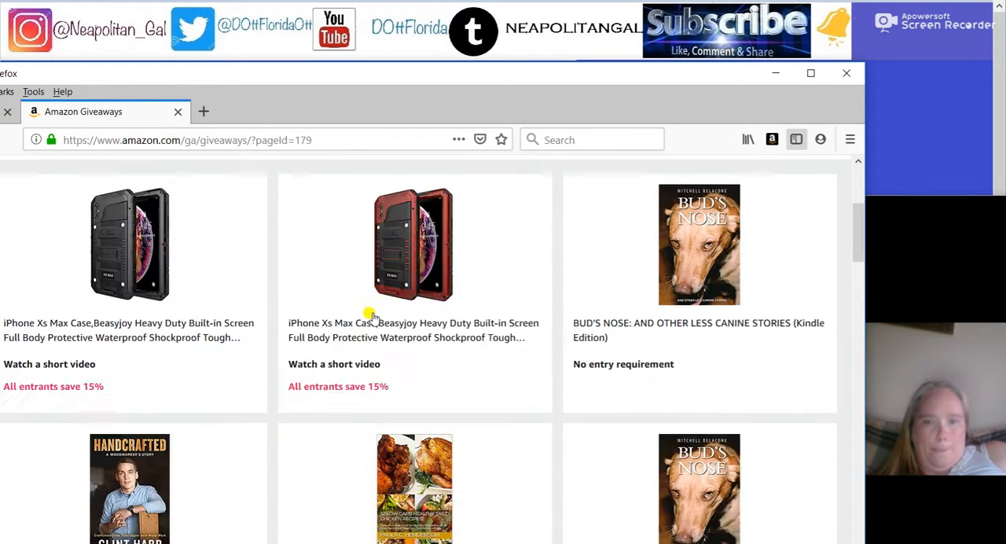
scroll("up", 3)
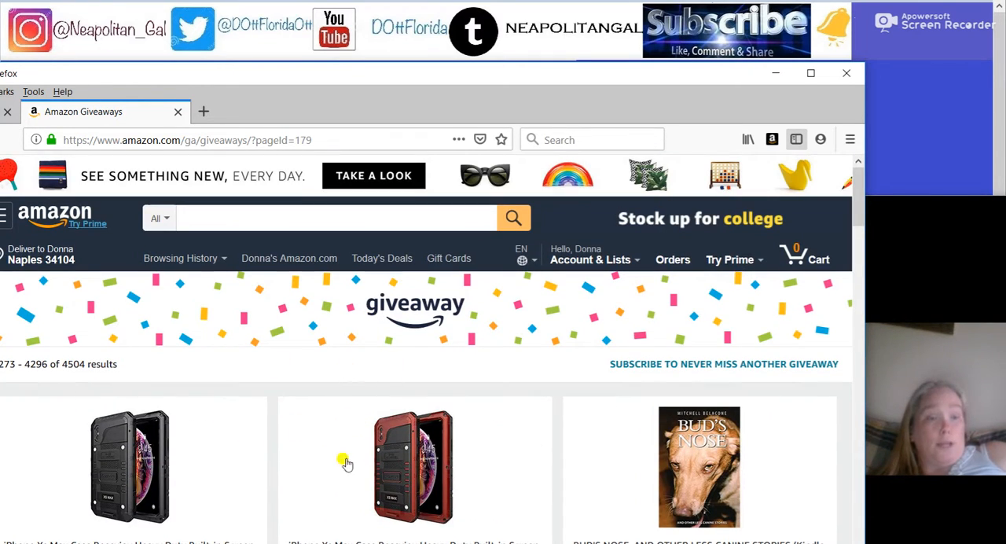
mouse_move(405, 439)
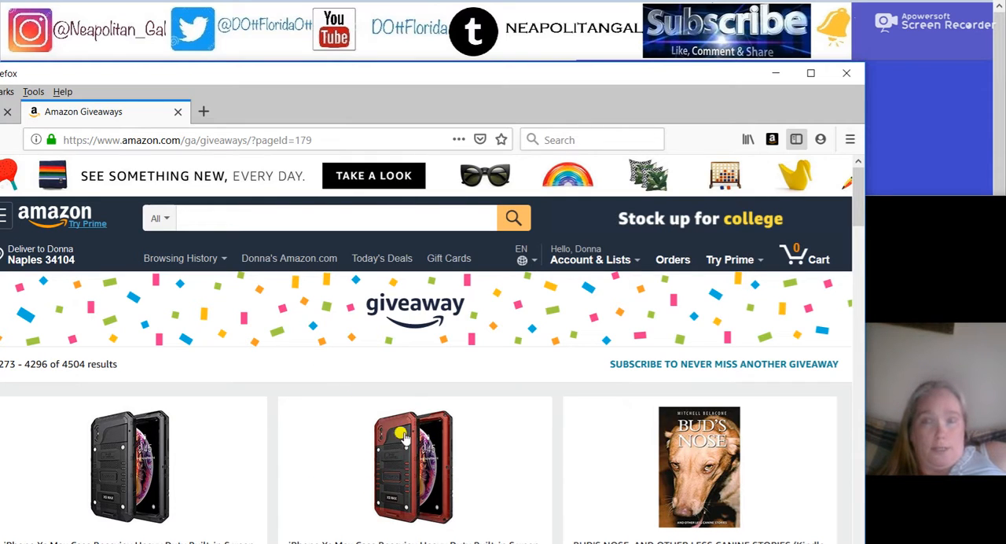
mouse_move(409, 484)
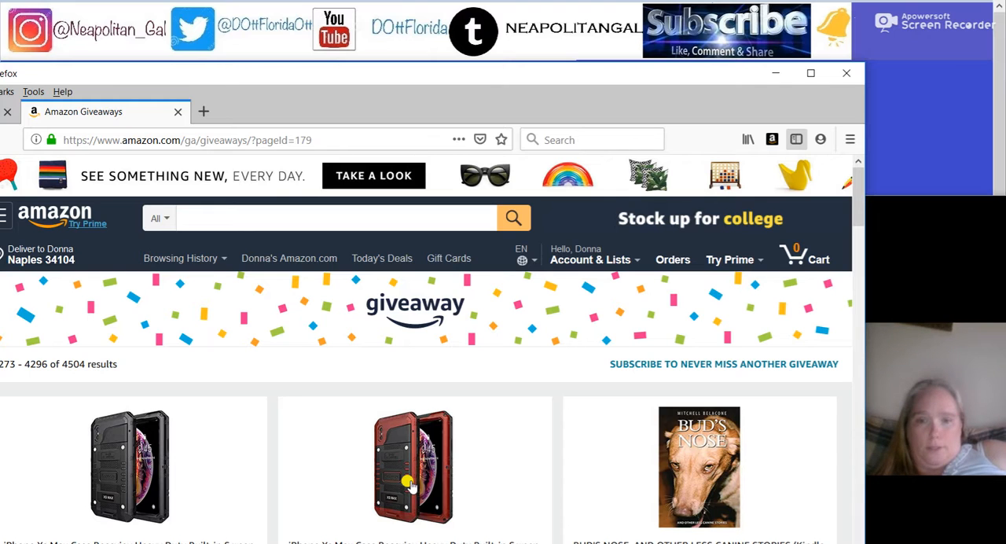
mouse_move(409, 469)
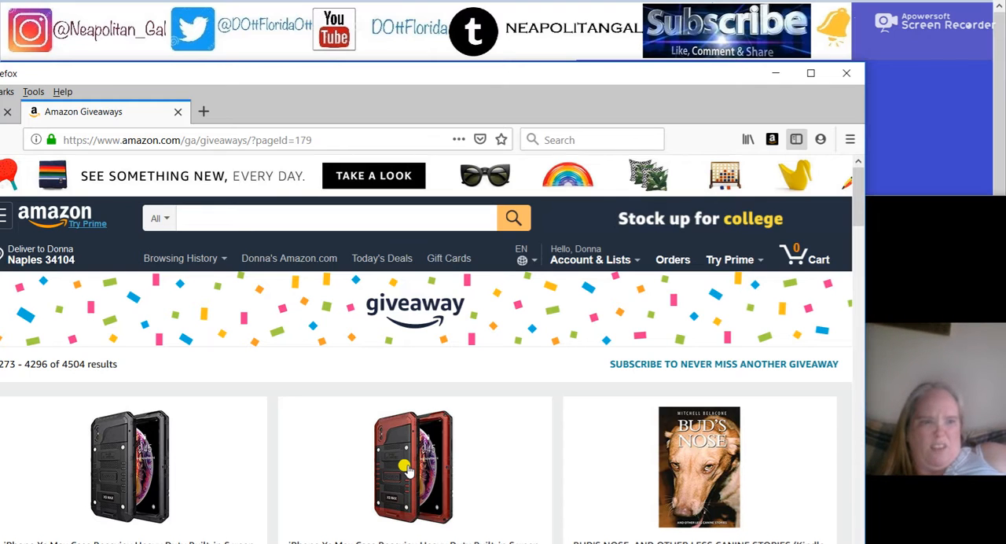
scroll("down", 3)
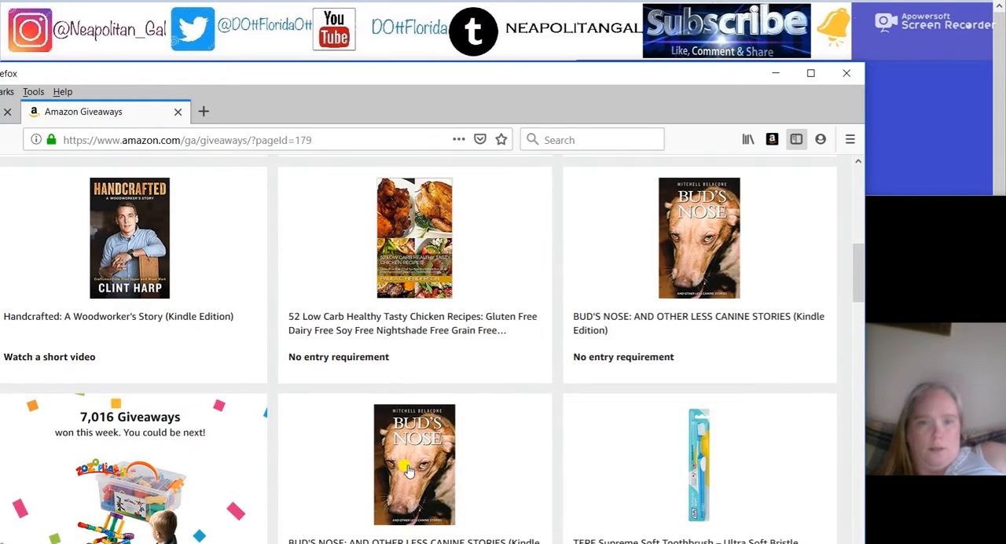
scroll("down", 3)
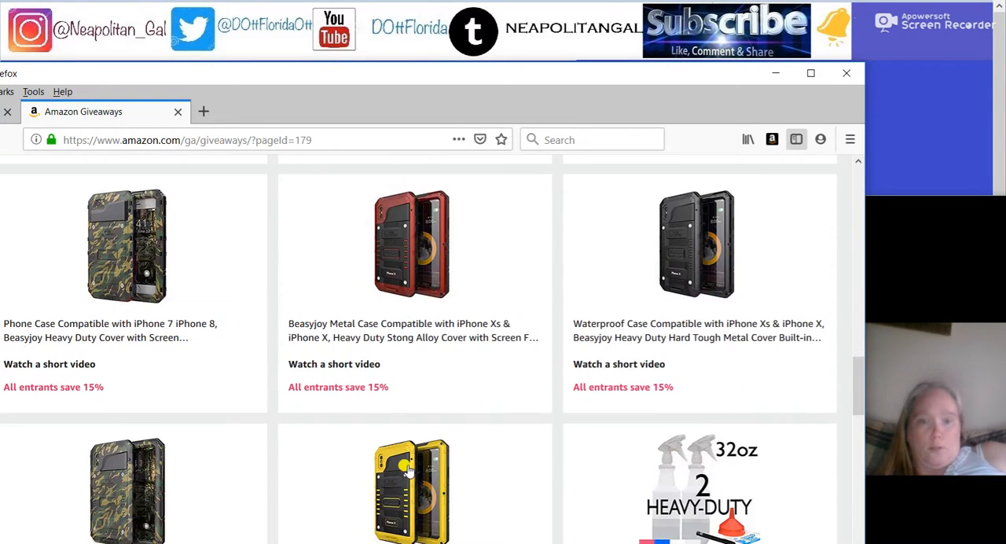
scroll("down", 3)
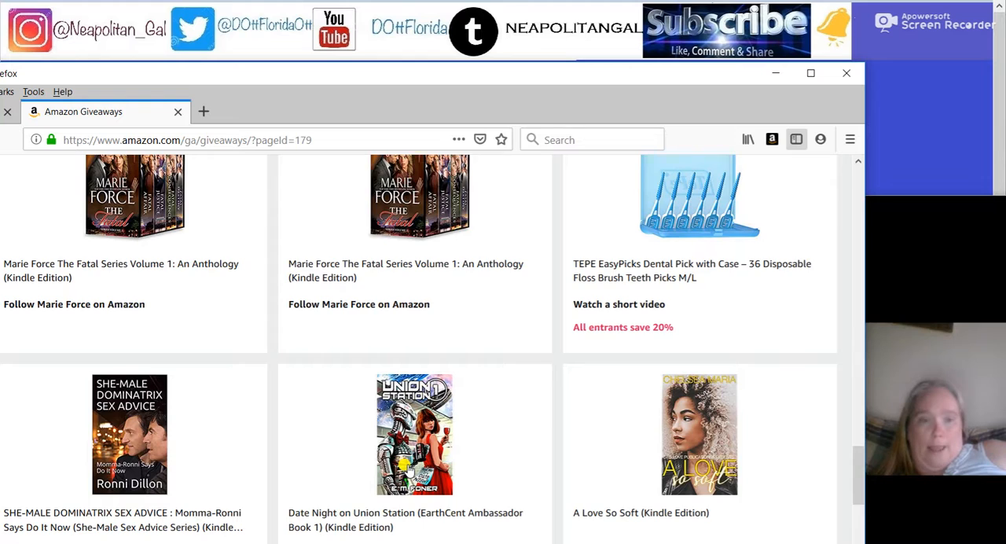
scroll("down", 3)
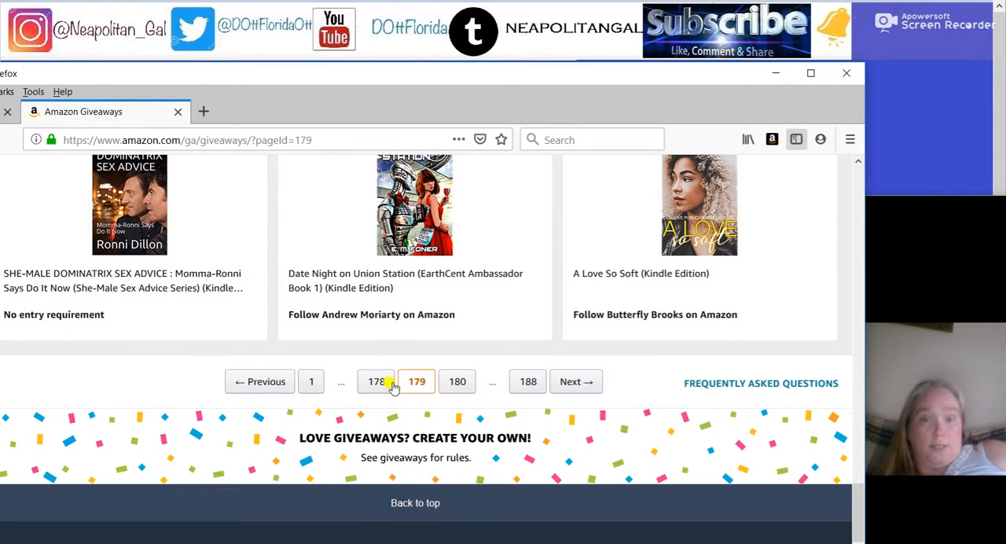
Step: Move to listings page 178 and browse its giveaways down to the end
left_click(376, 381)
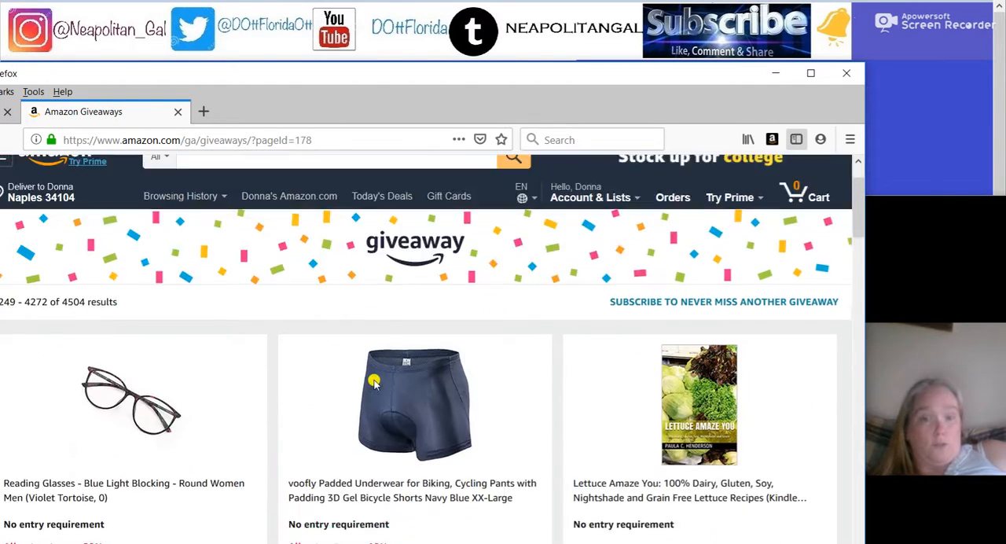
scroll("down", 3)
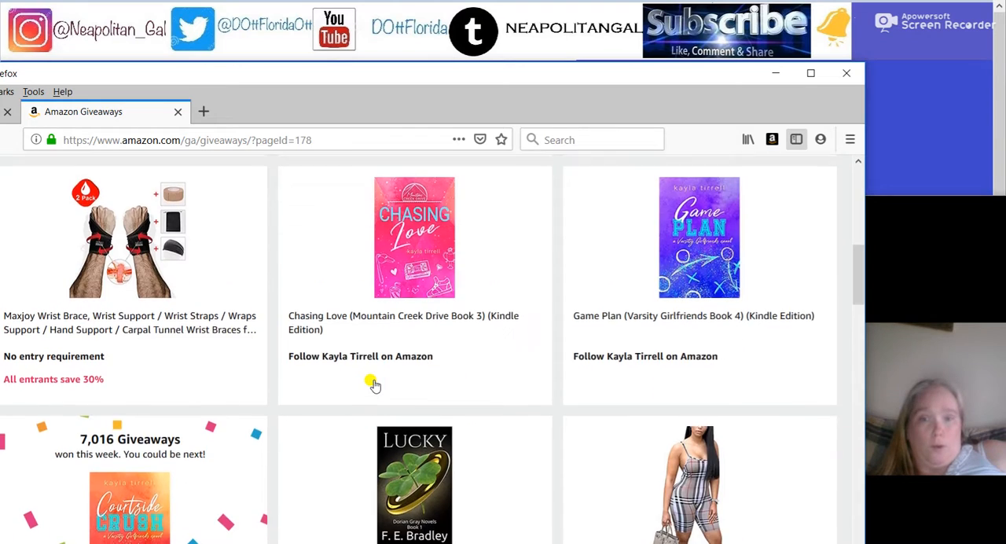
scroll("down", 3)
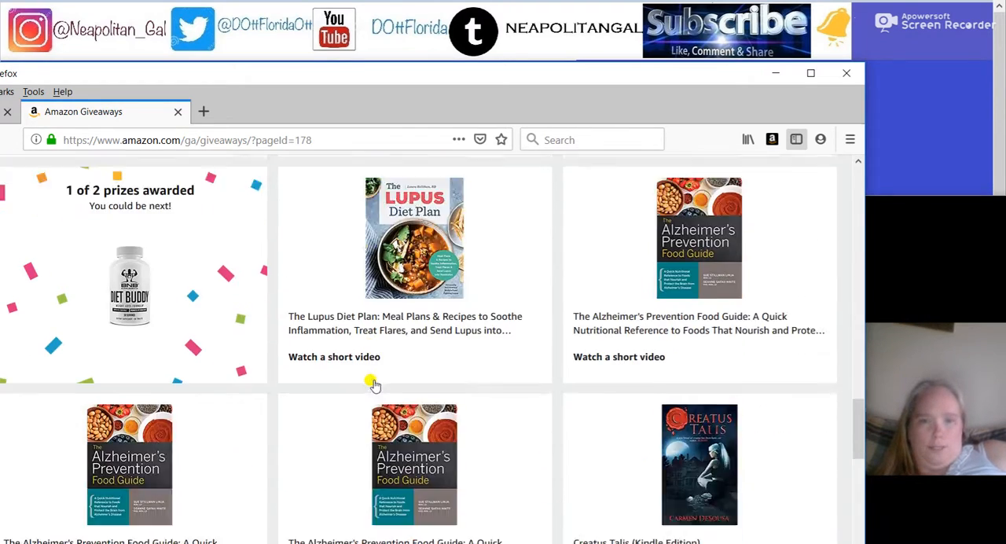
scroll("down", 3)
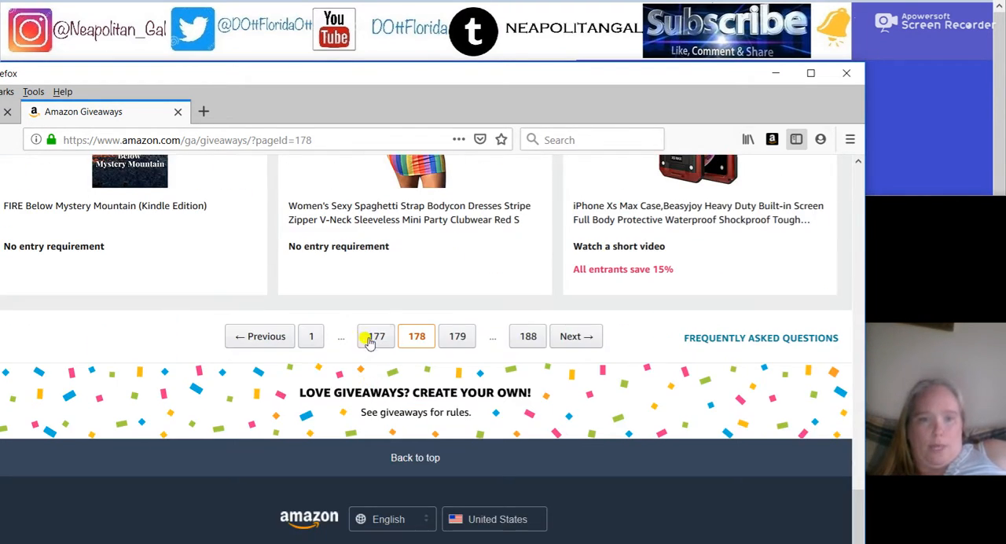
Step: Load giveaway listing page 177 and browse down to its end
left_click(374, 337)
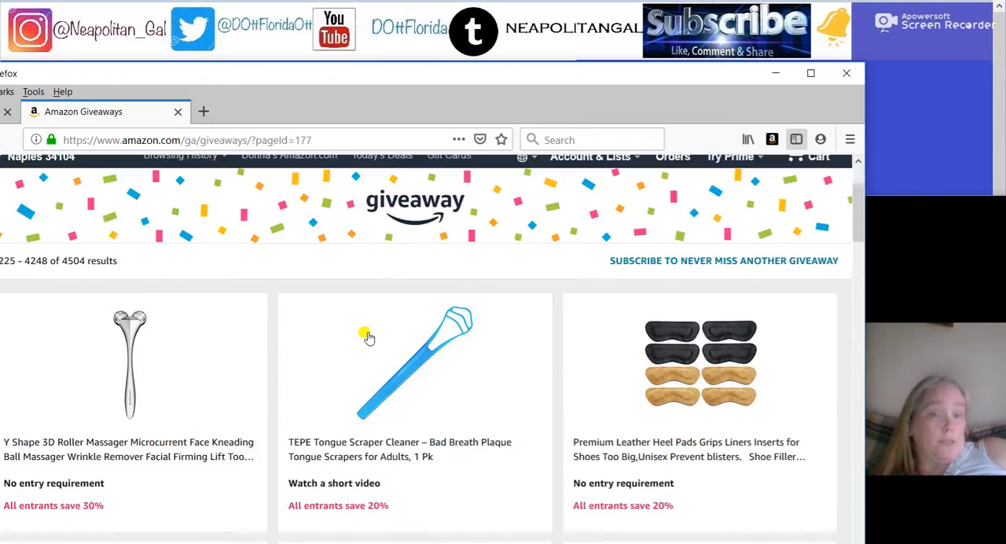
scroll("down", 3)
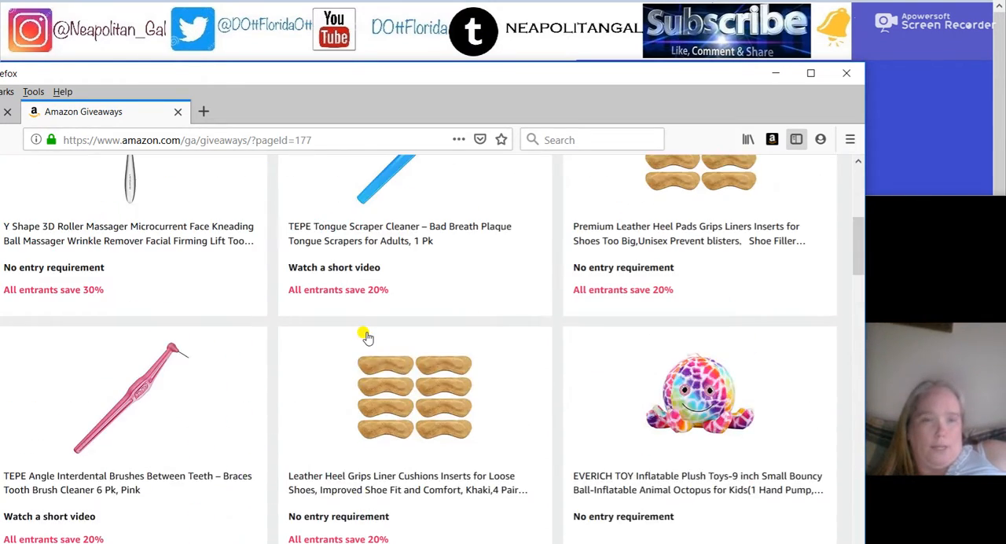
scroll("down", 3)
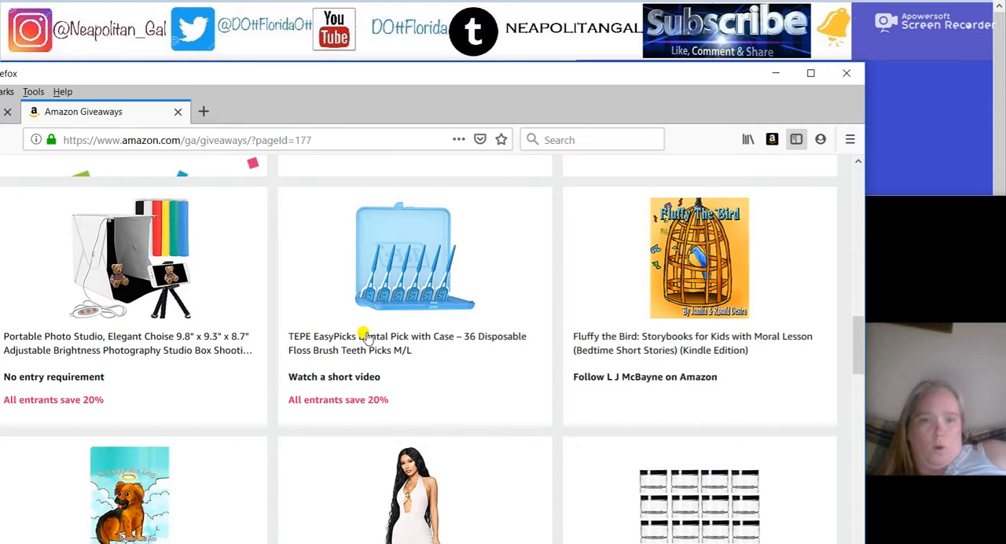
scroll("down", 3)
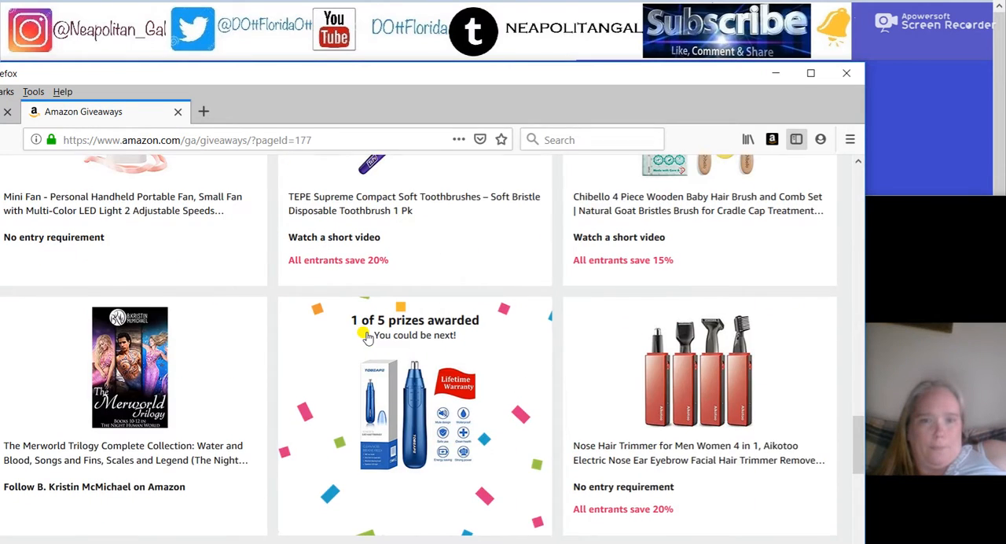
scroll("down", 3)
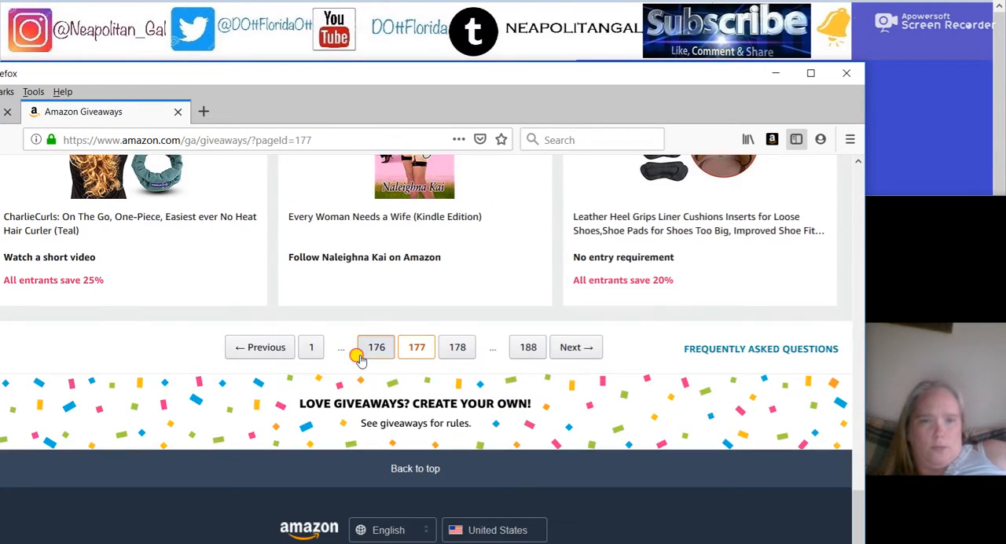
Step: Go back to listing page 176 and browse its listings
left_click(376, 346)
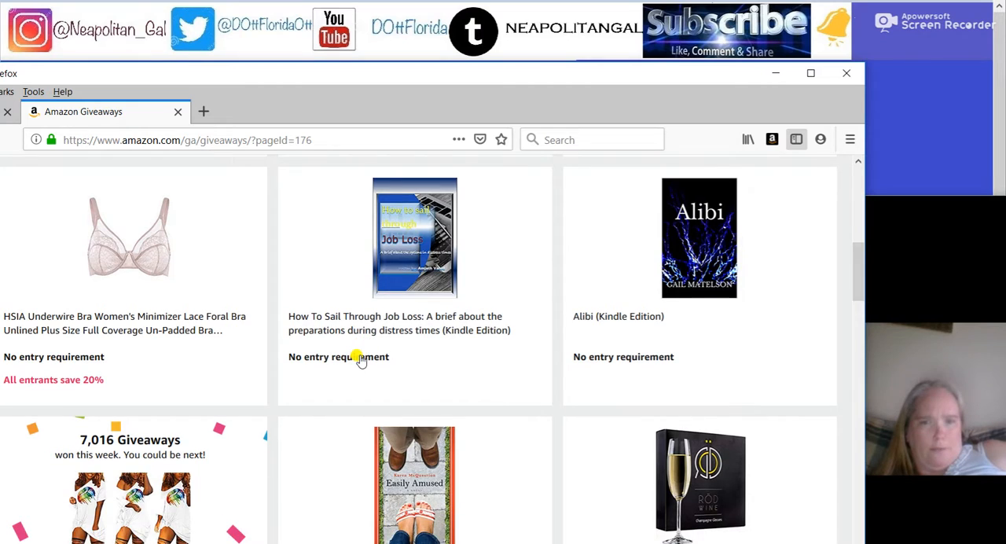
scroll("down", 3)
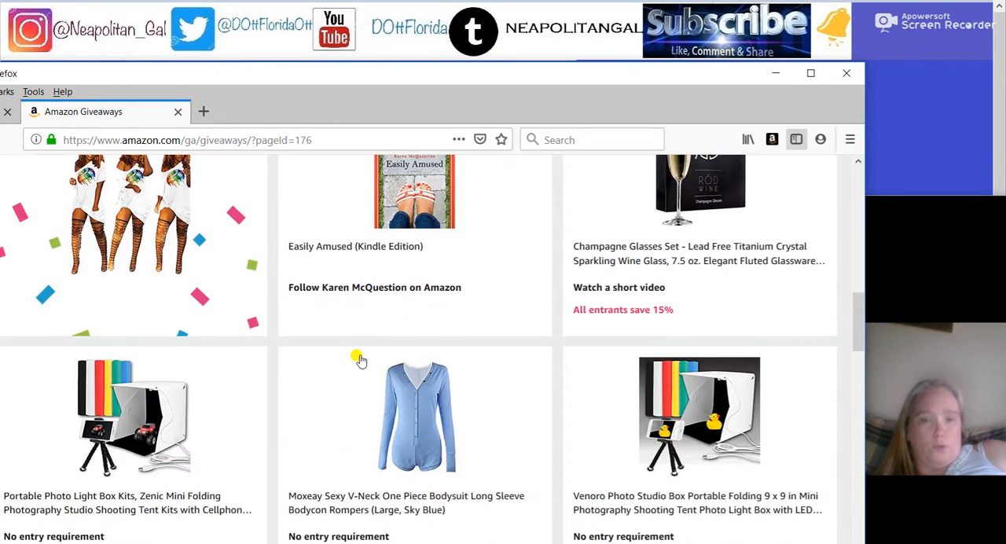
scroll("down", 3)
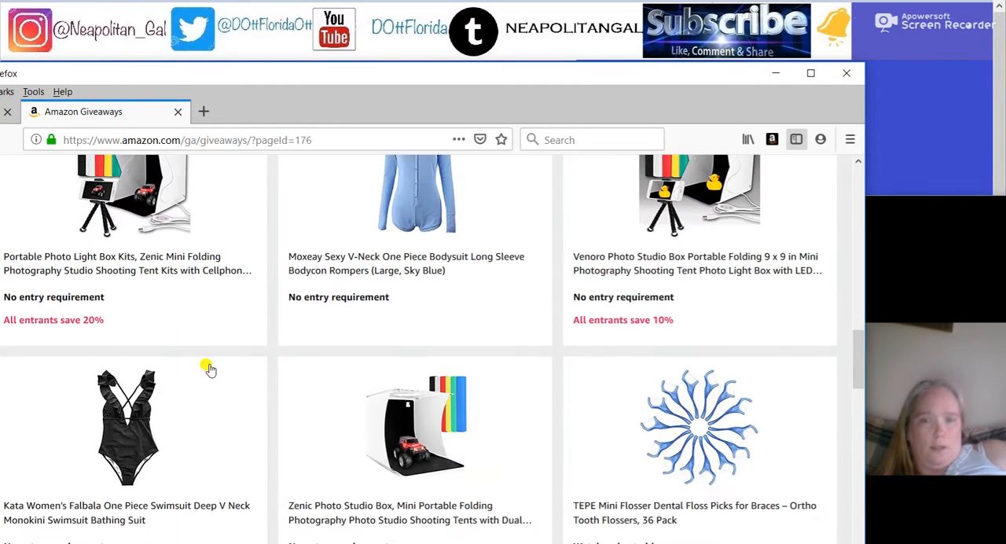
Step: Open the Kata one-piece swimsuit giveaway, then return to page 176 via the context-menu Back
left_click(127, 428)
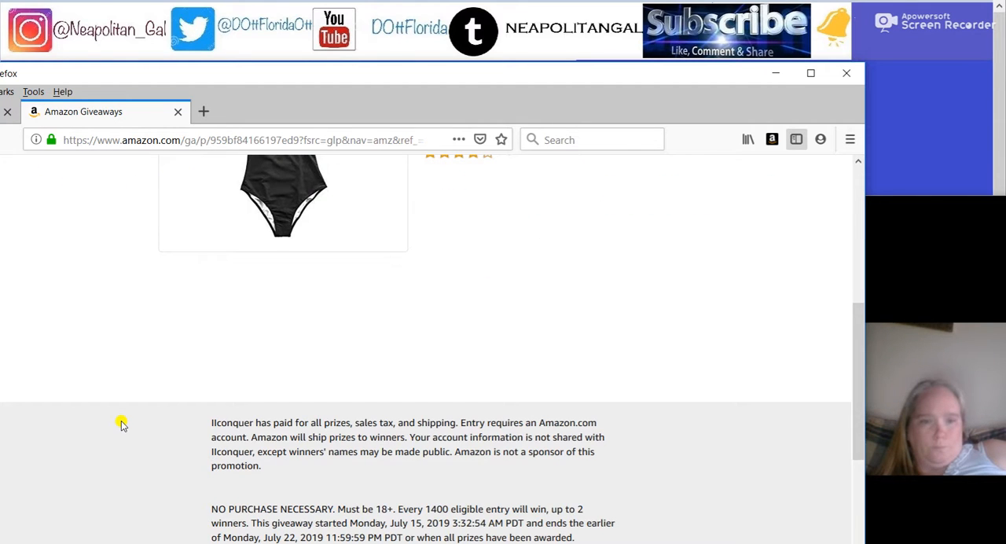
right_click(122, 424)
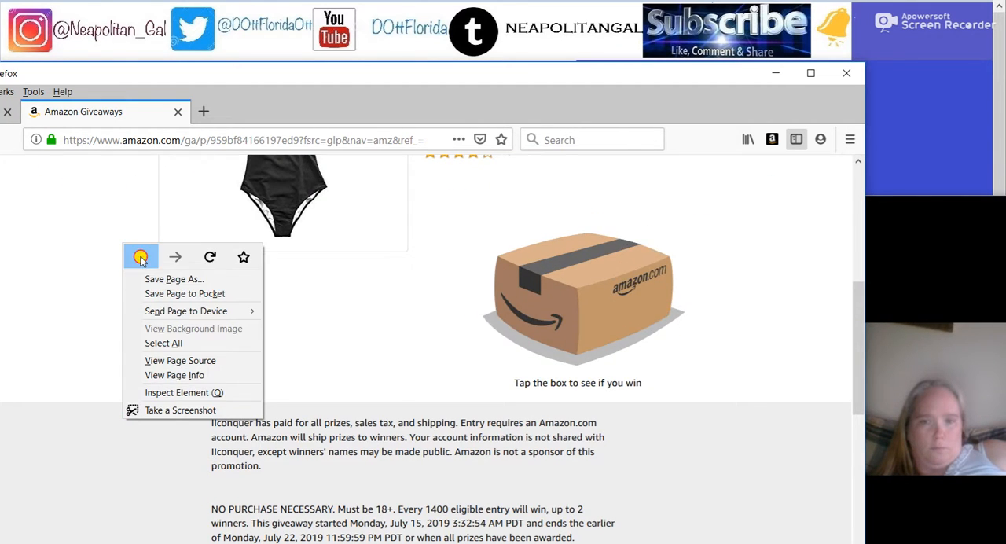
left_click(140, 256)
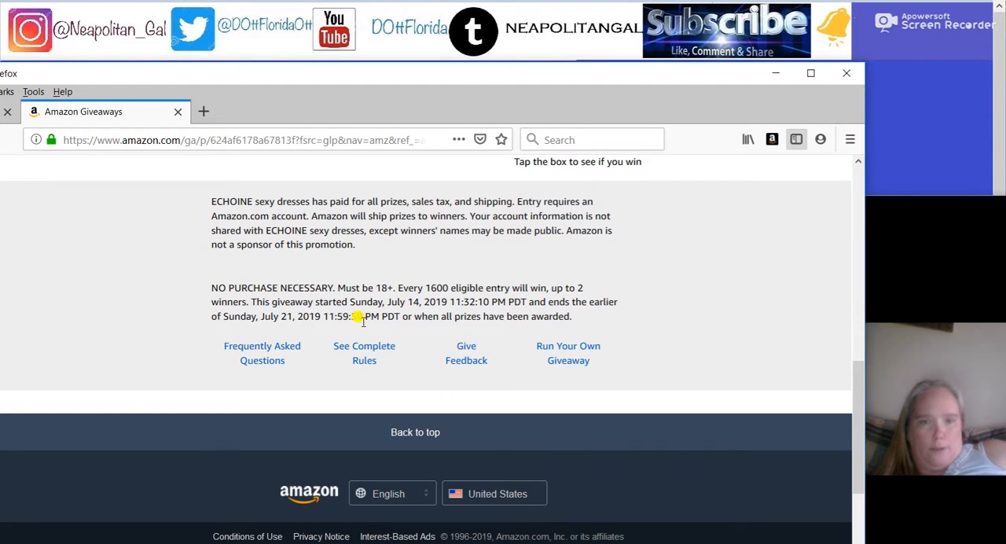
scroll("up", 3)
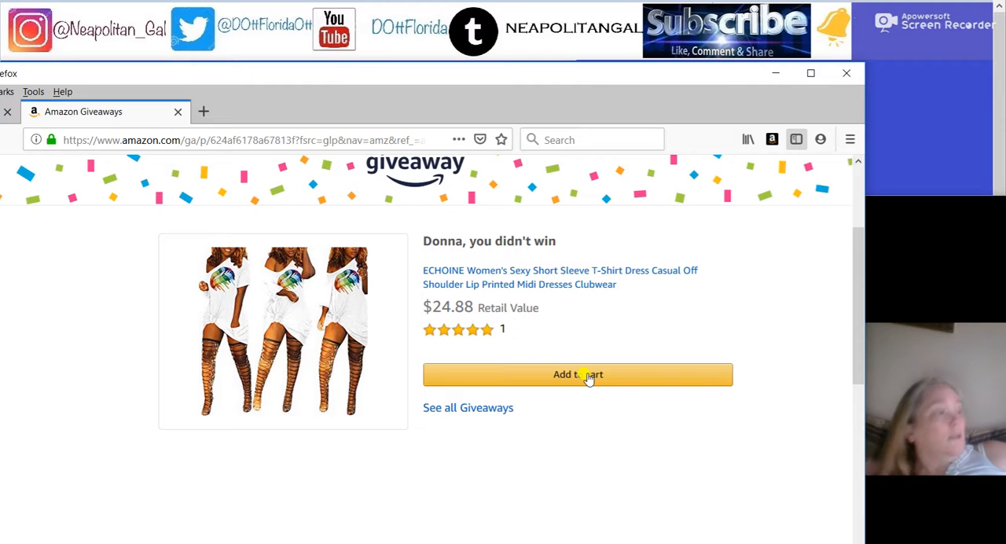
Step: Leave the ECHOINE dress loss result and browse page 176 listings to the end
right_click(588, 377)
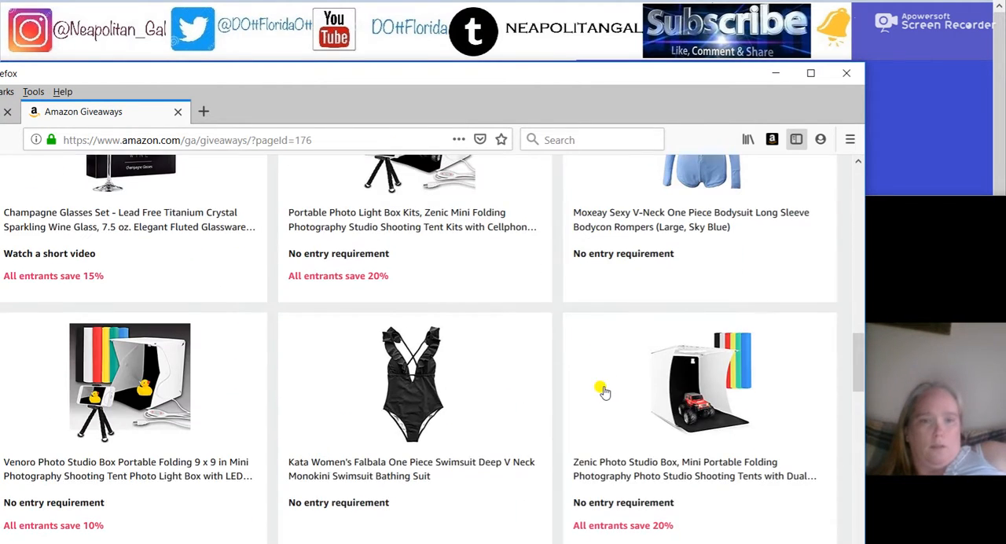
scroll("down", 3)
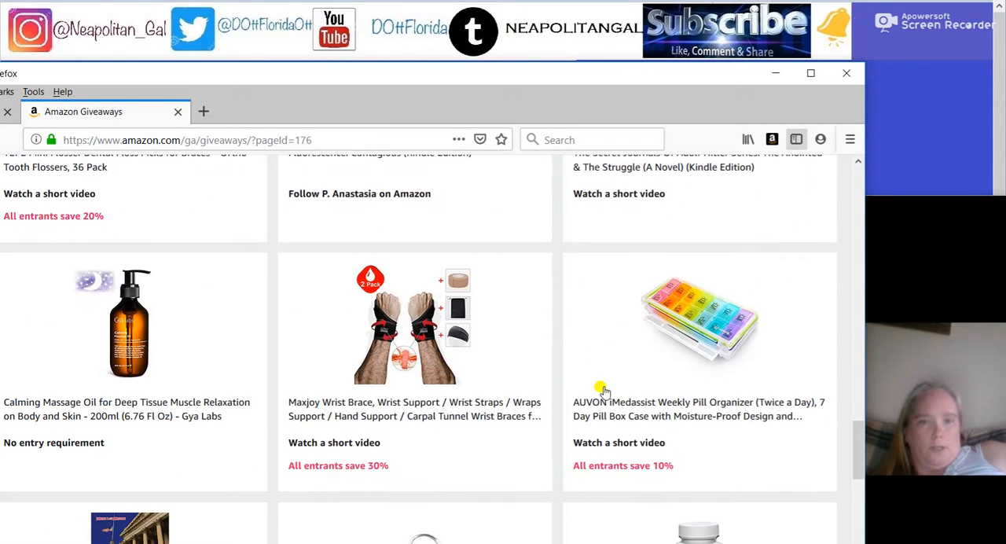
scroll("down", 3)
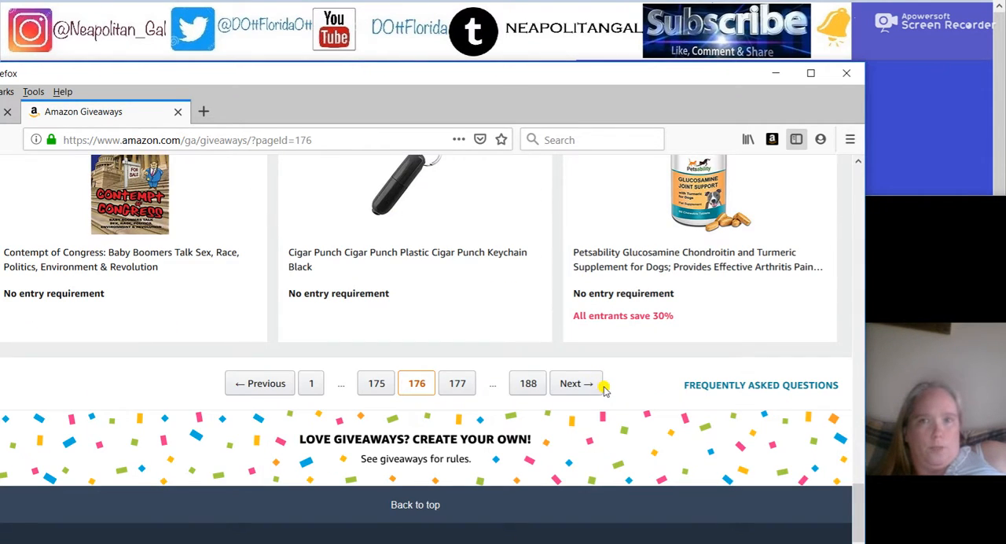
scroll("down", 3)
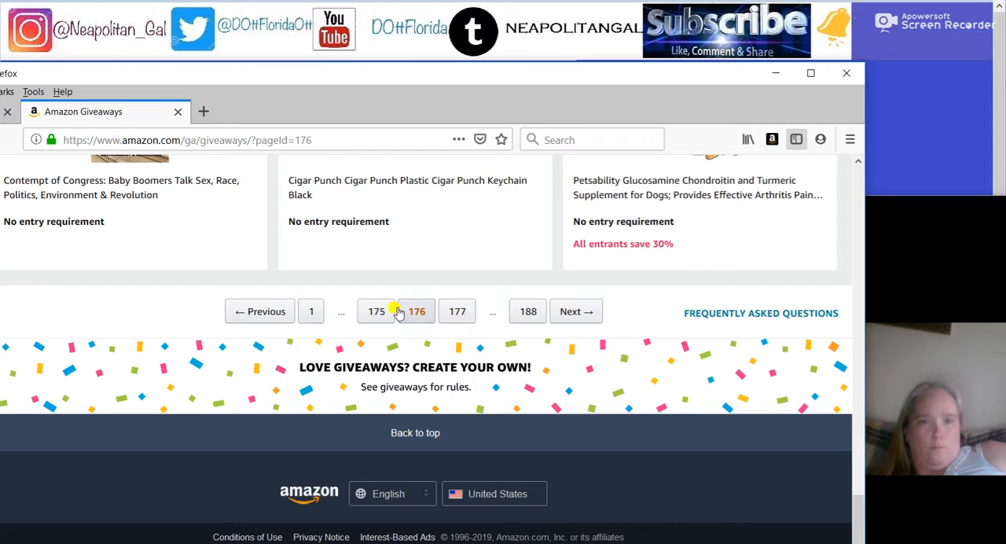
Step: Load giveaway listing page 175 and browse down through its listings
left_click(376, 311)
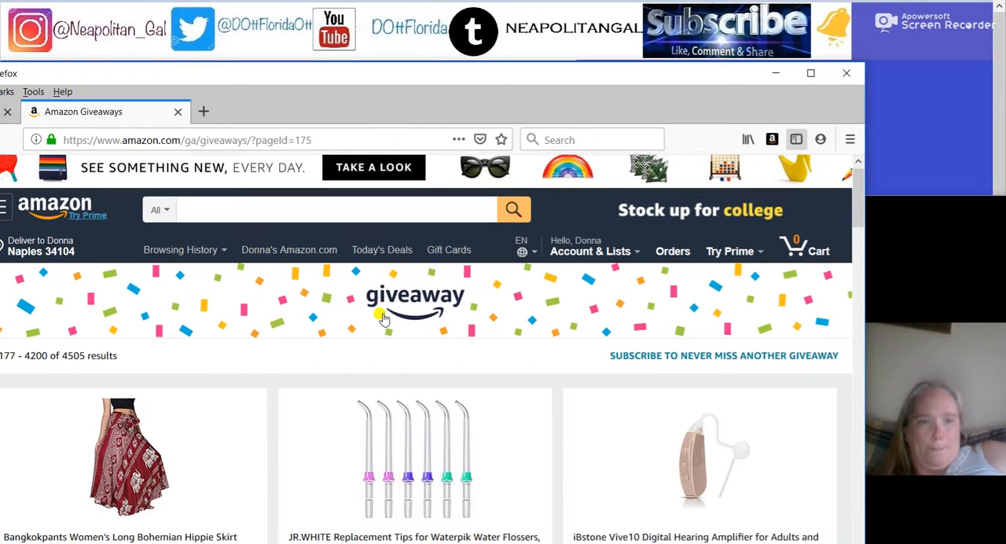
scroll("down", 3)
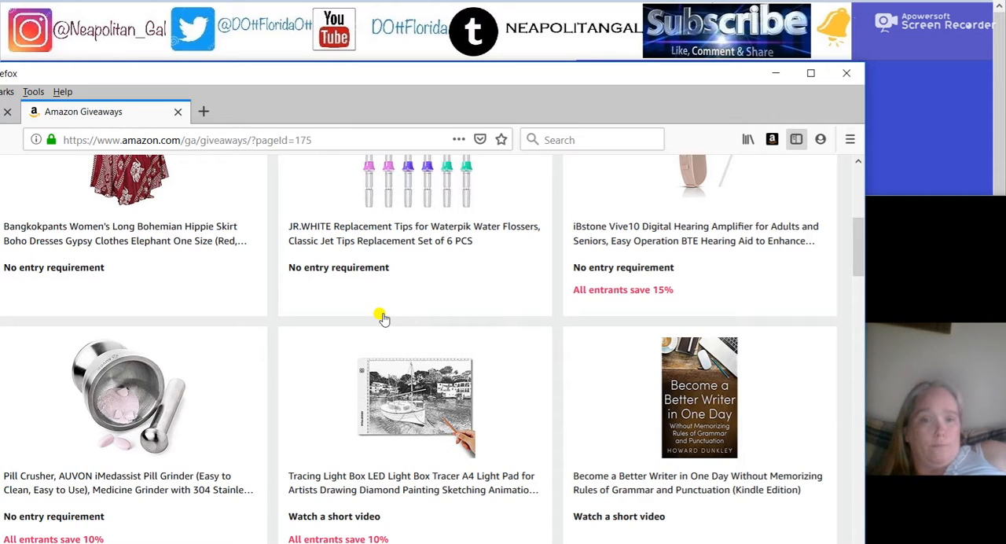
mouse_move(232, 384)
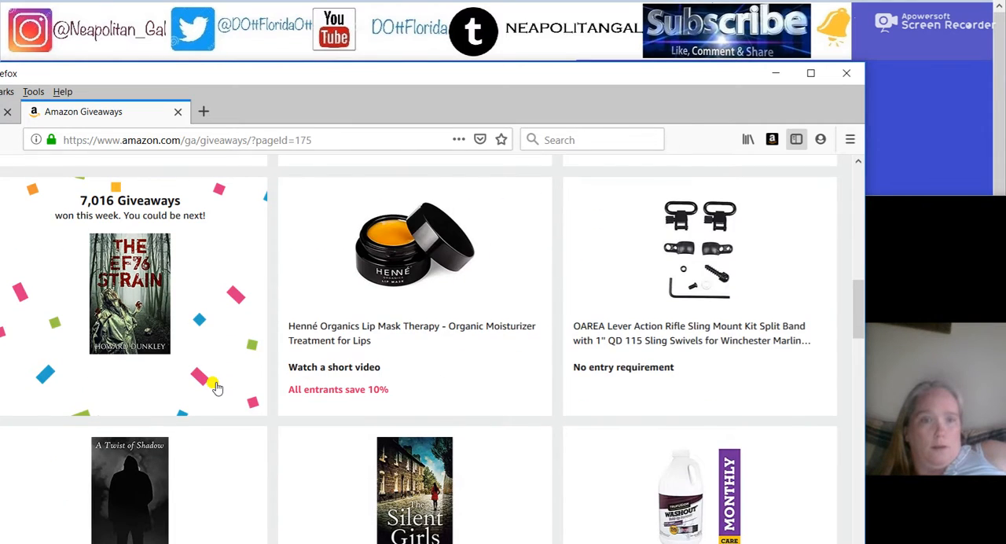
scroll("down", 3)
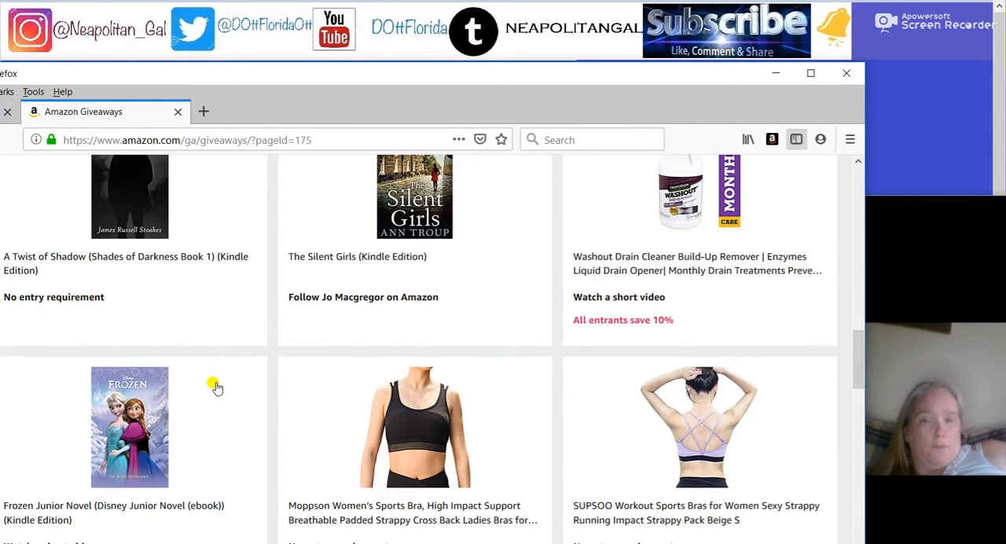
scroll("down", 3)
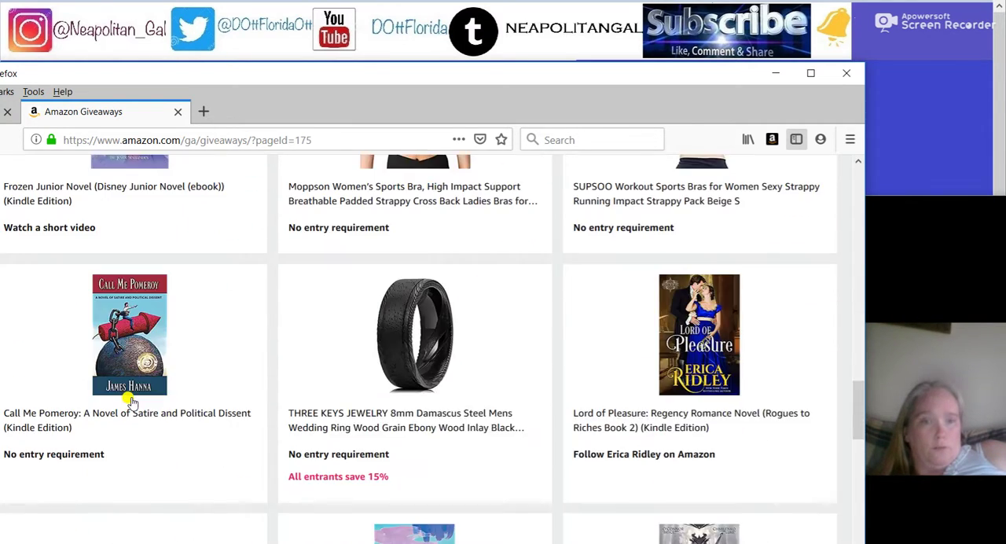
scroll("down", 3)
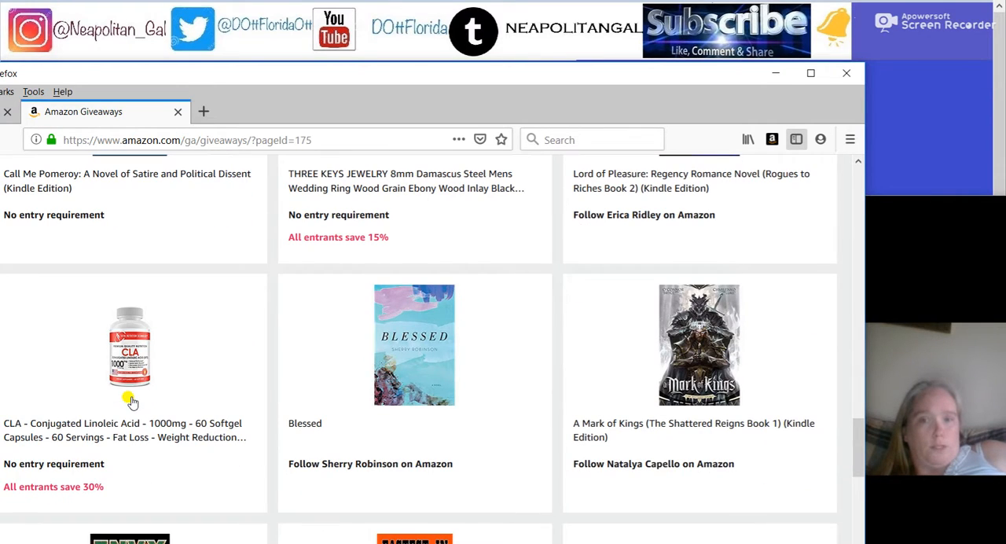
Step: Continue to the bottom of page 175 and onto page 174's listings
scroll("down", 3)
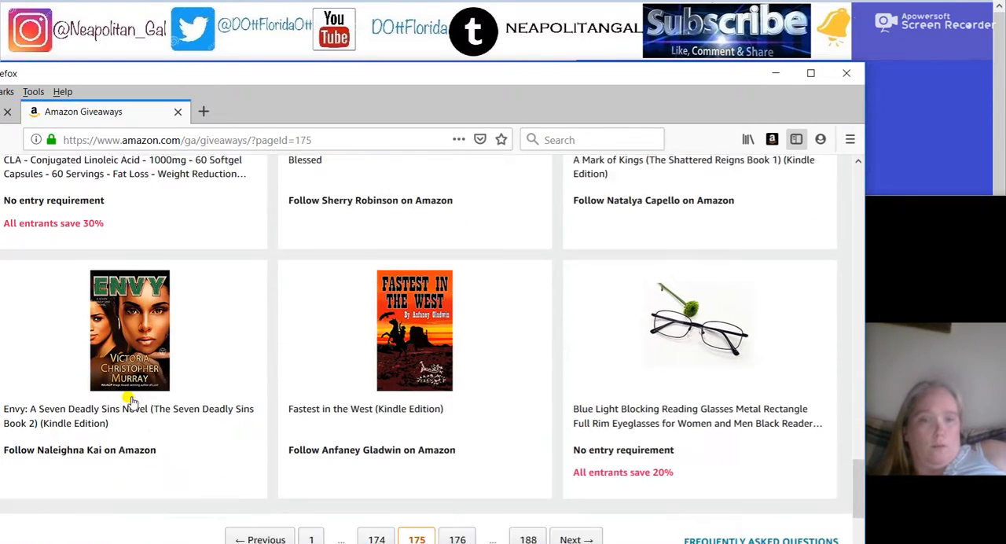
scroll("down", 3)
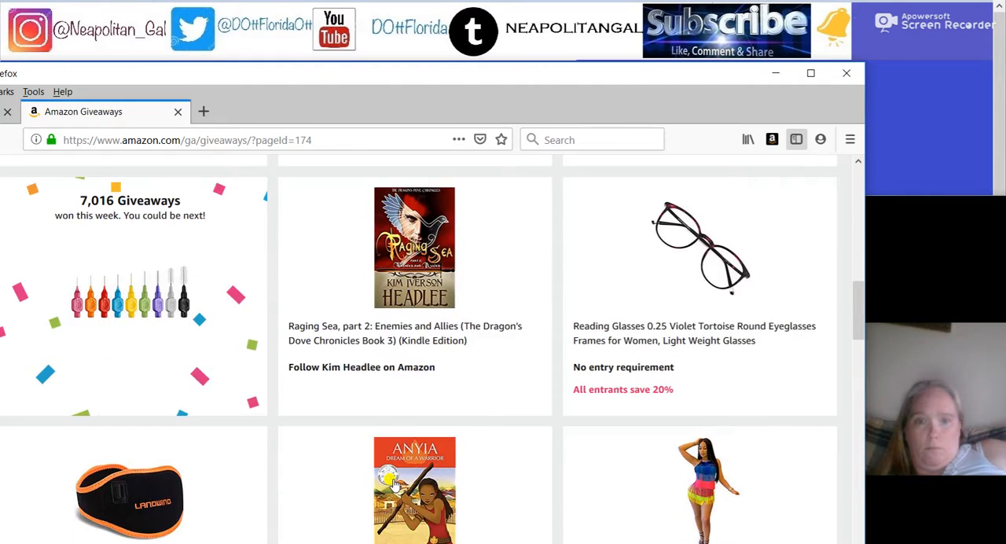
scroll("down", 3)
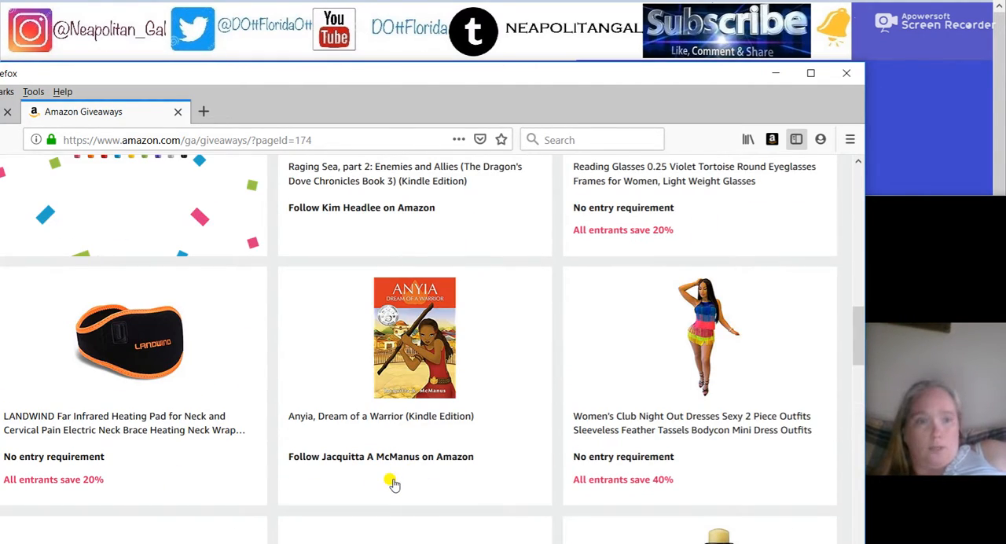
scroll("down", 3)
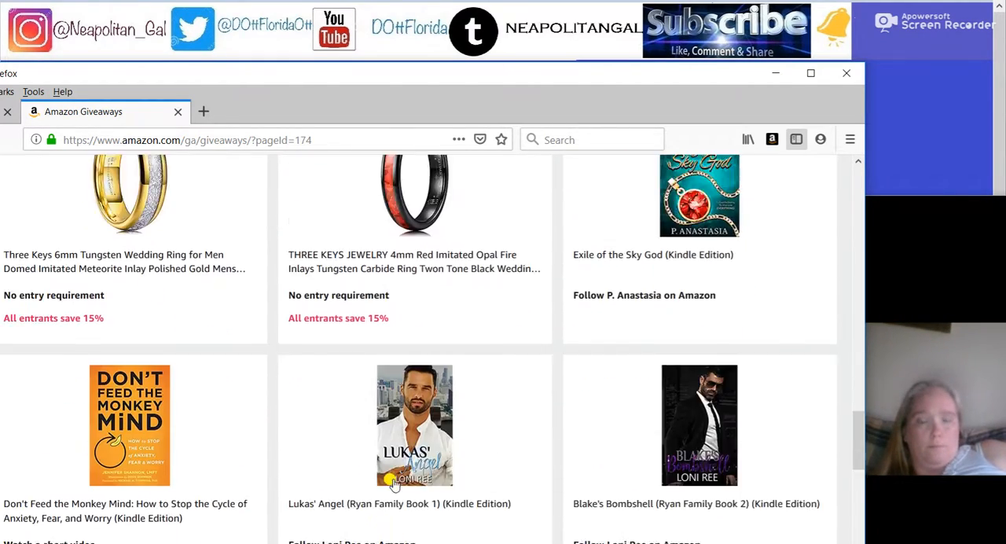
Step: Enter the THREE KEYS JEWELRY red opal ring giveaway, see Donna didn't win, and return to page 174's end
left_click(416, 425)
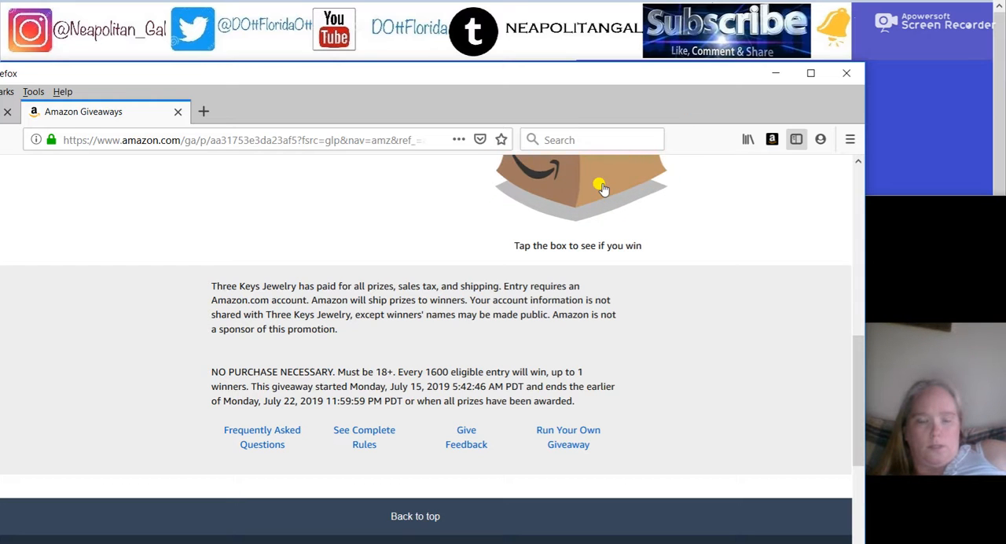
left_click(581, 186)
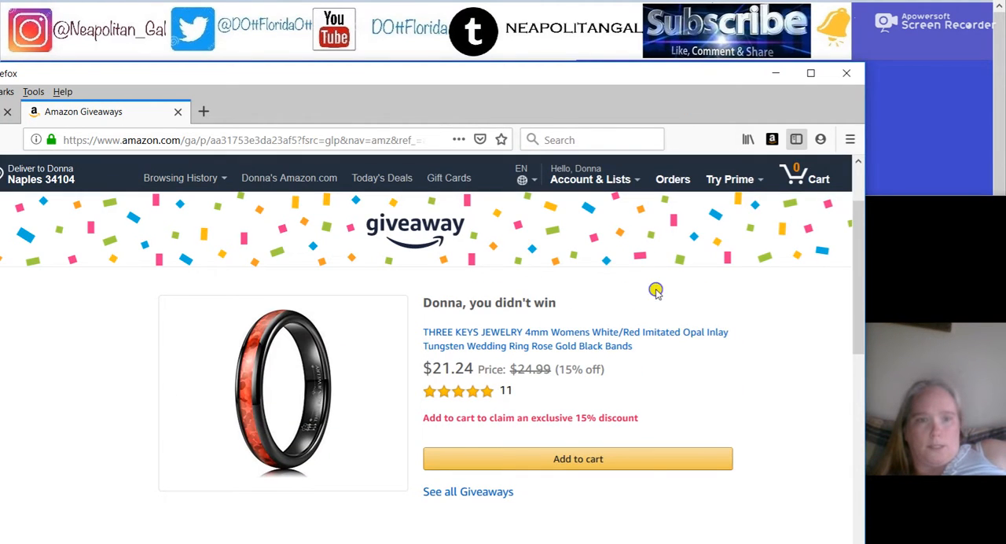
left_click(469, 491)
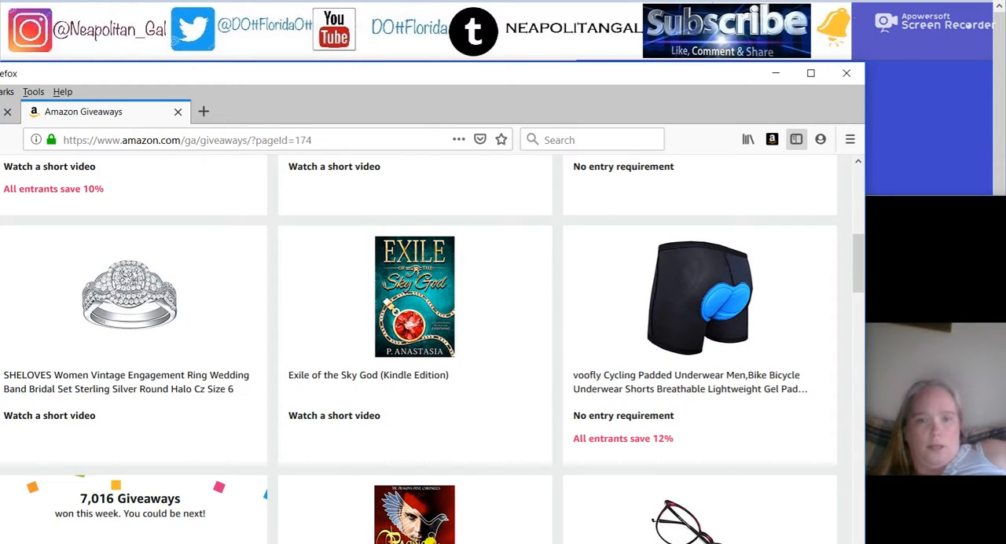
scroll("down", 3)
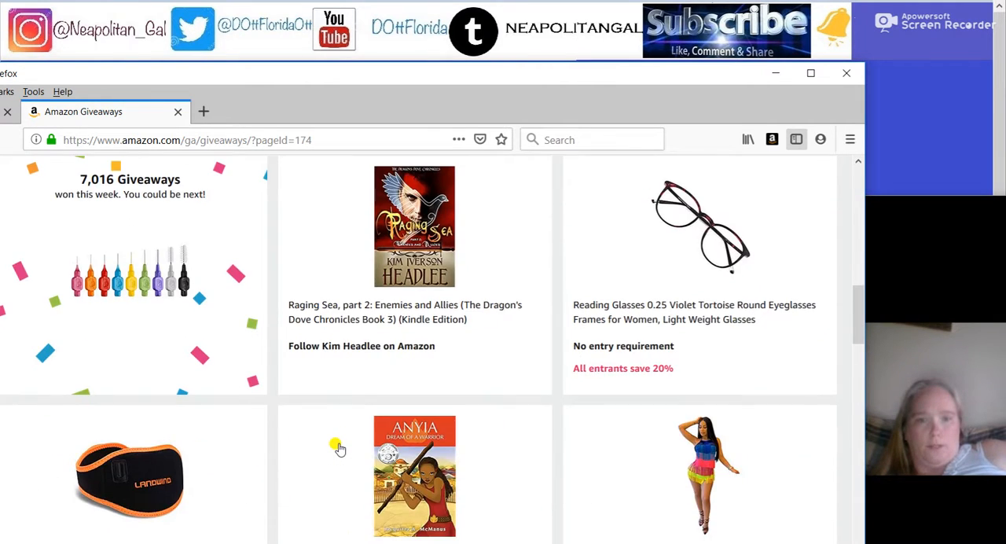
scroll("down", 3)
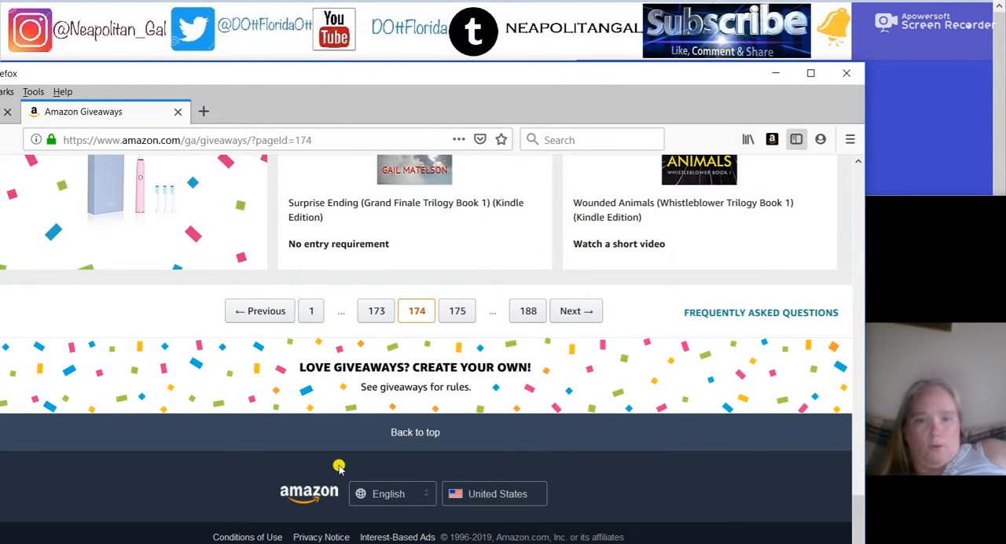
left_click(391, 494)
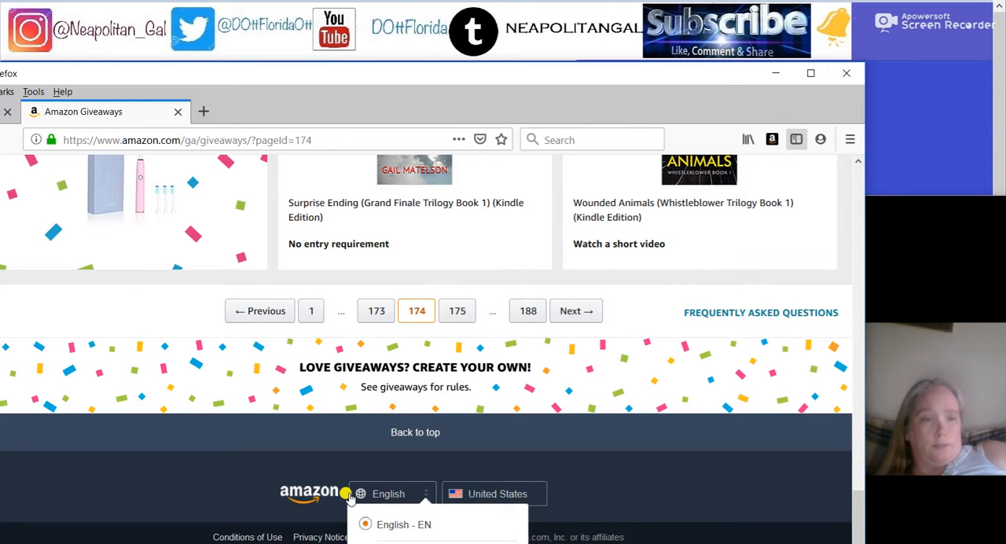
left_click(392, 494)
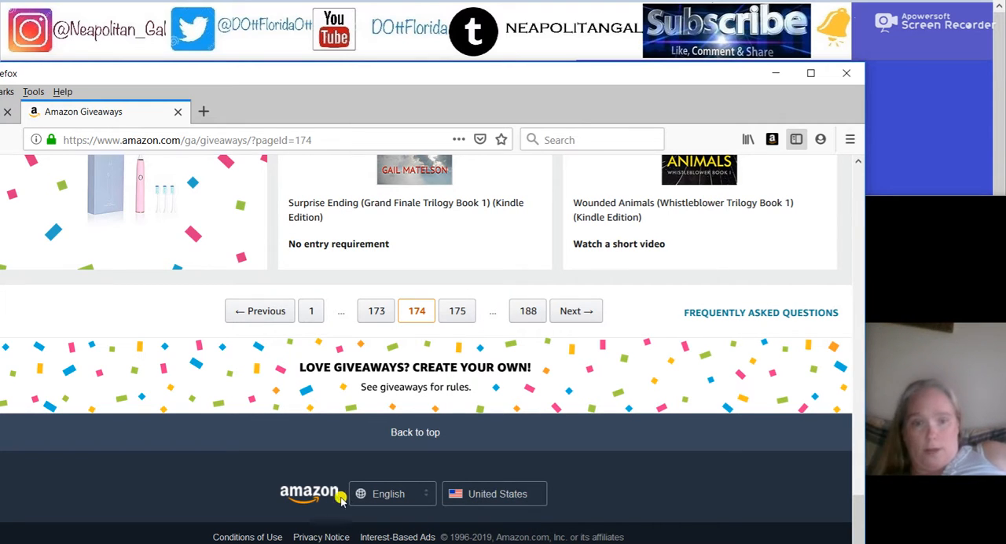